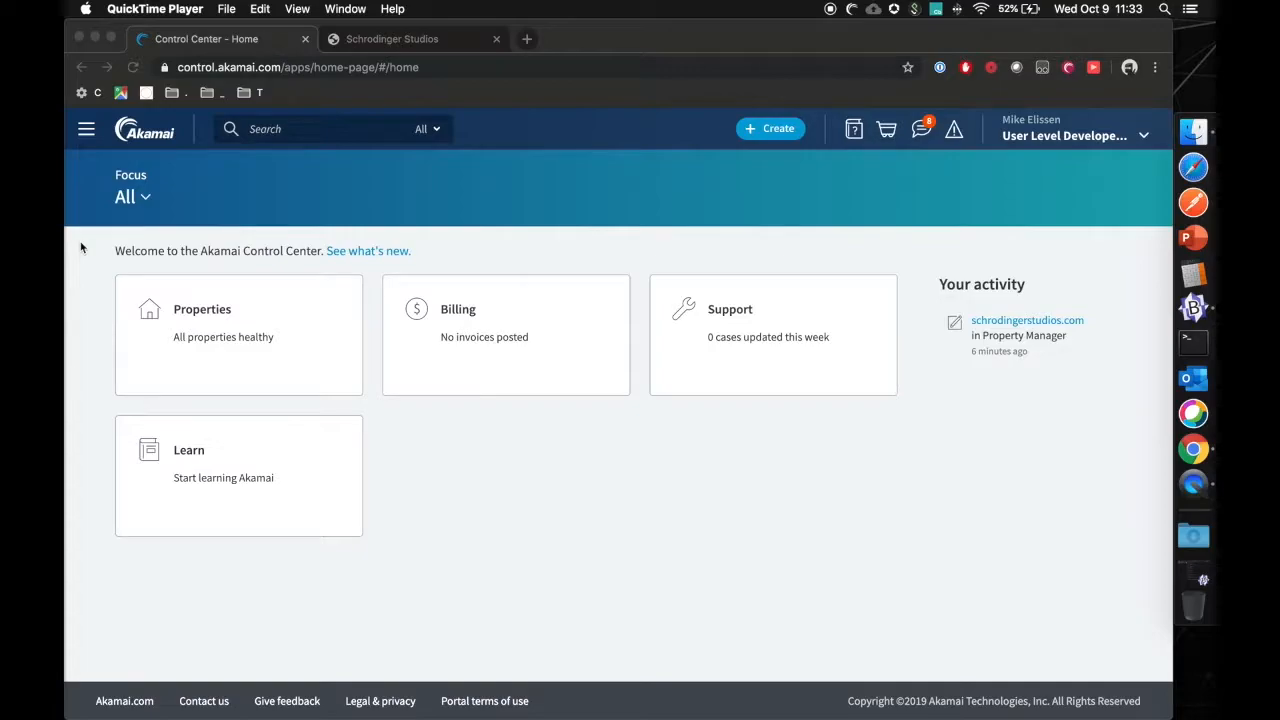
pyautogui.moveTo(601, 239)
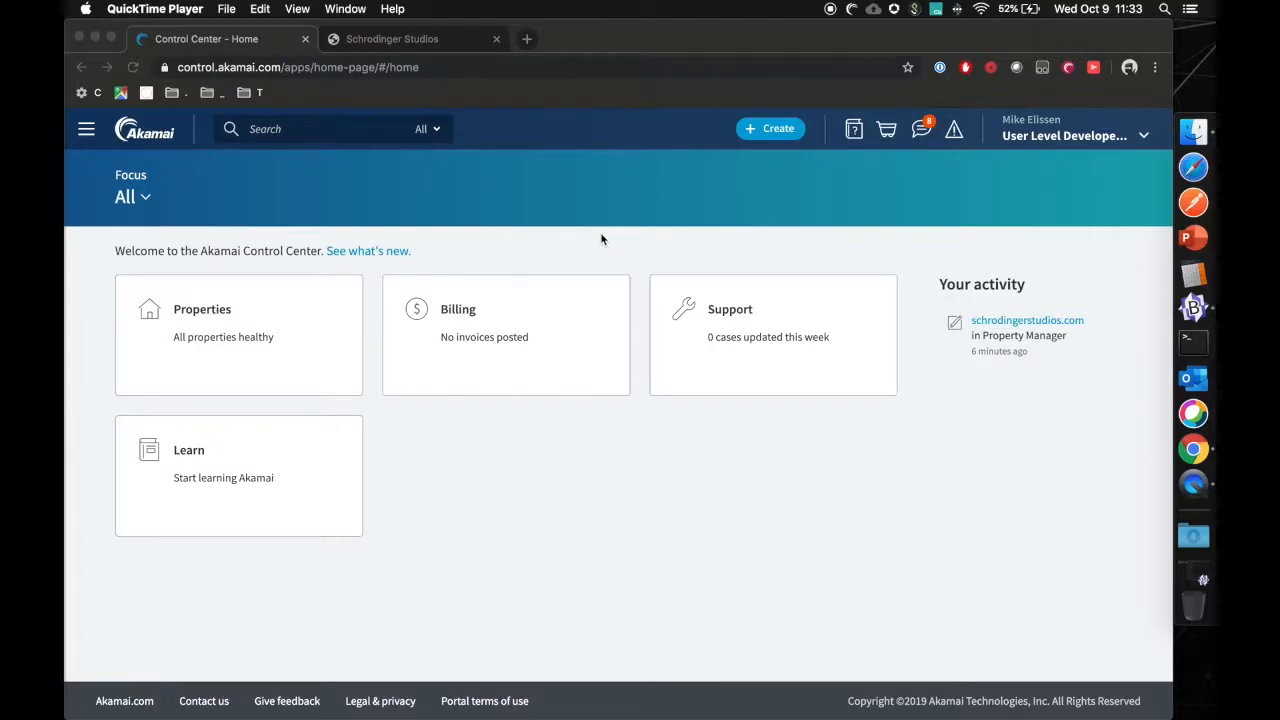
pyautogui.moveTo(390, 240)
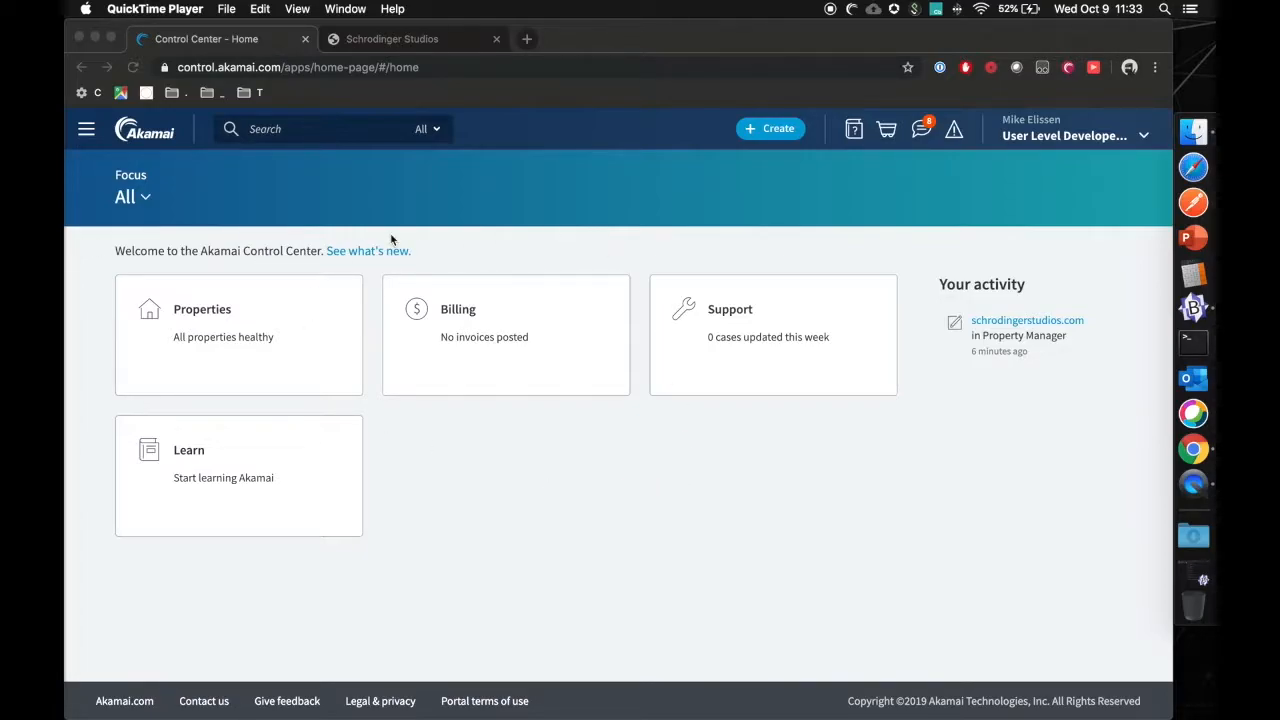
pyautogui.moveTo(640, 506)
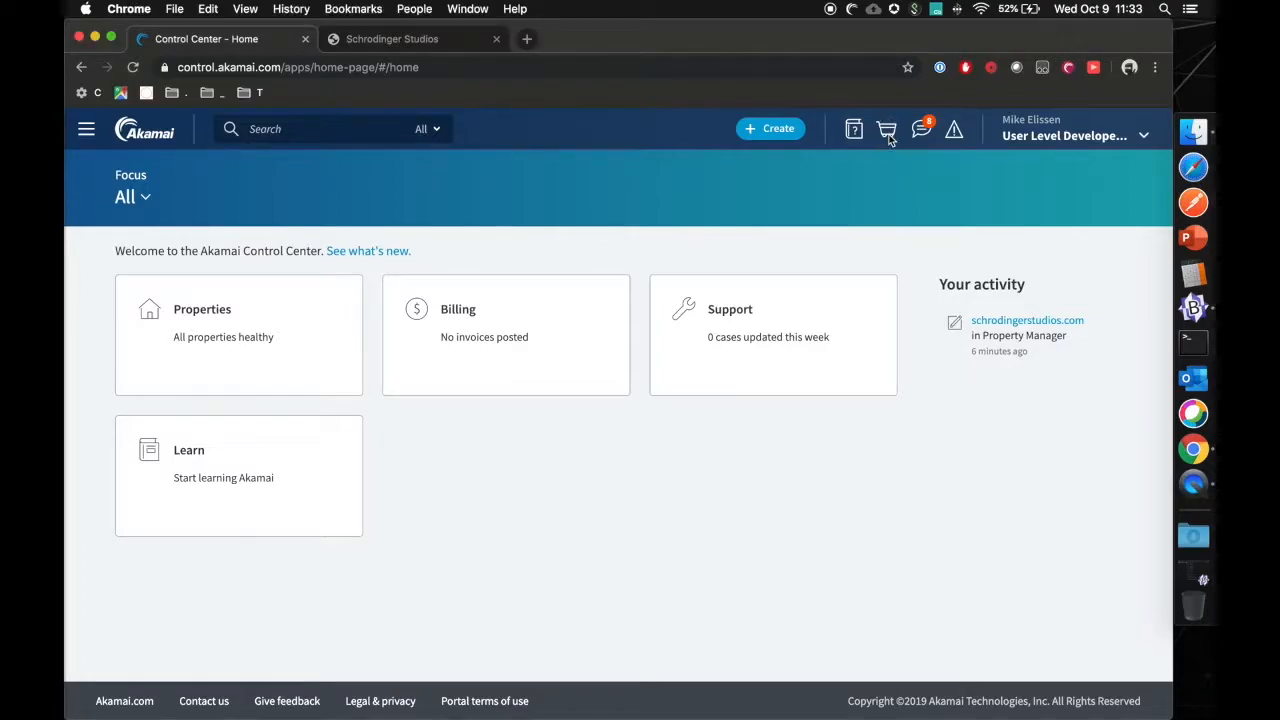
# Filter the Marketplace for 'datastream' and open the DataStream product details.
pyautogui.click(885, 129)
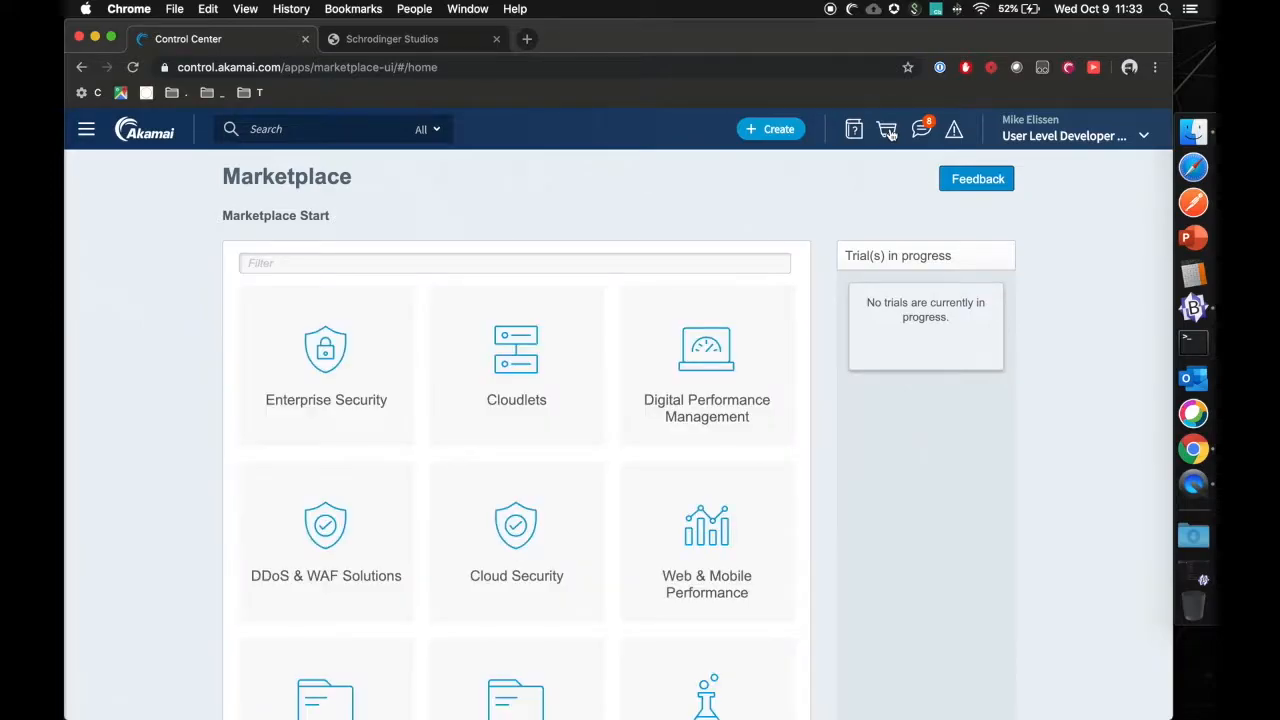
pyautogui.click(514, 262)
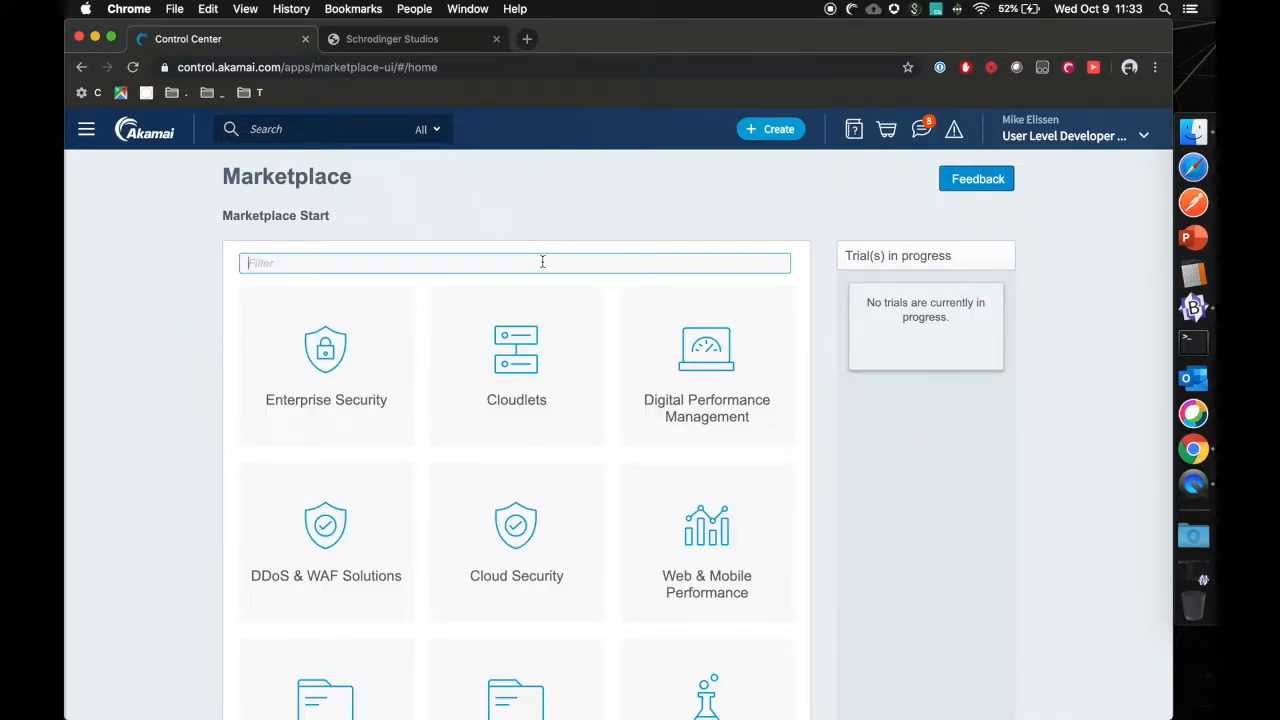
pyautogui.write('datastream')
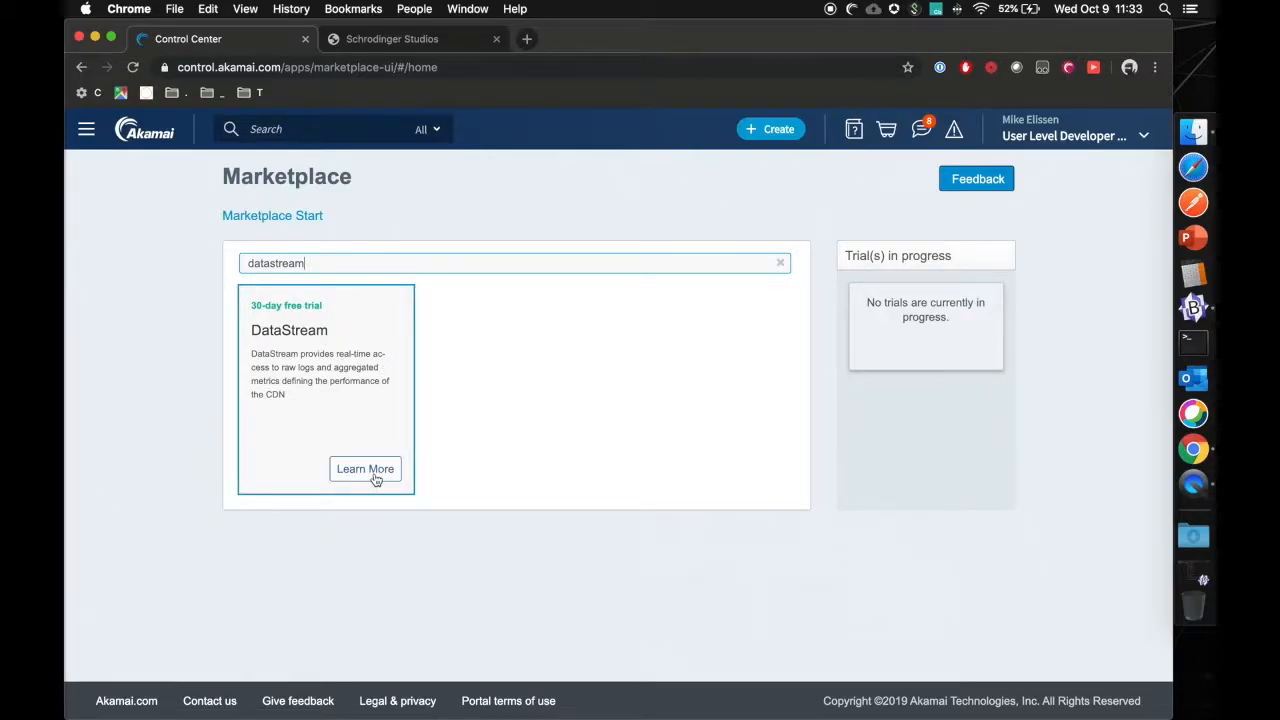
pyautogui.click(365, 469)
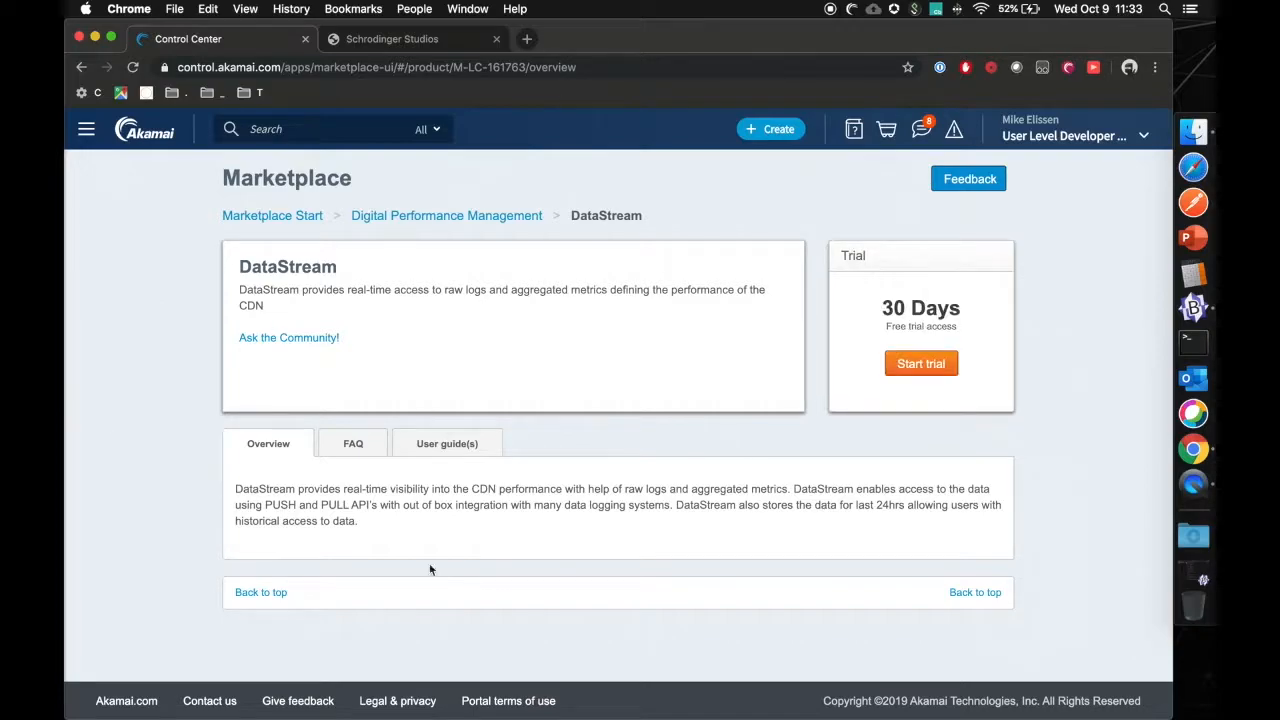
pyautogui.moveTo(353, 443)
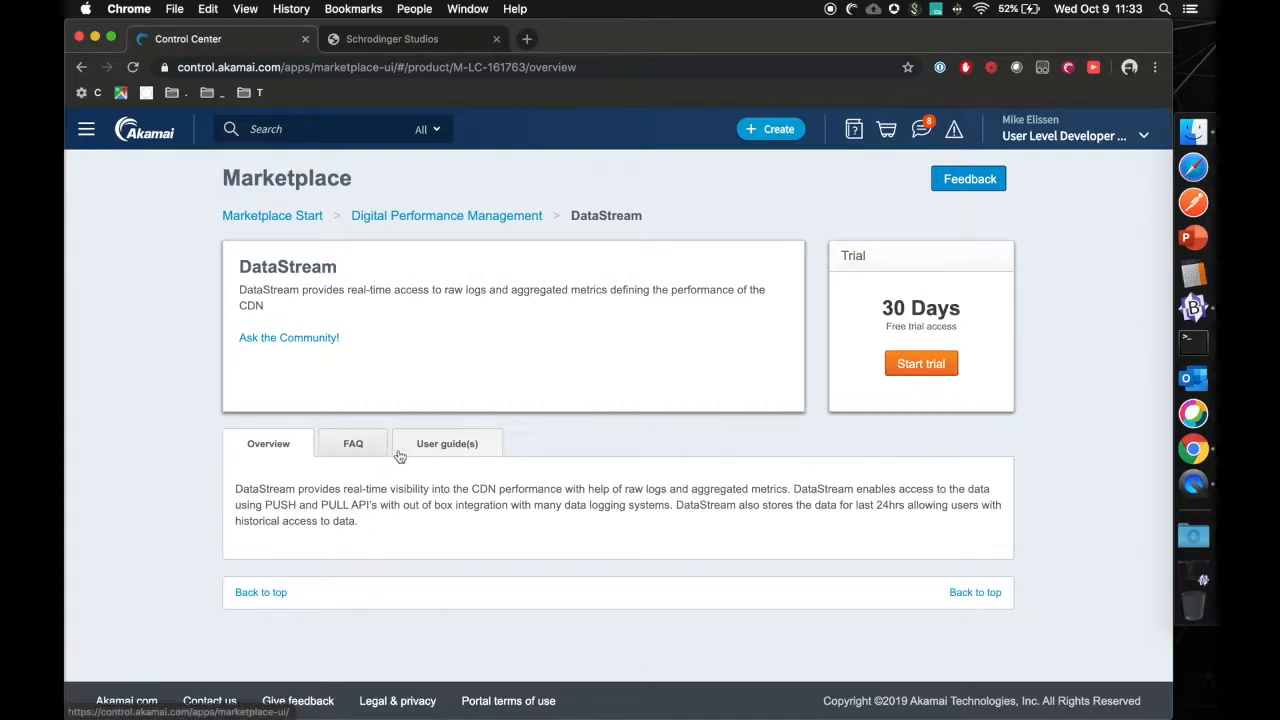
# Read the DataStream FAQ, then view the User guide(s) section.
pyautogui.click(353, 443)
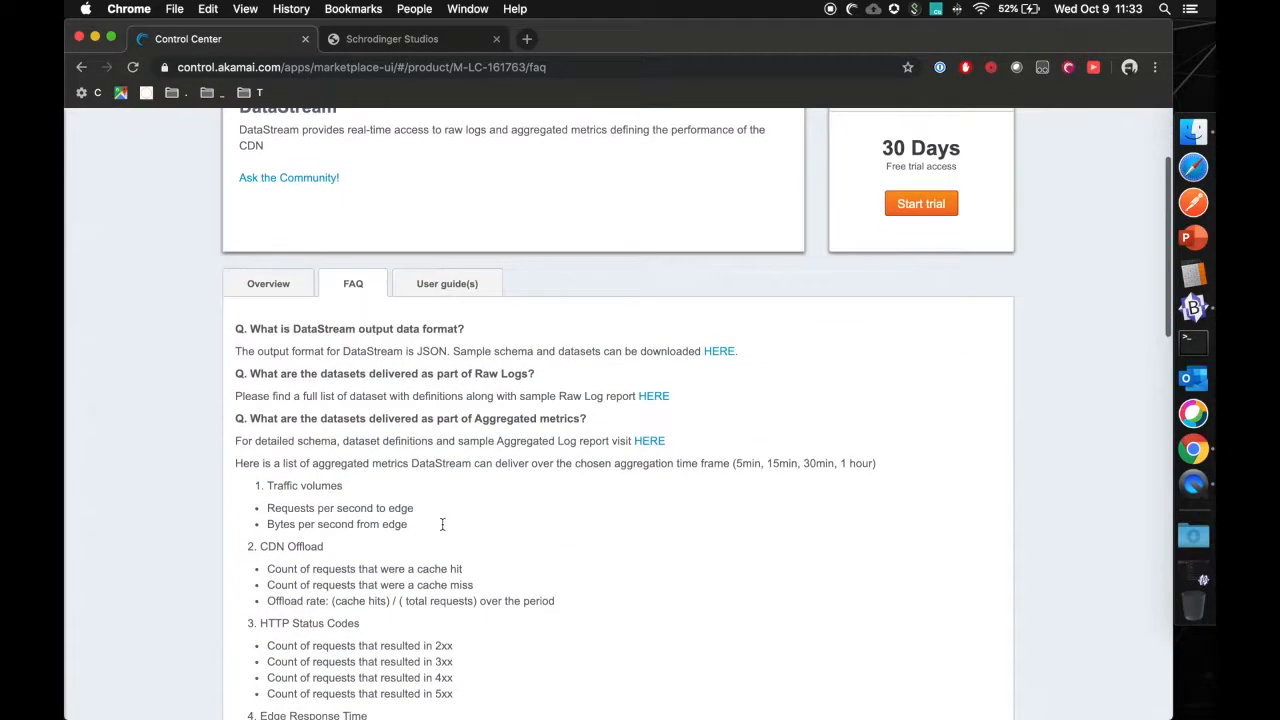
pyautogui.scroll(-3)
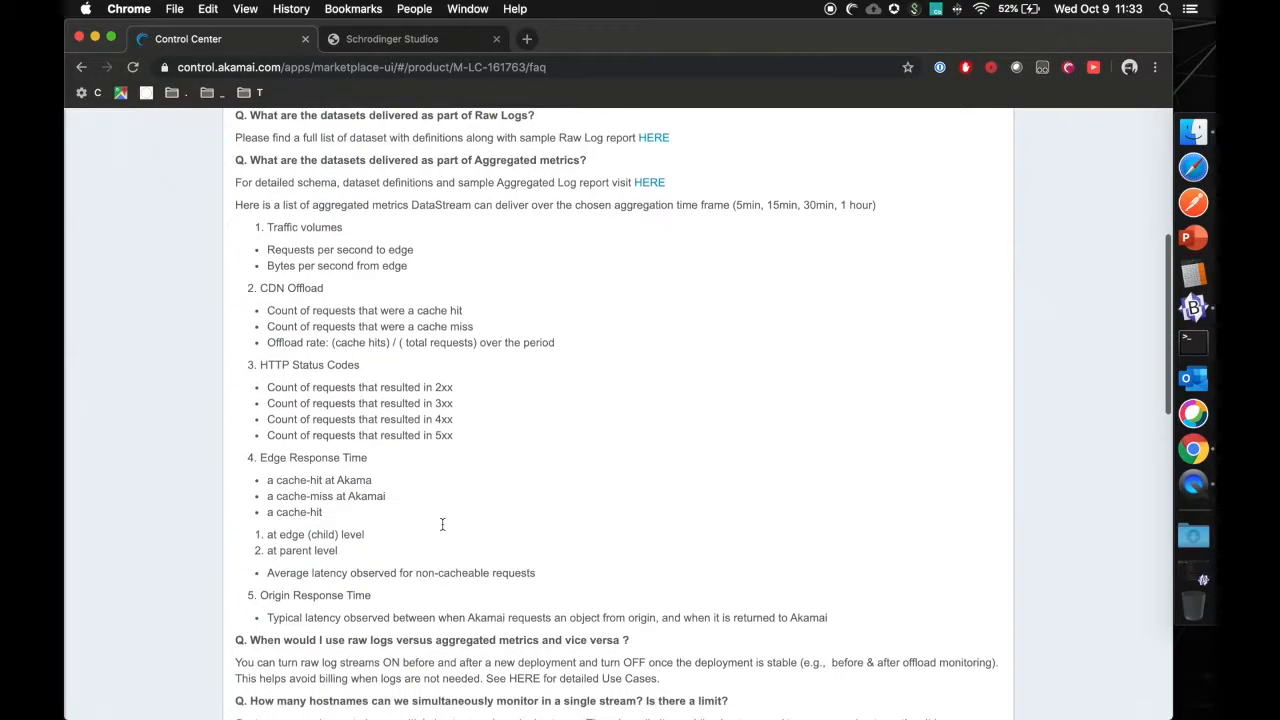
pyautogui.scroll(-3)
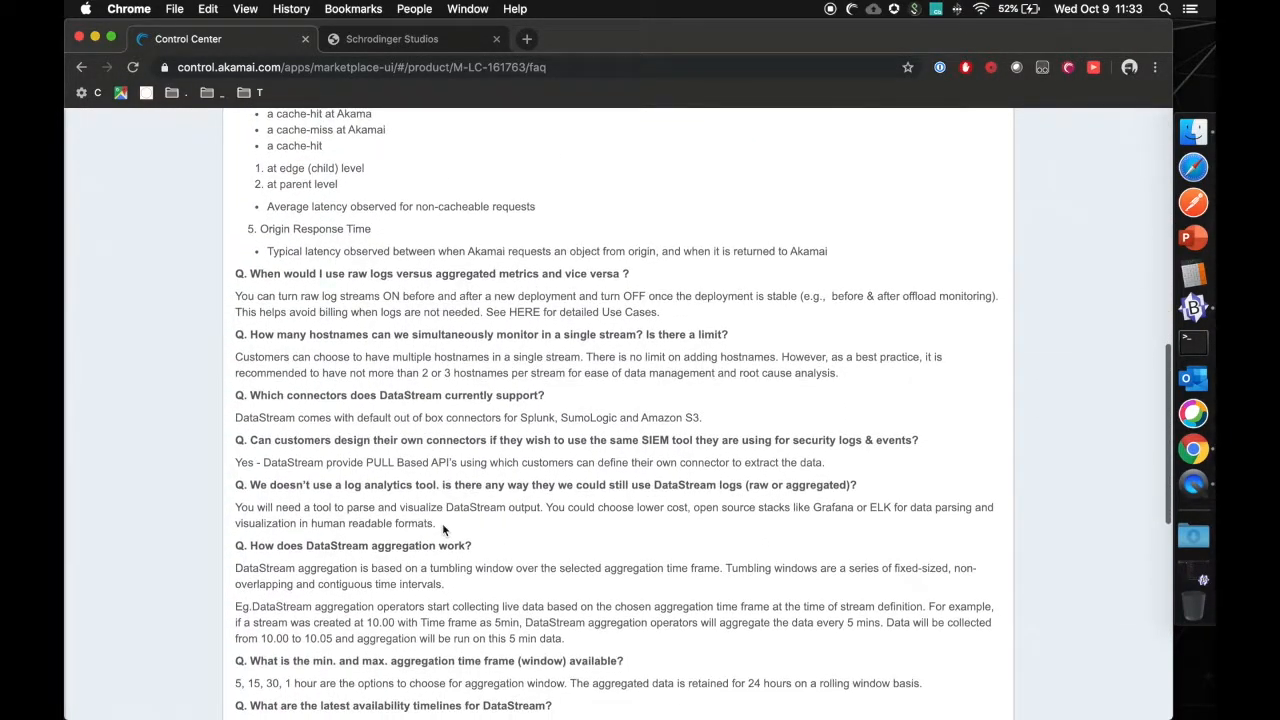
pyautogui.scroll(-3)
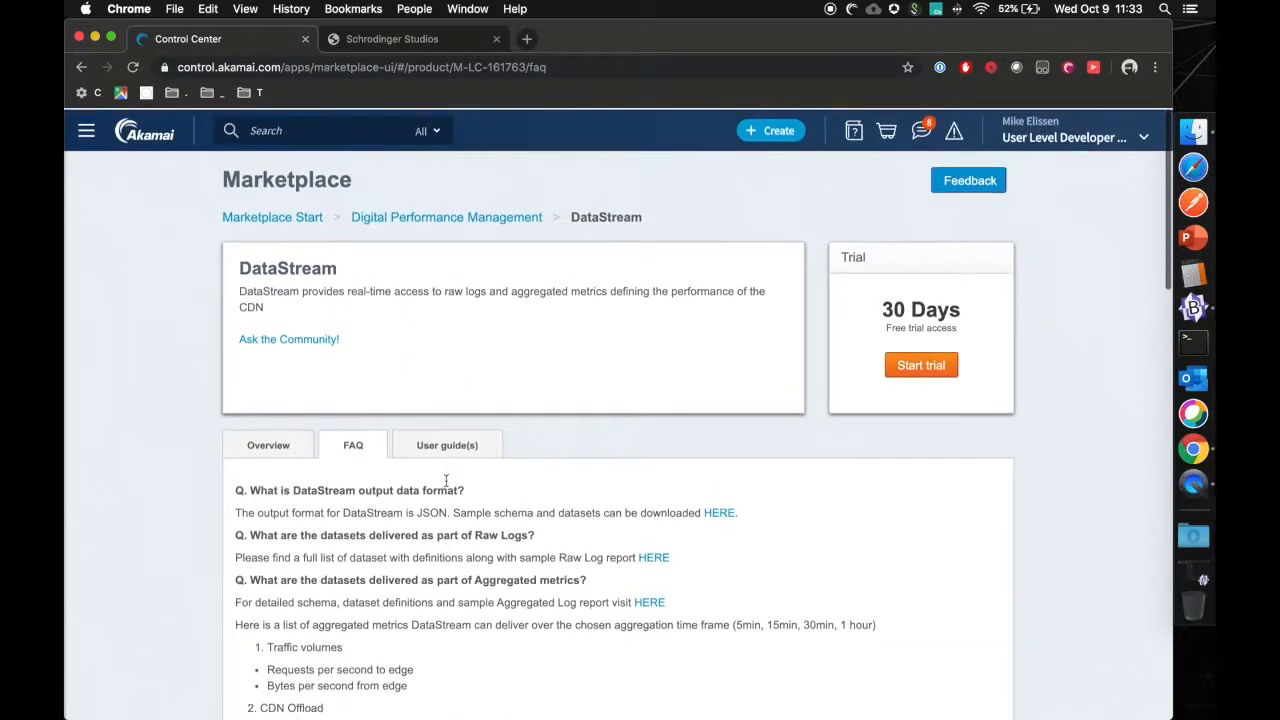
pyautogui.click(447, 444)
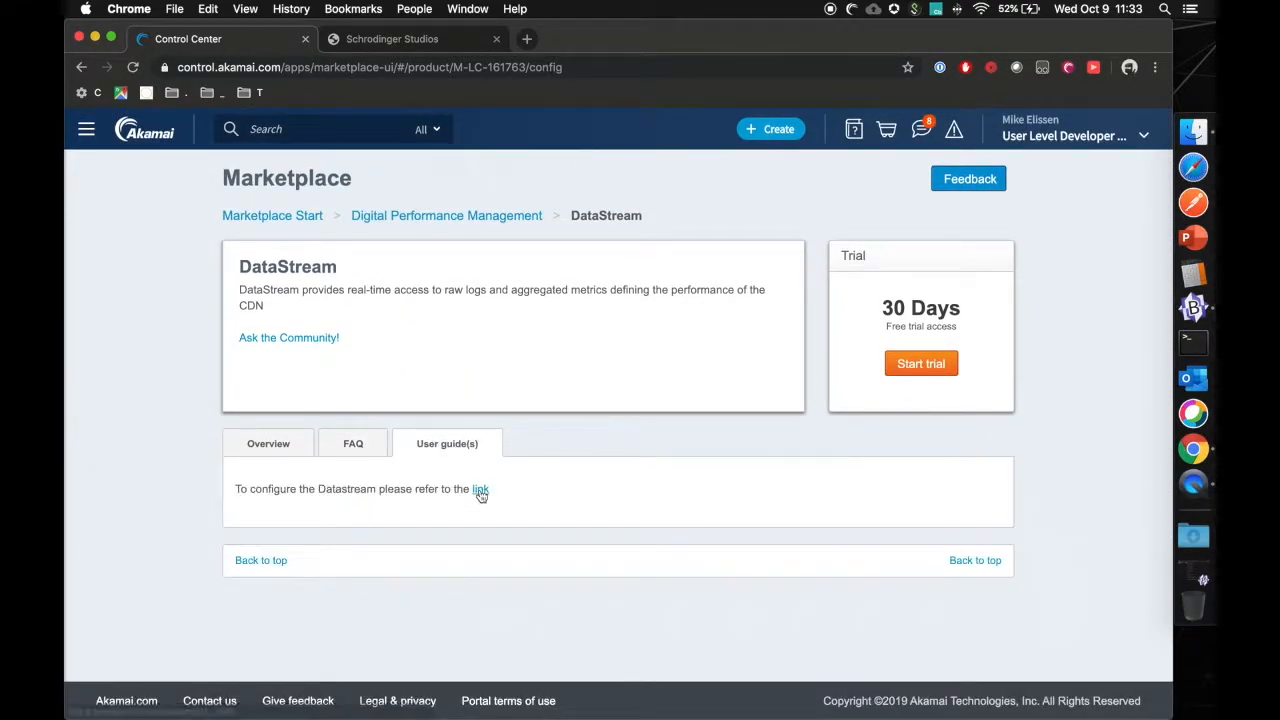
pyautogui.moveTo(812, 427)
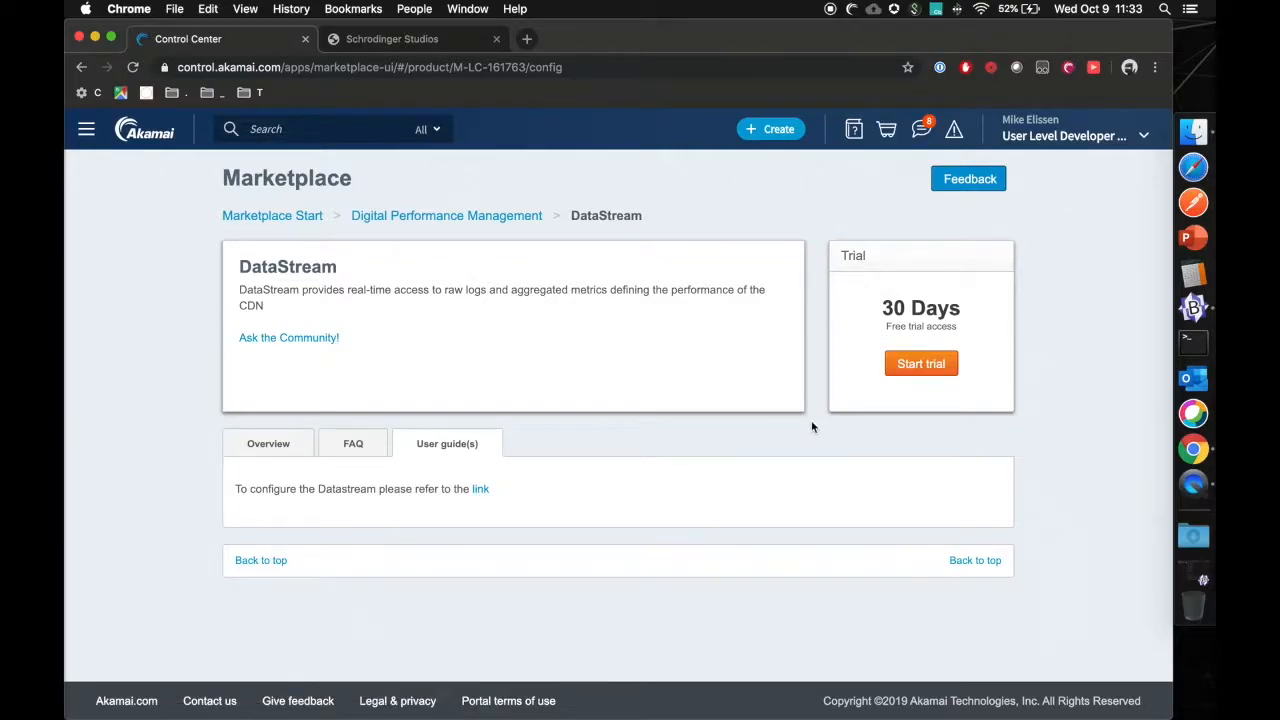
# Start the 30-day DataStream trial, accepting the Terms and Conditions including 5000 GBs.
pyautogui.click(921, 363)
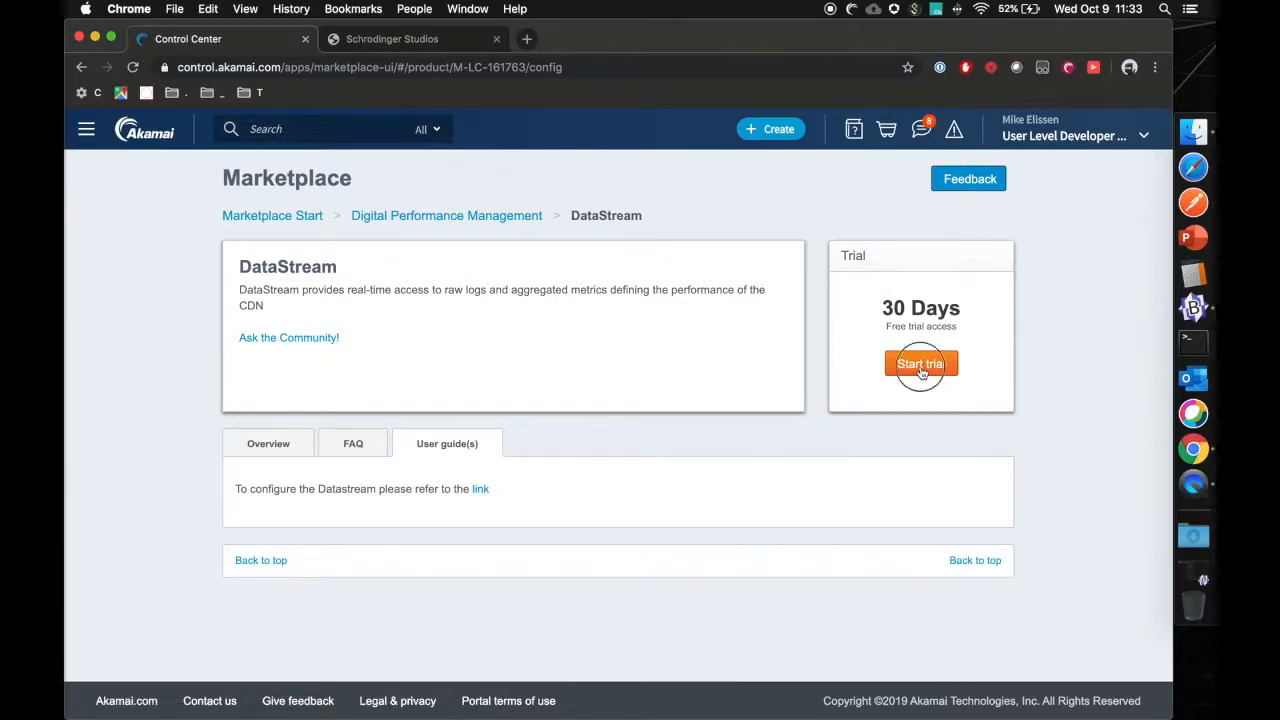
pyautogui.click(920, 363)
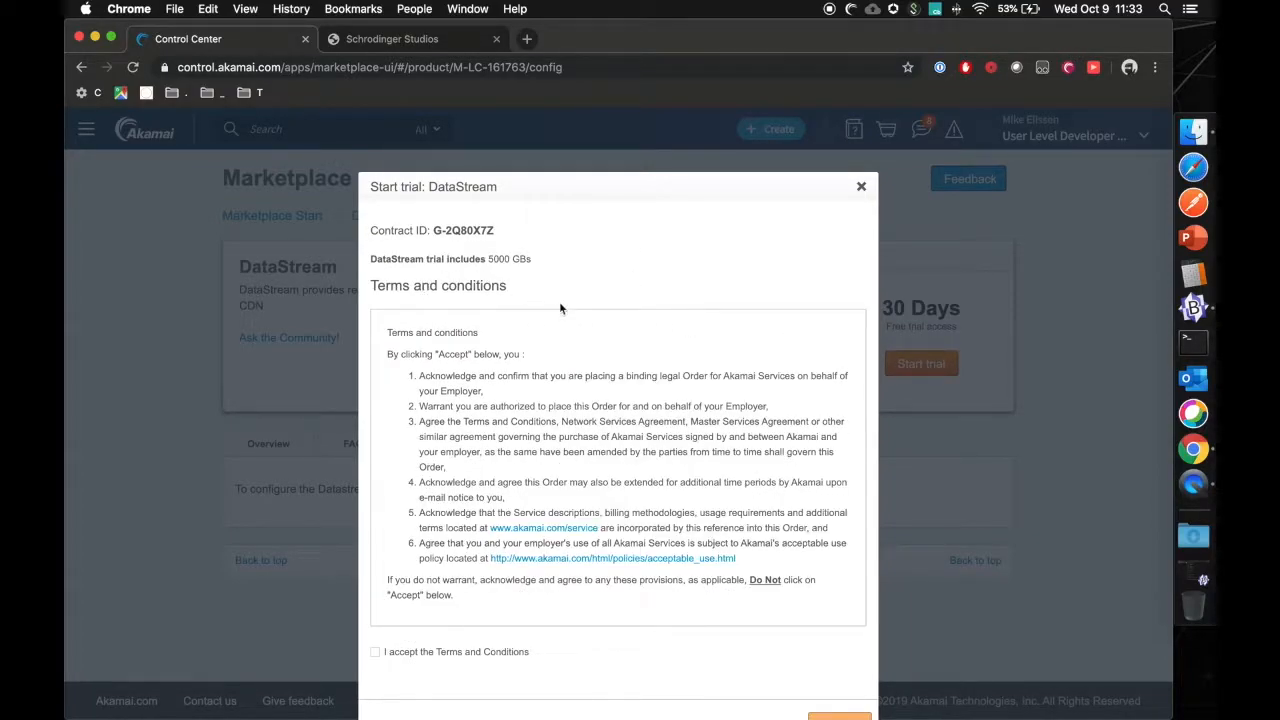
pyautogui.moveTo(371, 258); pyautogui.dragTo(533, 258)
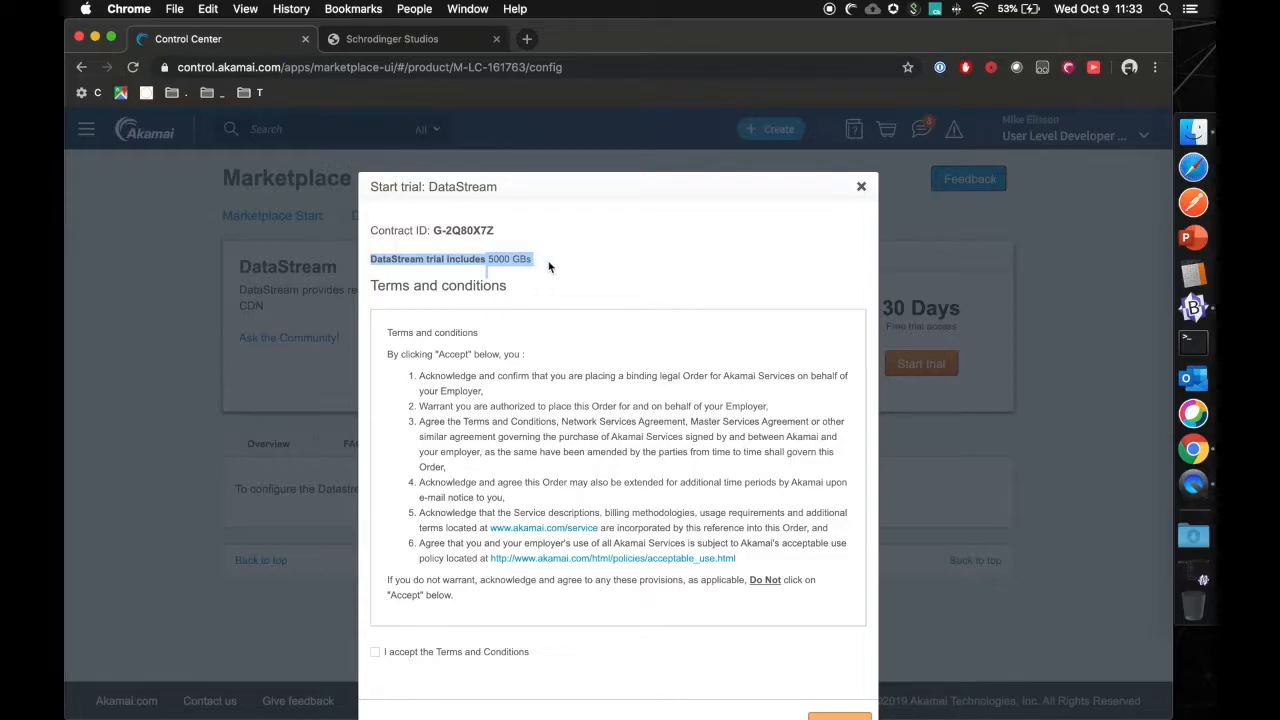
pyautogui.moveTo(563, 277)
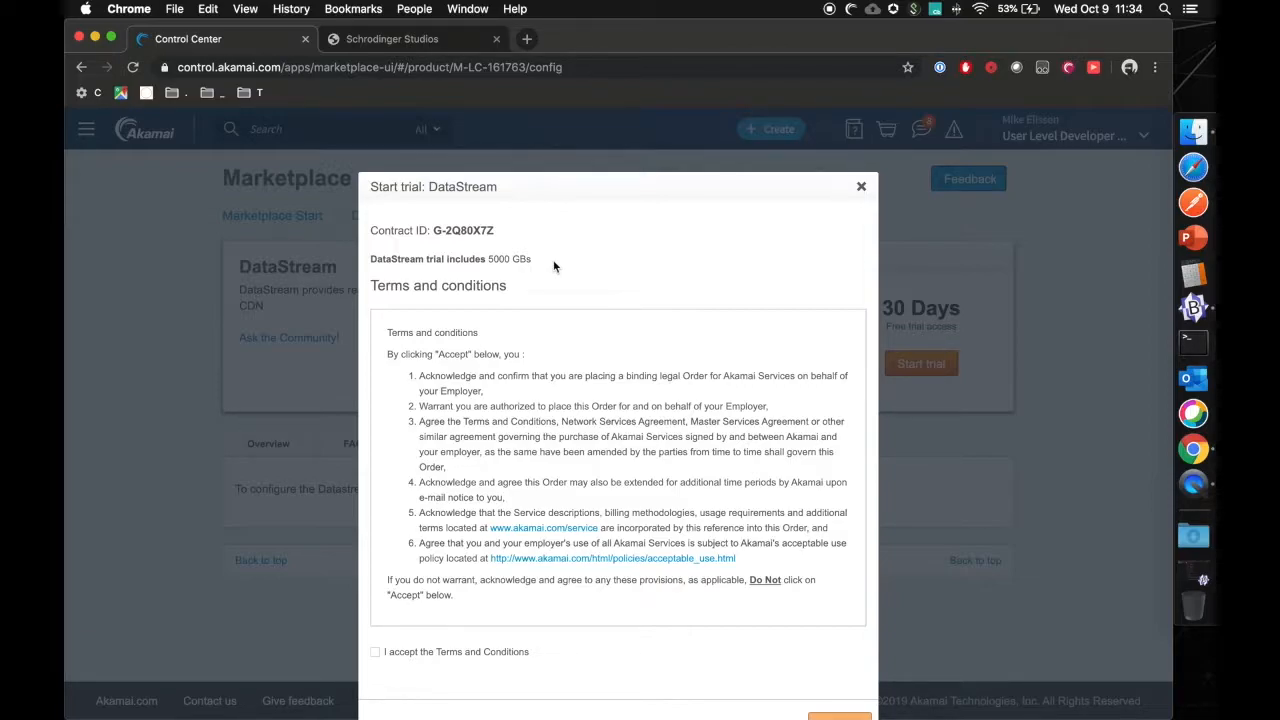
pyautogui.moveTo(588, 281)
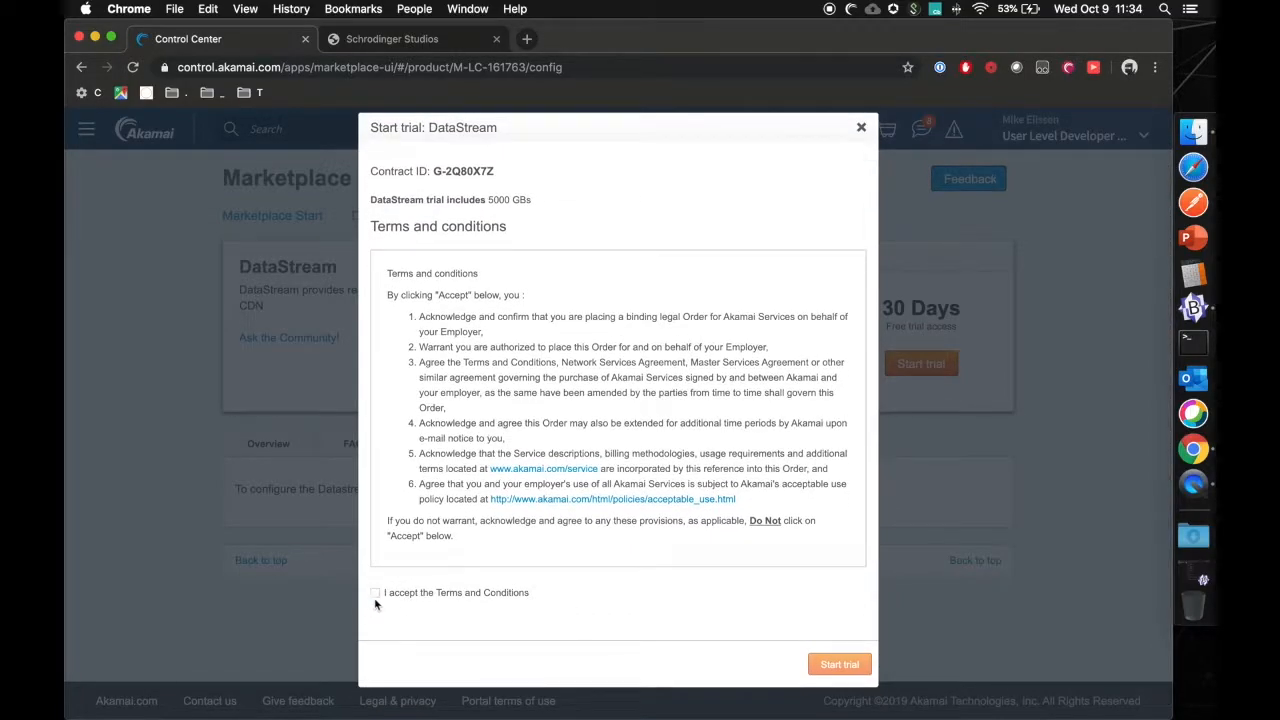
pyautogui.click(839, 664)
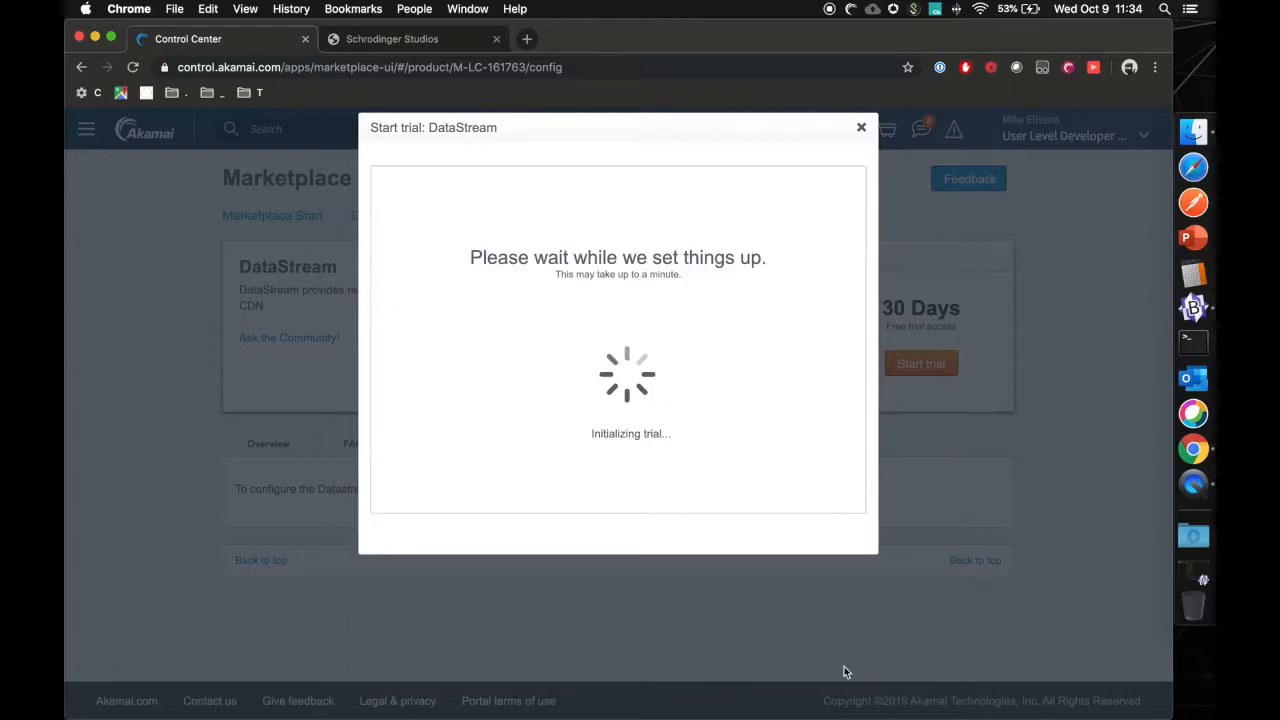
pyautogui.moveTo(798, 521)
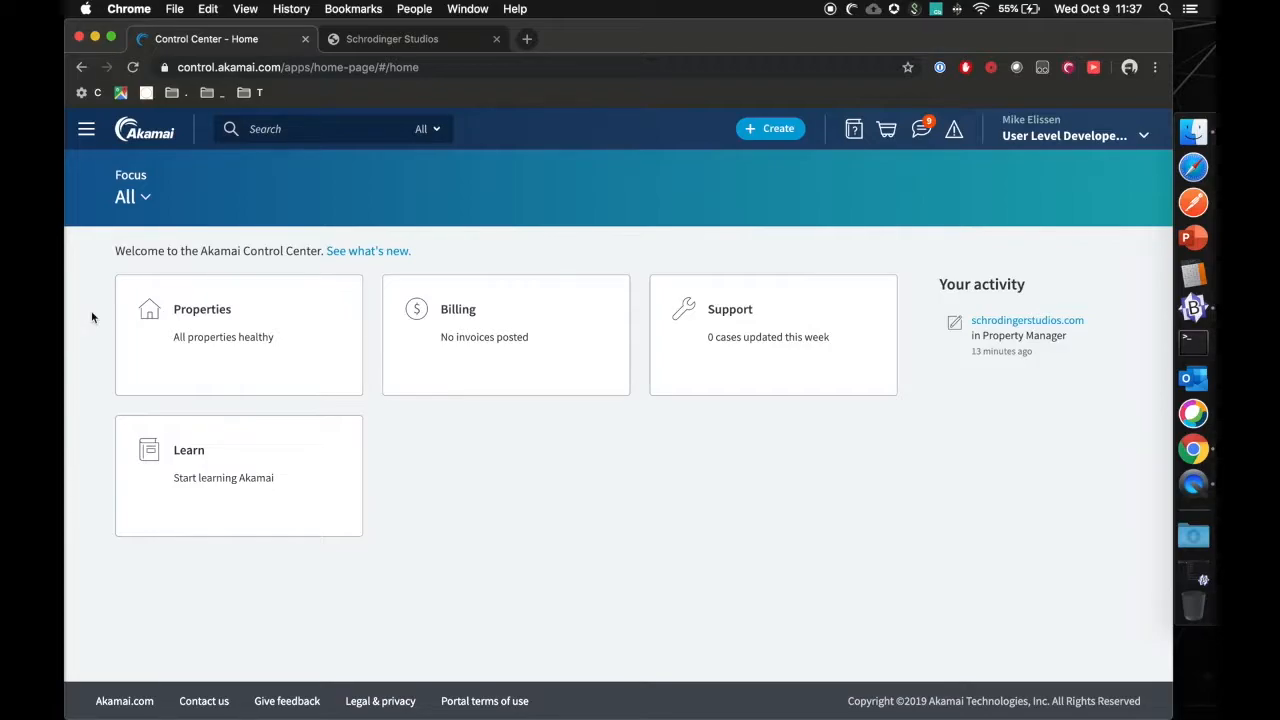
pyautogui.moveTo(86, 131)
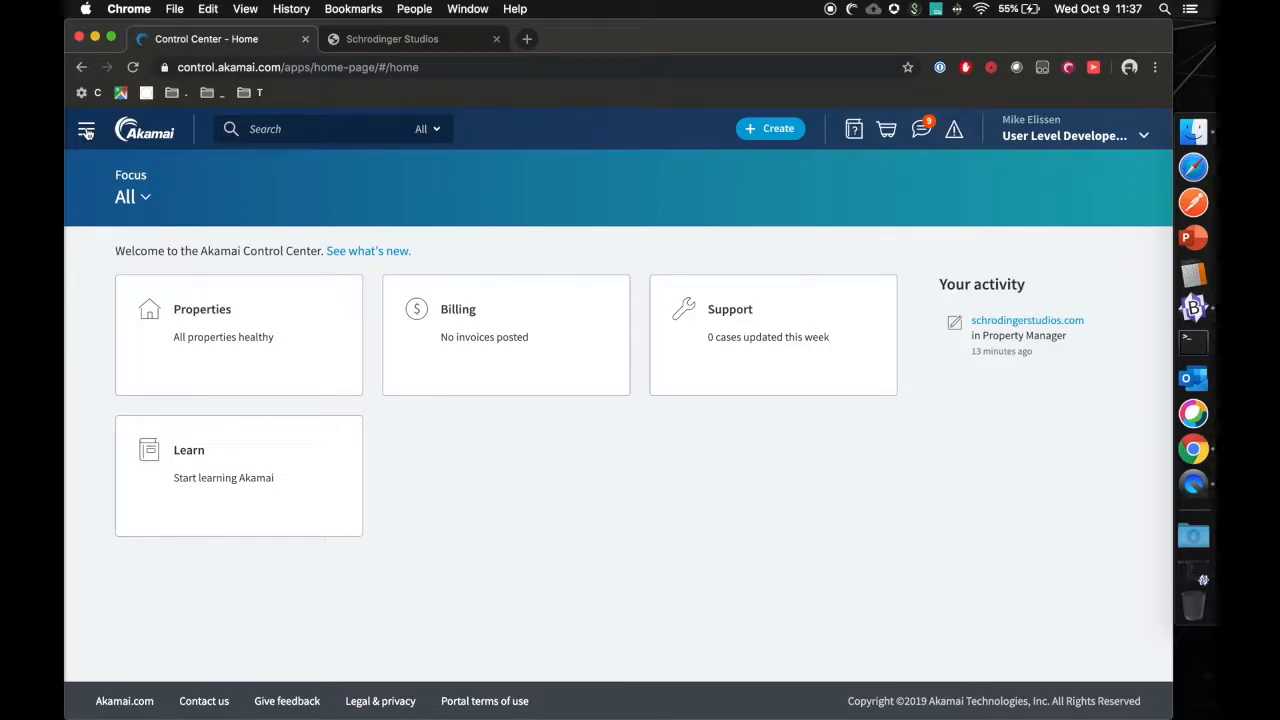
# Find 'datastream' in the services menu and open the DataStream real-time logs service.
pyautogui.click(86, 129)
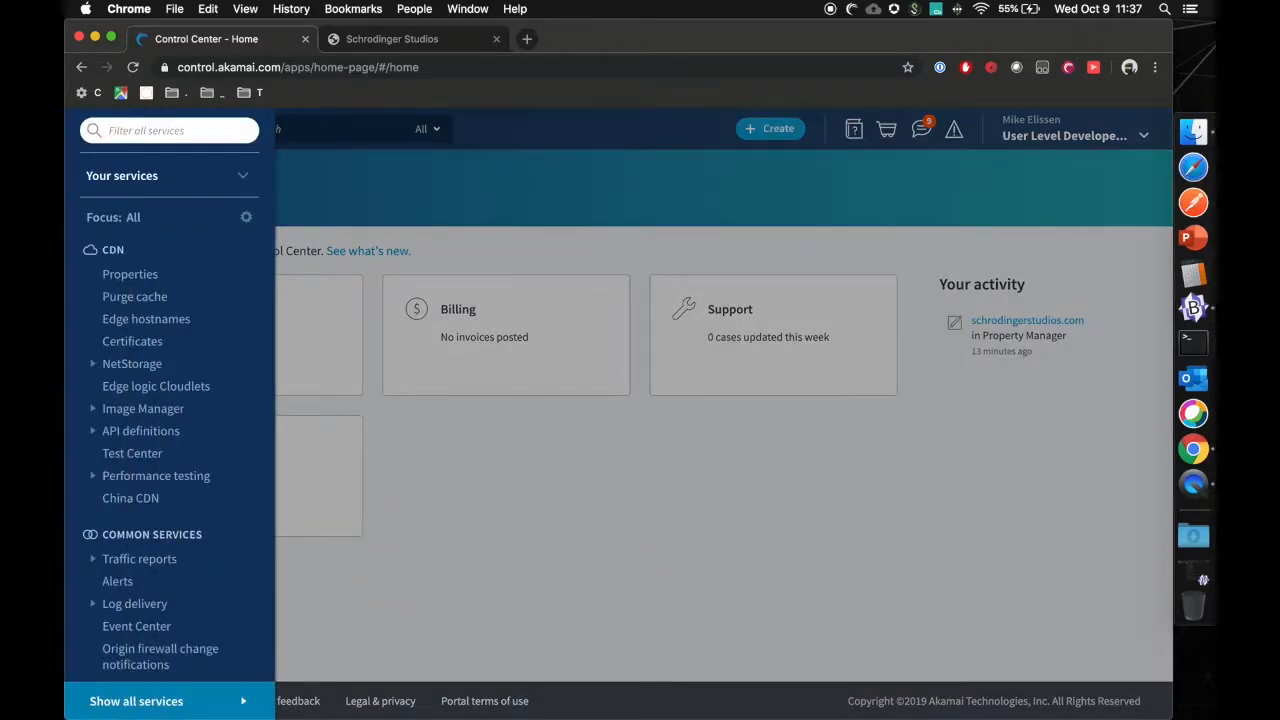
pyautogui.write('datastream')
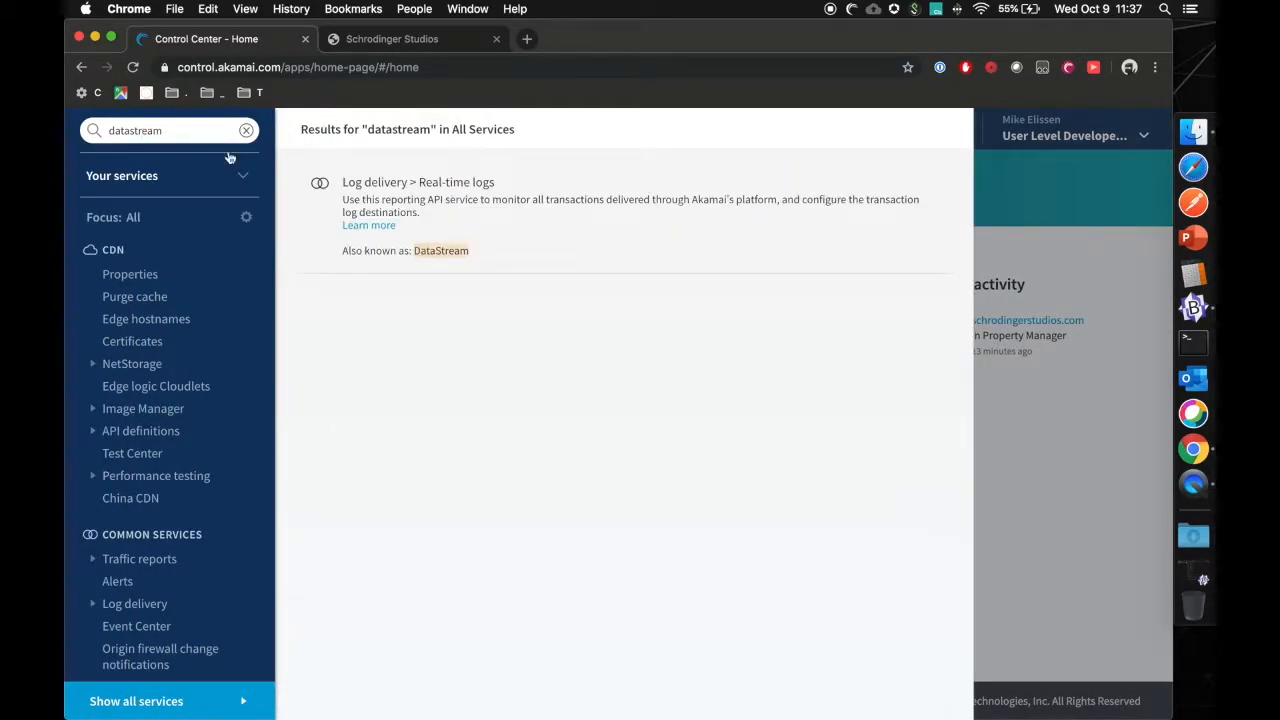
pyautogui.moveTo(185, 370)
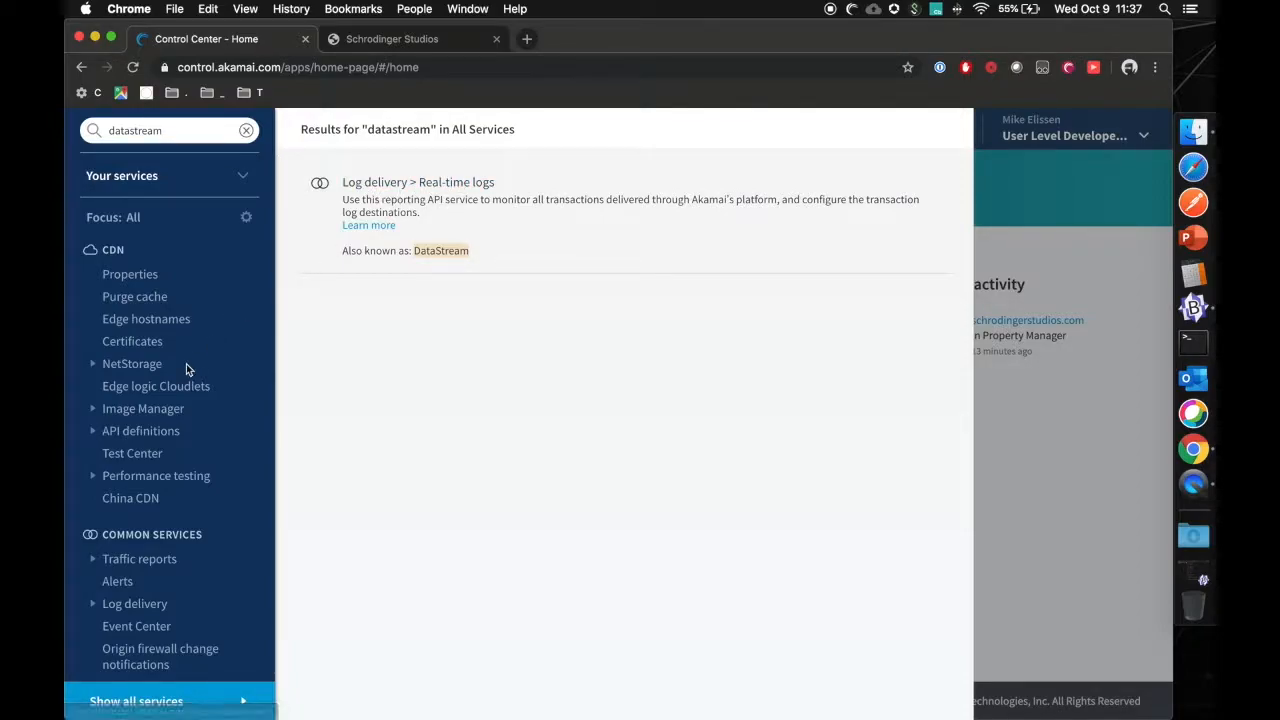
pyautogui.scroll(-3)
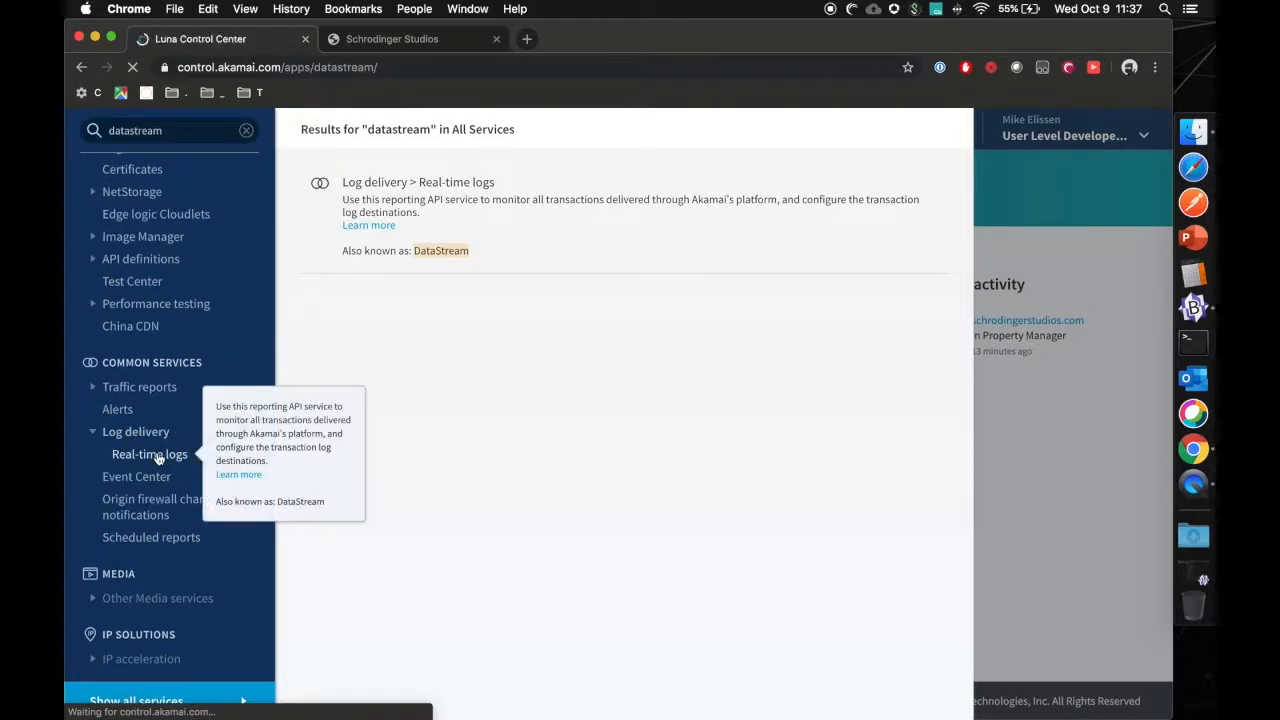
pyautogui.click(149, 453)
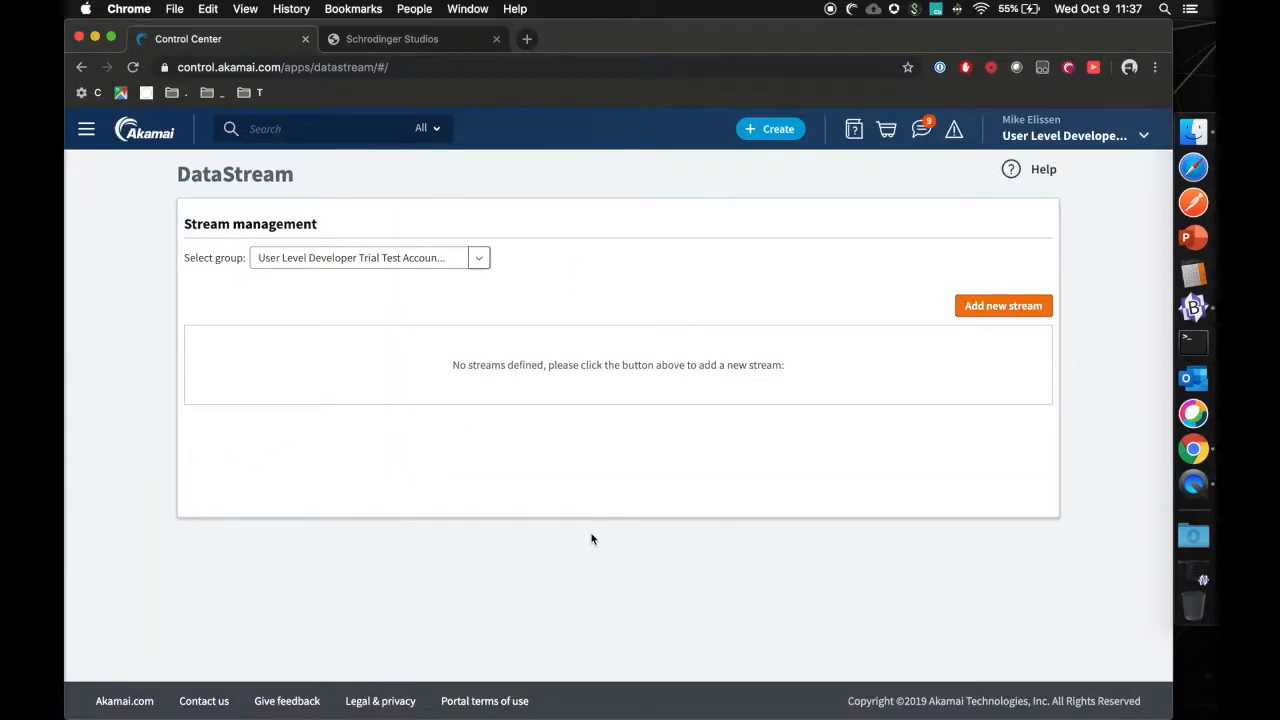
pyautogui.moveTo(690, 517)
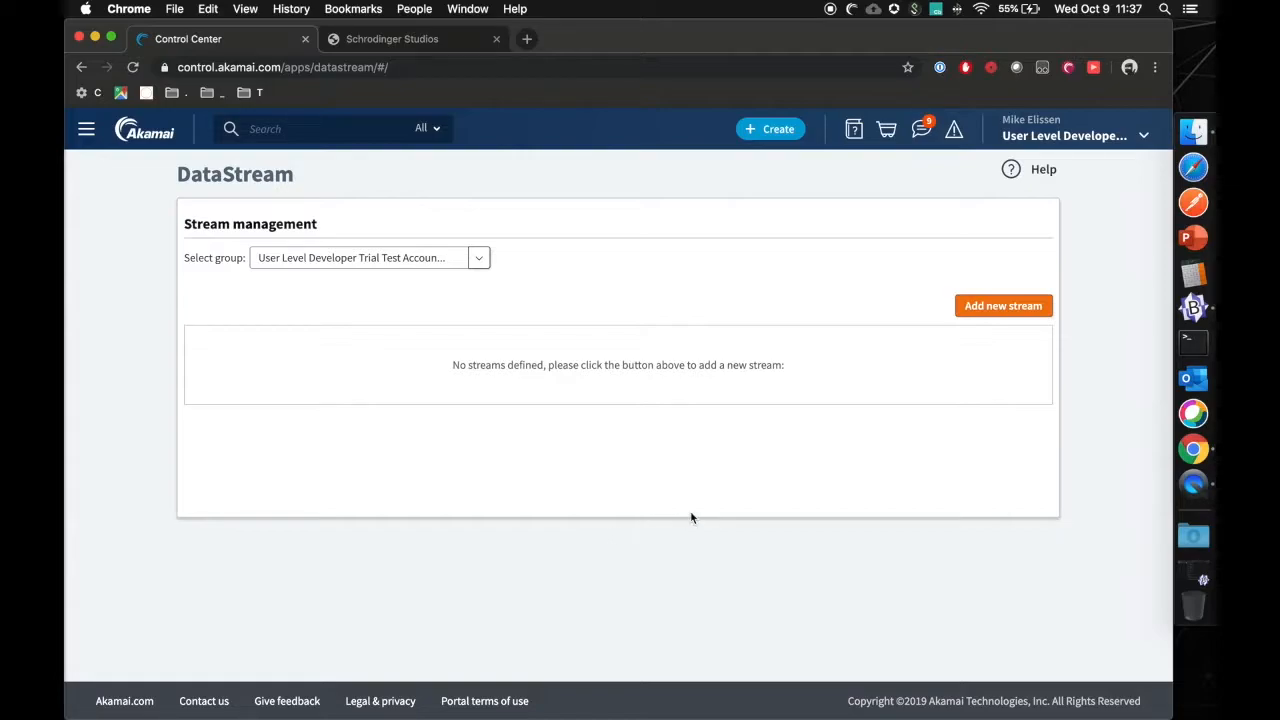
pyautogui.moveTo(446, 366)
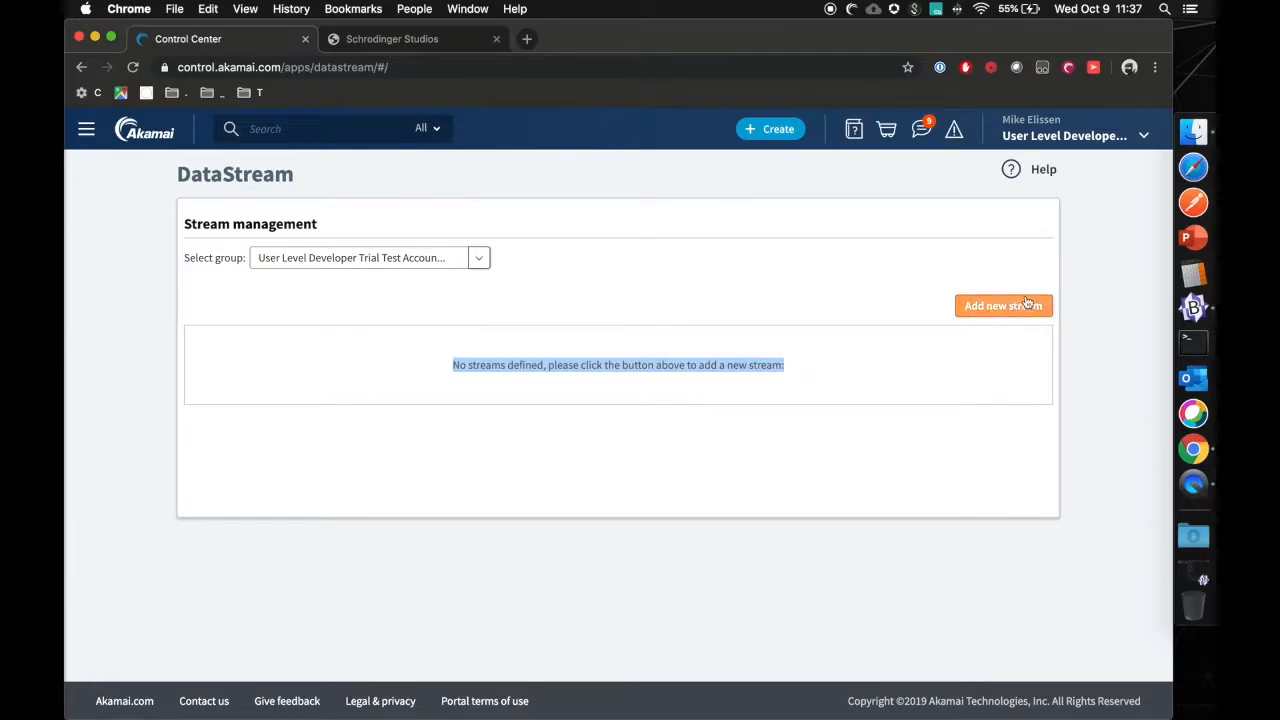
# Add a new stream named datastream_test.
pyautogui.click(1002, 305)
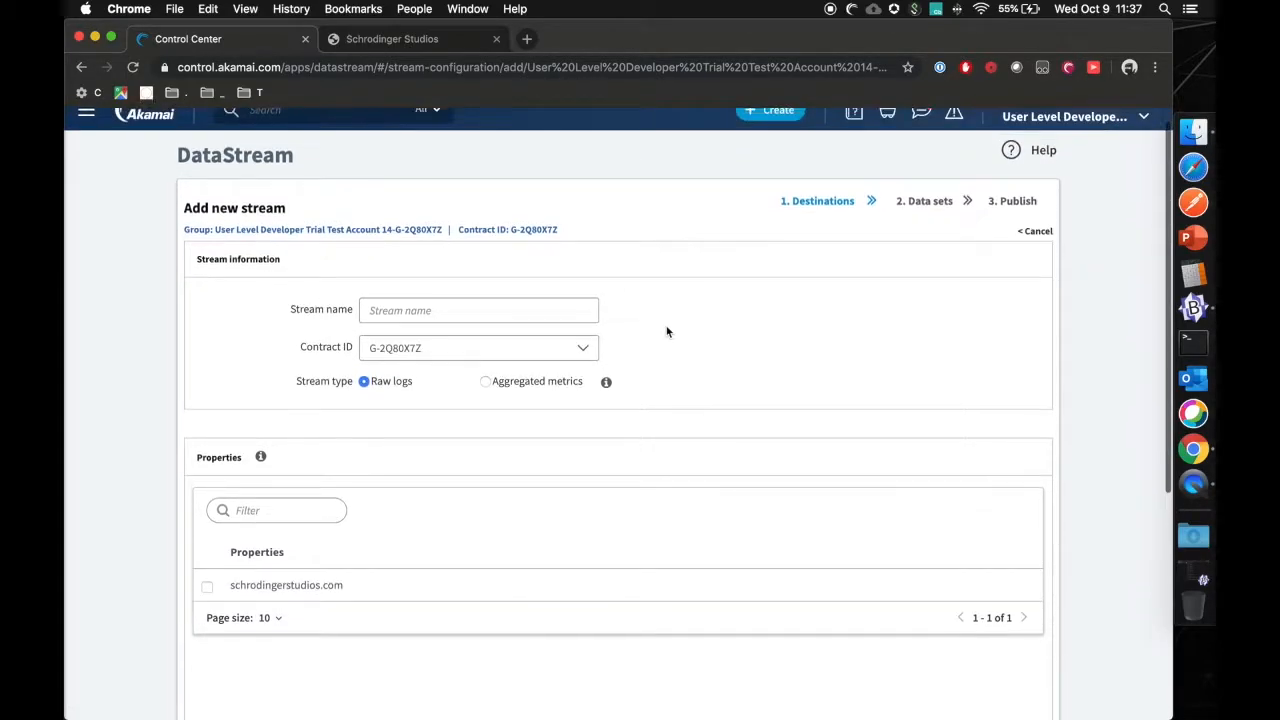
pyautogui.click(478, 309)
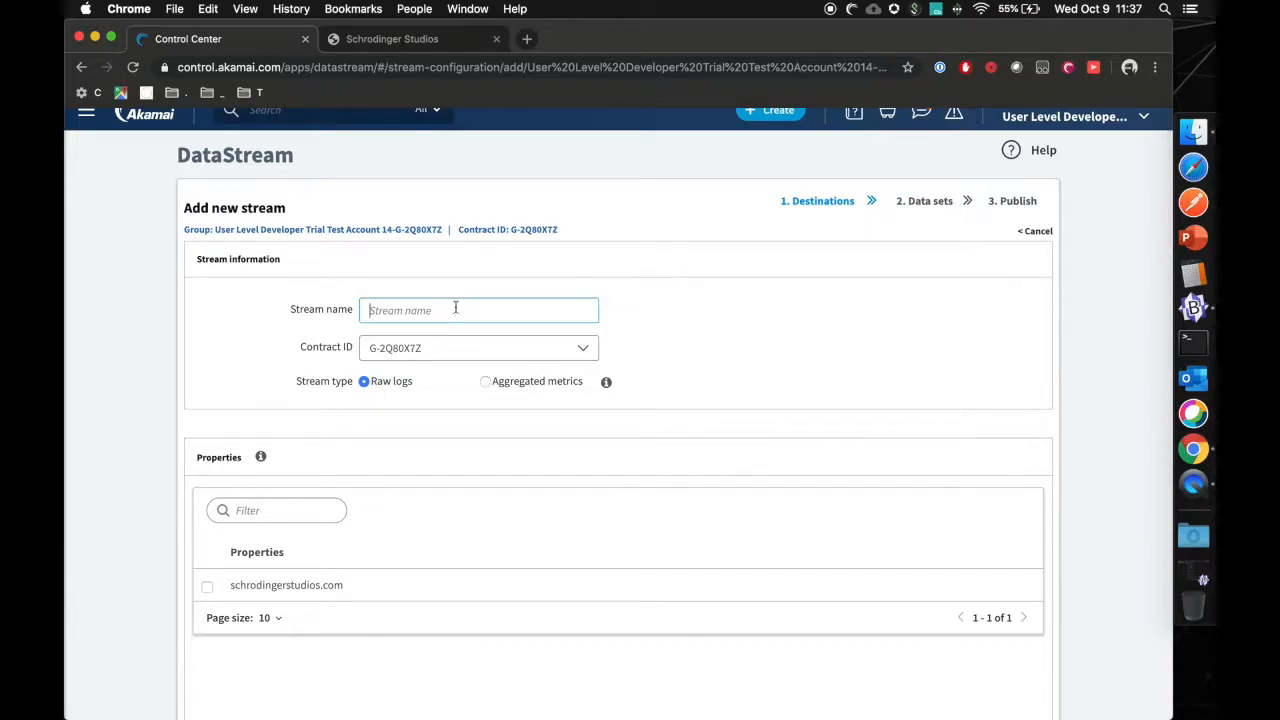
pyautogui.write('datastream_')
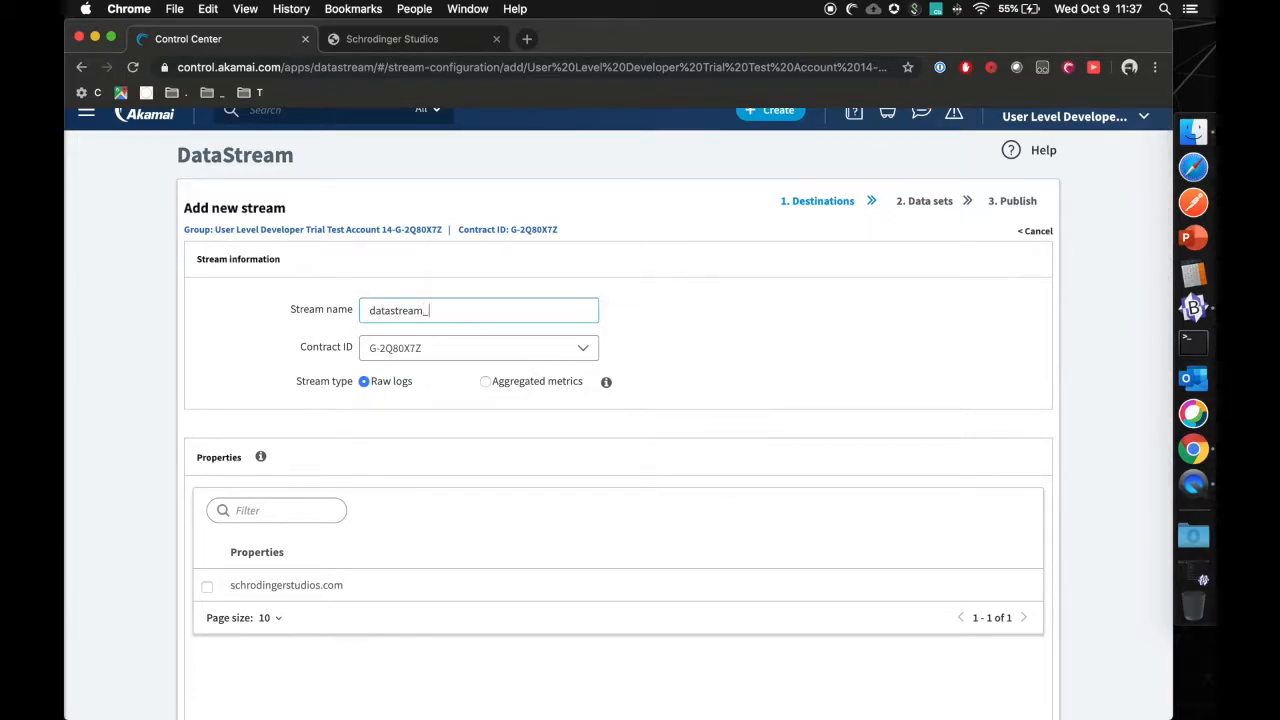
pyautogui.click(478, 347)
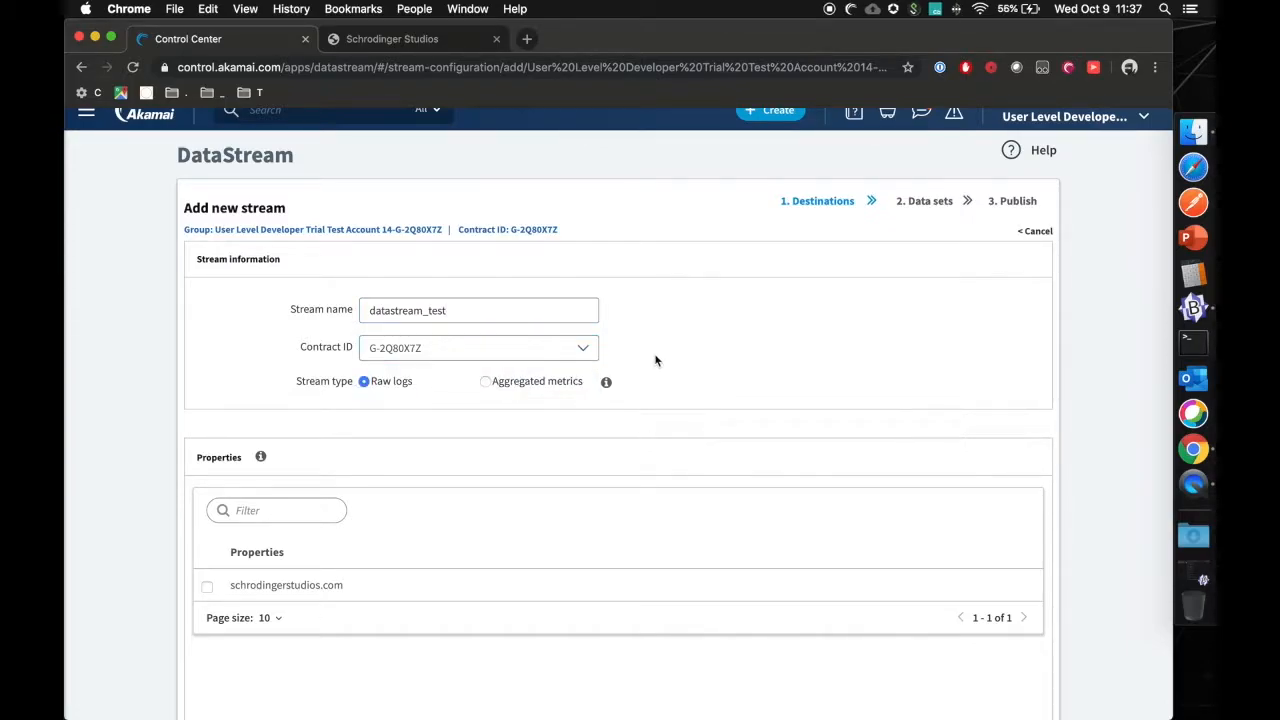
# Set the stream type to Aggregated metrics and tick the schrodingerstudios.com property.
pyautogui.scroll(-3)
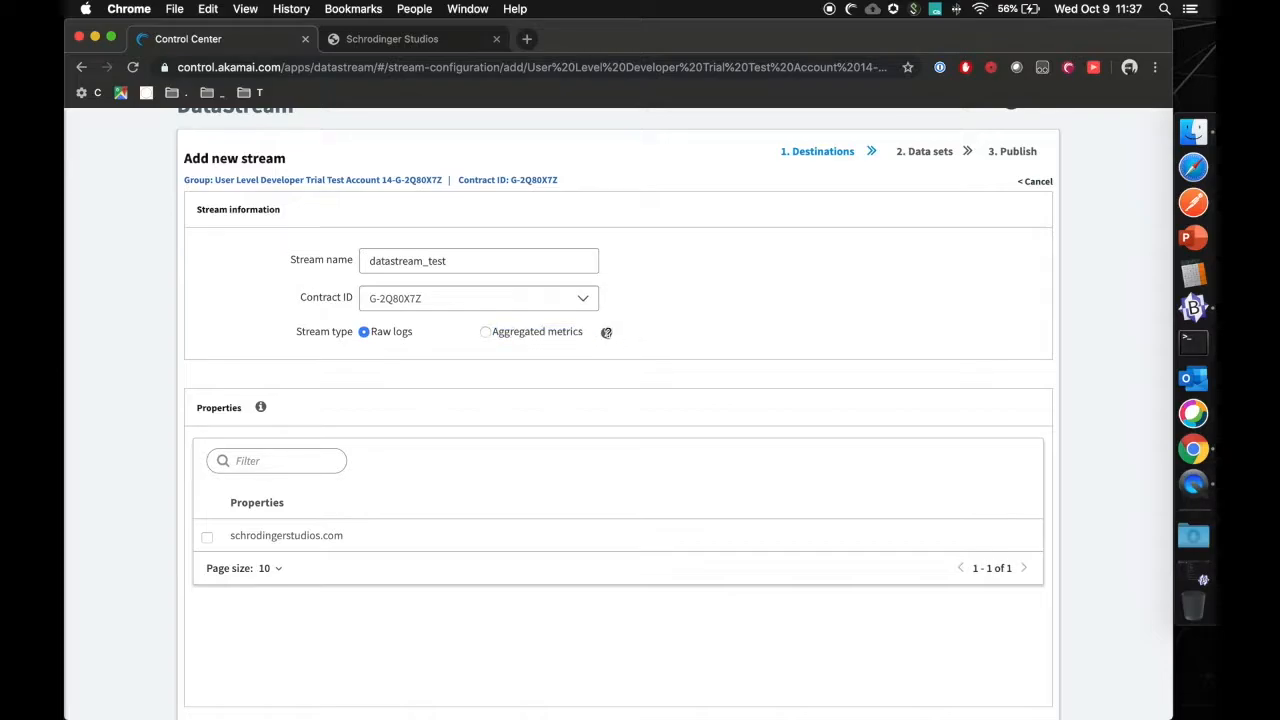
pyautogui.moveTo(482, 331)
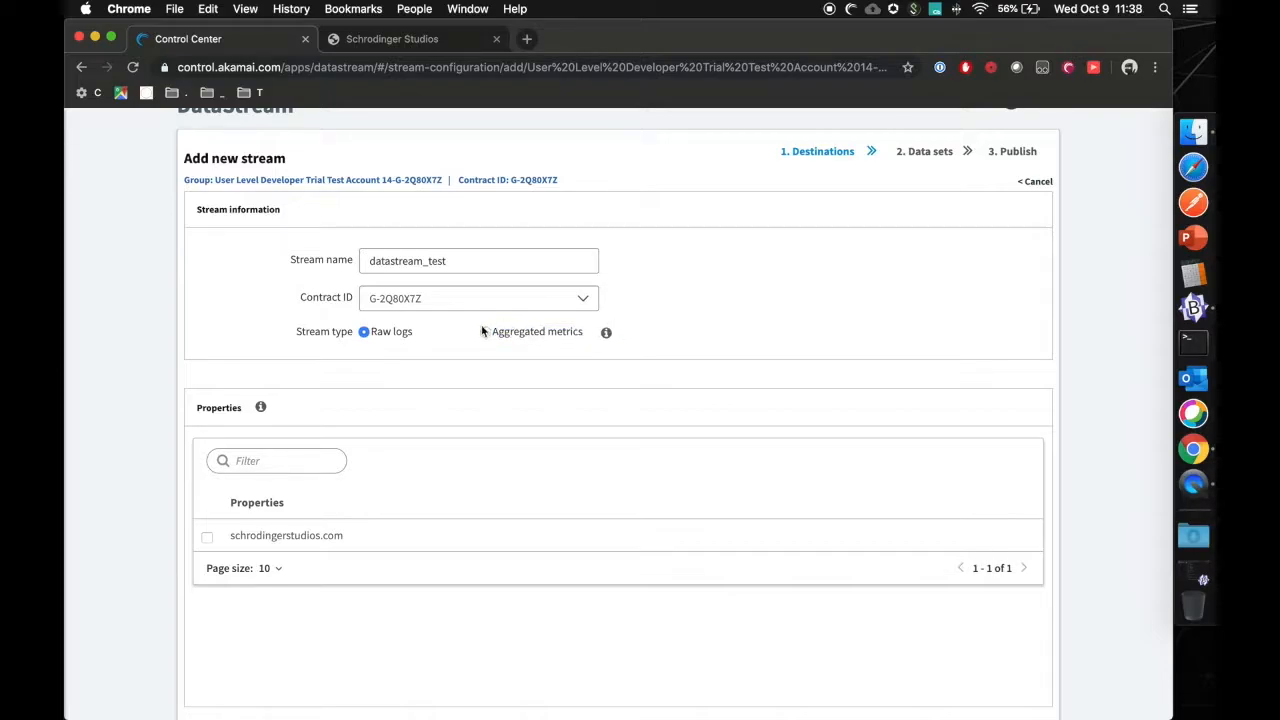
pyautogui.click(485, 331)
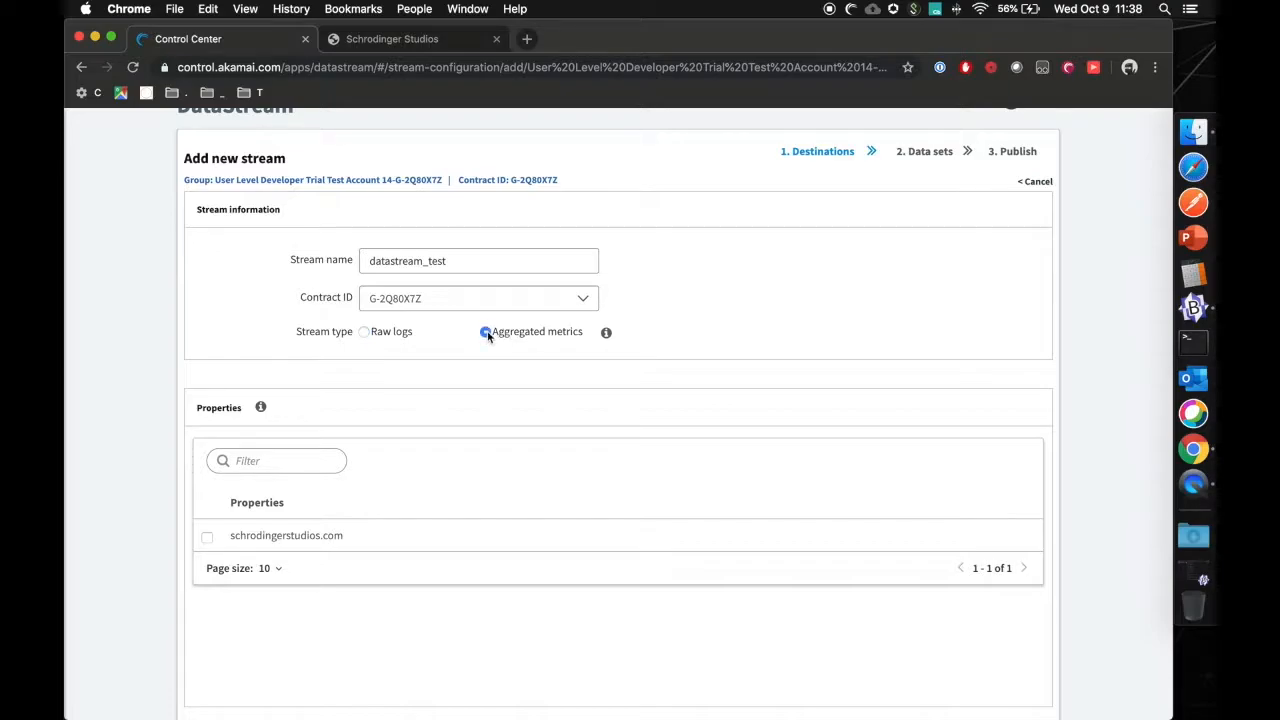
pyautogui.scroll(-3)
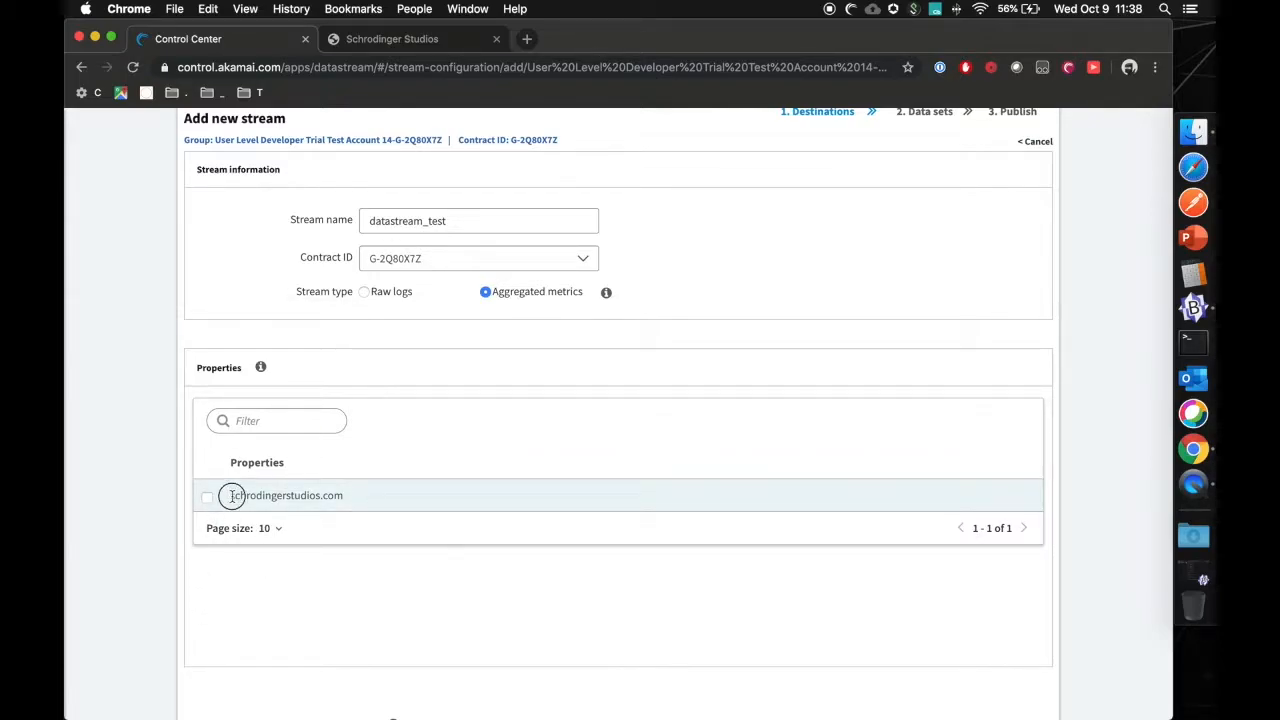
pyautogui.click(207, 497)
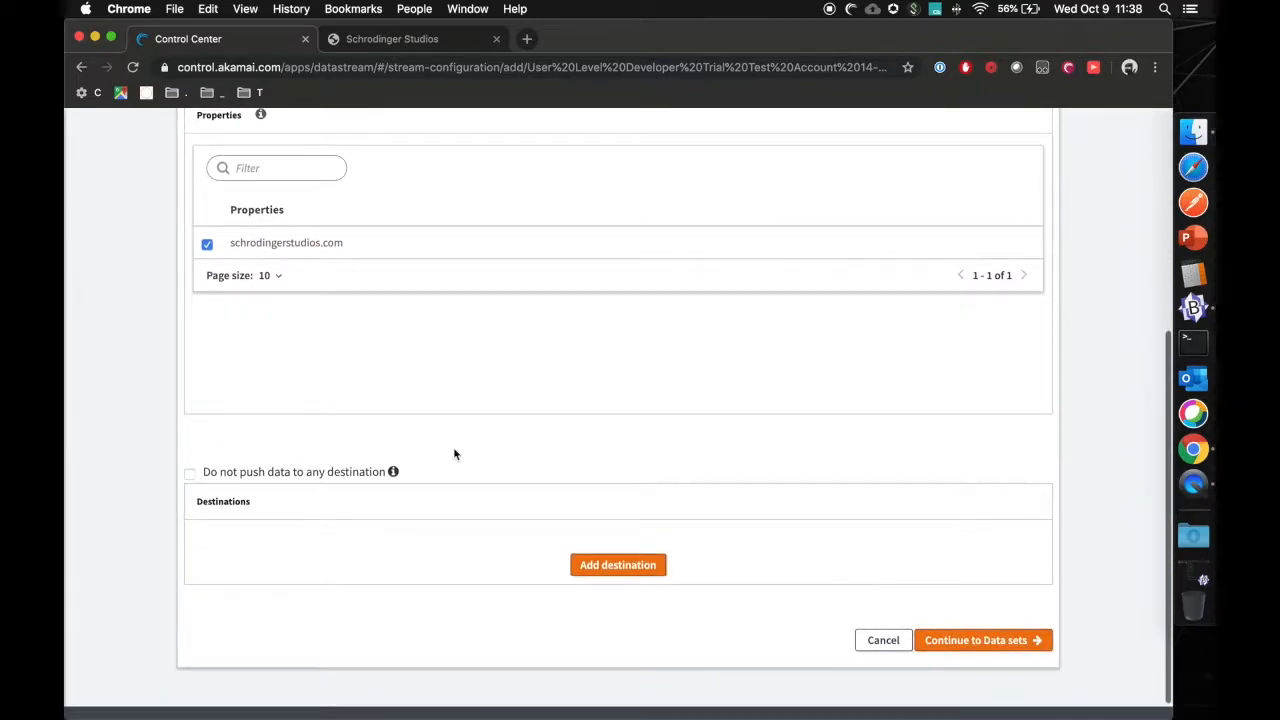
pyautogui.moveTo(393, 471)
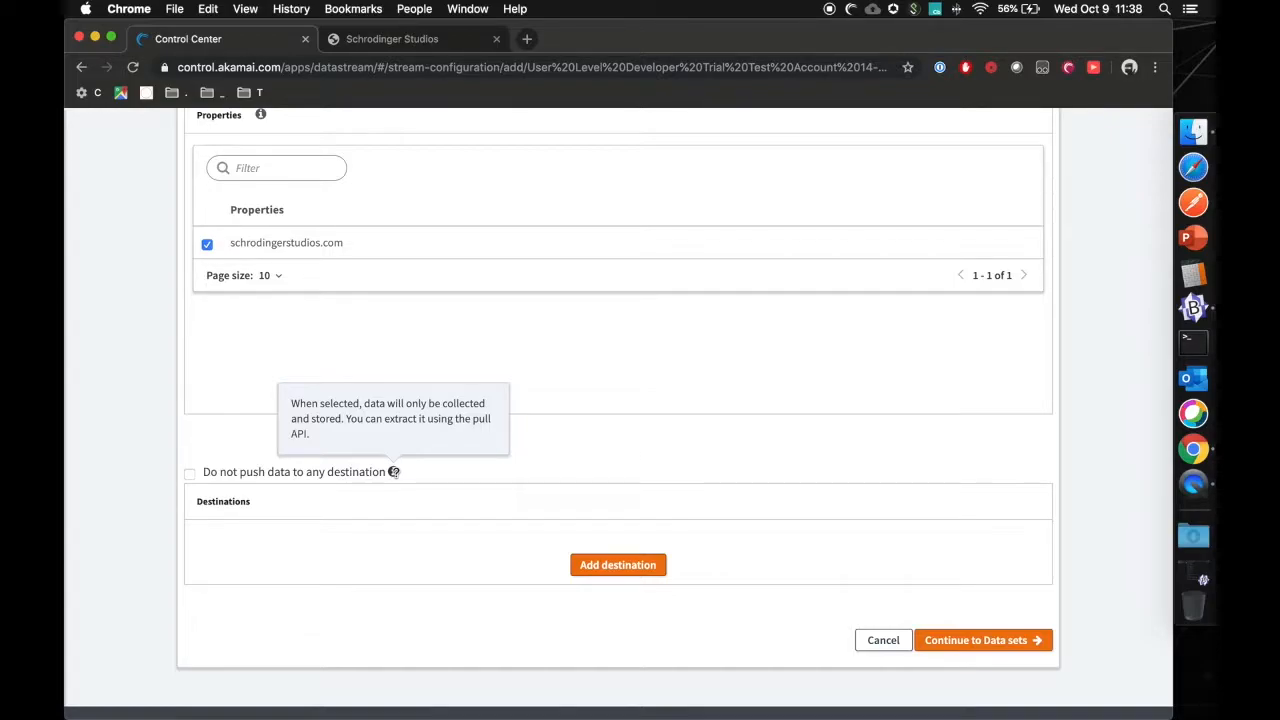
# Check destination types, cancel, and proceed to data sets without any push destination.
pyautogui.click(617, 564)
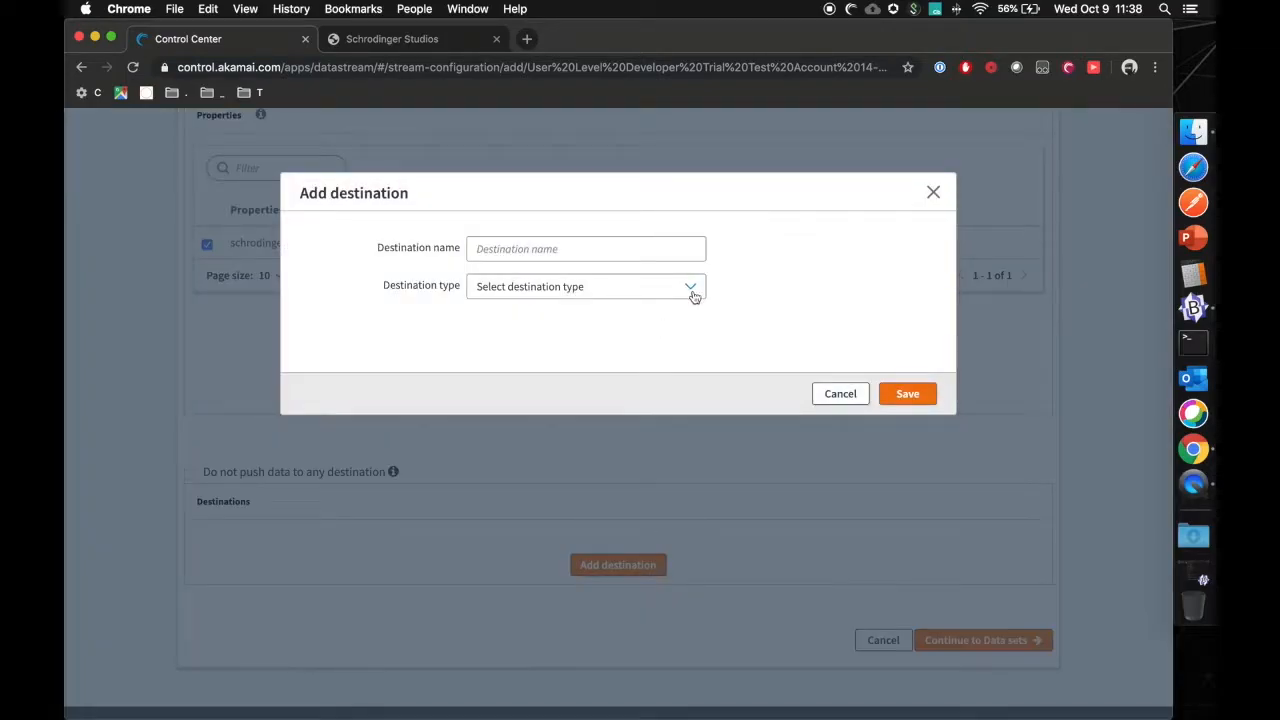
pyautogui.click(585, 286)
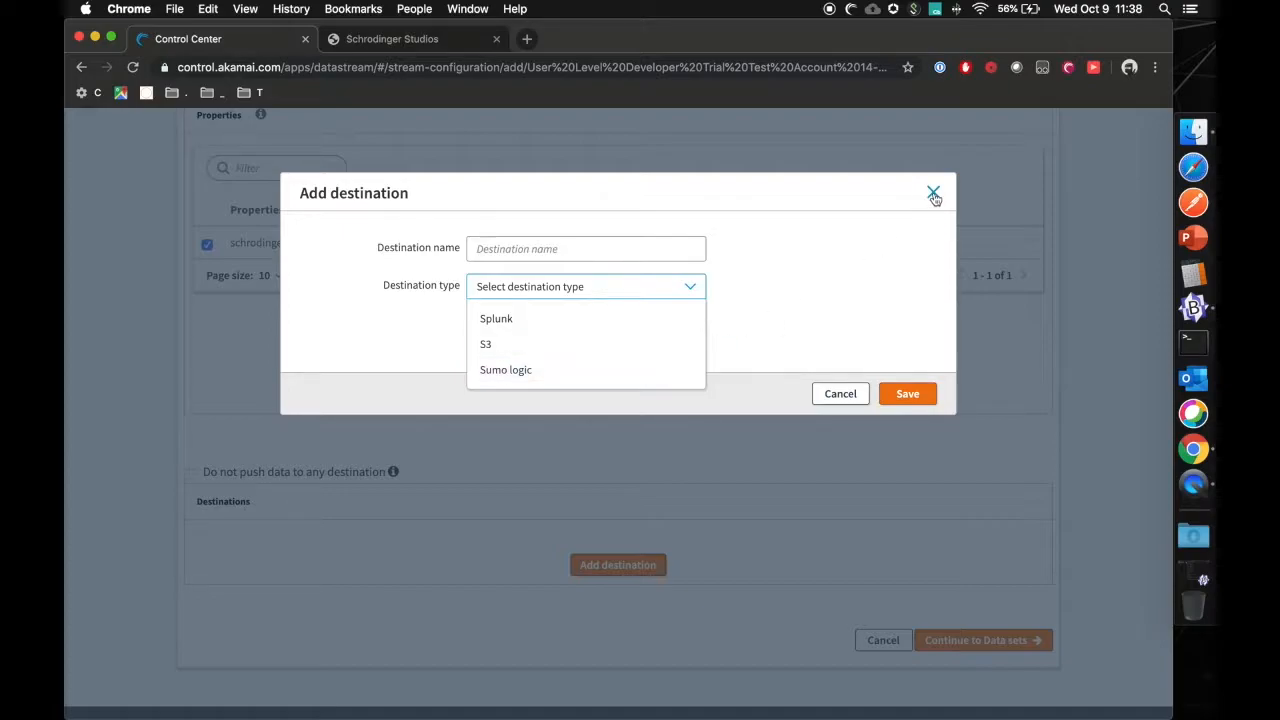
pyautogui.click(933, 192)
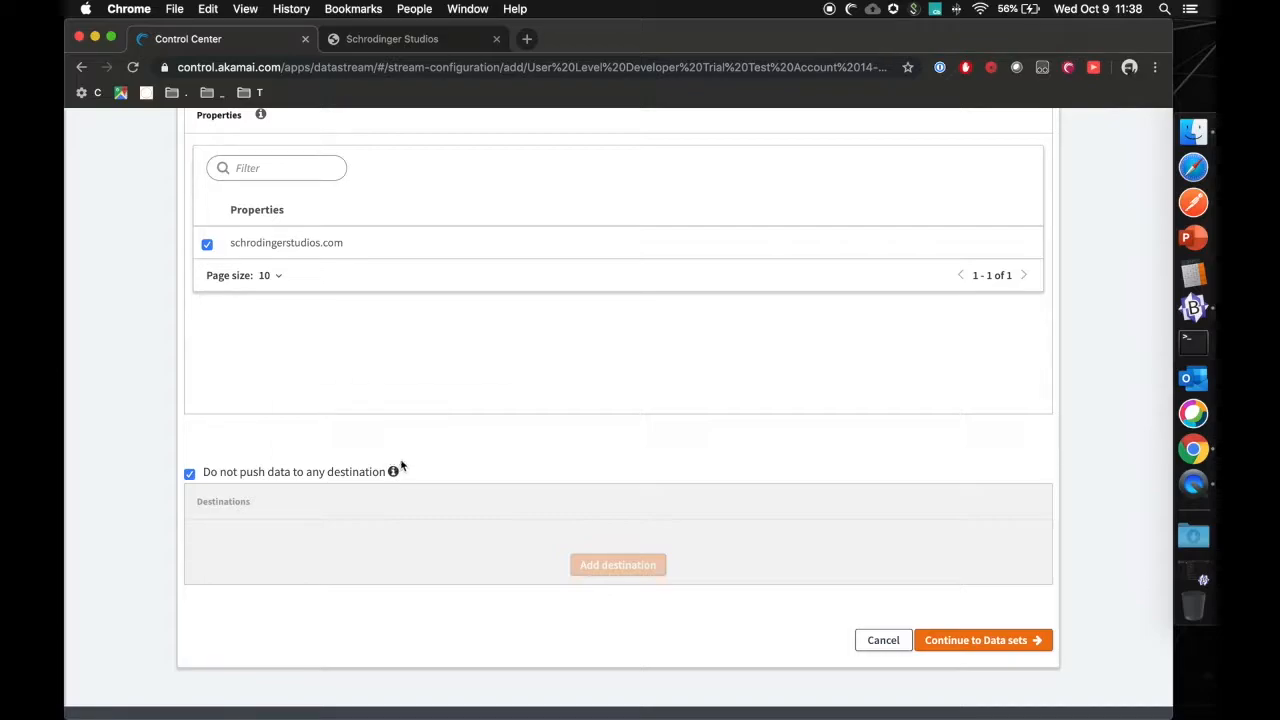
pyautogui.moveTo(510, 467)
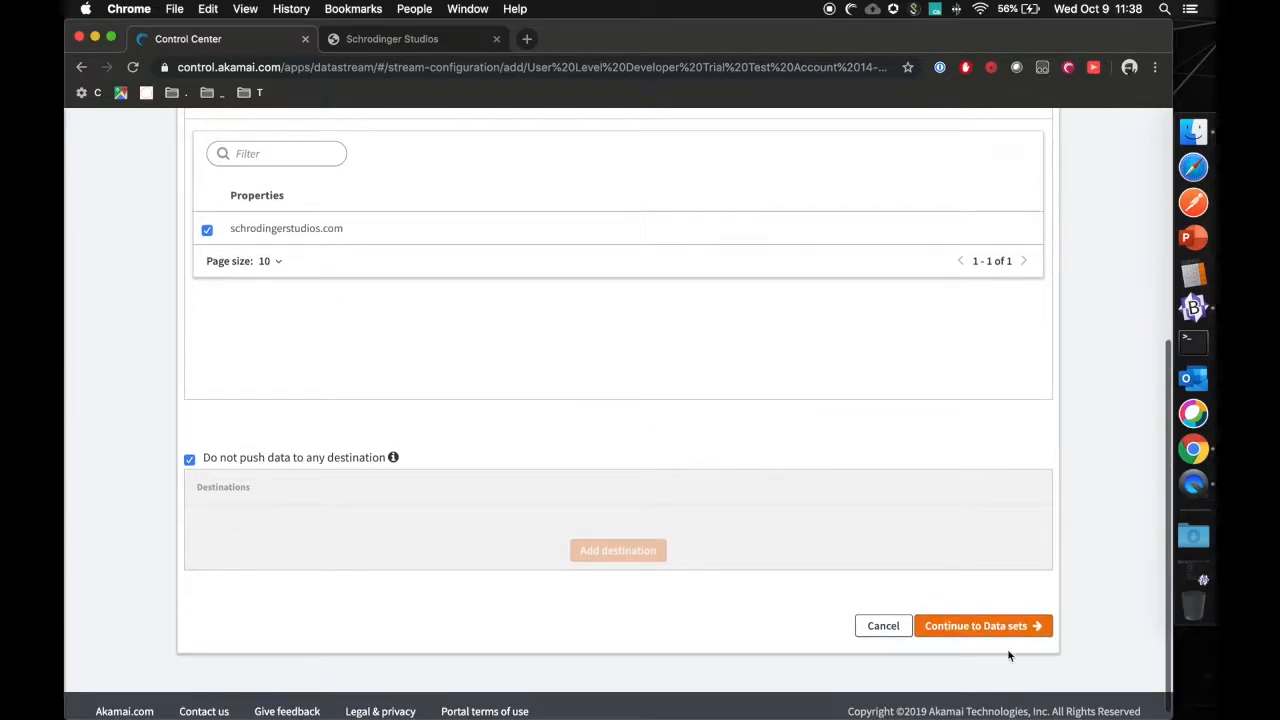
pyautogui.click(975, 625)
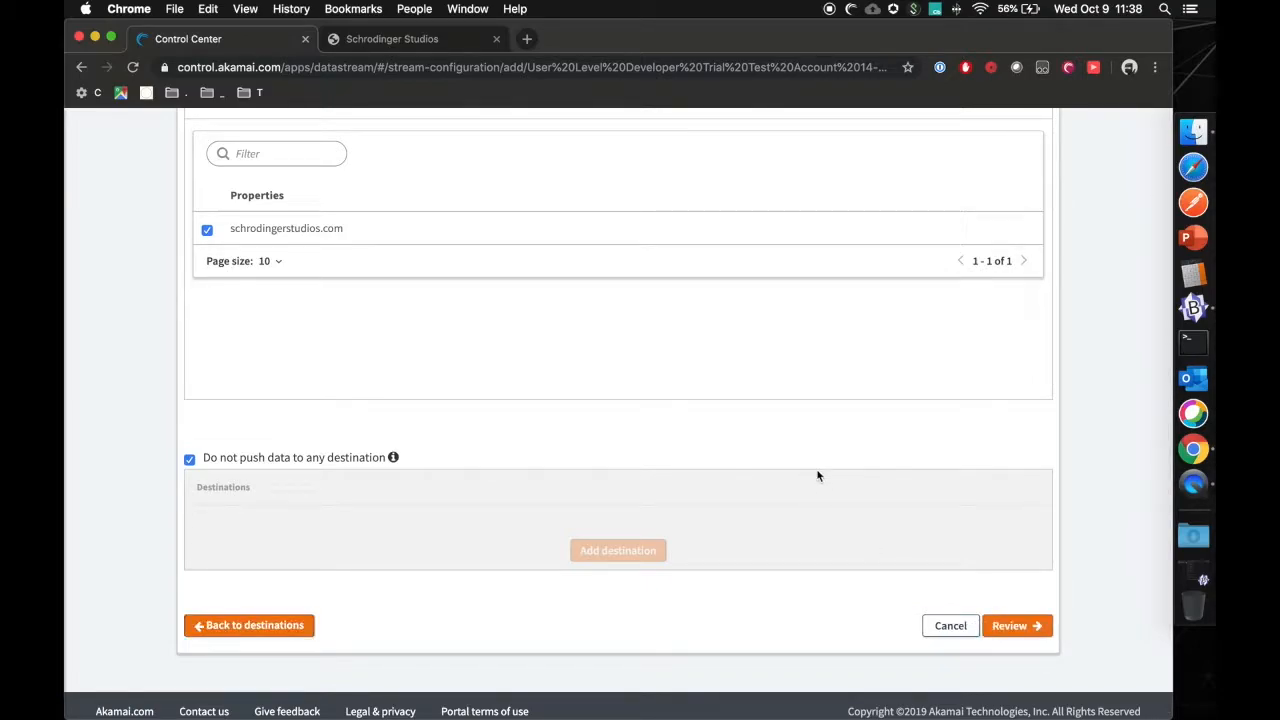
# Expand the Edge response time, Http status code, Cdn offload and Origin response time metric groups.
pyautogui.click(1013, 625)
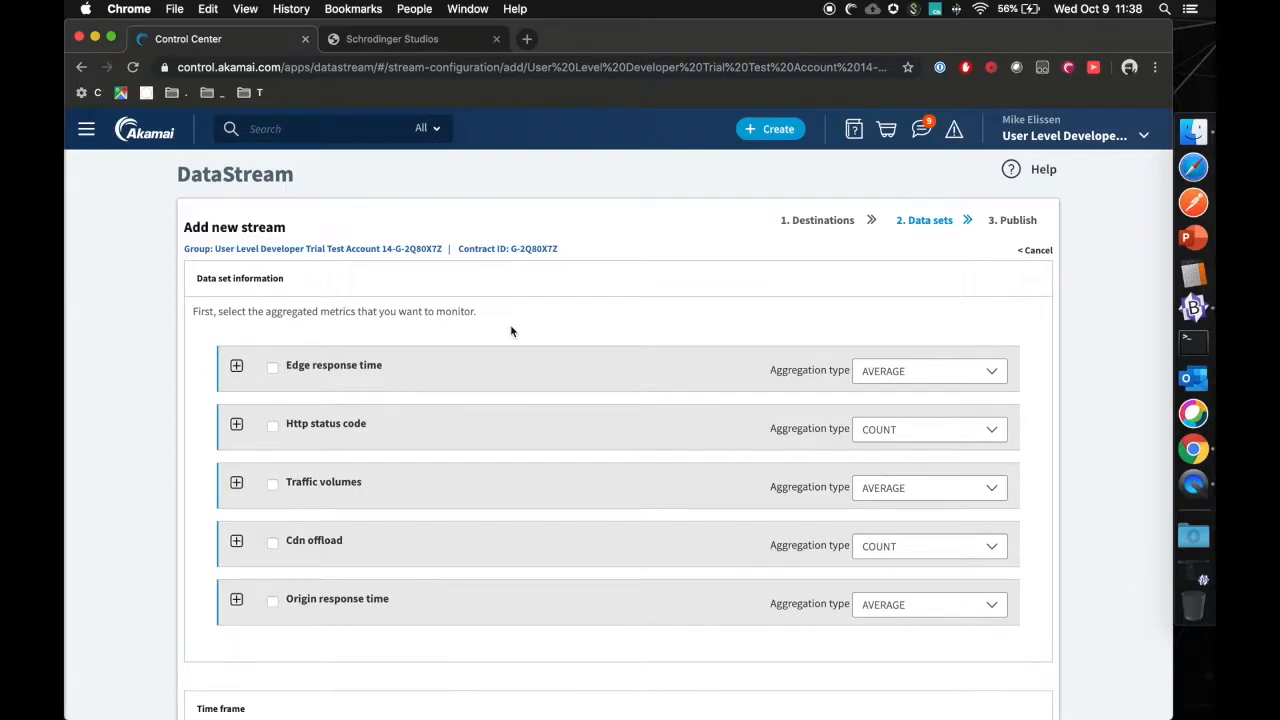
pyautogui.scroll(-3)
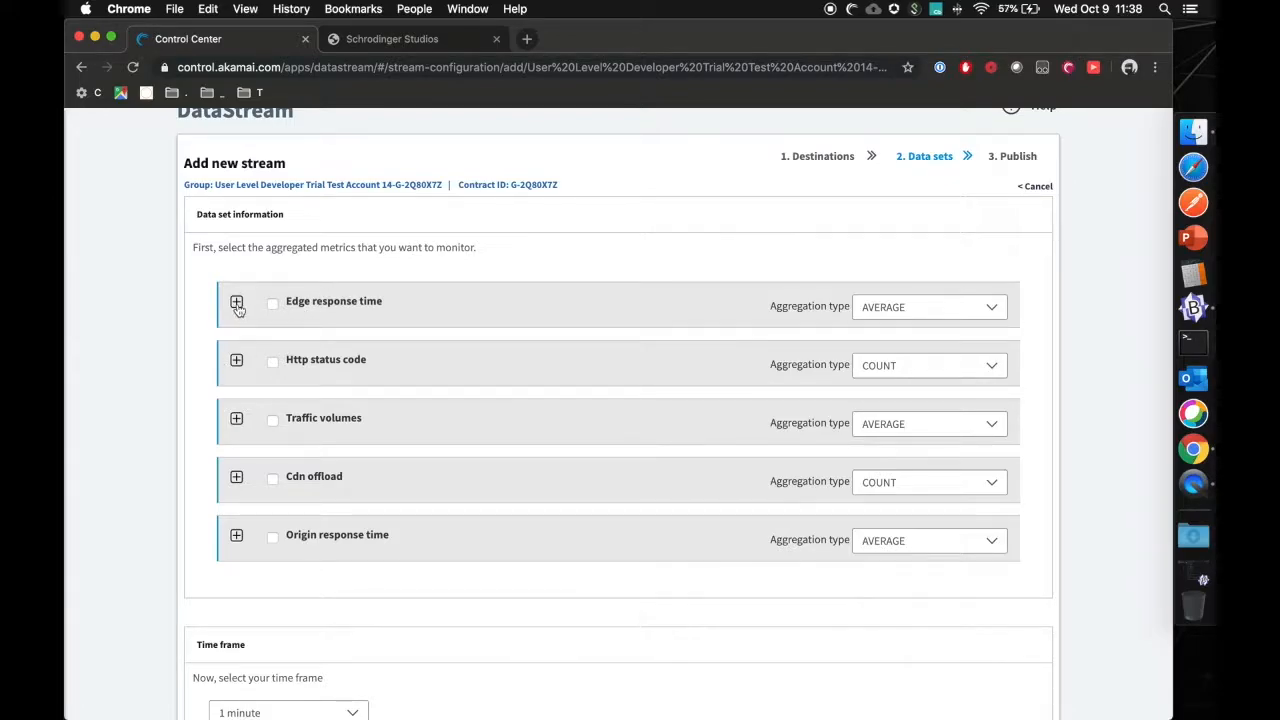
pyautogui.click(237, 303)
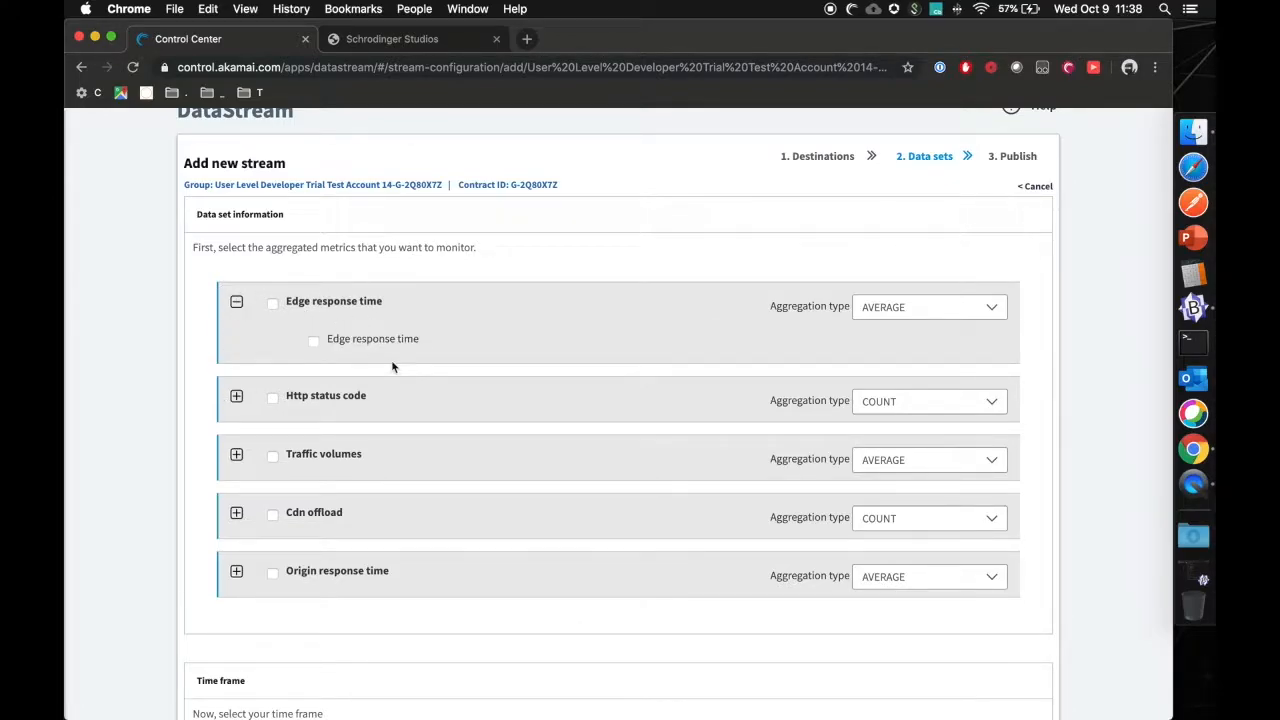
pyautogui.click(237, 396)
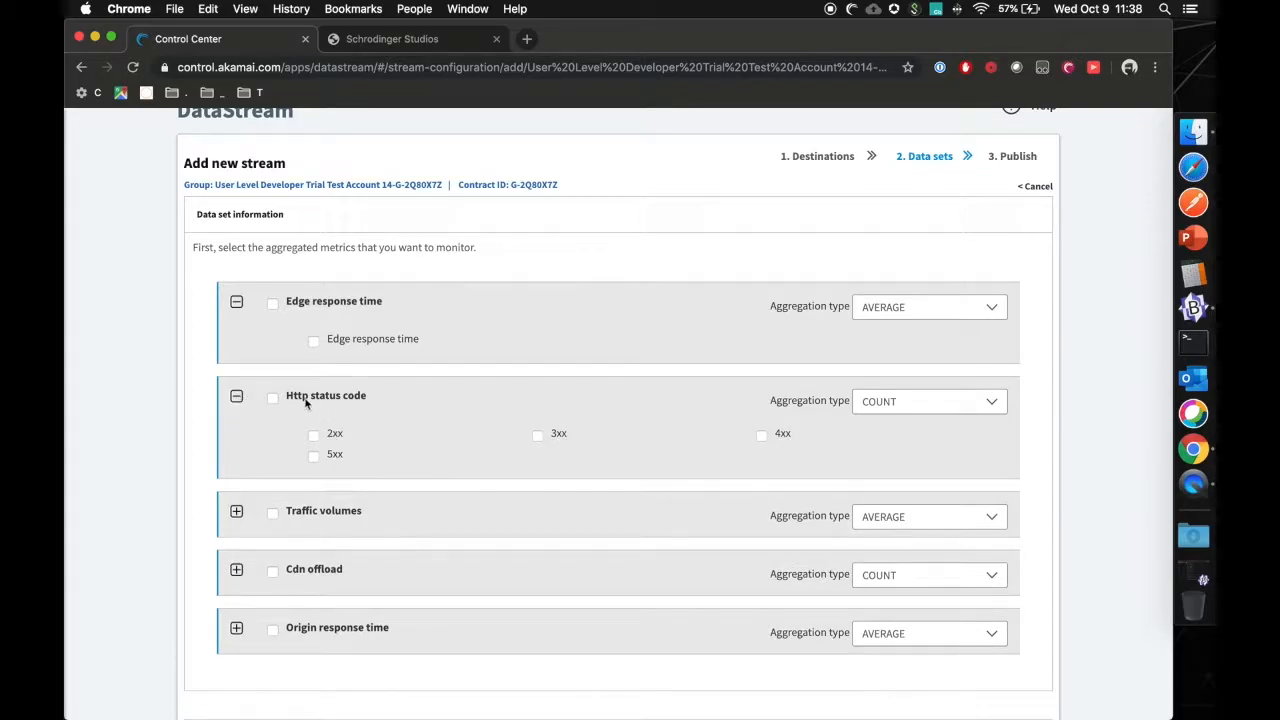
pyautogui.moveTo(531, 450)
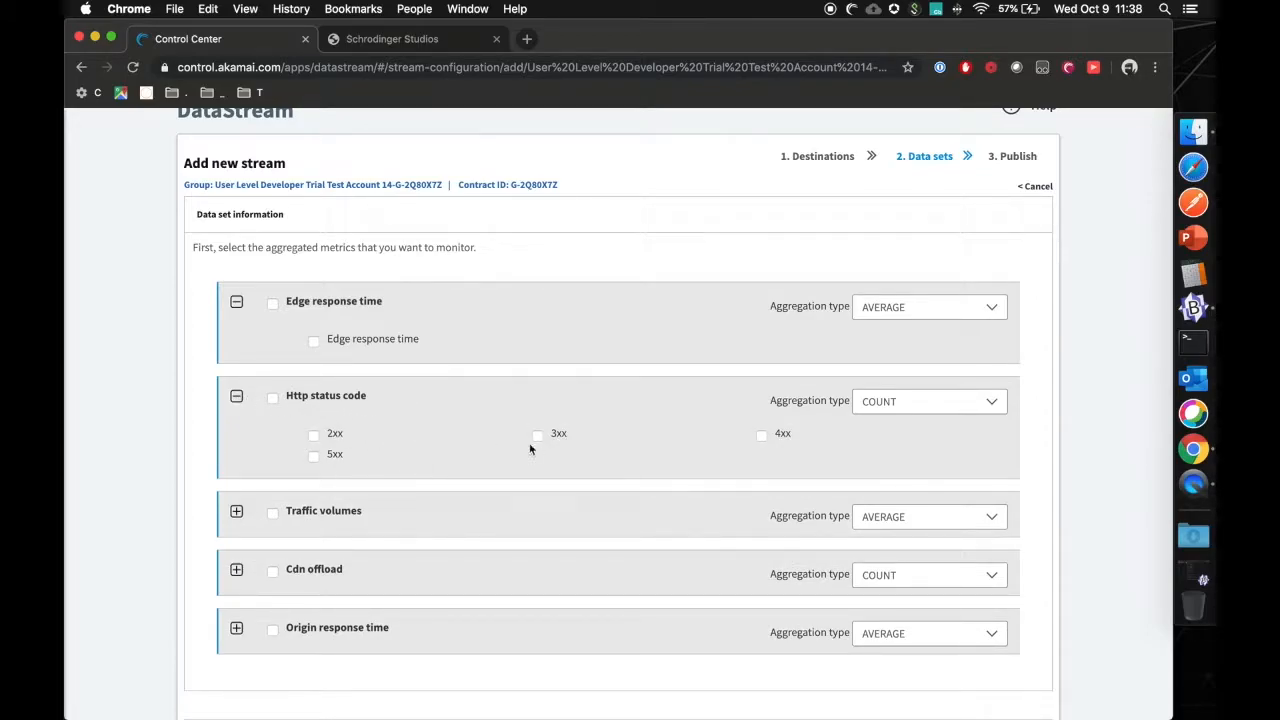
pyautogui.moveTo(520, 439)
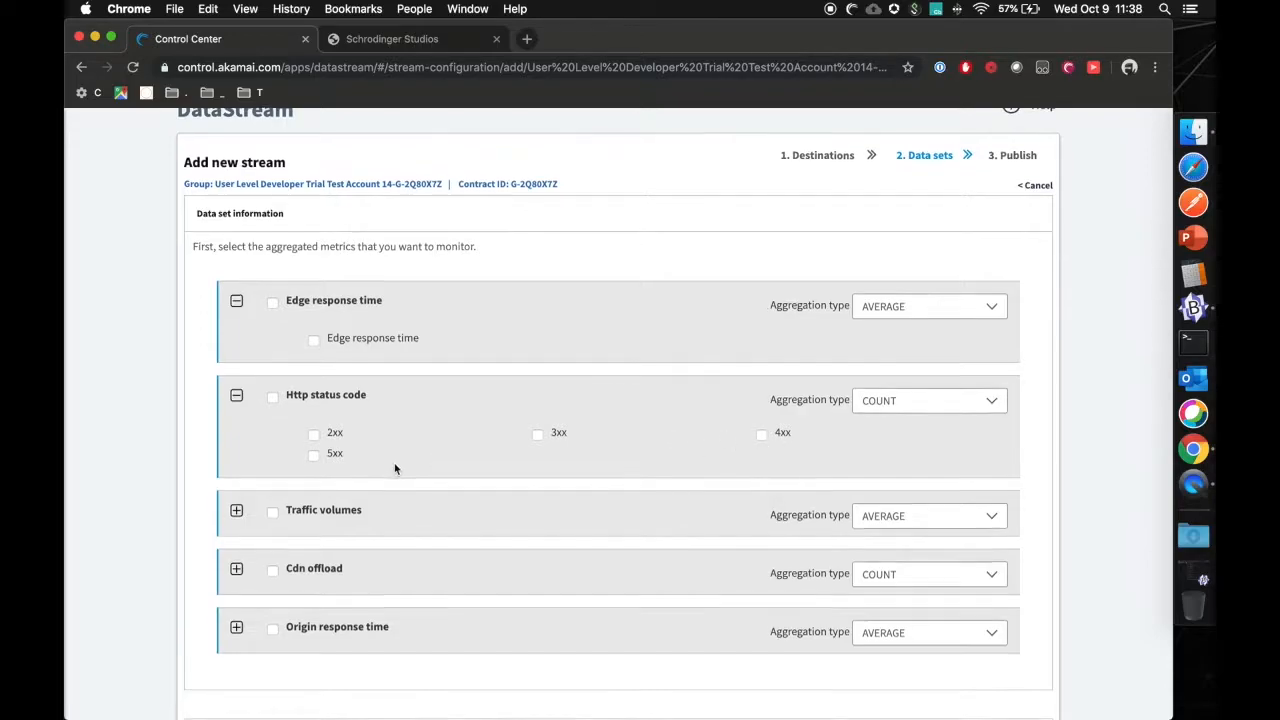
pyautogui.click(236, 510)
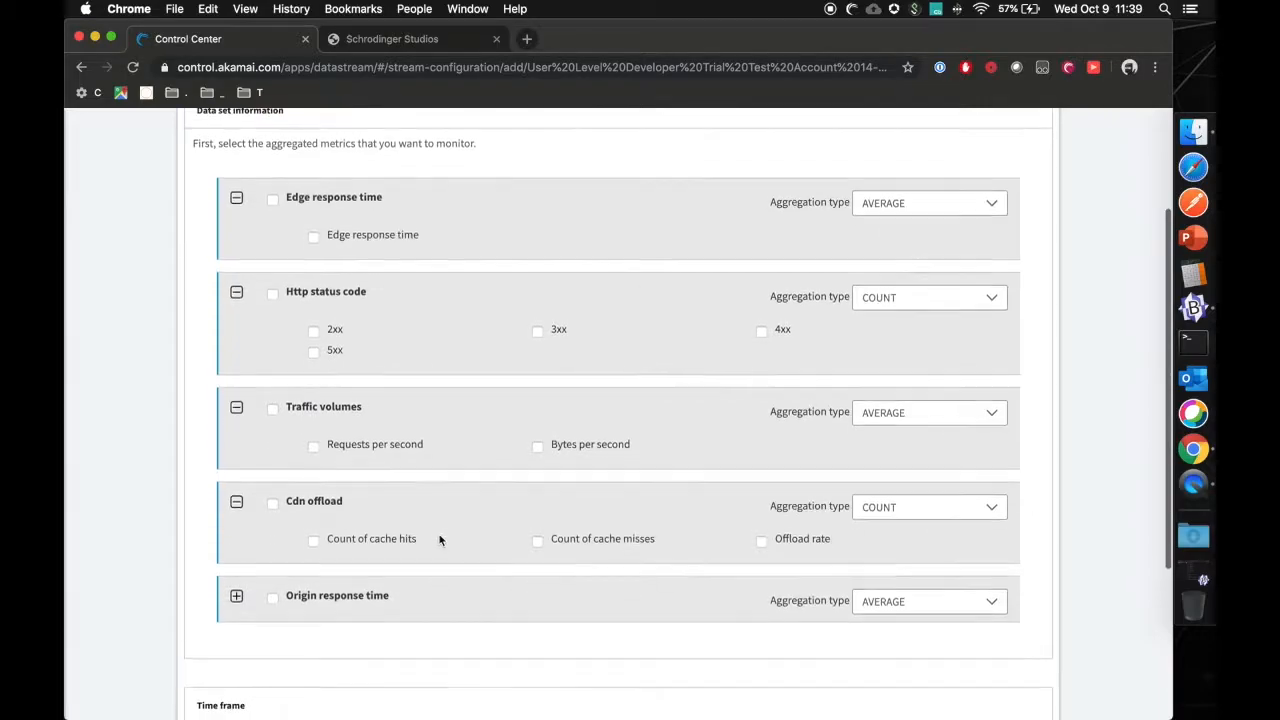
pyautogui.click(236, 595)
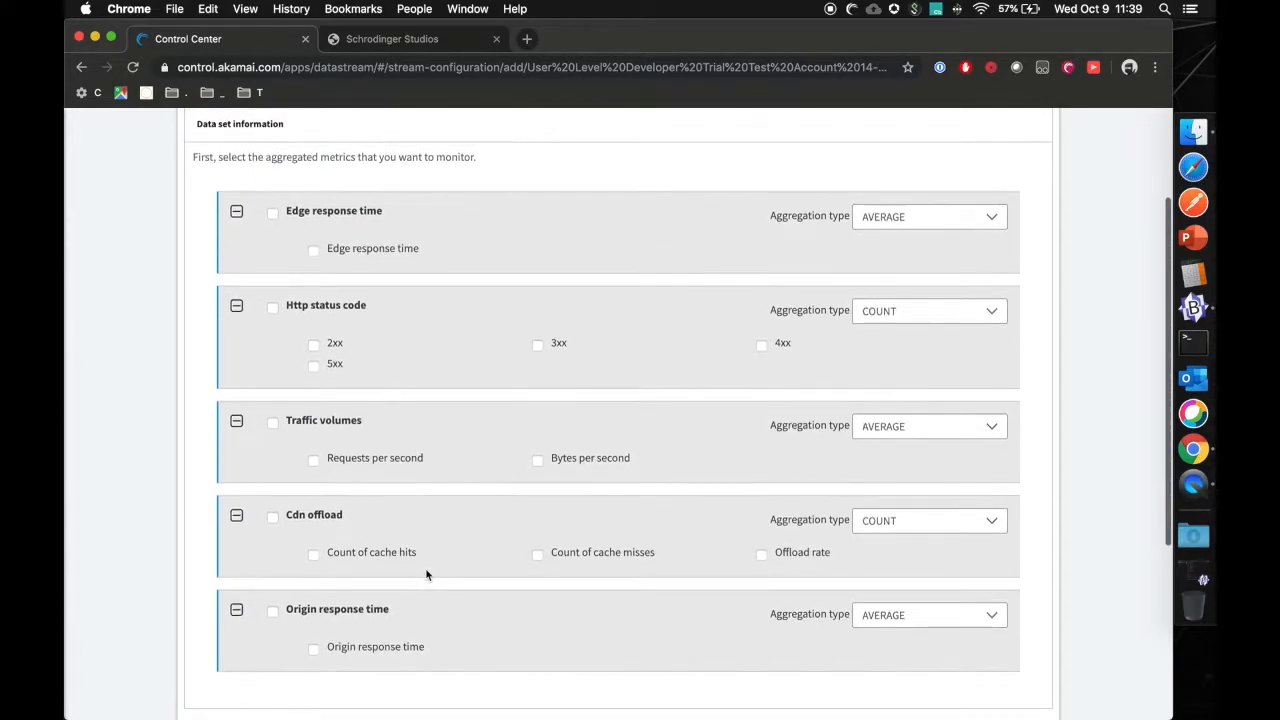
# Select all Http status code counts, both Traffic volumes metrics and Cdn offload metrics.
pyautogui.click(272, 305)
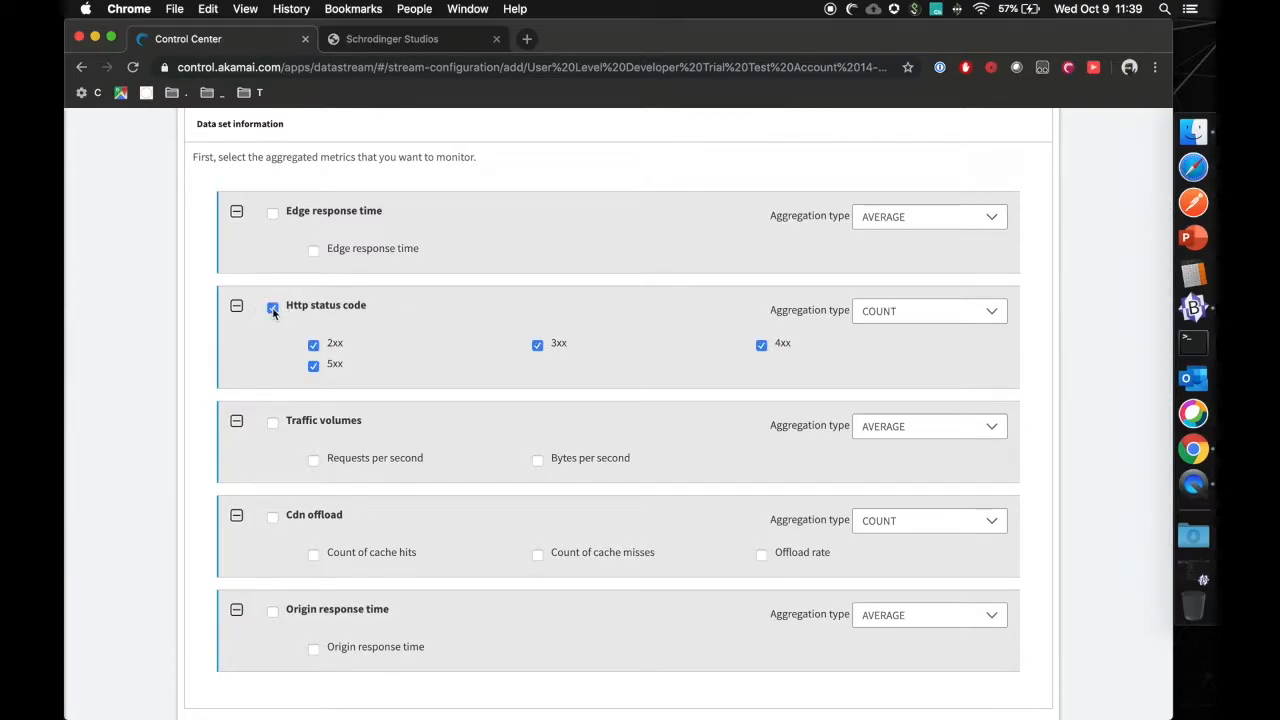
pyautogui.scroll(-3)
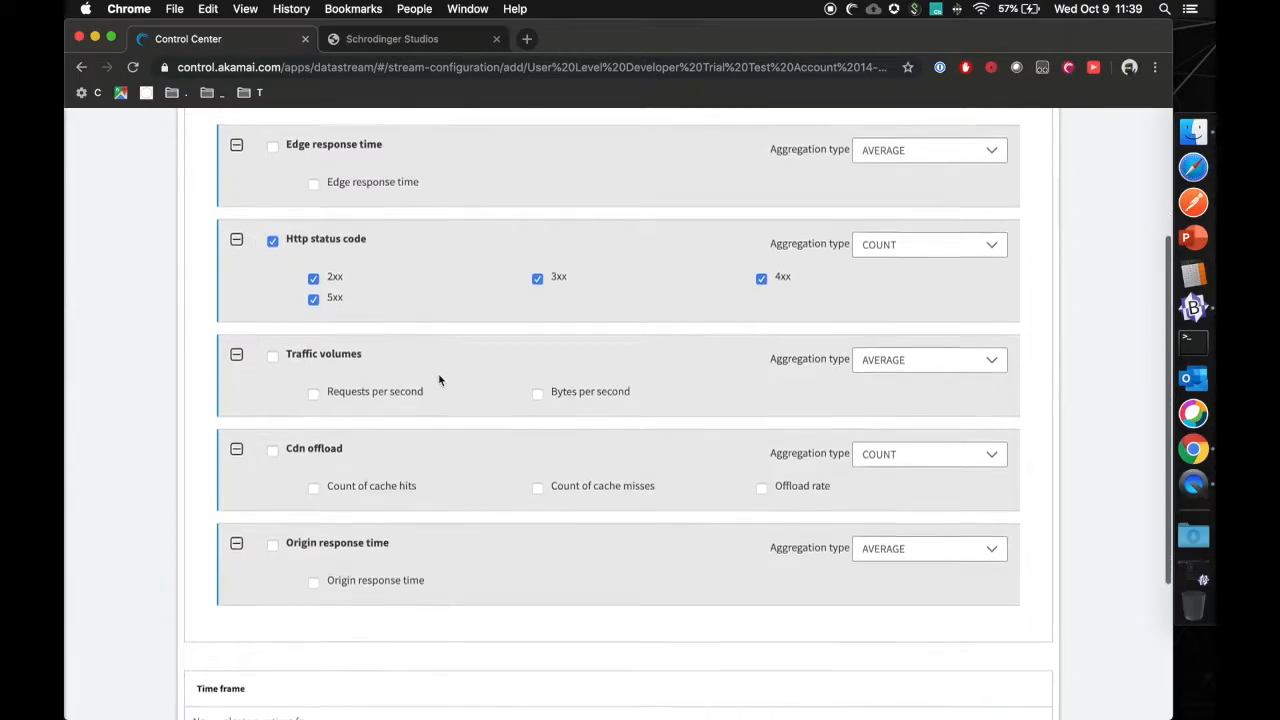
pyautogui.click(273, 353)
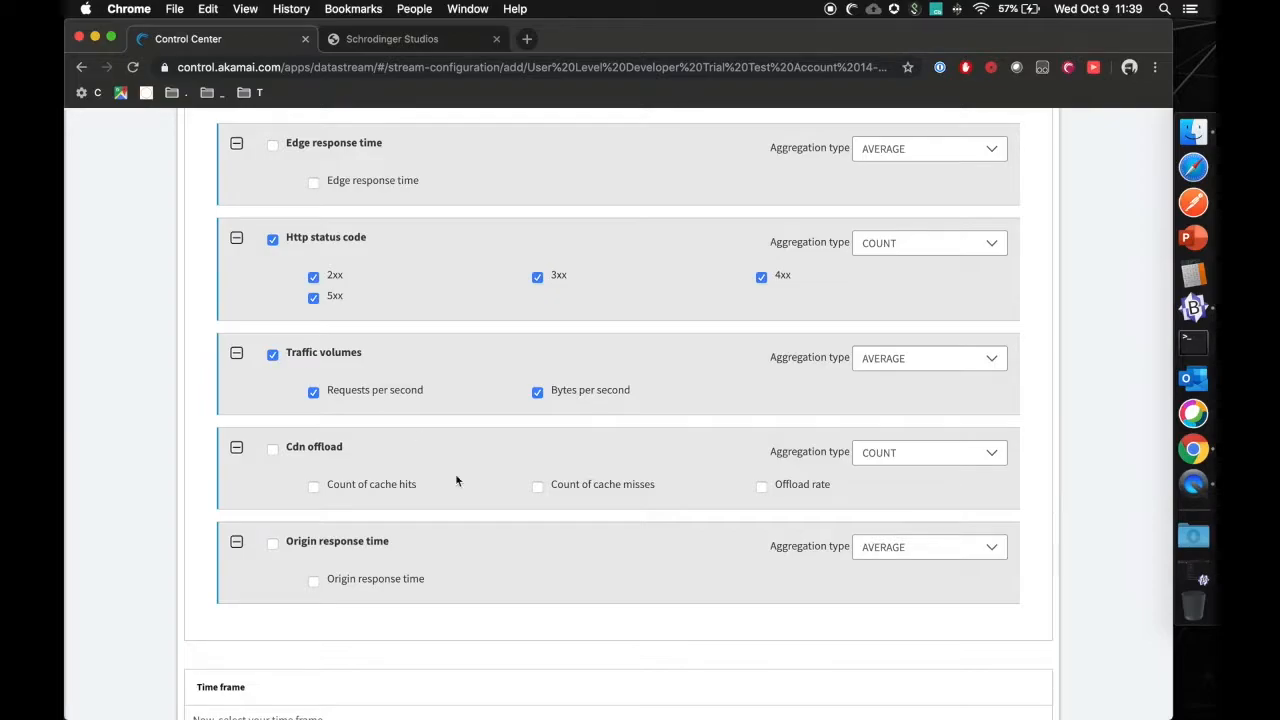
pyautogui.scroll(-3)
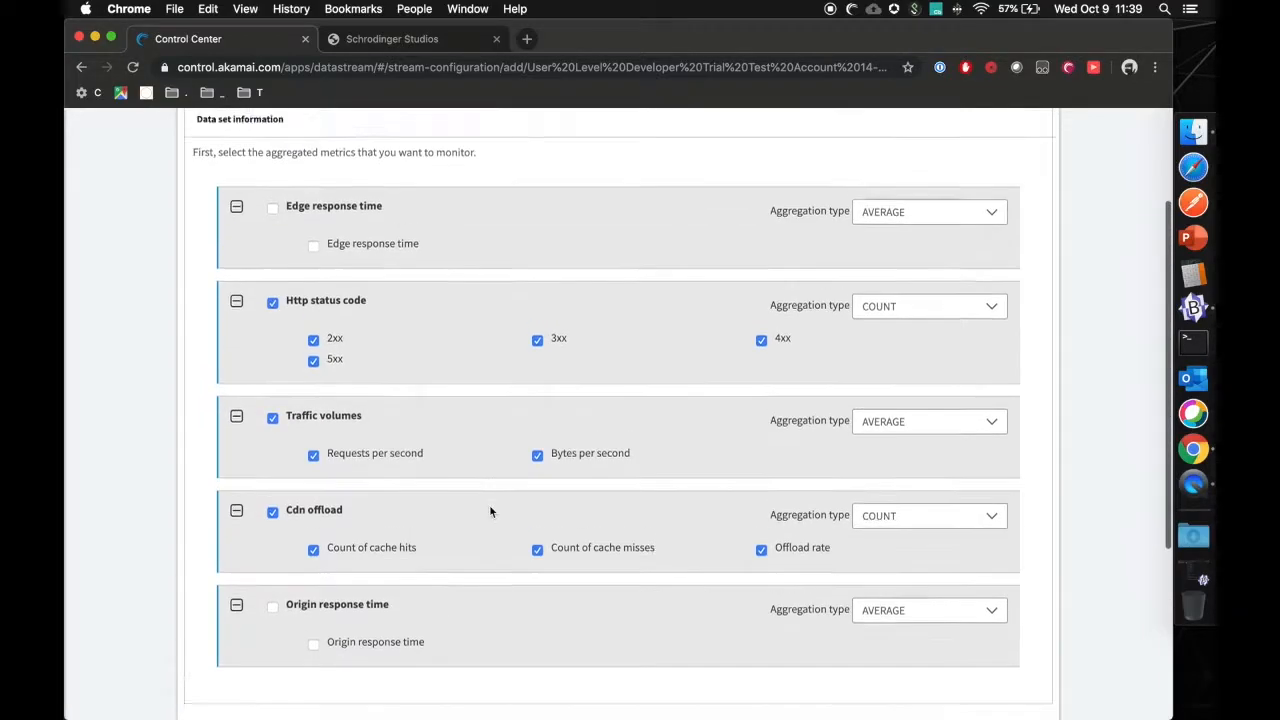
pyautogui.scroll(-3)
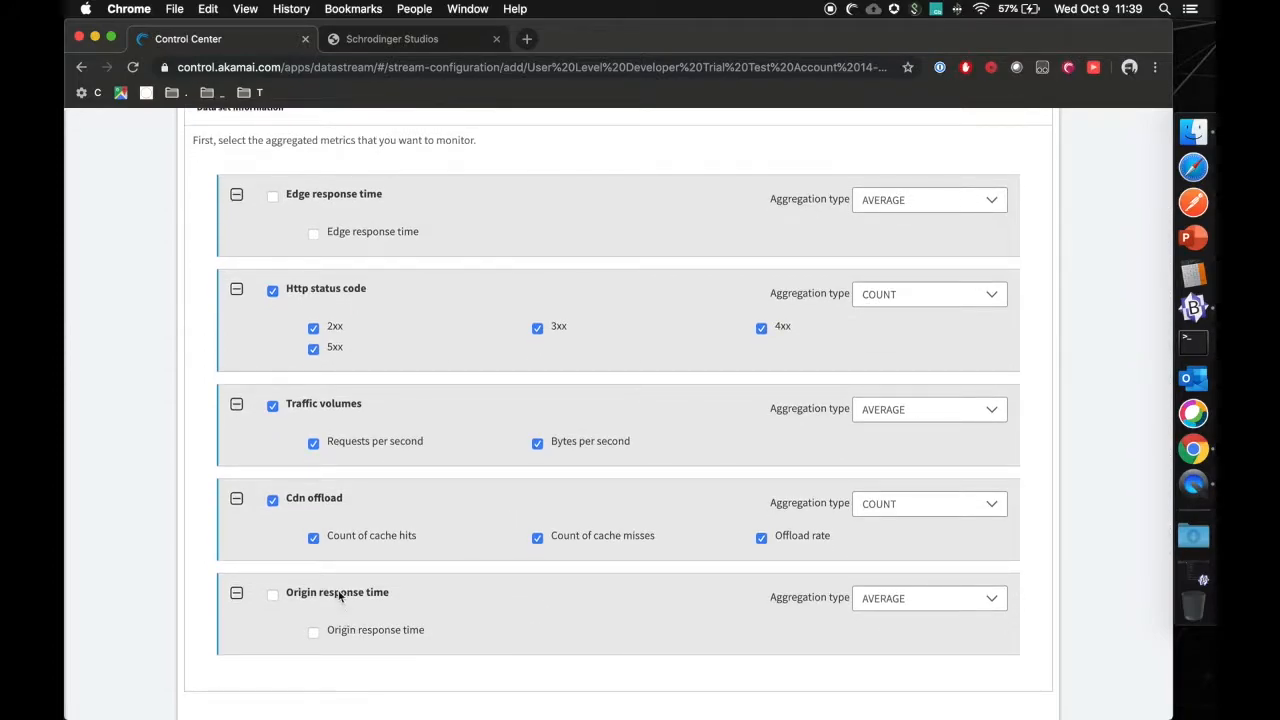
pyautogui.moveTo(306, 610)
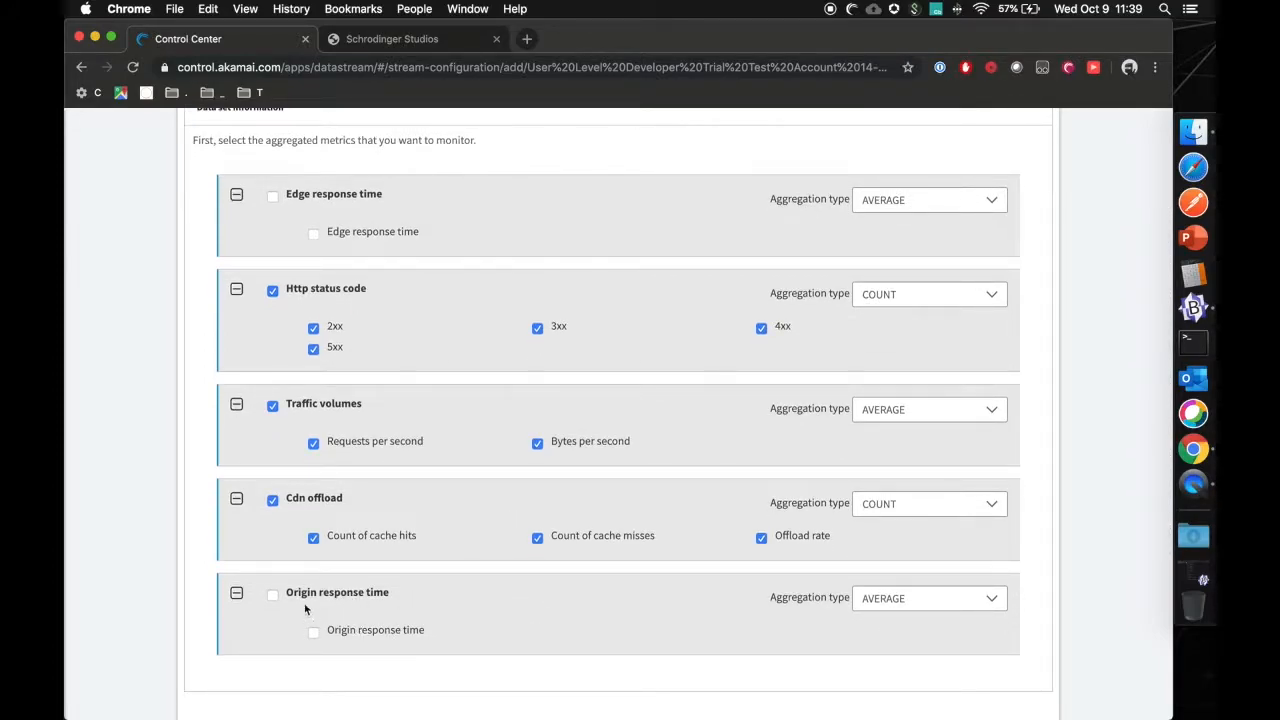
pyautogui.scroll(-3)
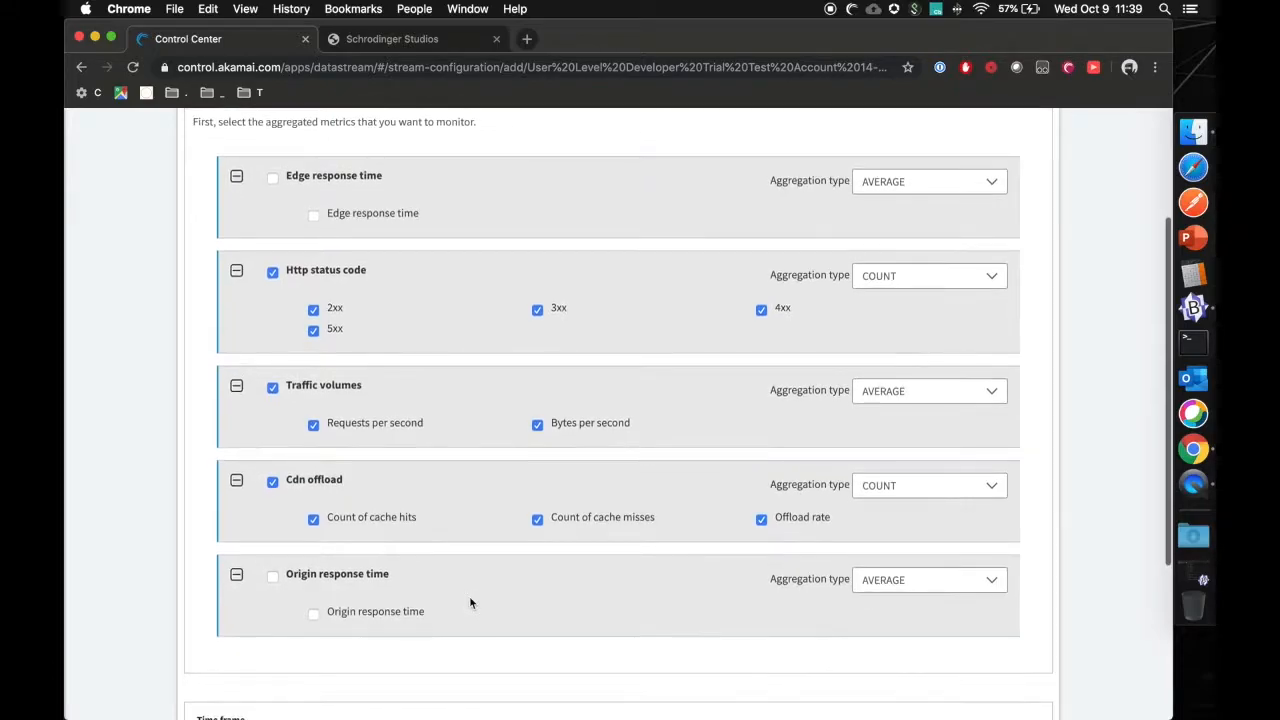
pyautogui.scroll(-3)
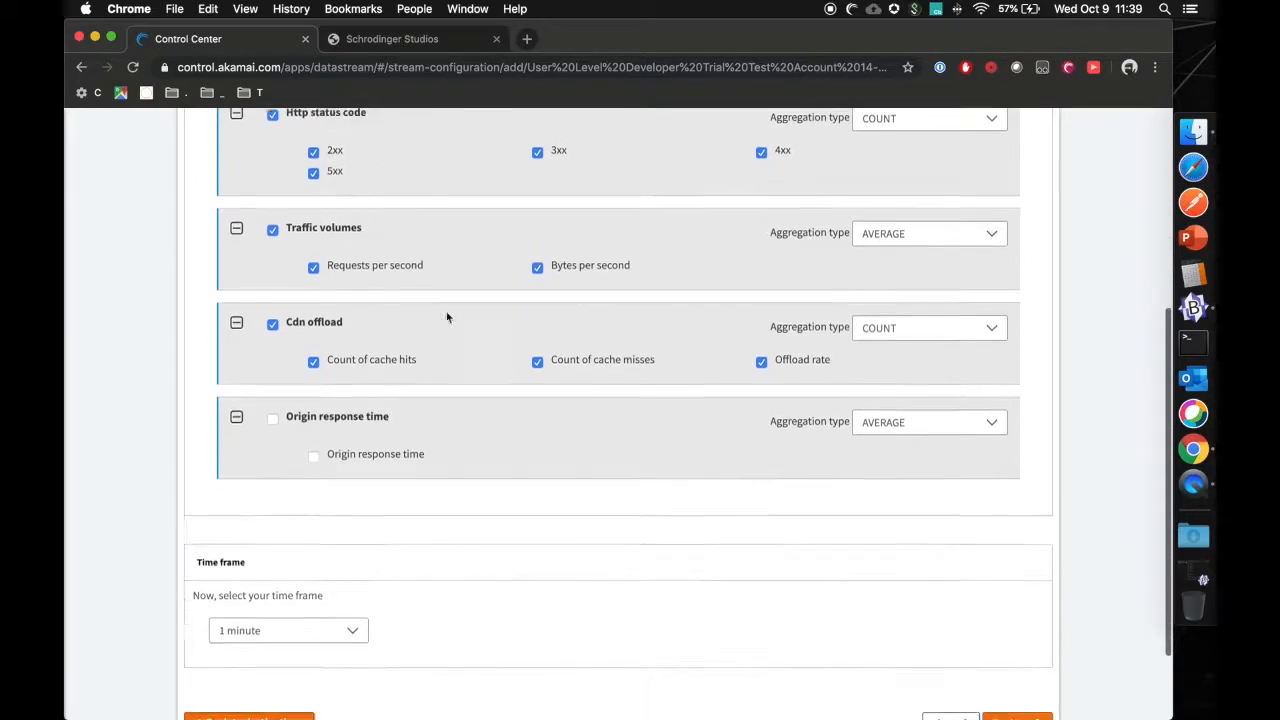
pyautogui.click(288, 522)
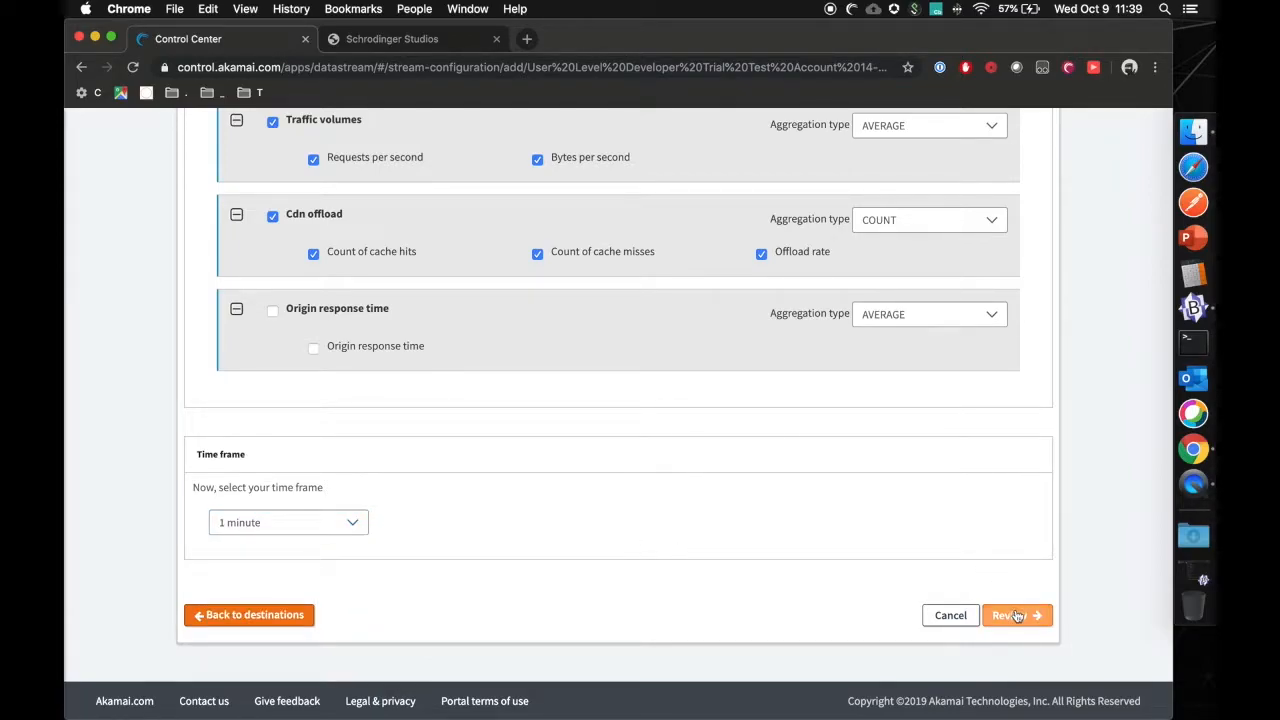
# Review the datastream_test summary: property, no destination, 1-minute time frame, three data sets.
pyautogui.click(1011, 615)
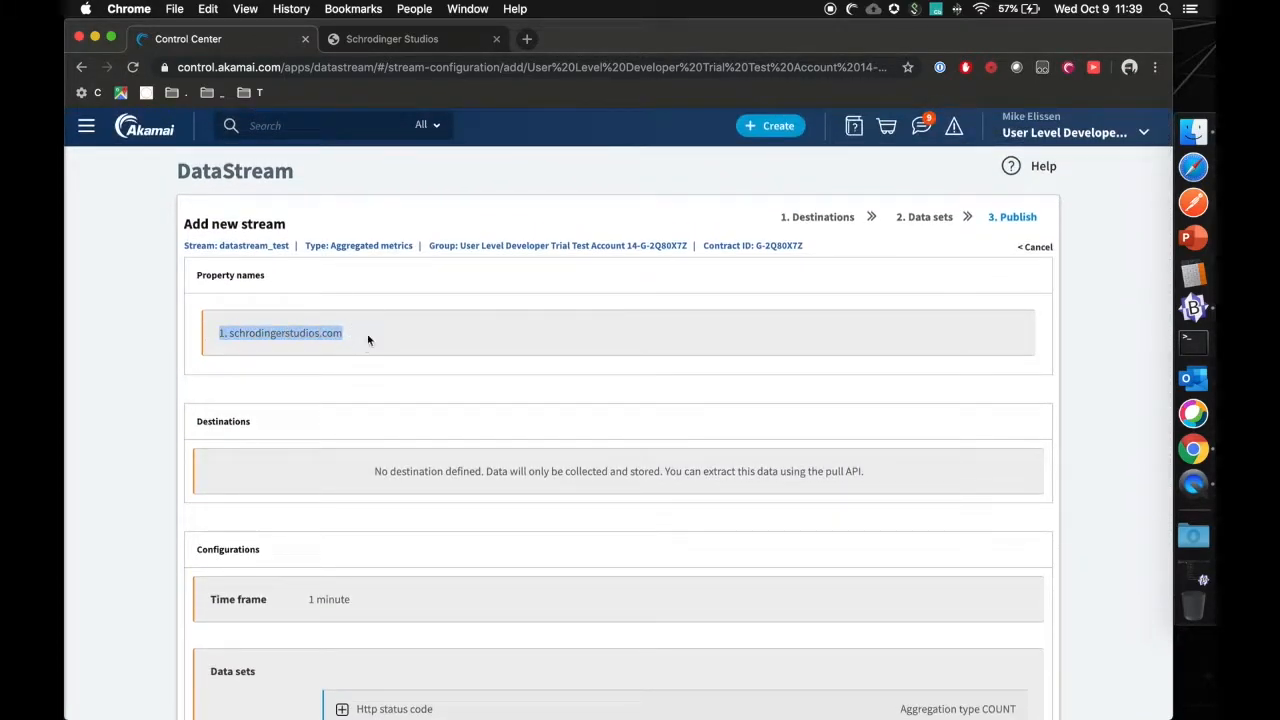
pyautogui.scroll(-3)
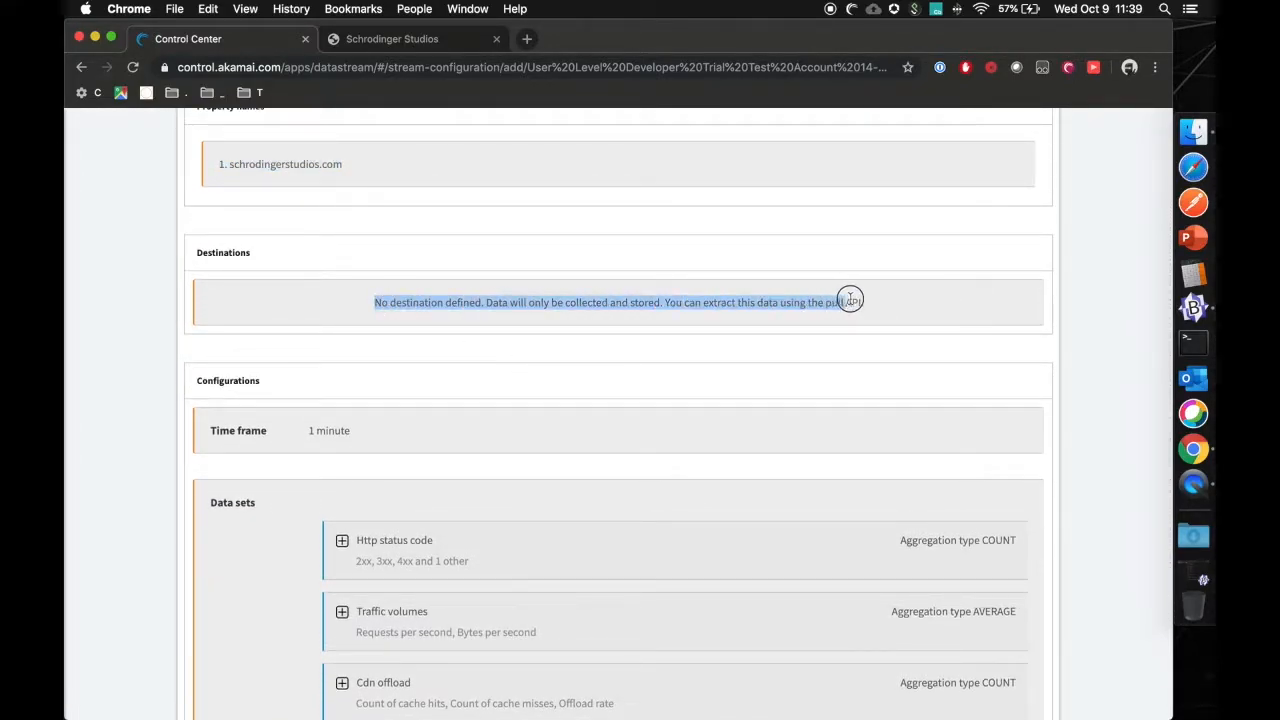
pyautogui.scroll(-3)
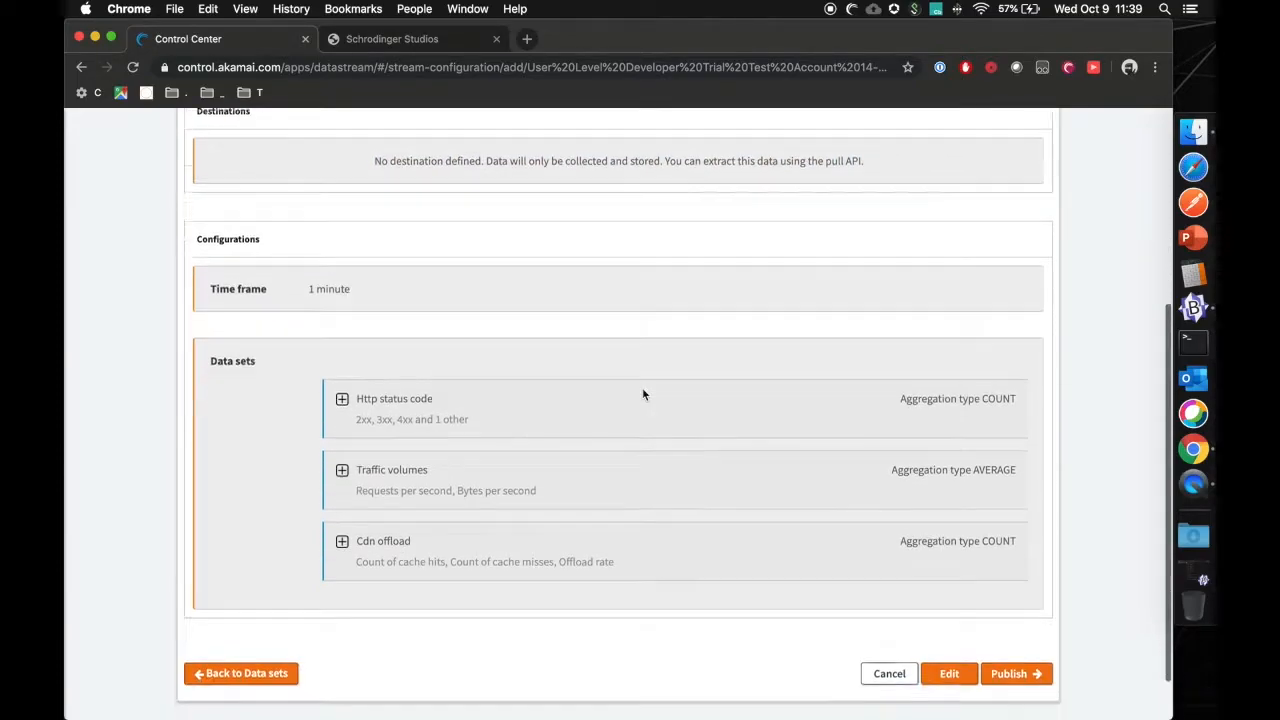
pyautogui.scroll(-3)
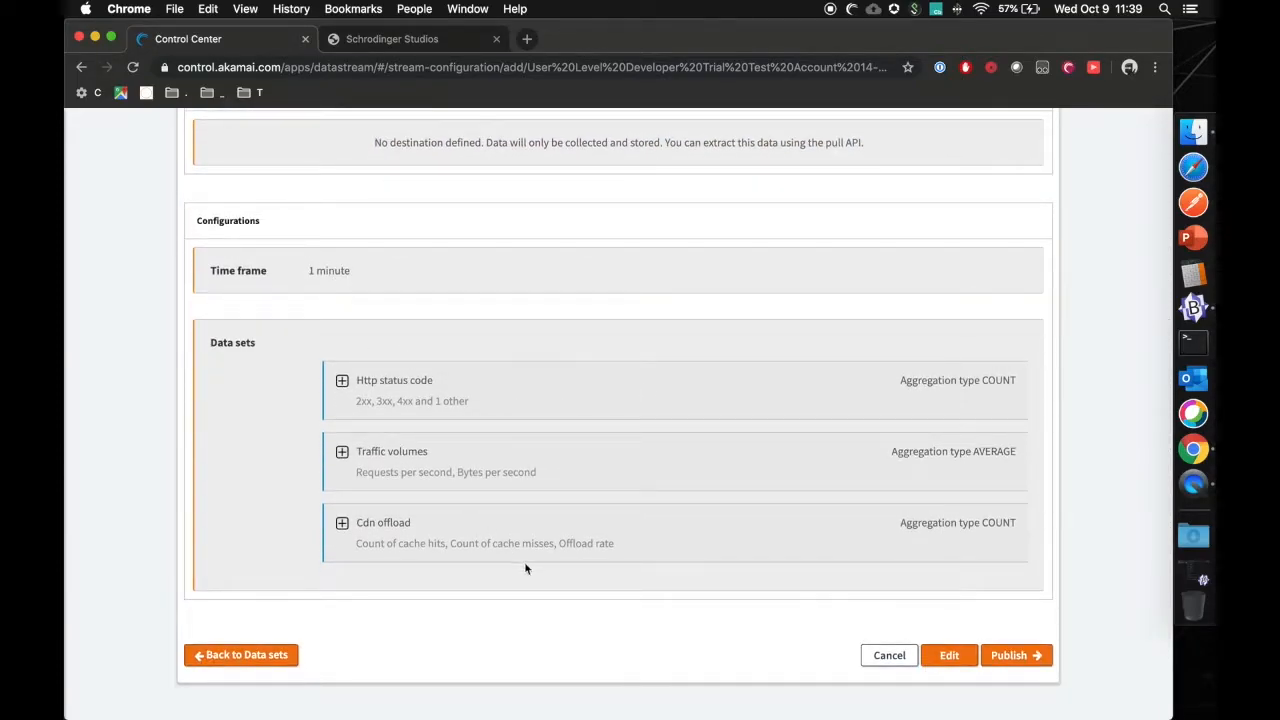
pyautogui.moveTo(1016, 655)
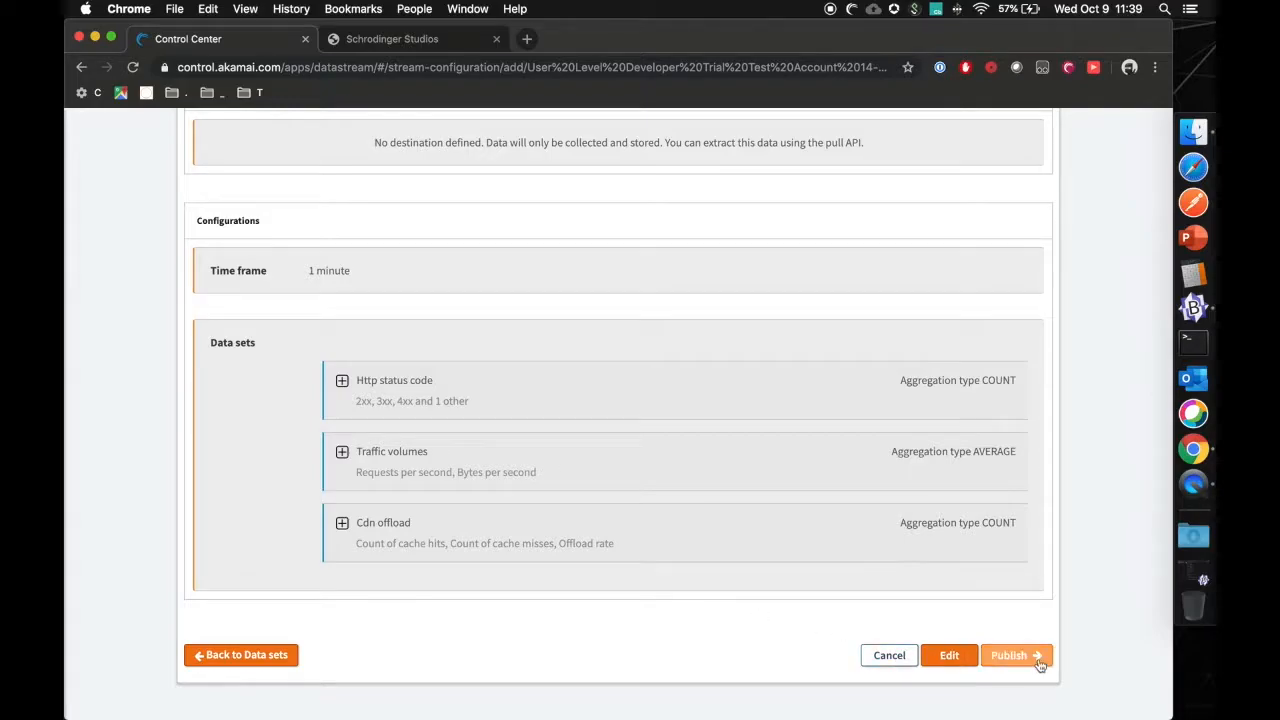
# Publish the datastream_test stream and confirm with Yes.
pyautogui.click(1008, 655)
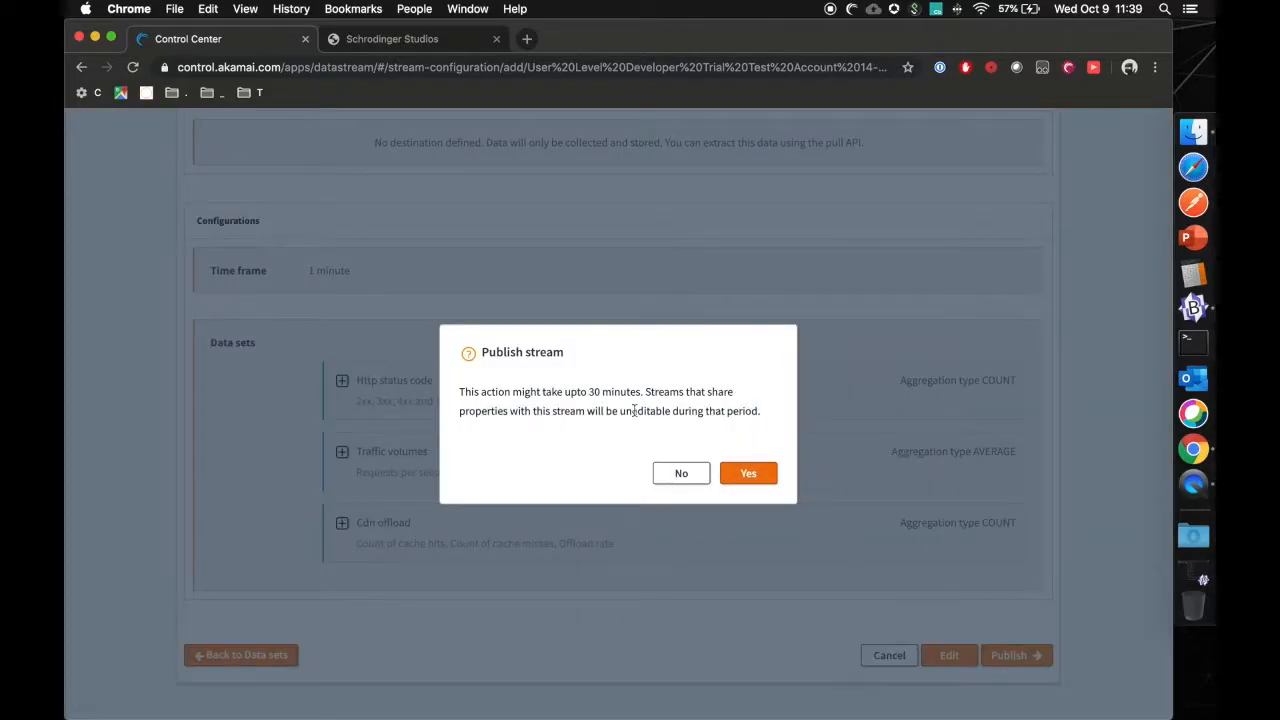
pyautogui.moveTo(460, 390)
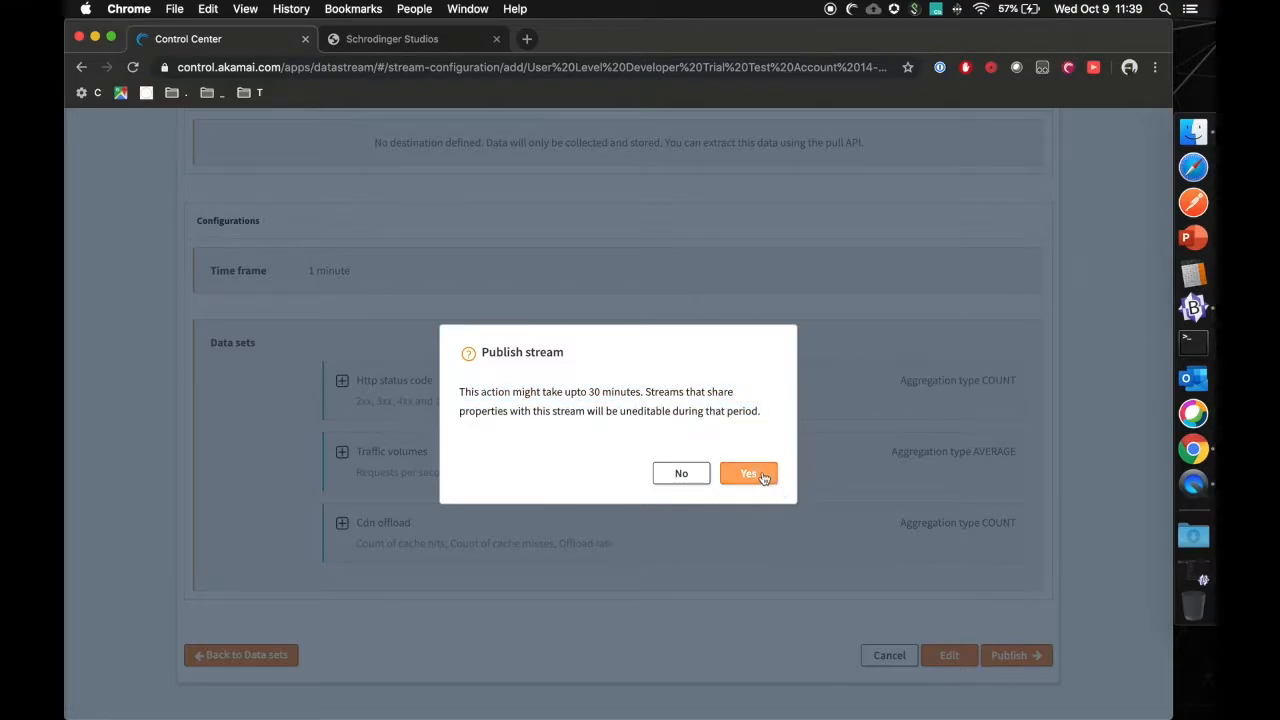
pyautogui.click(748, 473)
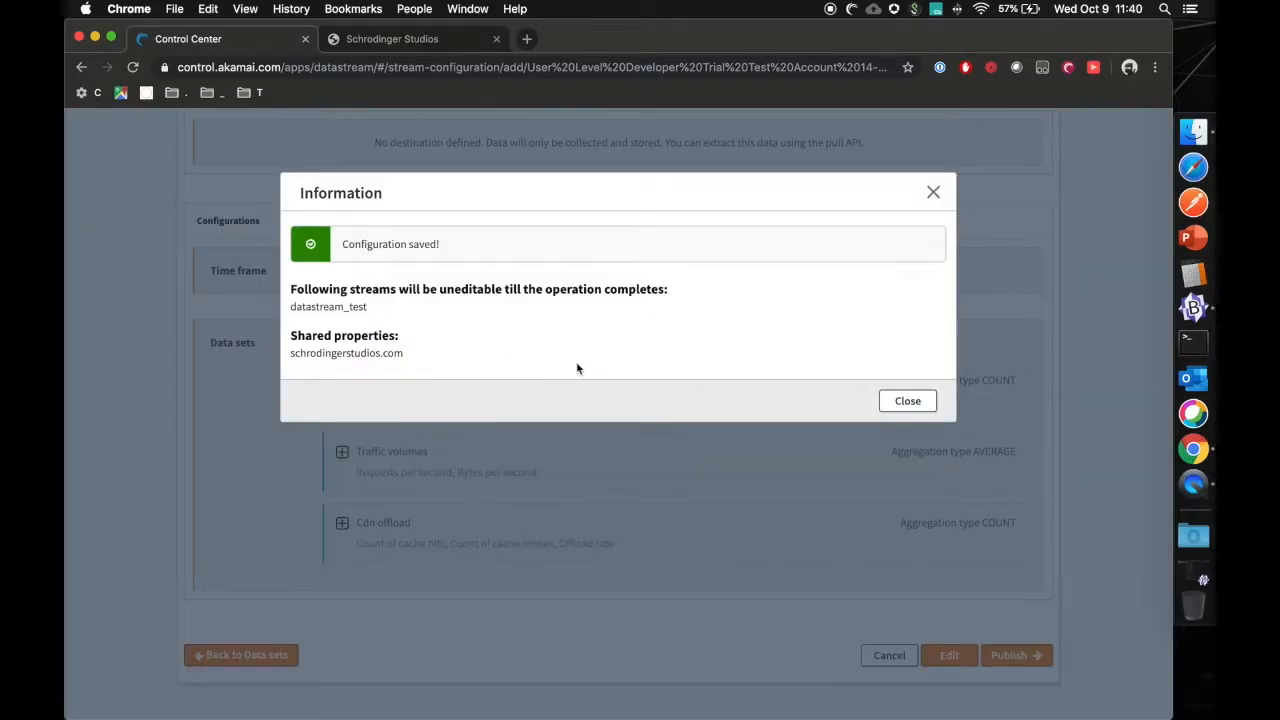
pyautogui.moveTo(588, 382)
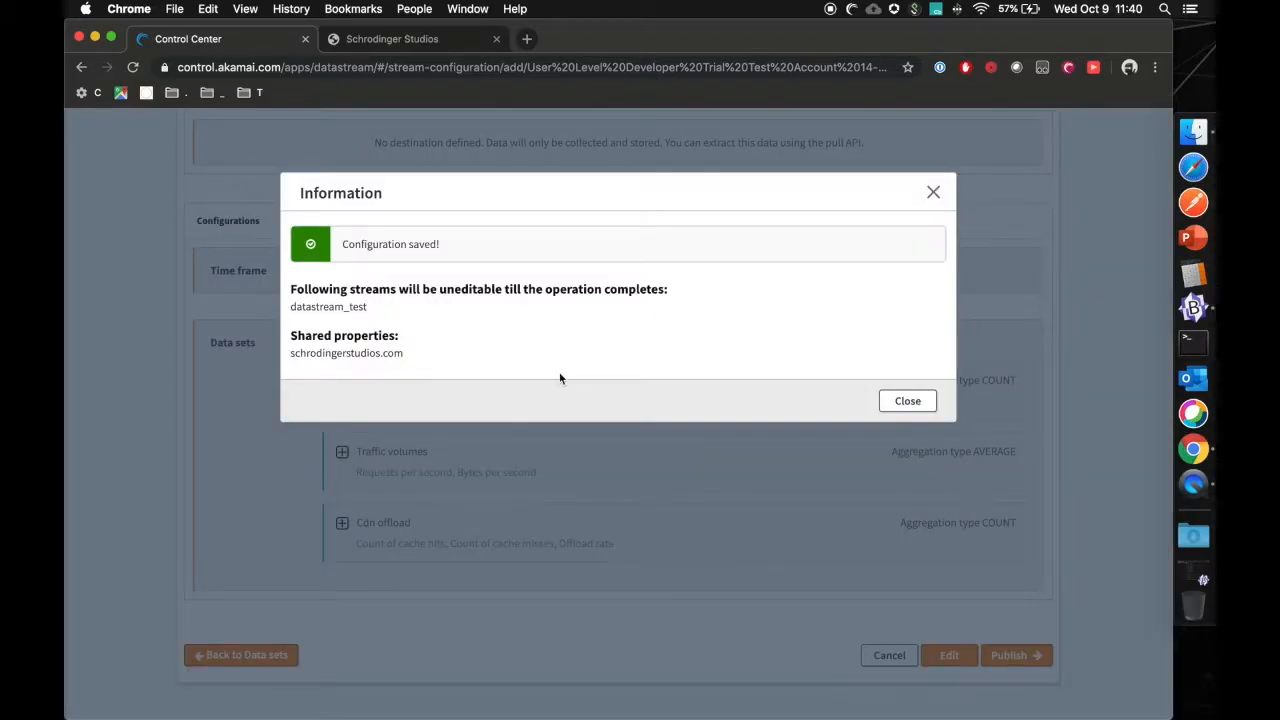
pyautogui.moveTo(550, 378)
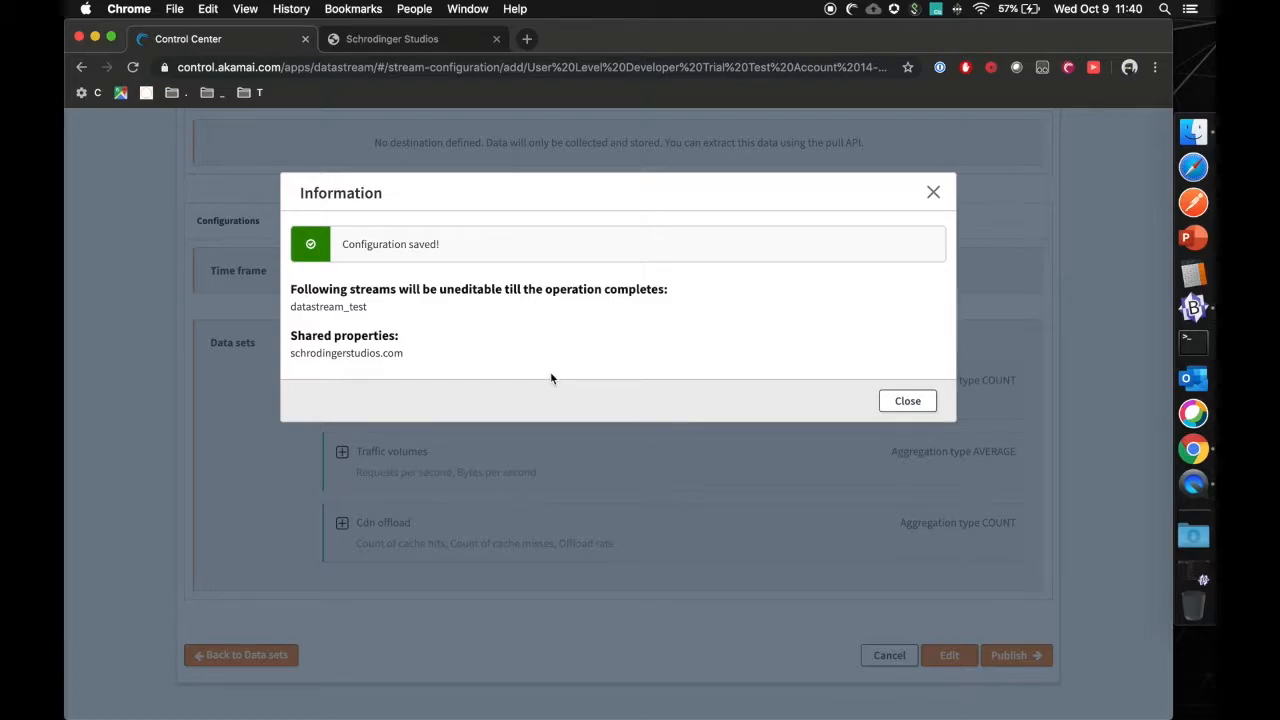
pyautogui.moveTo(291, 307)
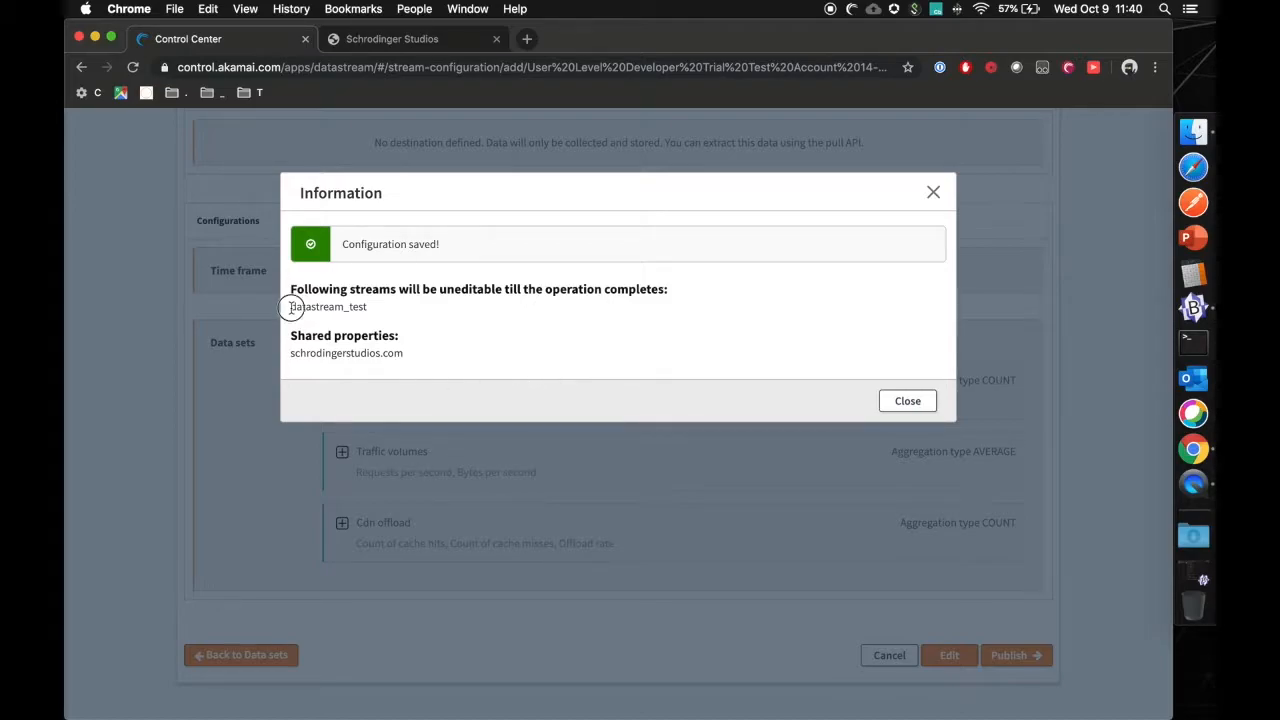
pyautogui.doubleClick(328, 306)
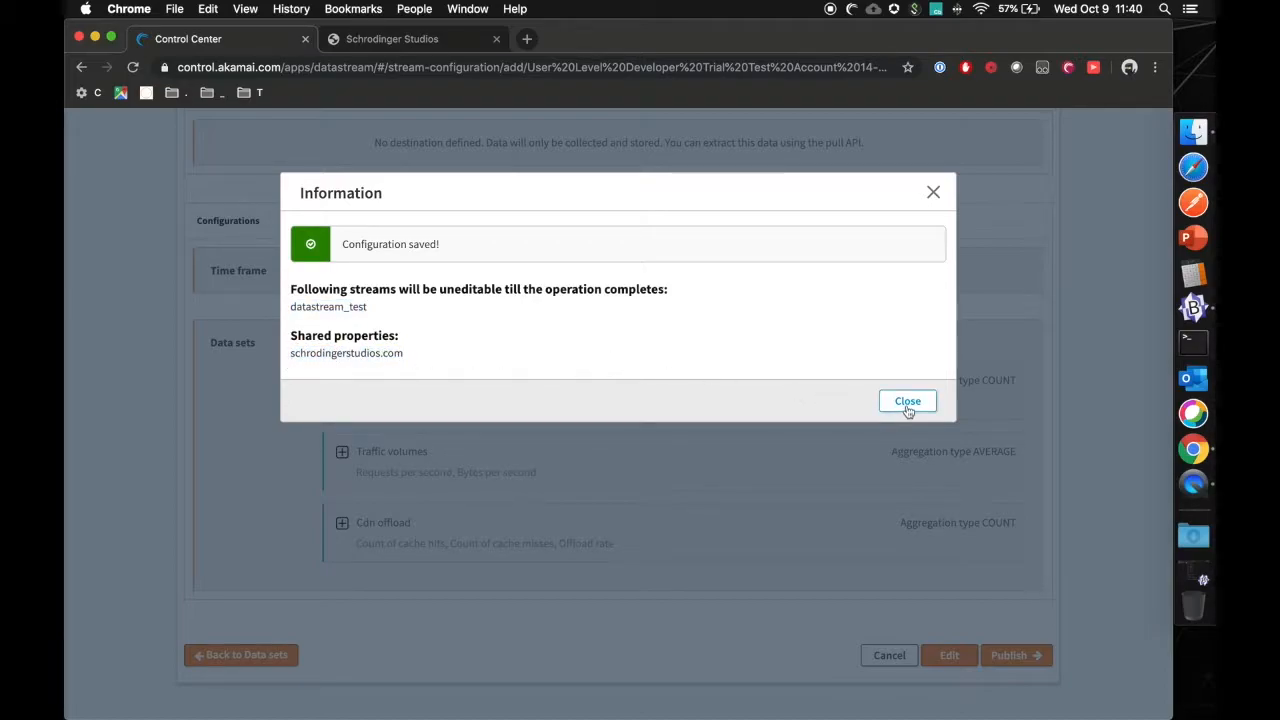
# Close the Information dialog to see datastream_test activating in the stream list.
pyautogui.click(907, 400)
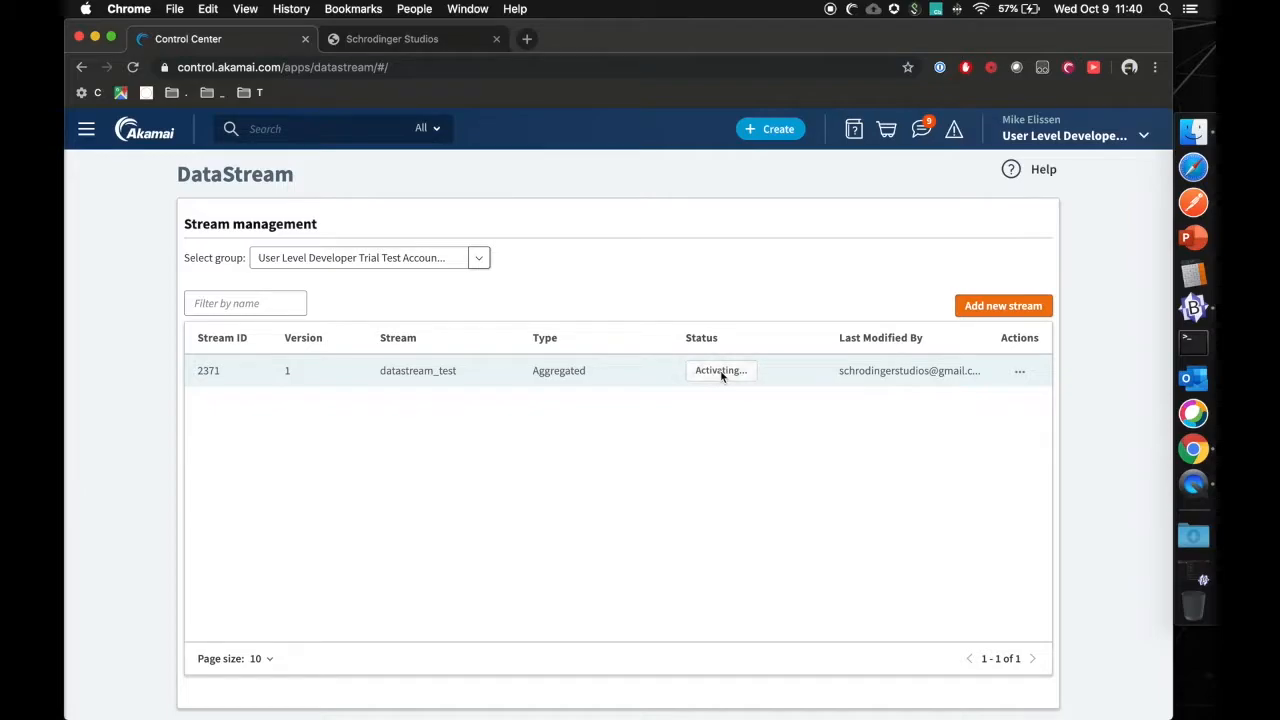
pyautogui.moveTo(703, 380)
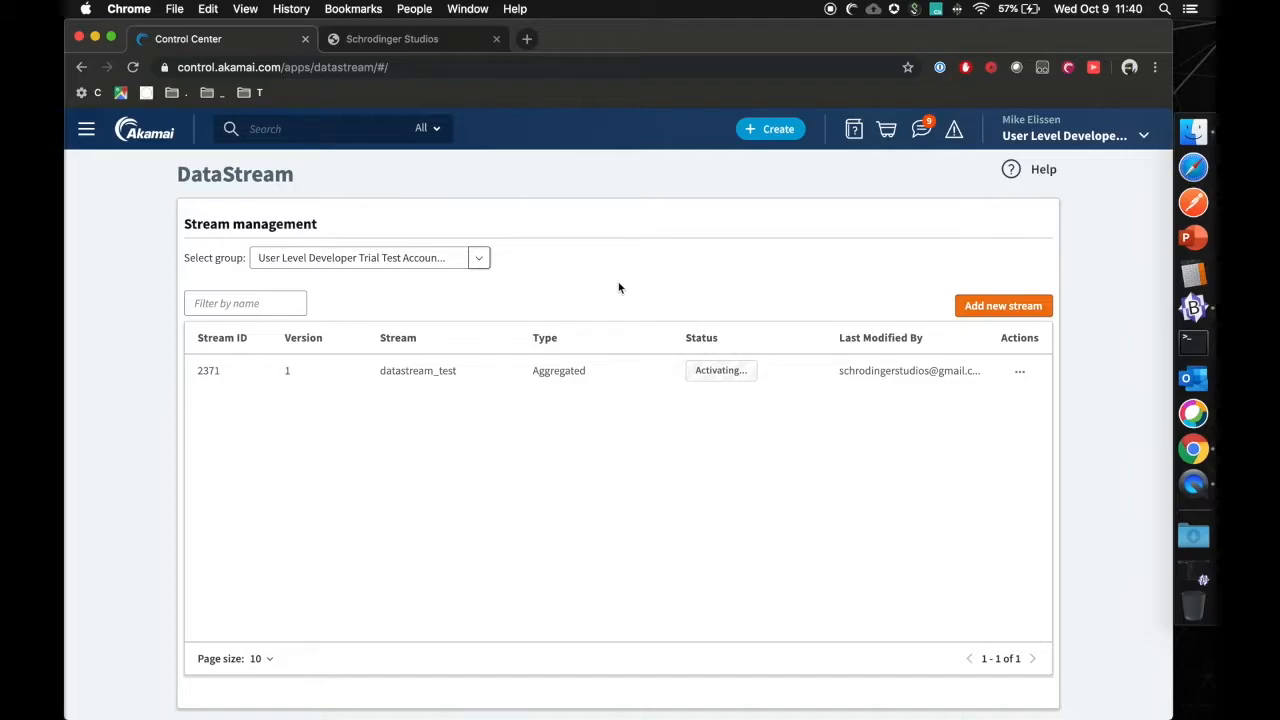
pyautogui.moveTo(125, 336)
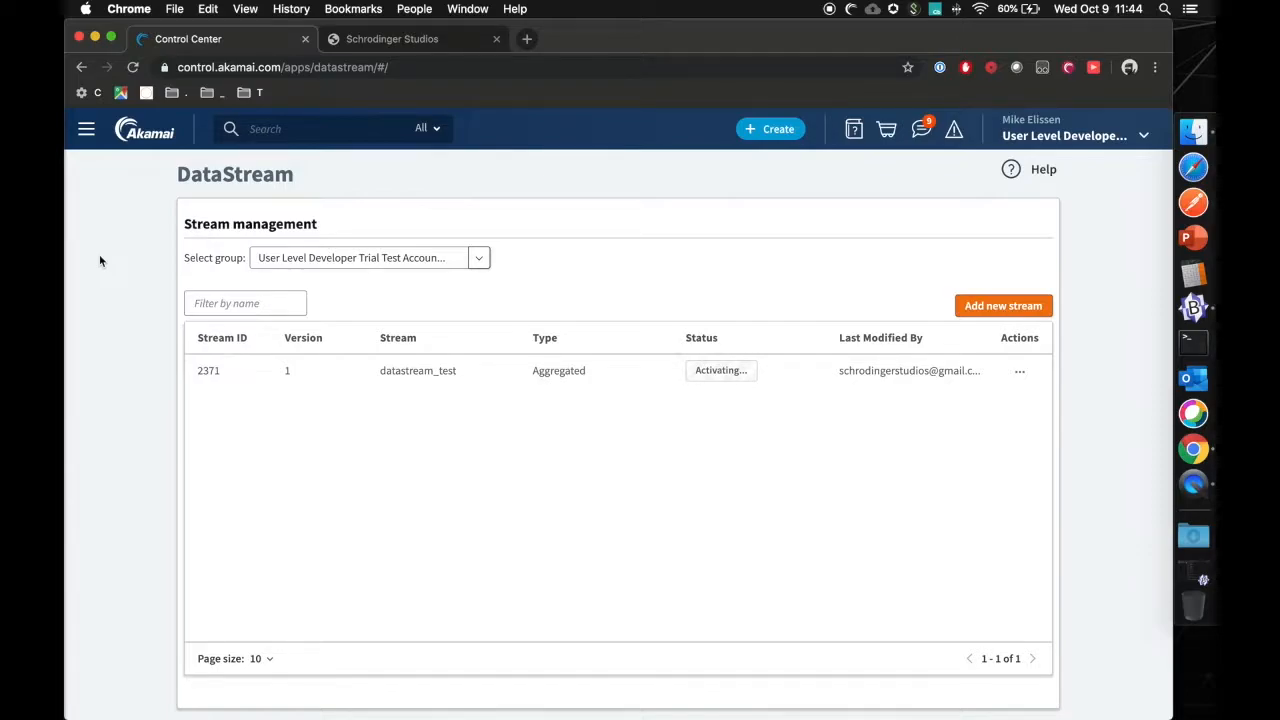
pyautogui.moveTo(86, 128)
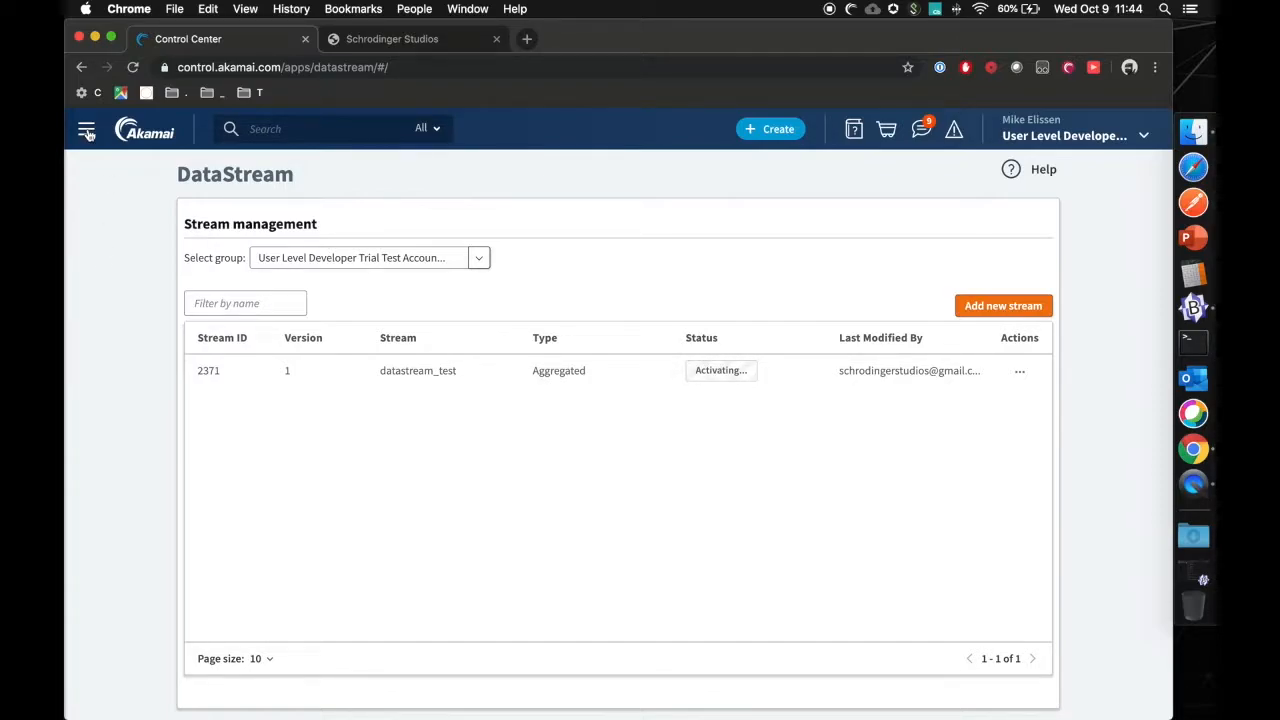
# Open schrodingerstudios.com under CDN Properties and create version 4 from Version 3.
pyautogui.click(86, 129)
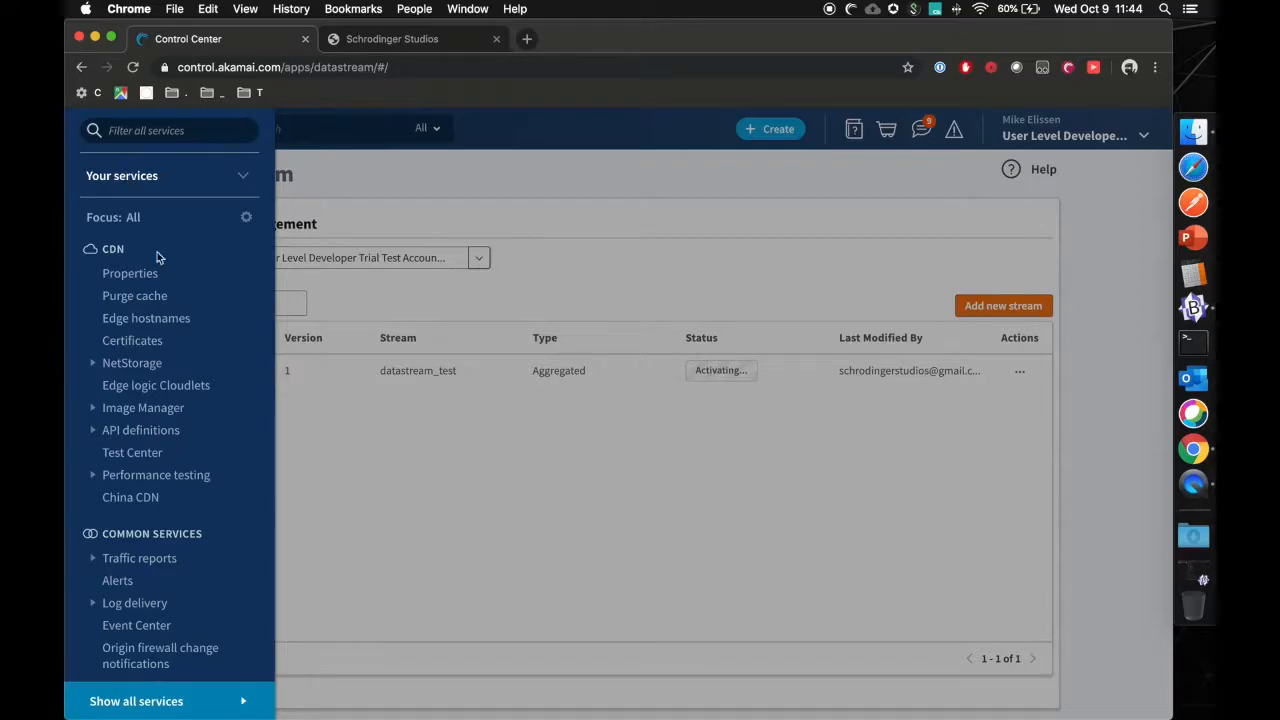
pyautogui.click(130, 273)
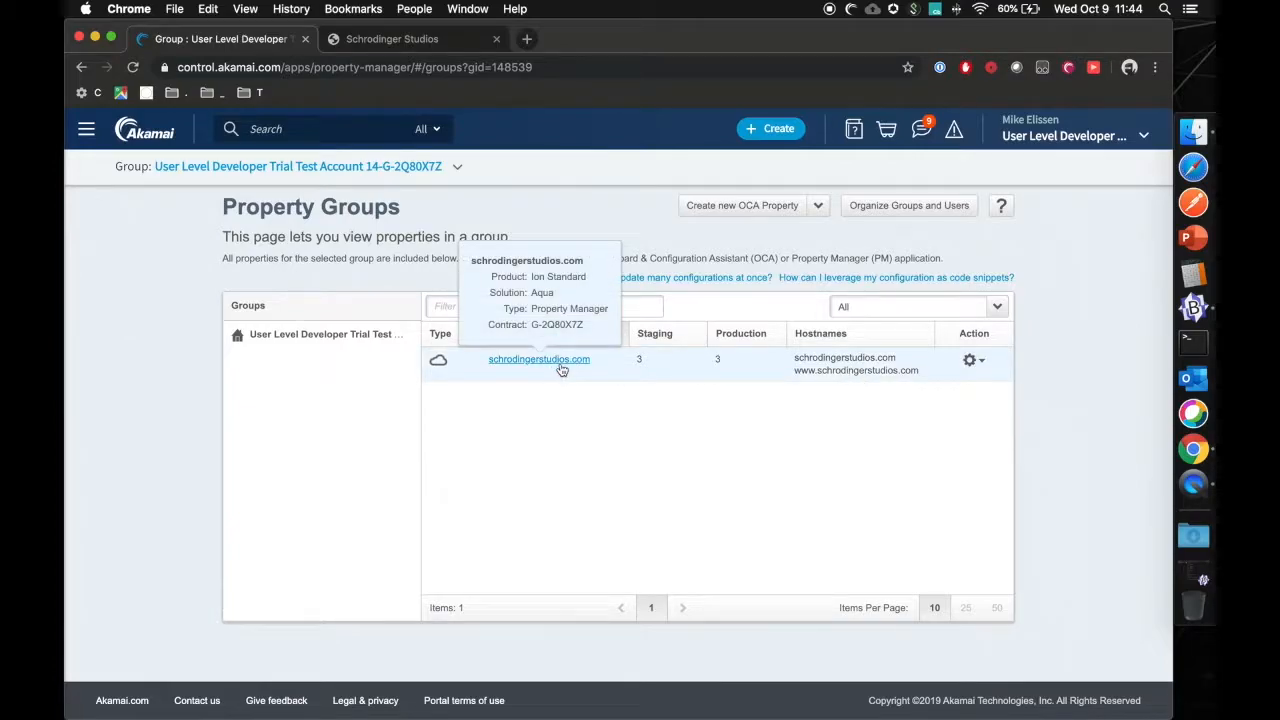
pyautogui.click(539, 359)
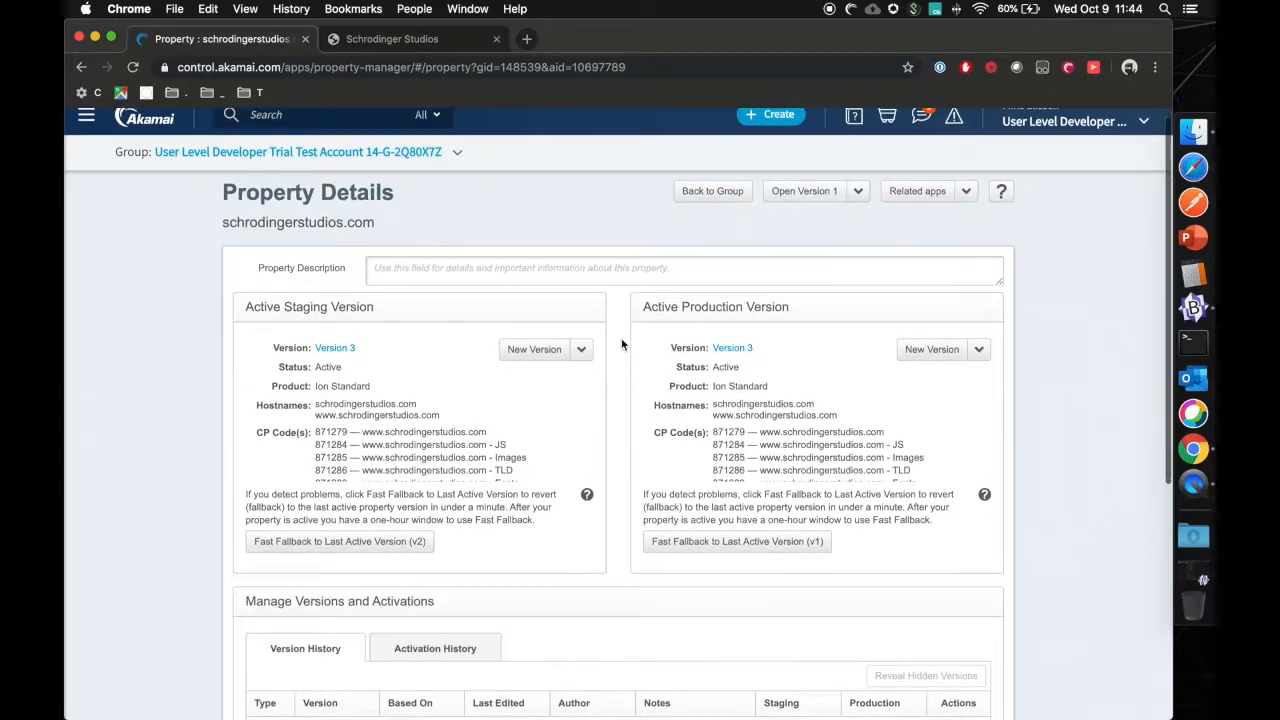
pyautogui.scroll(-3)
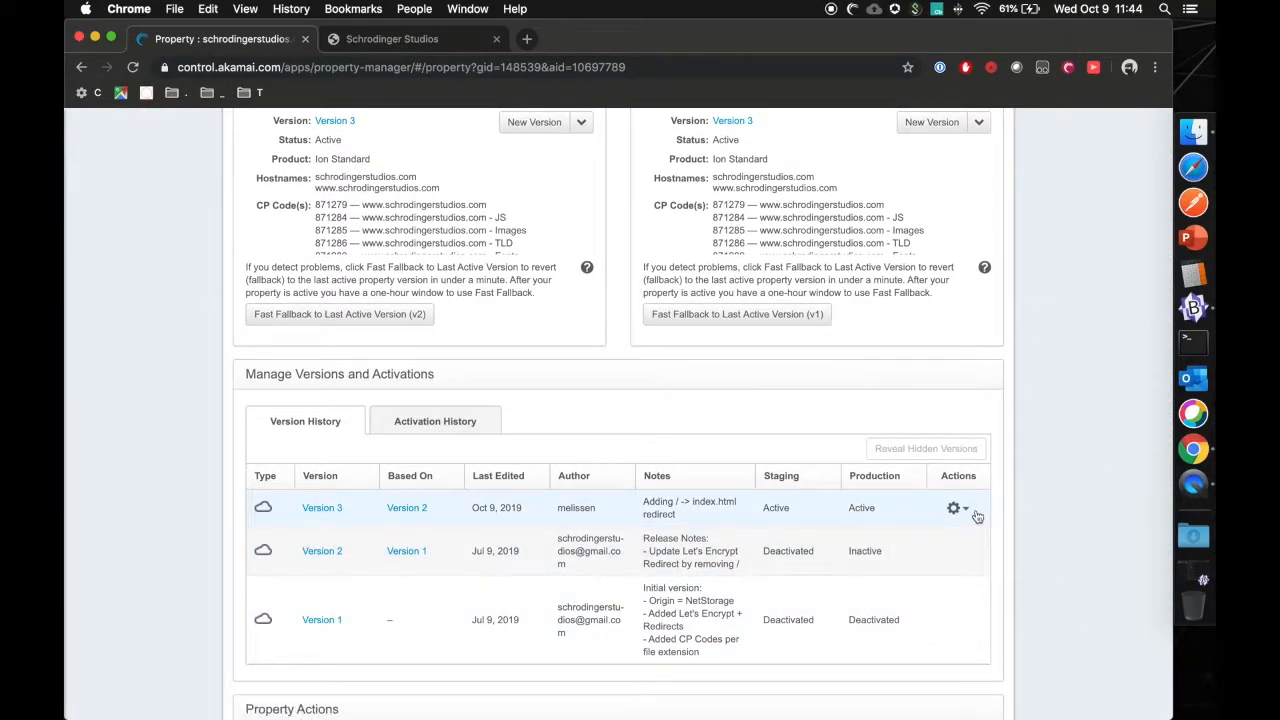
pyautogui.click(953, 508)
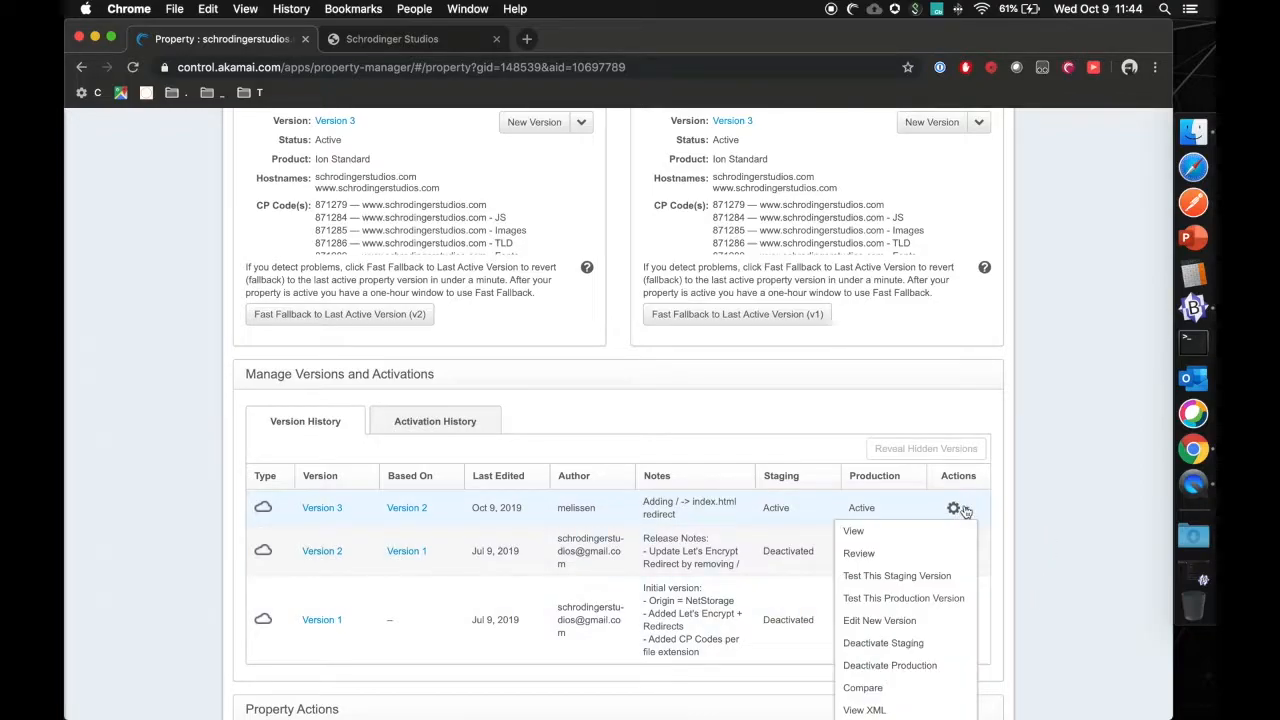
pyautogui.click(879, 620)
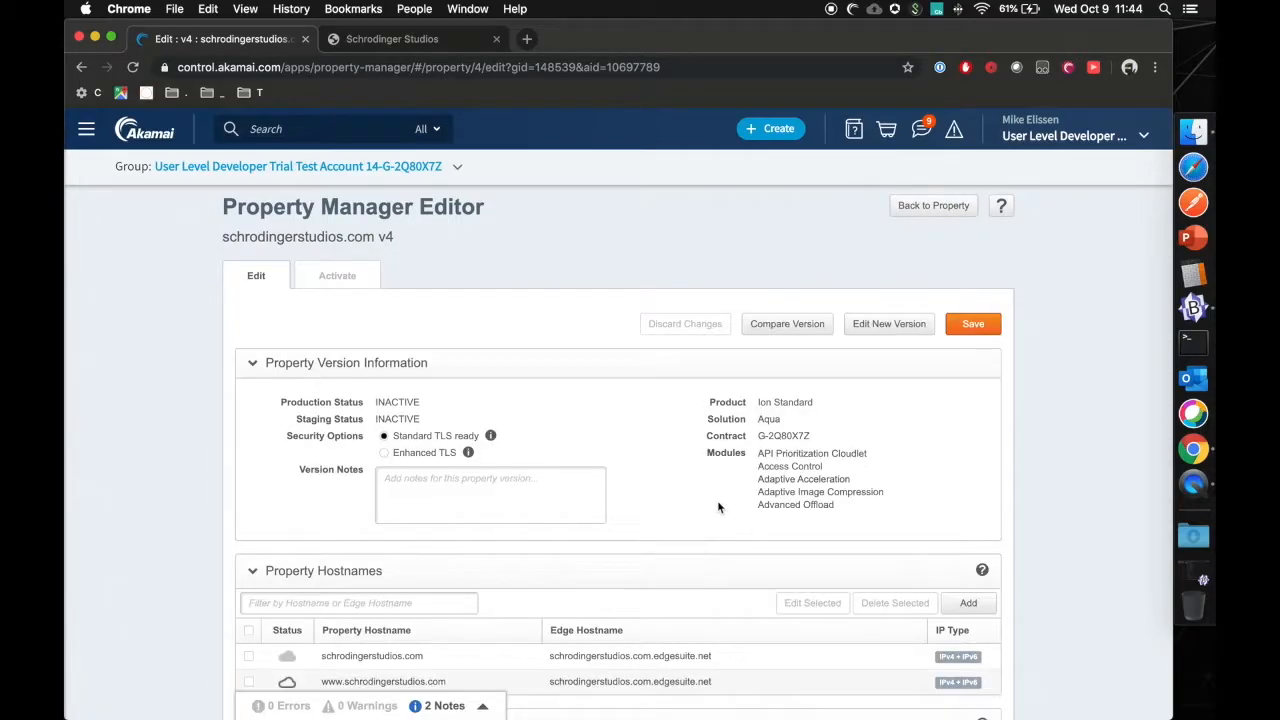
pyautogui.scroll(-3)
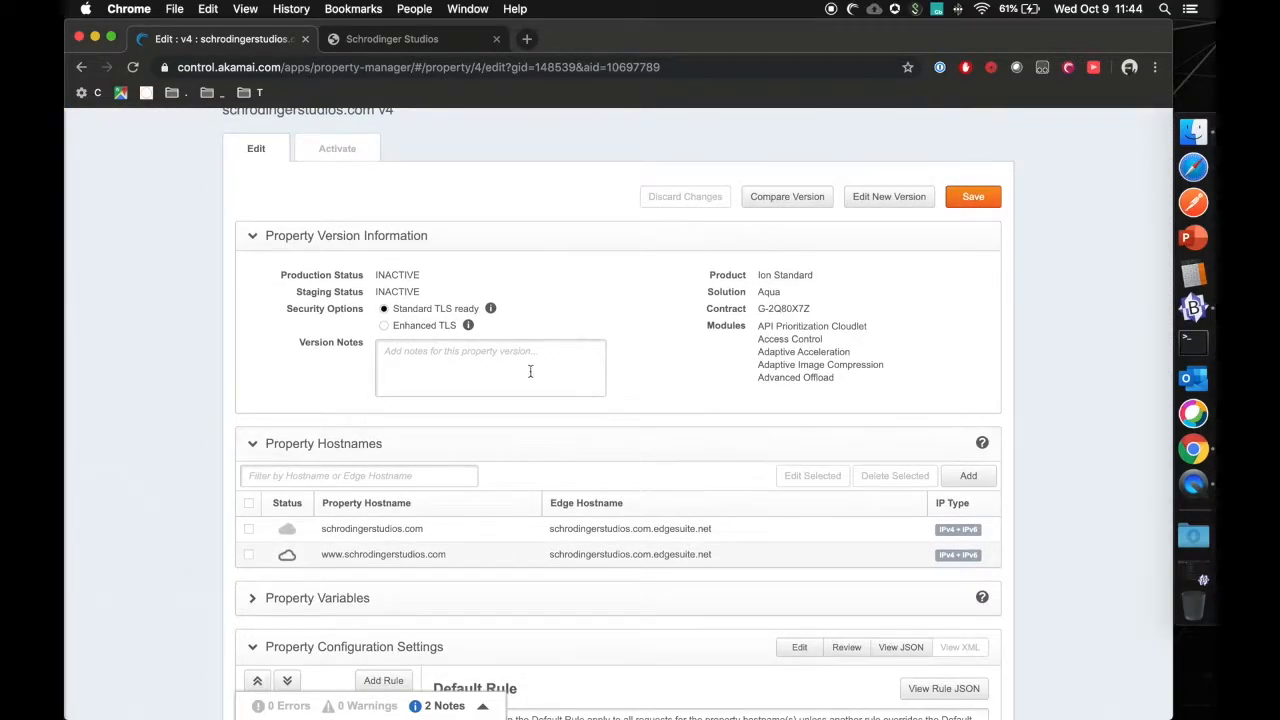
pyautogui.write('Adding D')
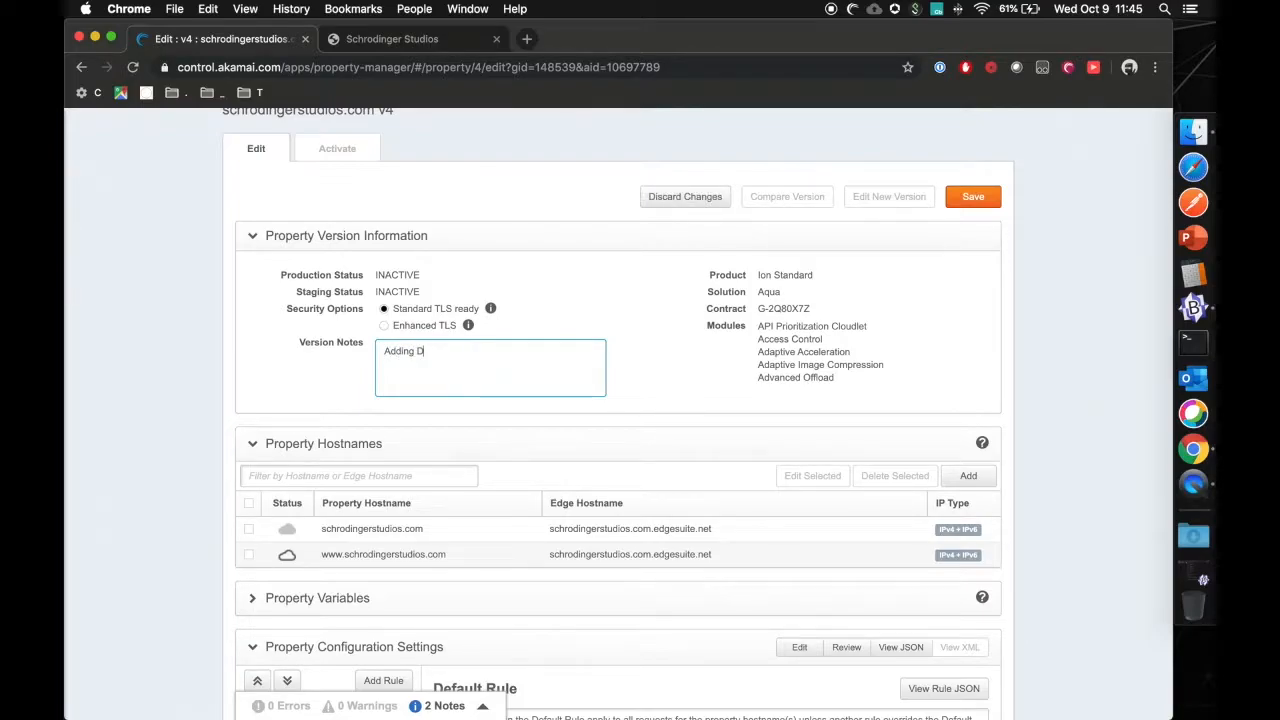
pyautogui.write('ataStream')
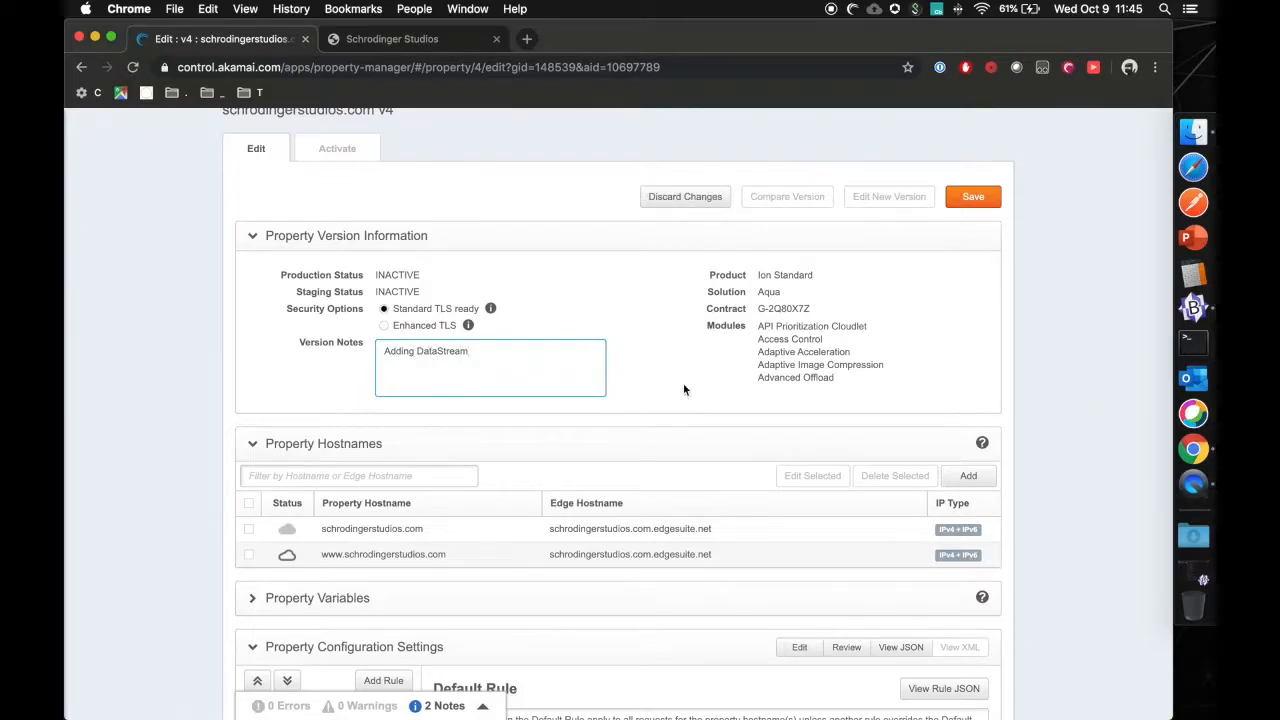
pyautogui.scroll(-3)
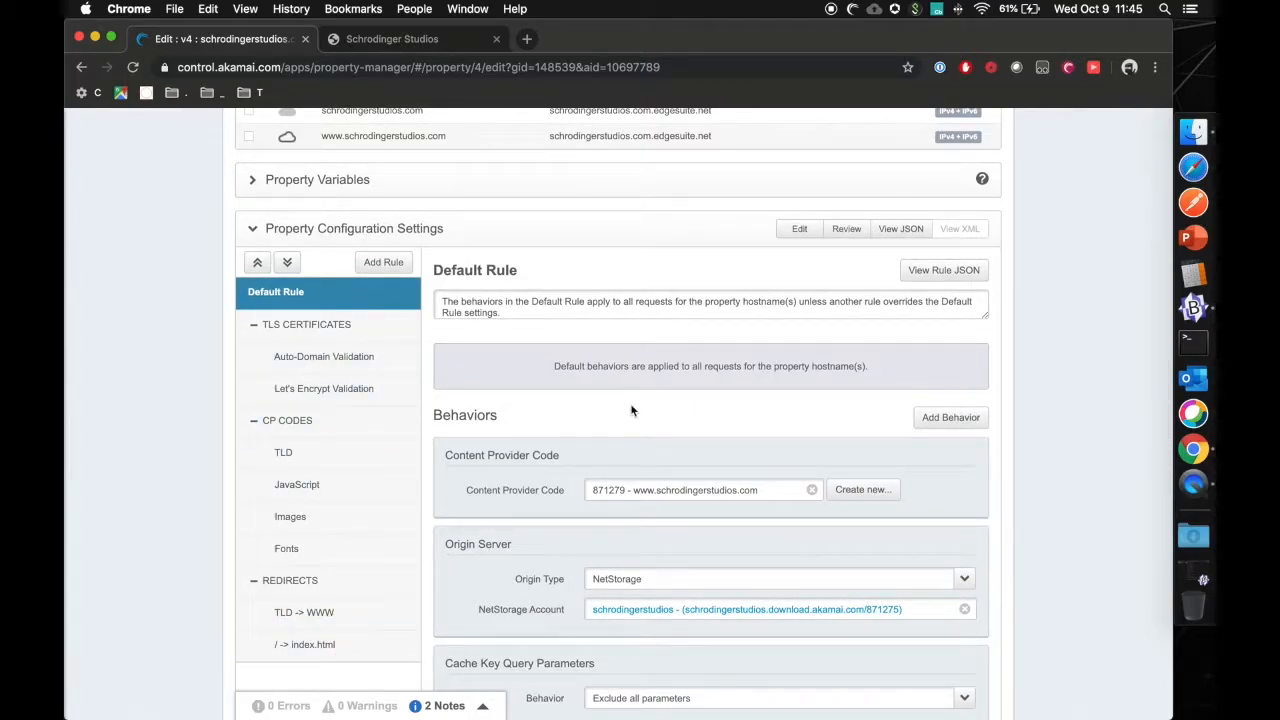
pyautogui.scroll(-3)
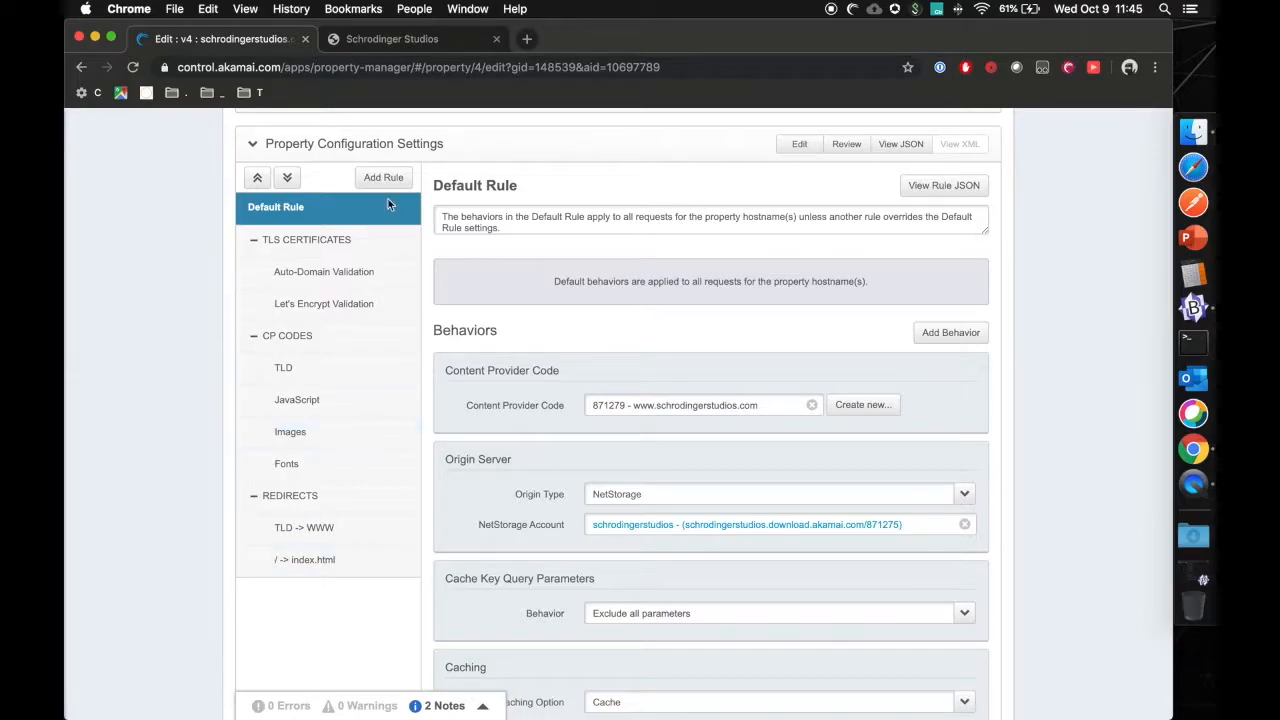
# Add a new blank rule named MONITORING to the property configuration.
pyautogui.click(383, 177)
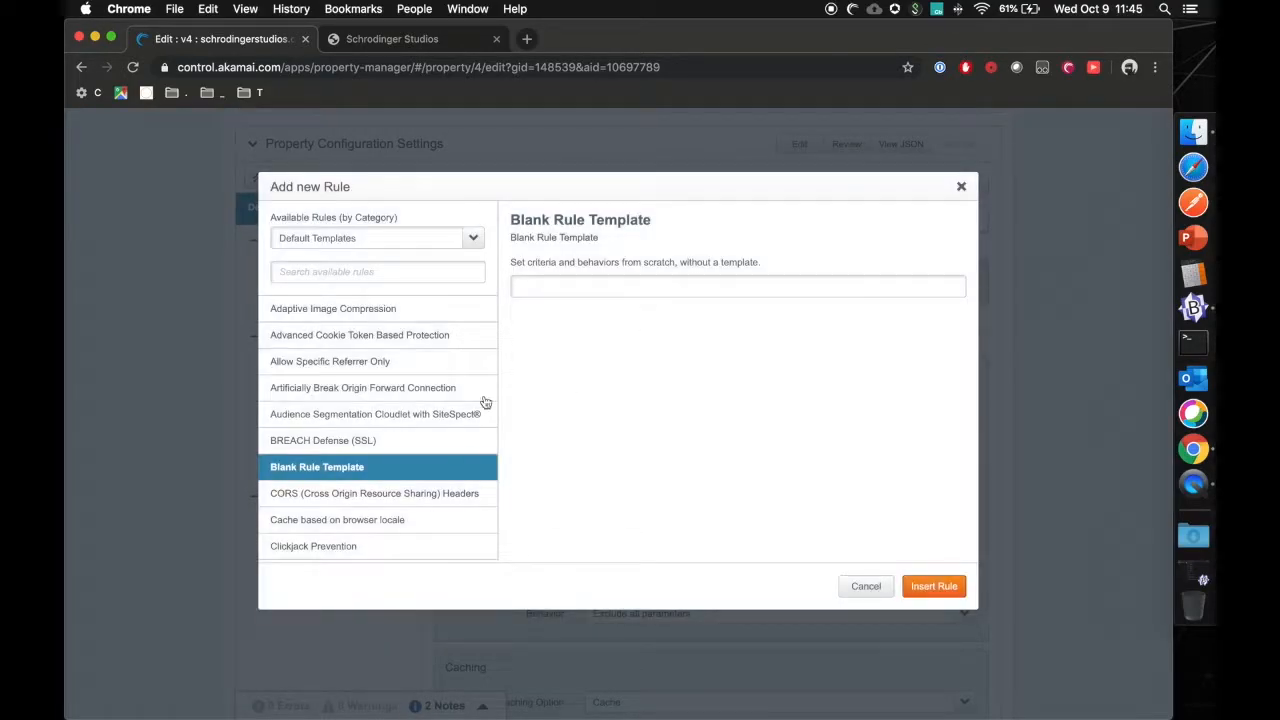
pyautogui.click(737, 287)
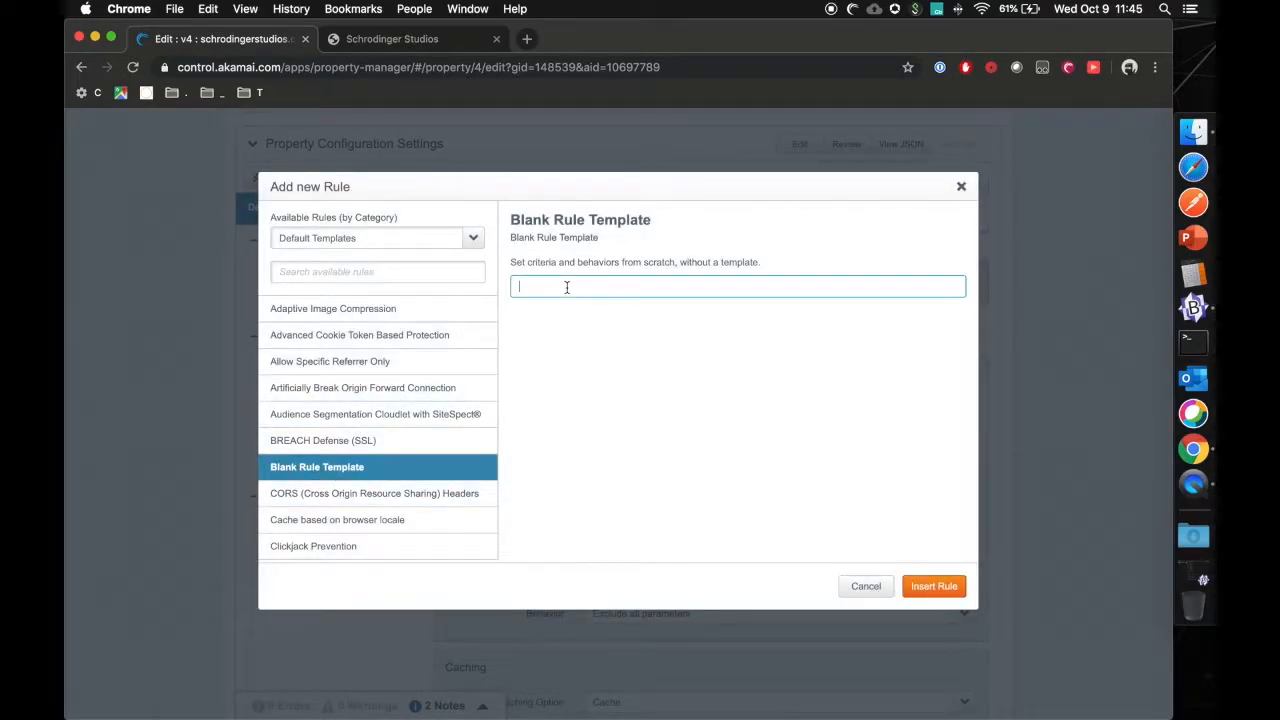
pyautogui.write('MONITO')
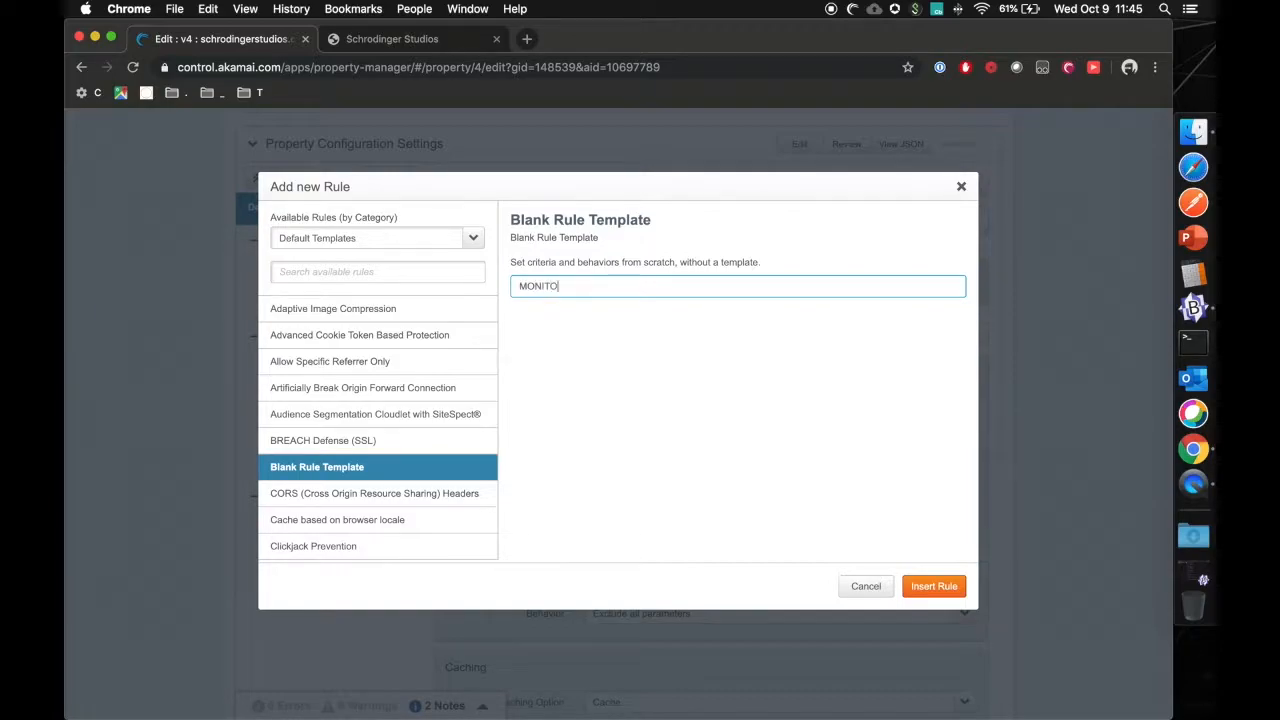
pyautogui.click(934, 586)
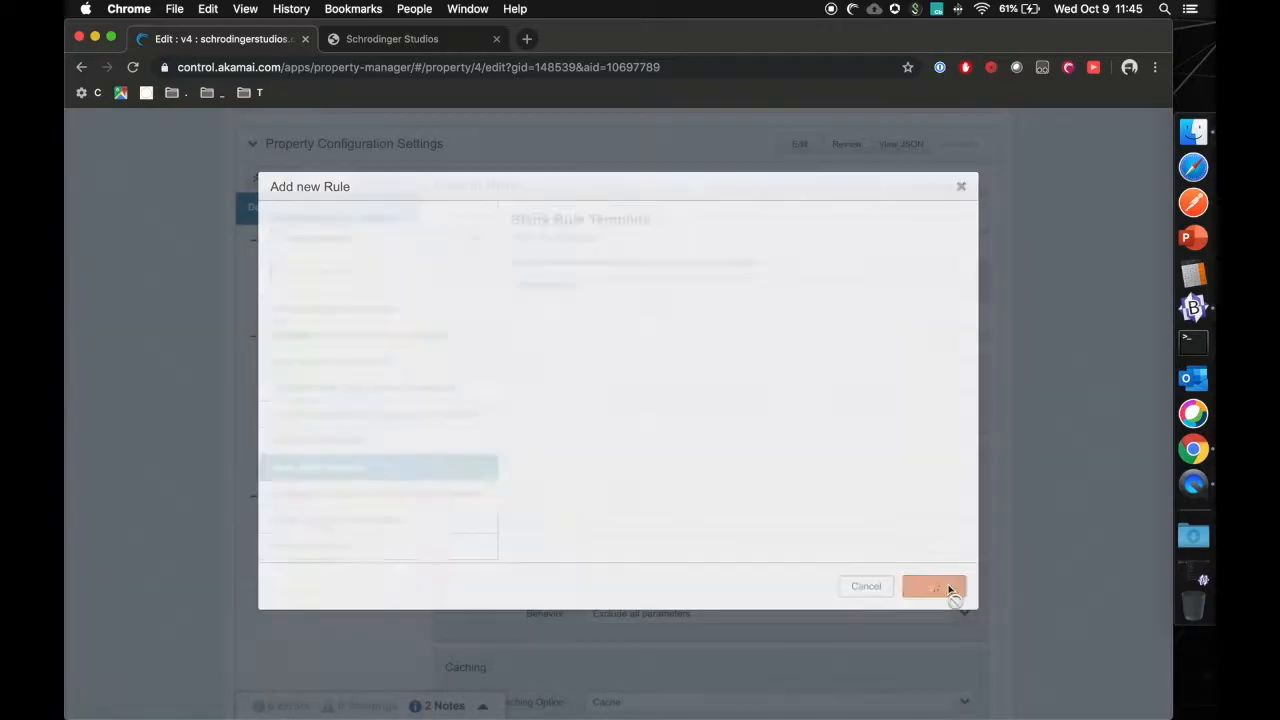
# Add an empty child rule named DataStream under MONITORING.
pyautogui.click(934, 586)
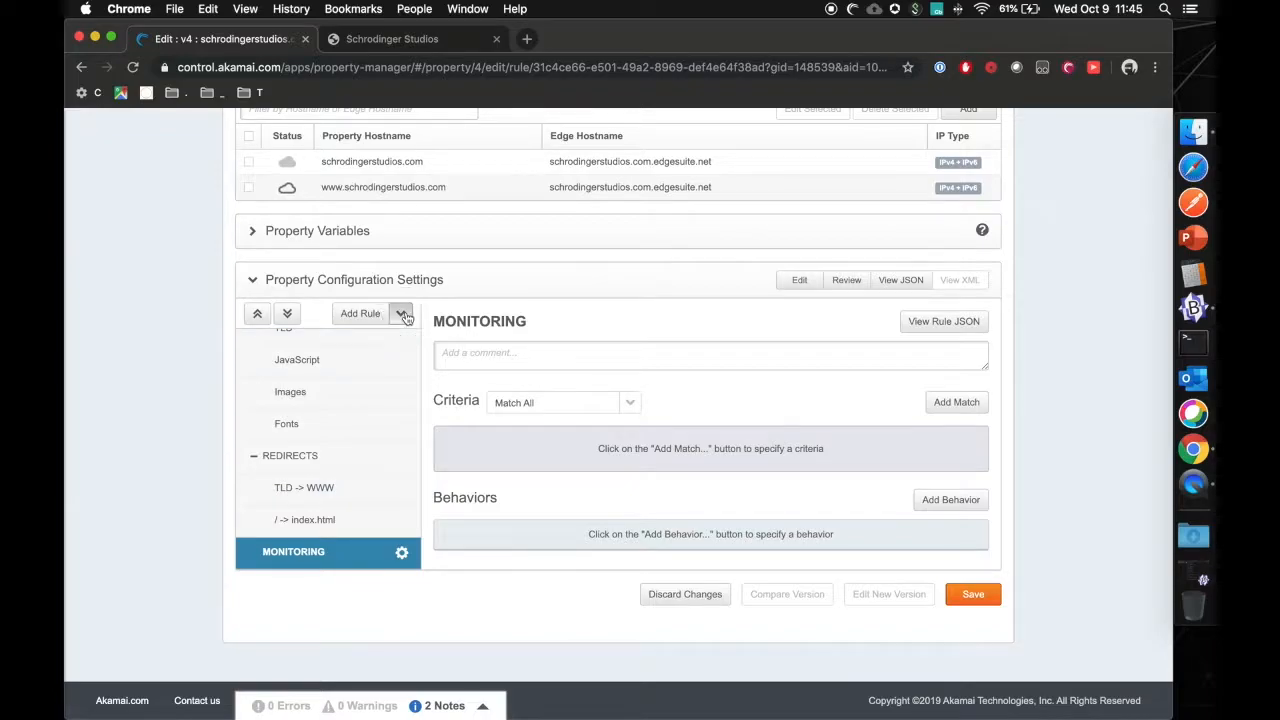
pyautogui.click(360, 313)
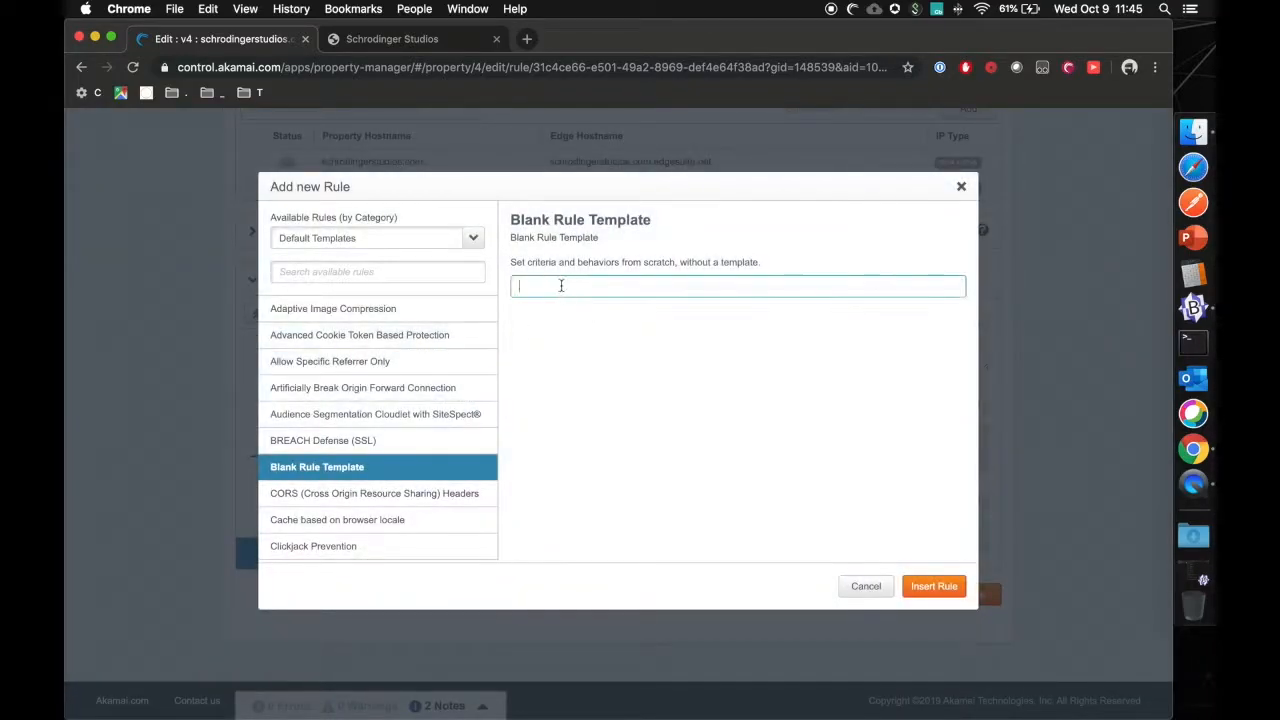
pyautogui.write('DataStream')
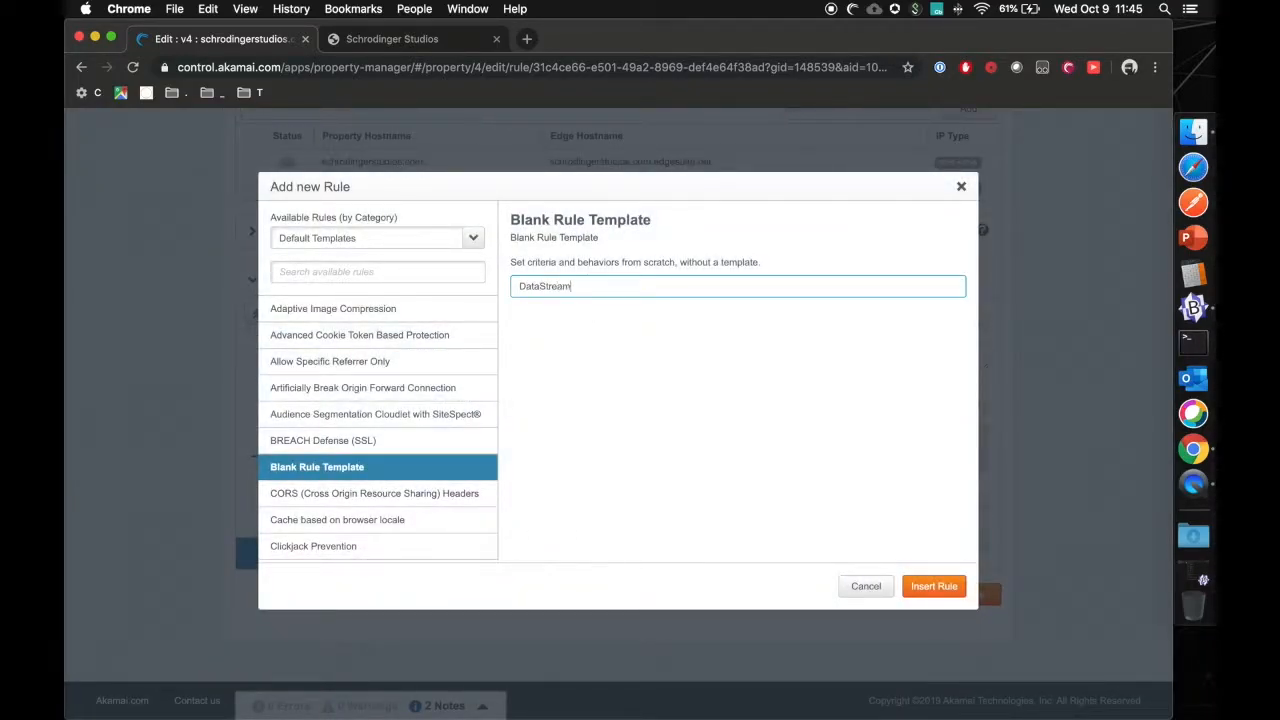
pyautogui.click(933, 586)
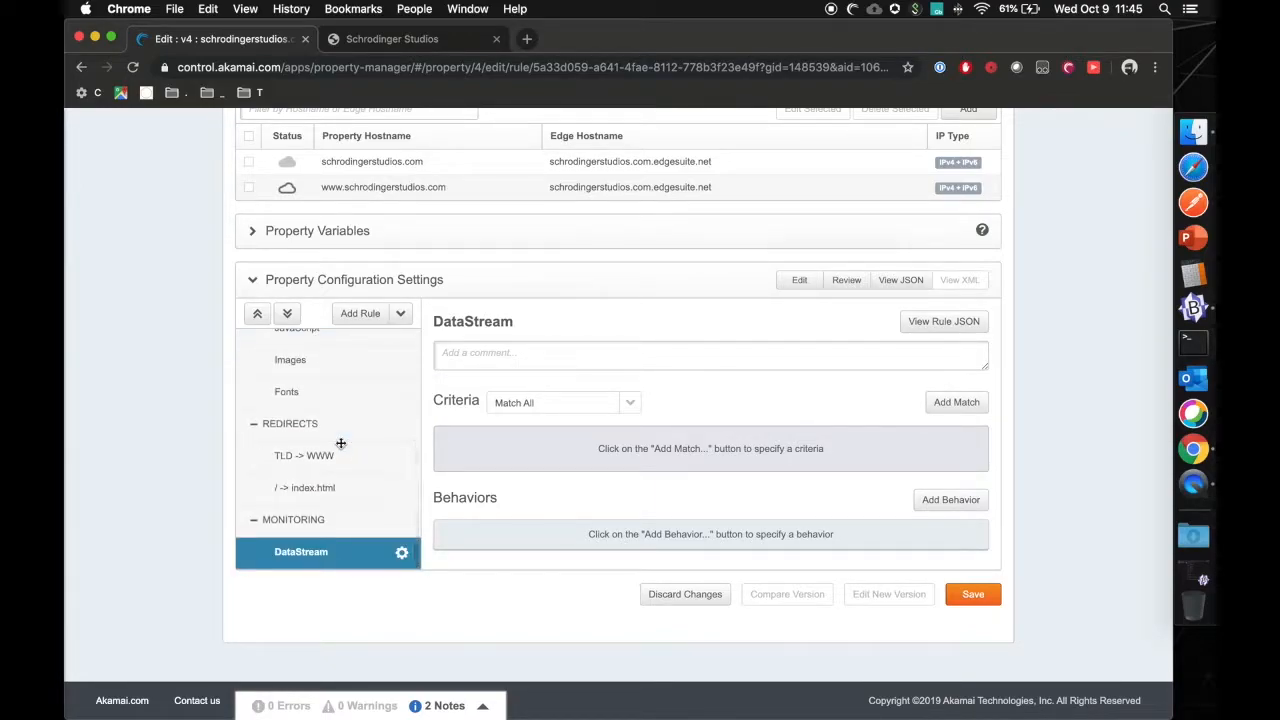
pyautogui.moveTo(395, 528)
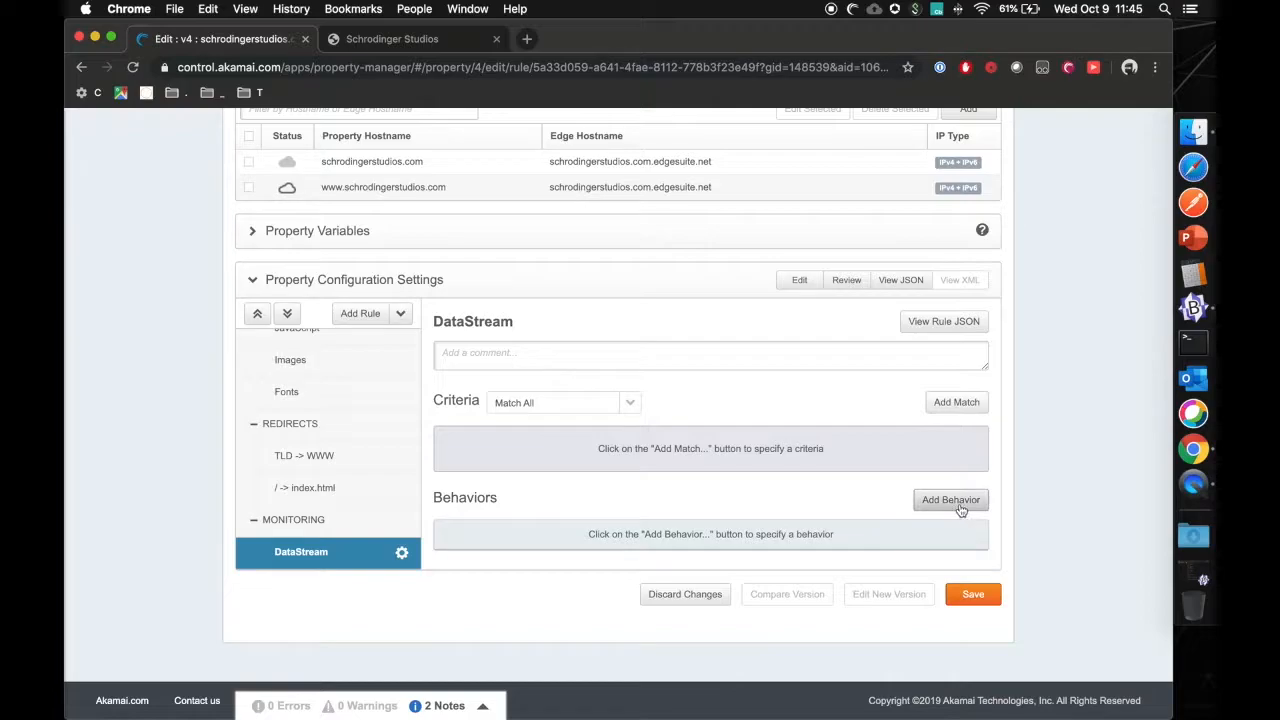
# Add the DataStream behavior to the DataStream rule and save version 4.
pyautogui.click(950, 500)
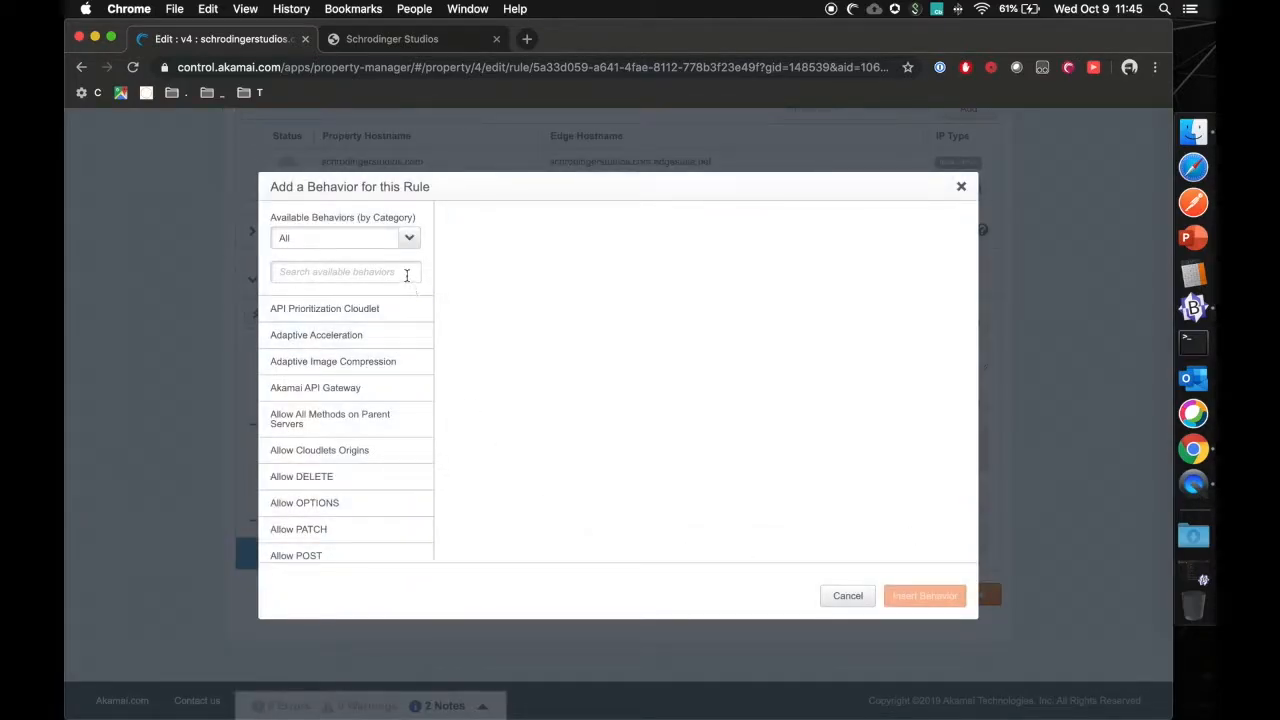
pyautogui.scroll(-3)
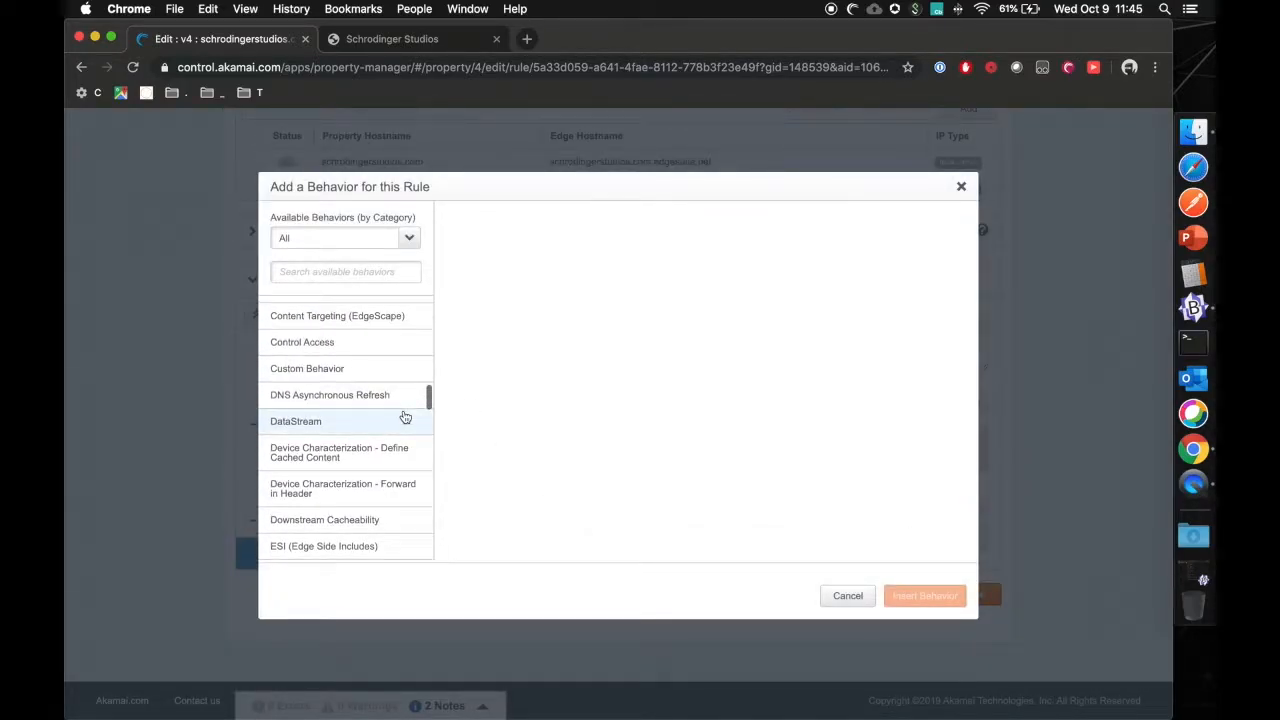
pyautogui.click(345, 271)
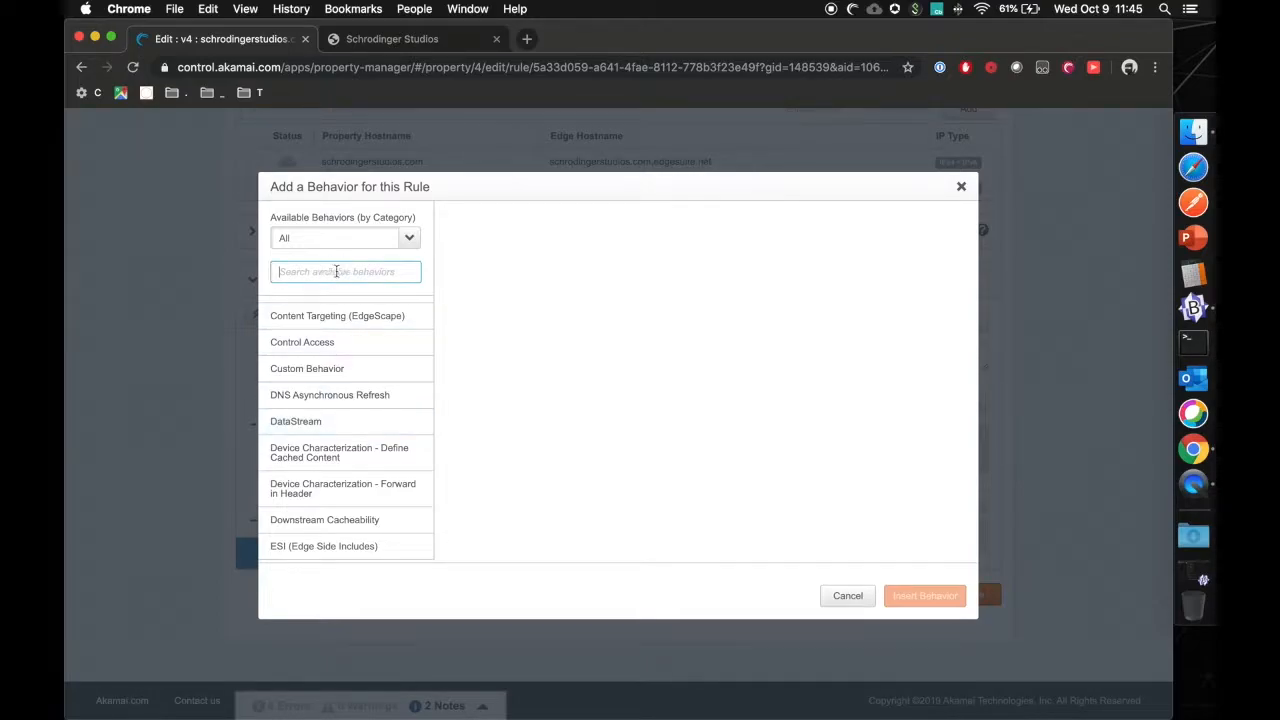
pyautogui.write('datastream')
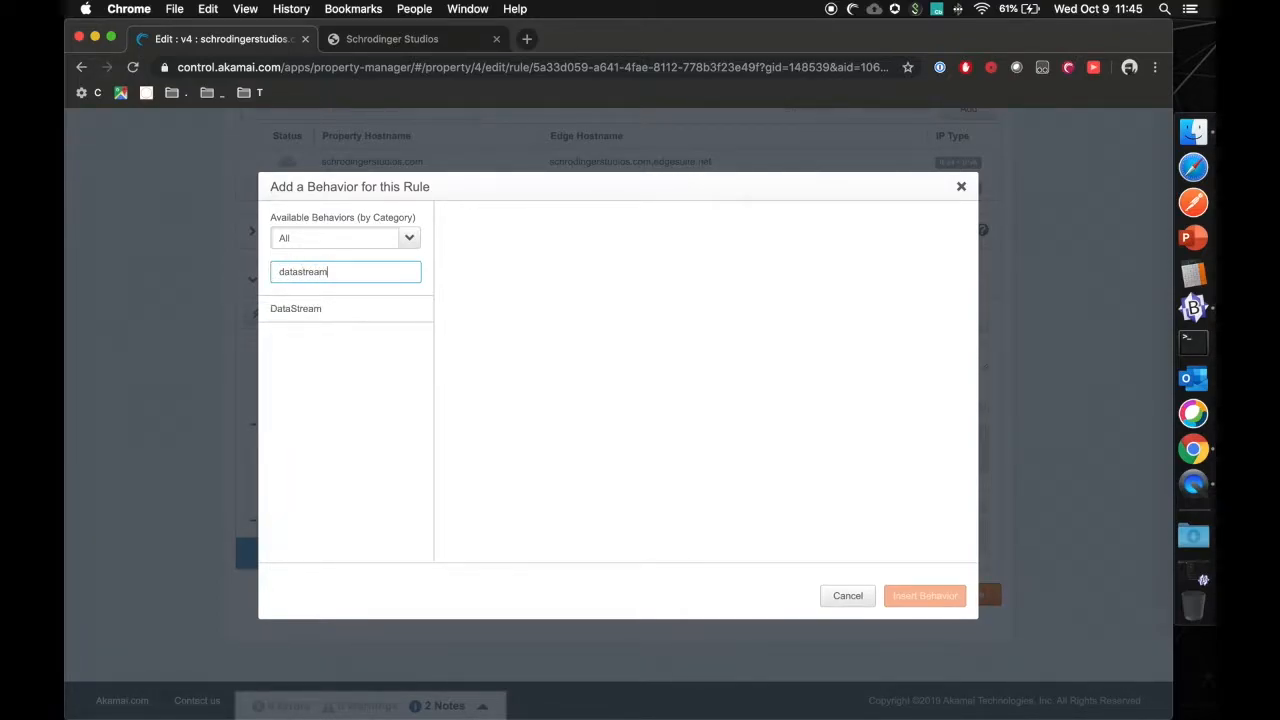
pyautogui.click(296, 308)
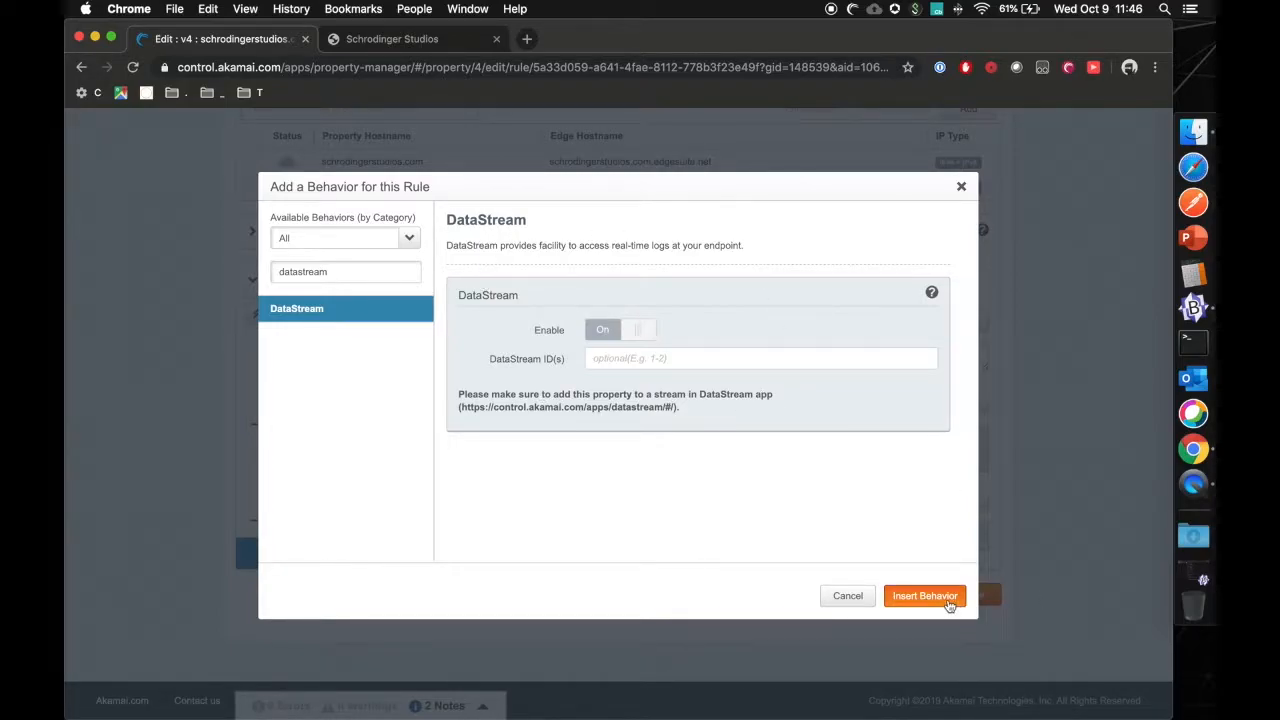
pyautogui.click(924, 595)
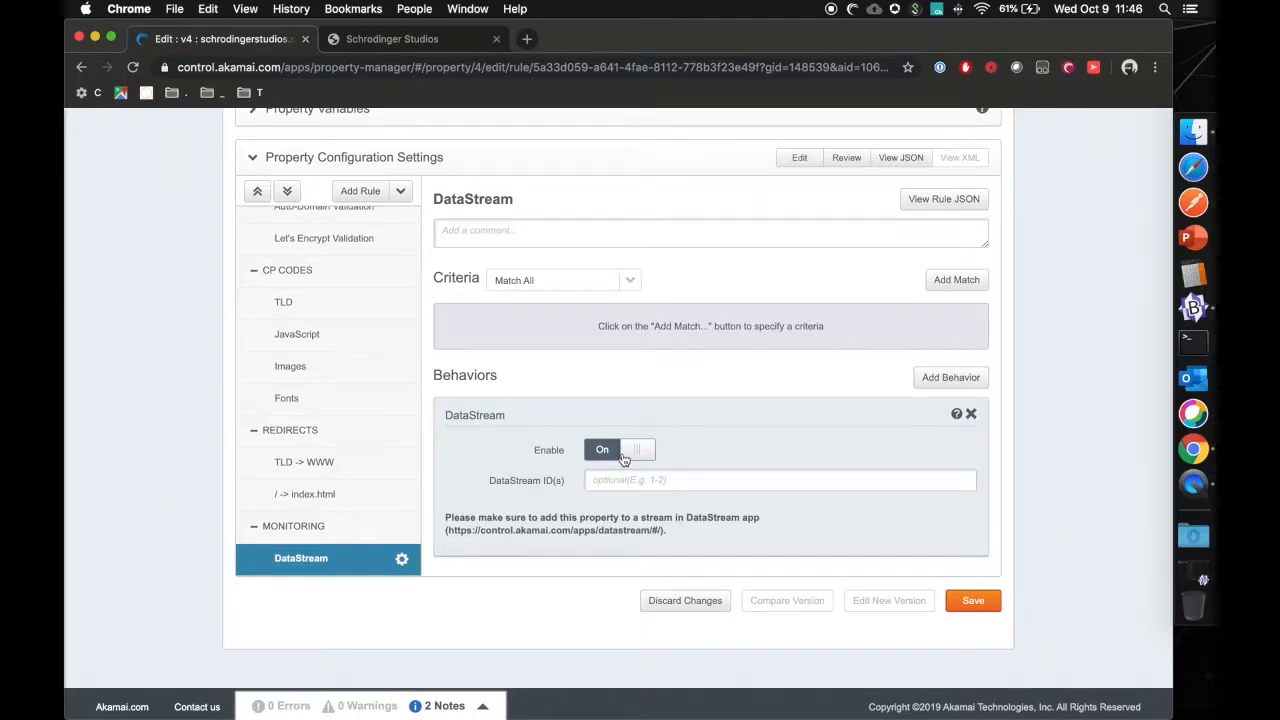
pyautogui.moveTo(550, 487)
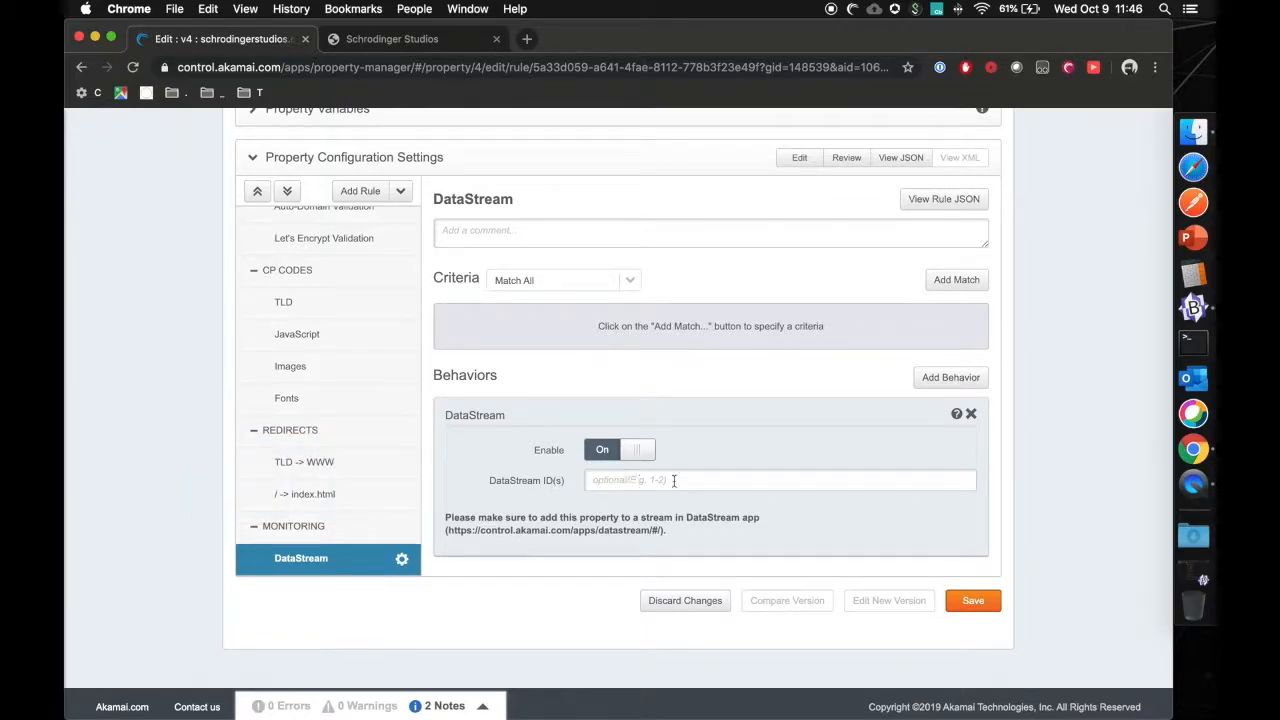
pyautogui.click(972, 600)
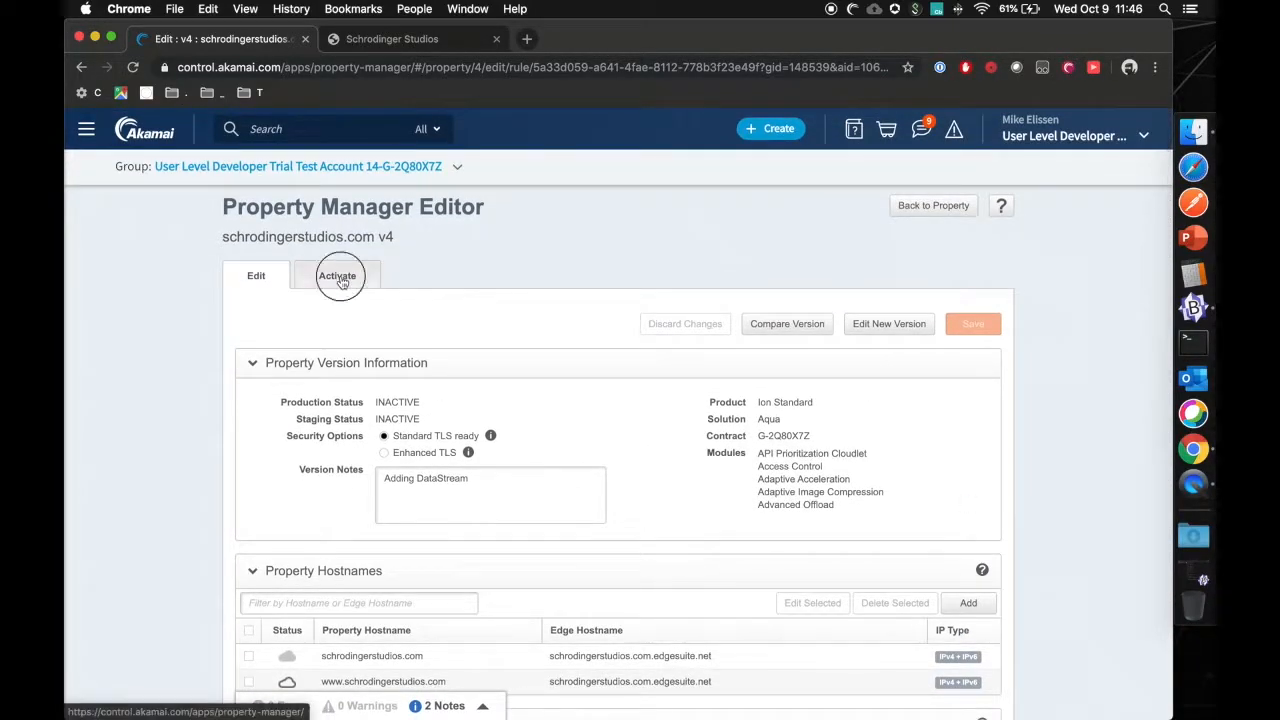
# Activate version 4 on staging and begin its production activation.
pyautogui.click(337, 275)
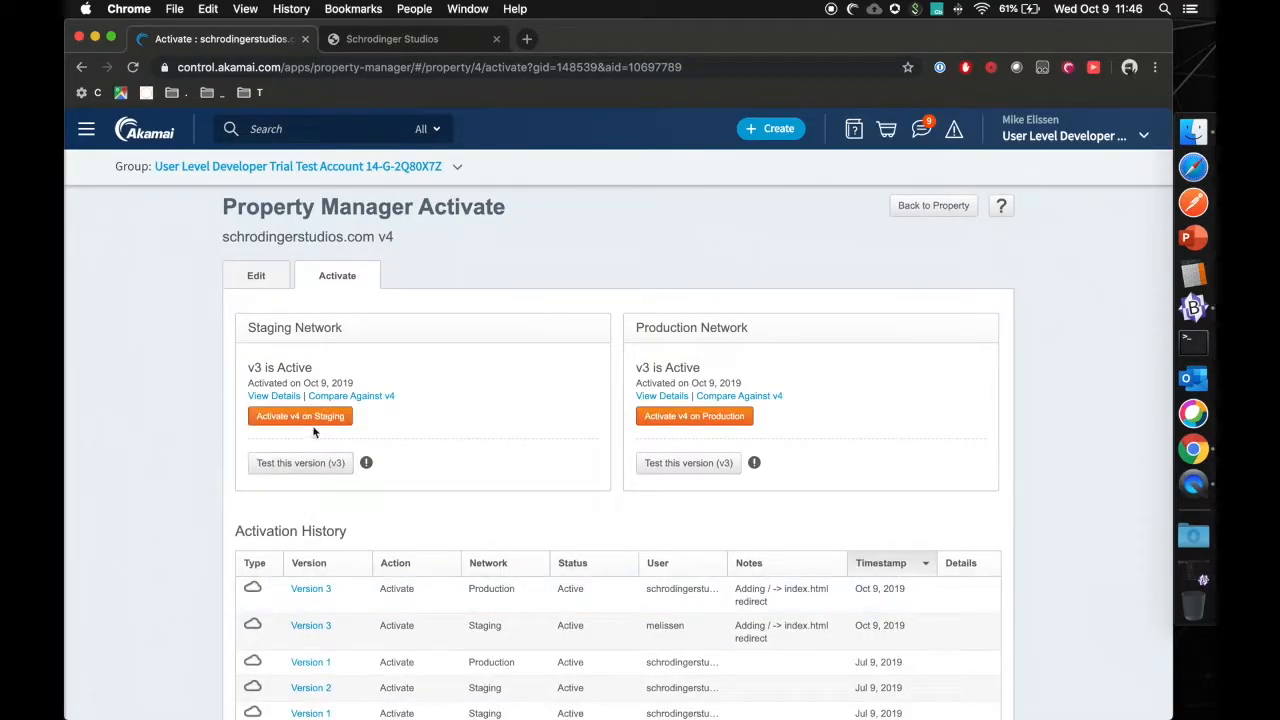
pyautogui.click(300, 416)
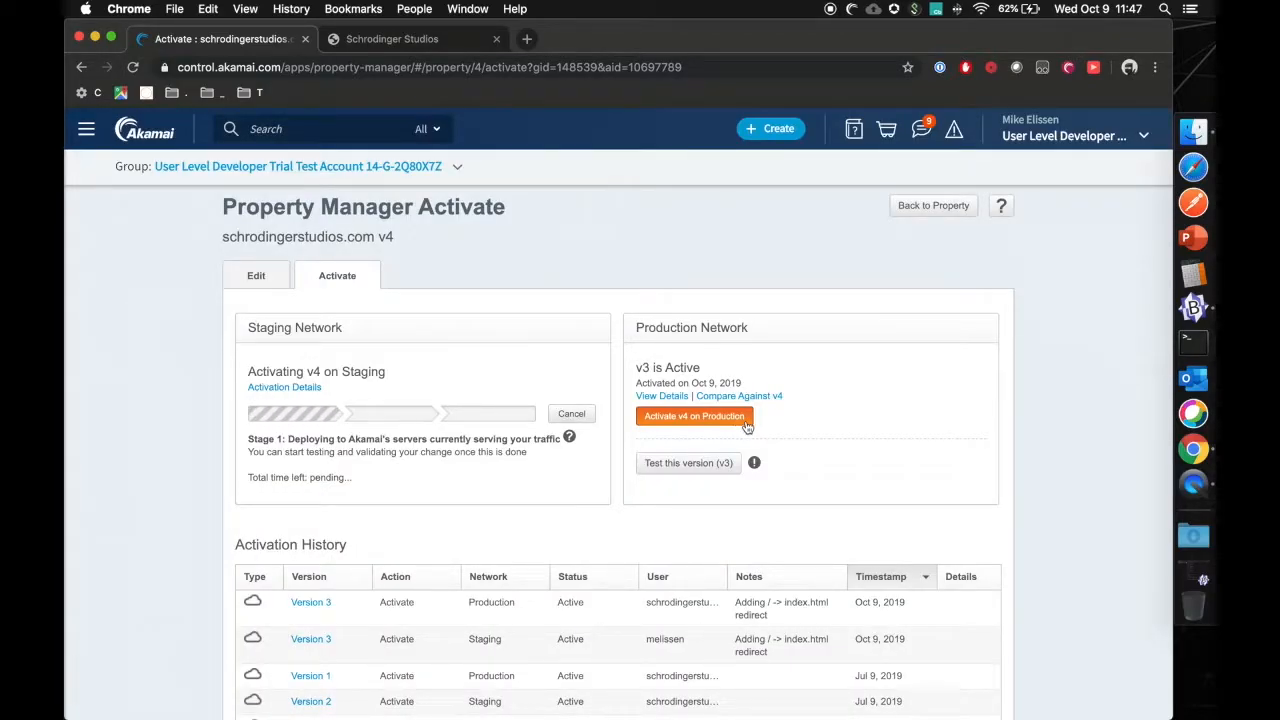
pyautogui.click(693, 416)
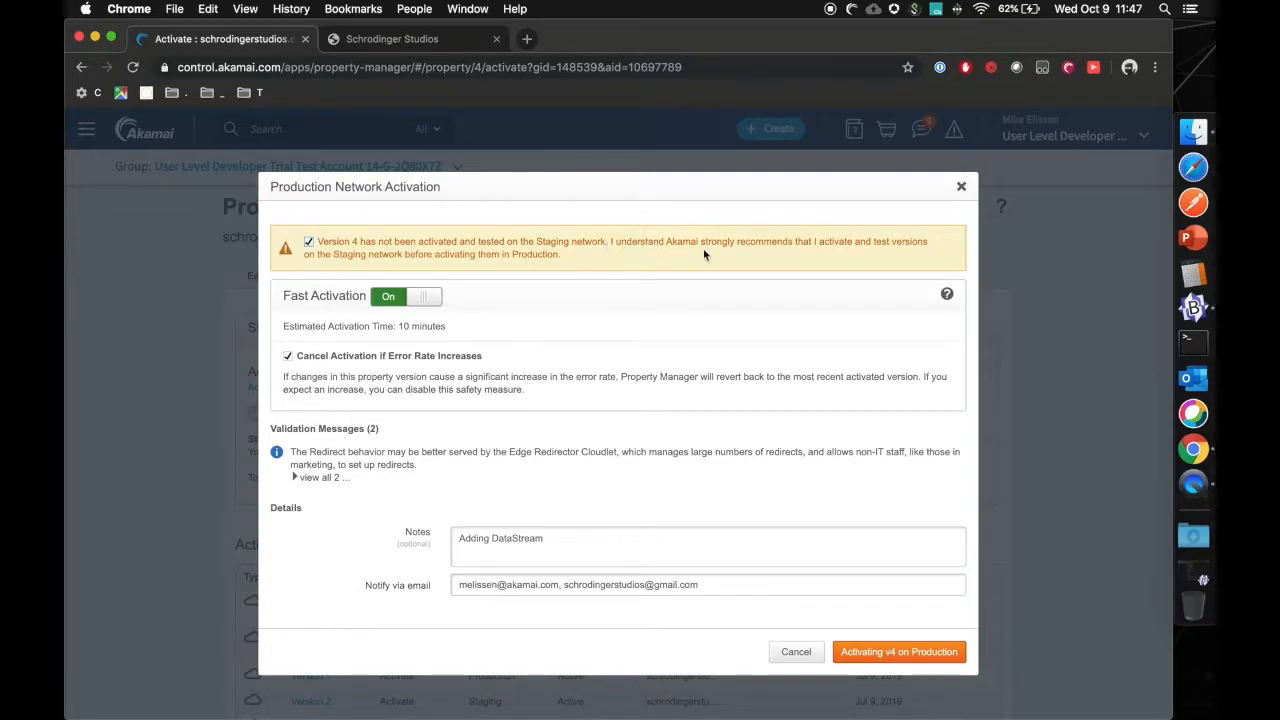
pyautogui.moveTo(835, 263)
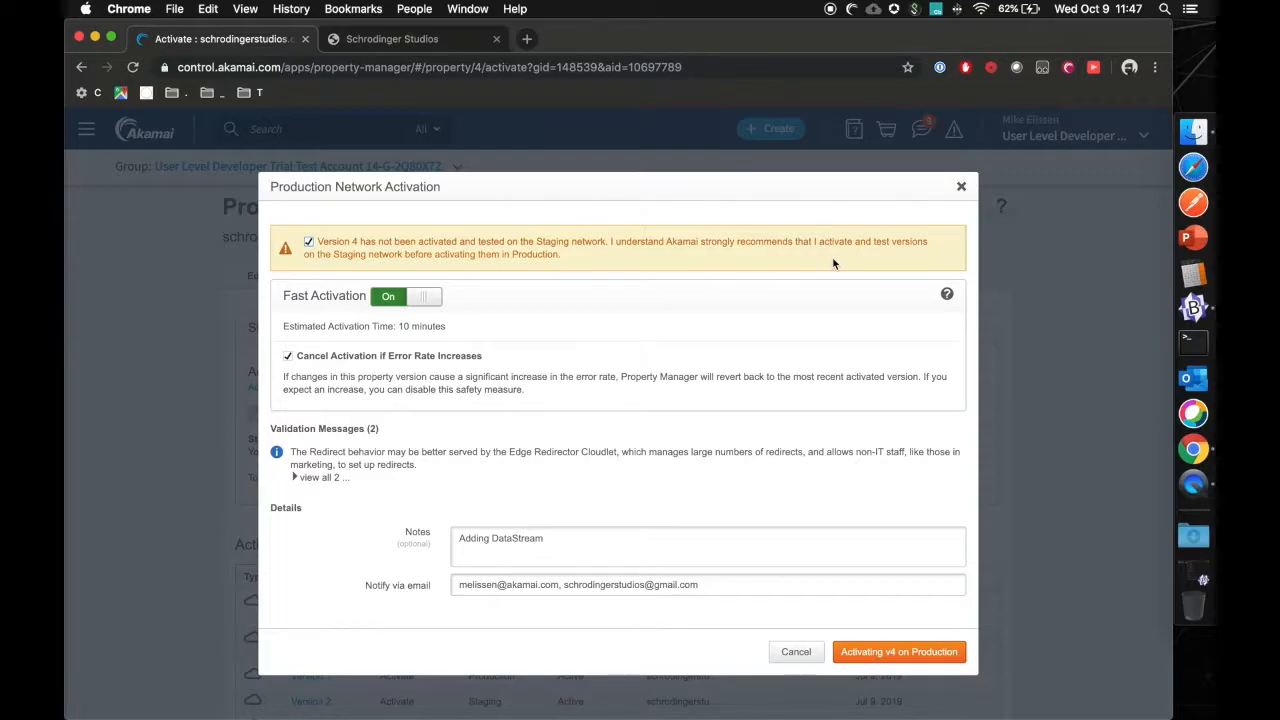
pyautogui.moveTo(851, 448)
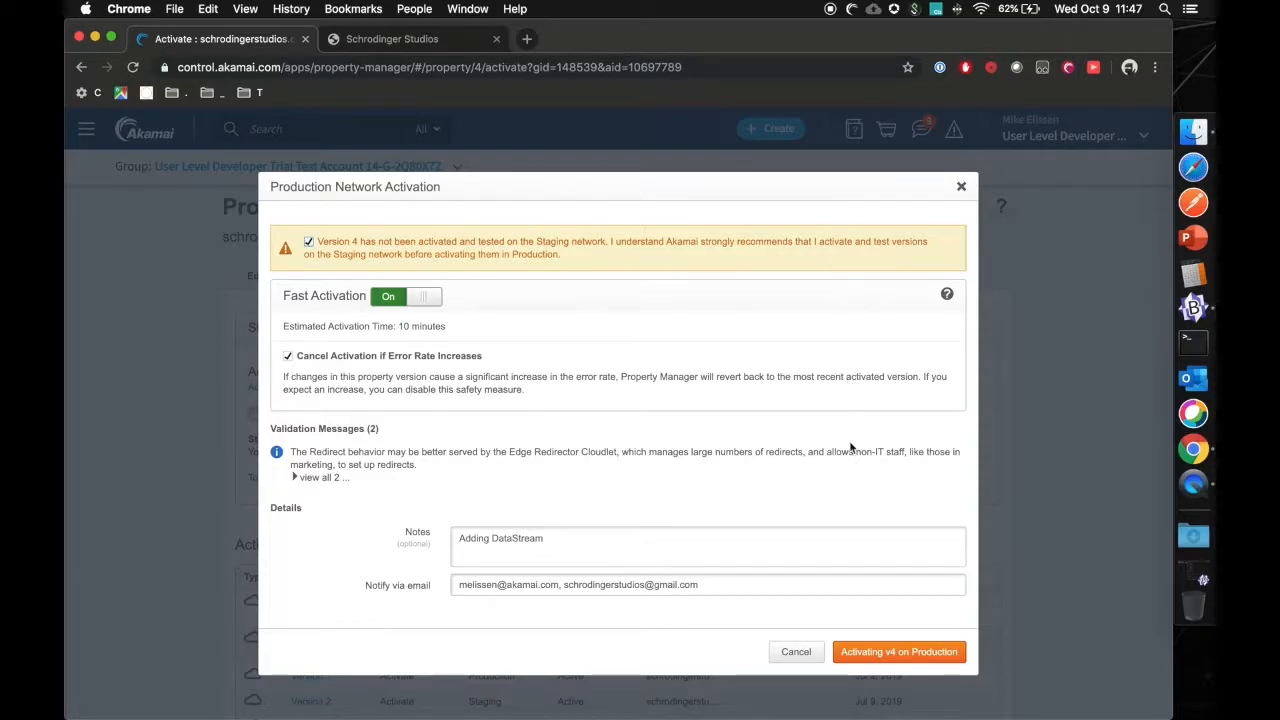
pyautogui.moveTo(898, 651)
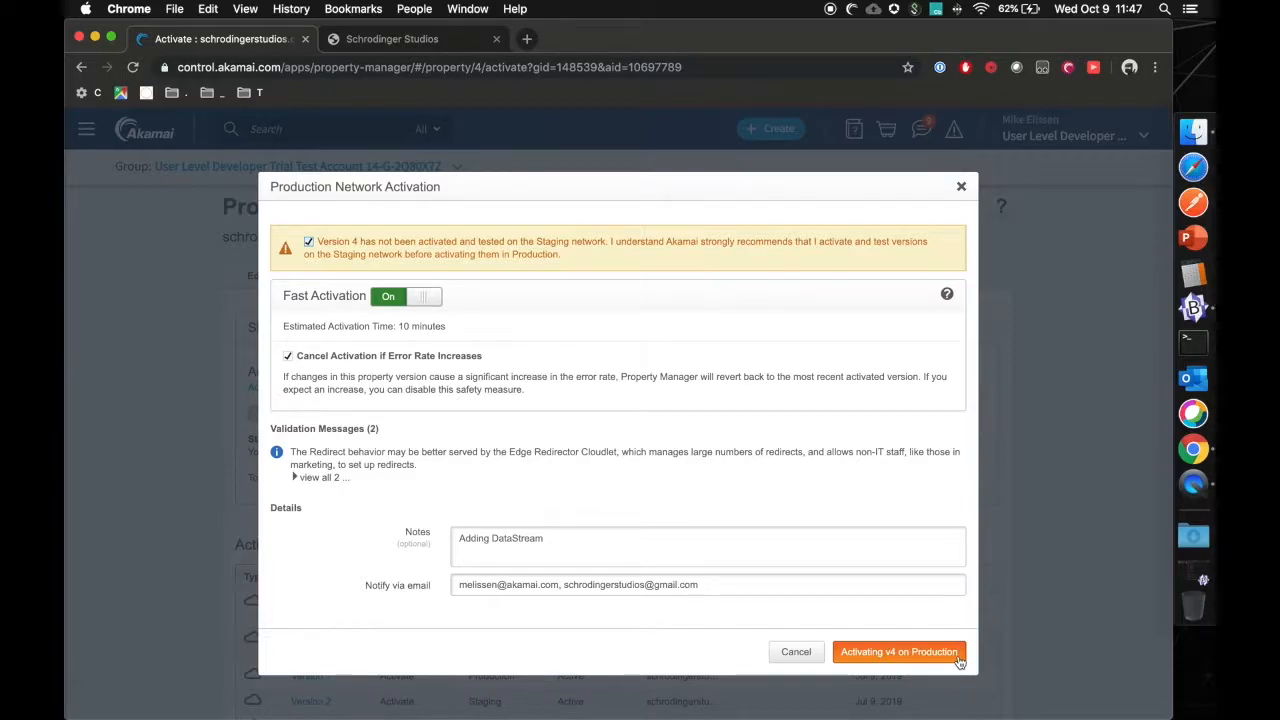
# Confirm activating version 4 on the production network.
pyautogui.click(898, 651)
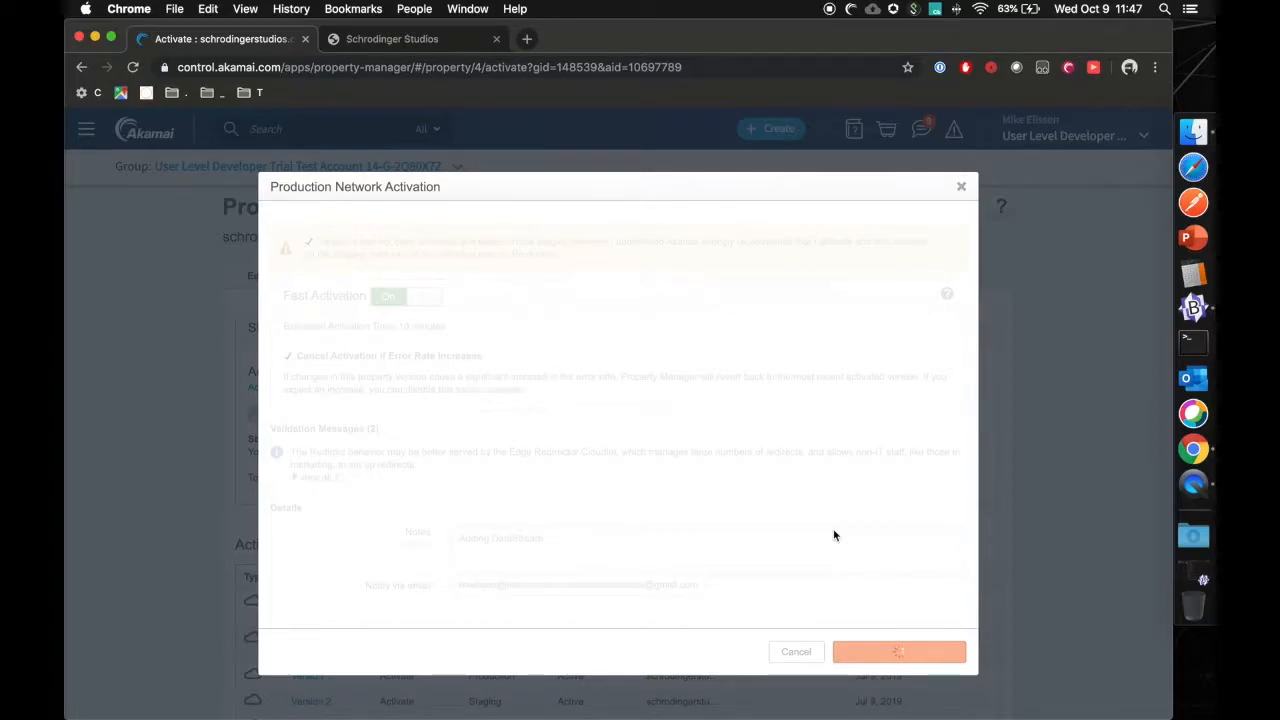
pyautogui.click(898, 651)
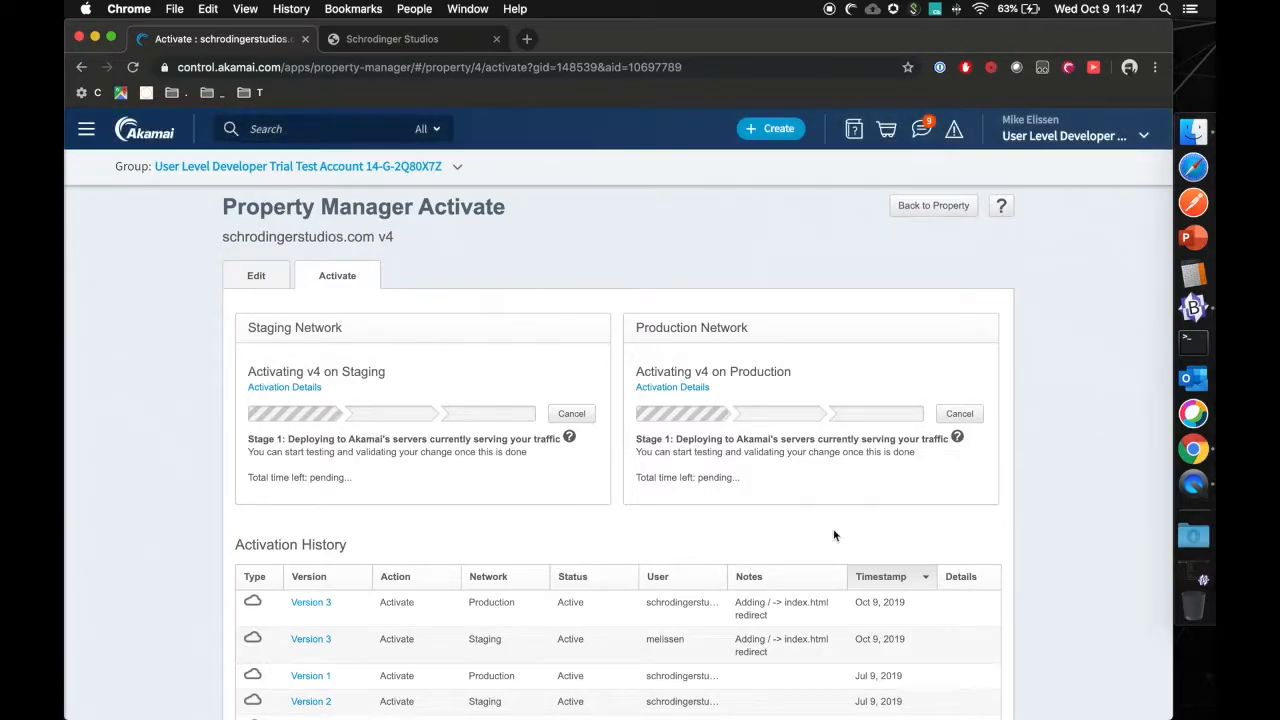
pyautogui.moveTo(1033, 527)
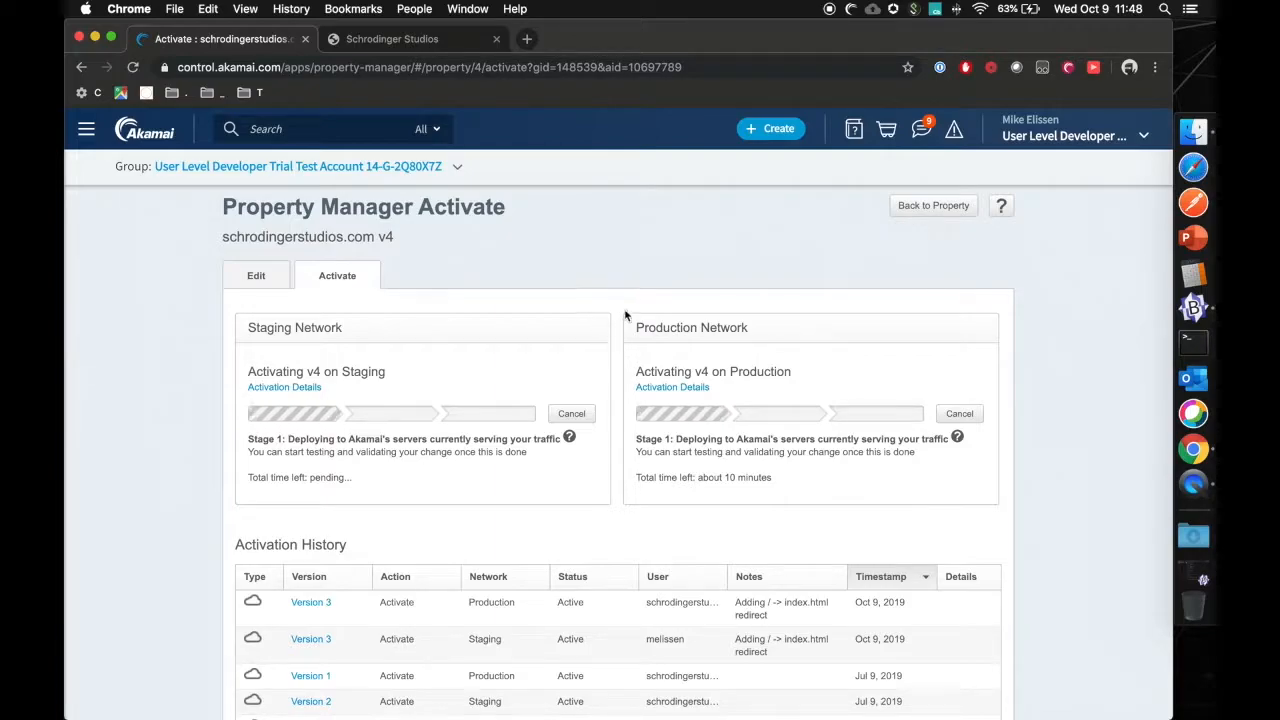
pyautogui.moveTo(620, 285)
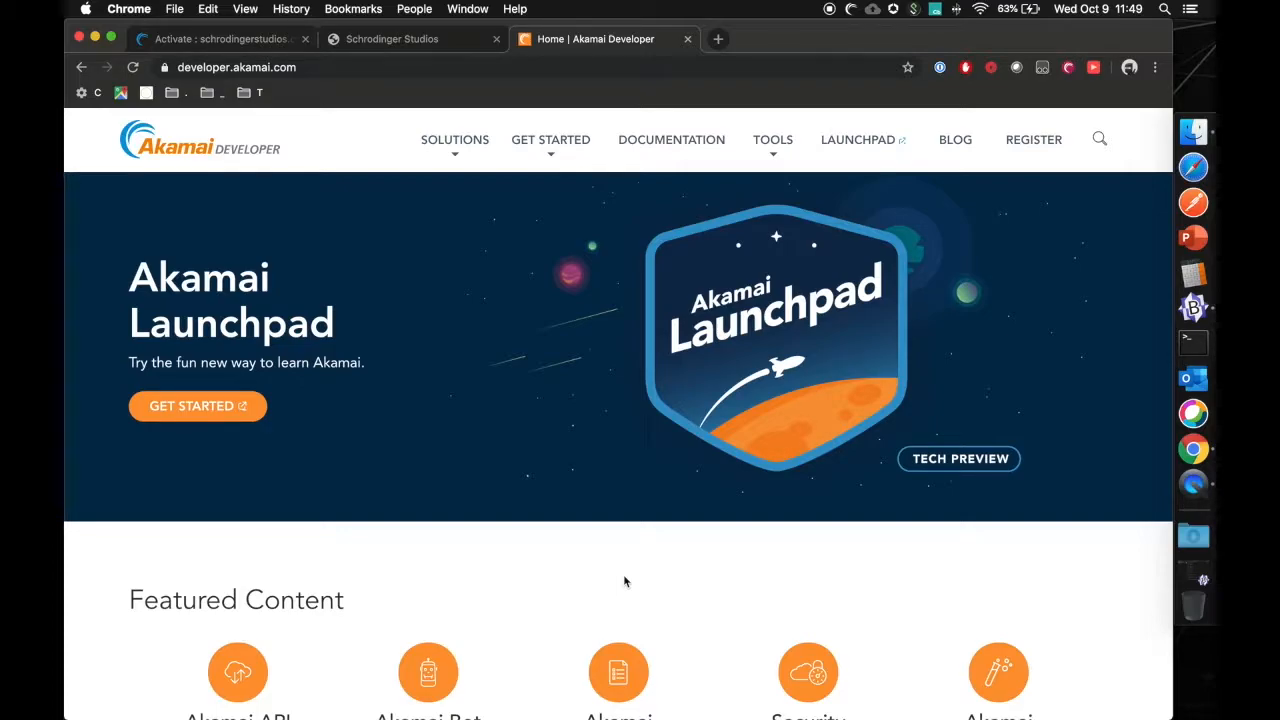
# Search the API catalogue for 'datastream' and open the DataStream API v1 docs.
pyautogui.scroll(-3)
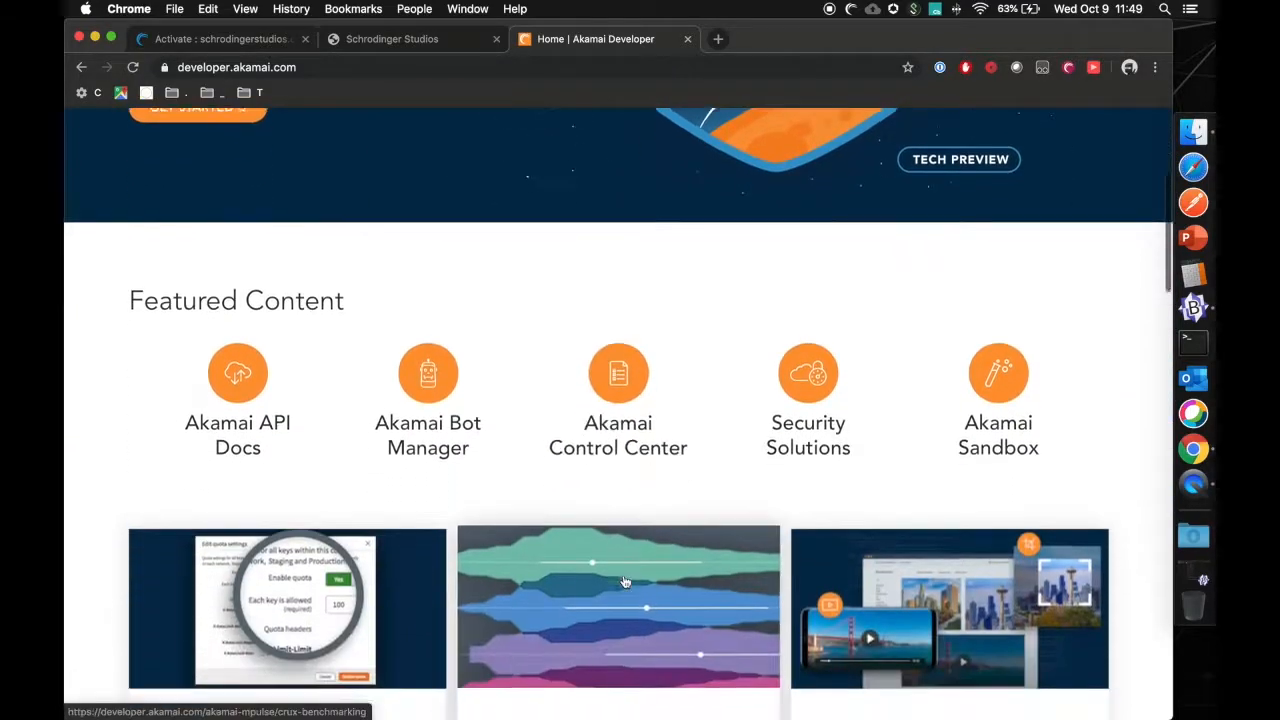
pyautogui.scroll(-3)
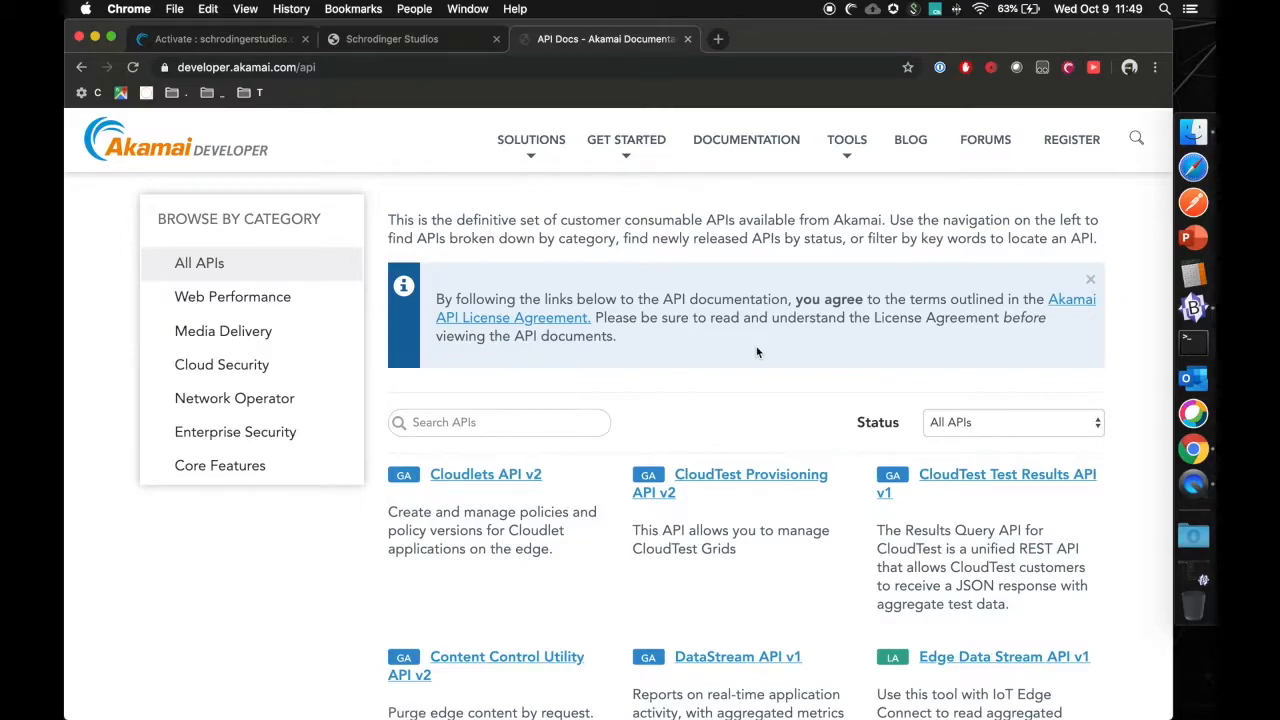
pyautogui.moveTo(730, 384)
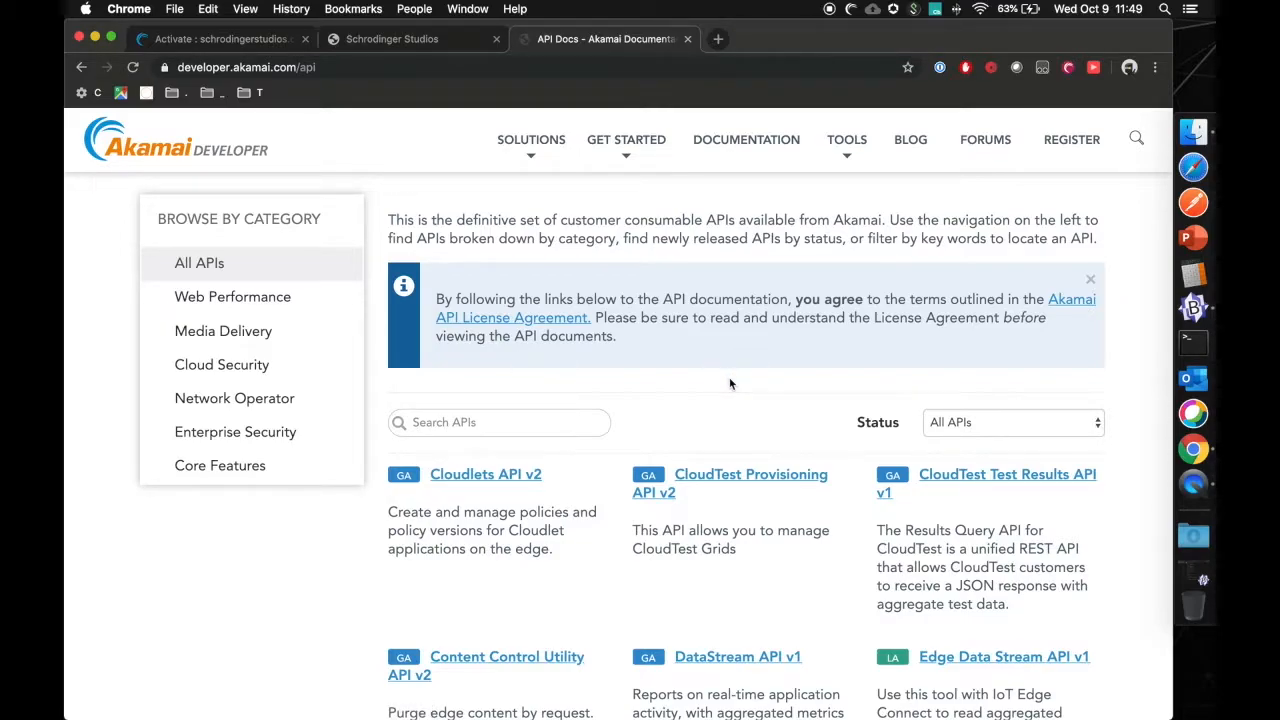
pyautogui.scroll(-3)
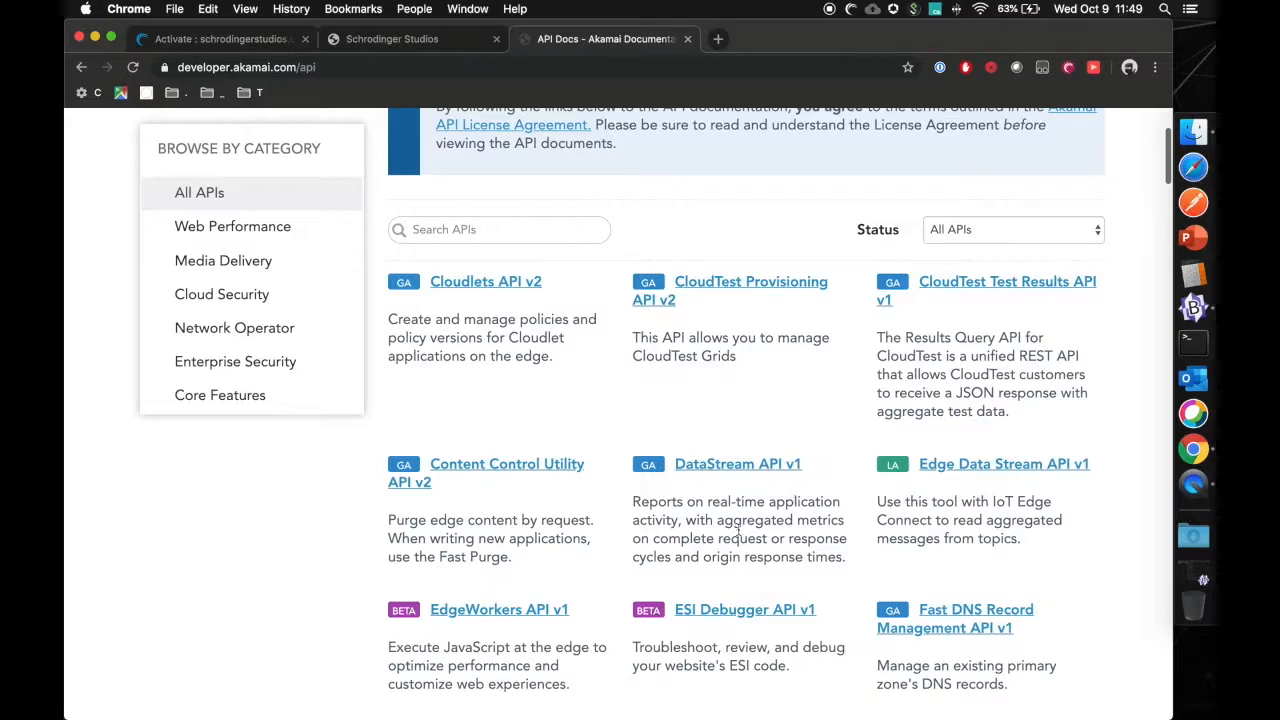
pyautogui.click(498, 229)
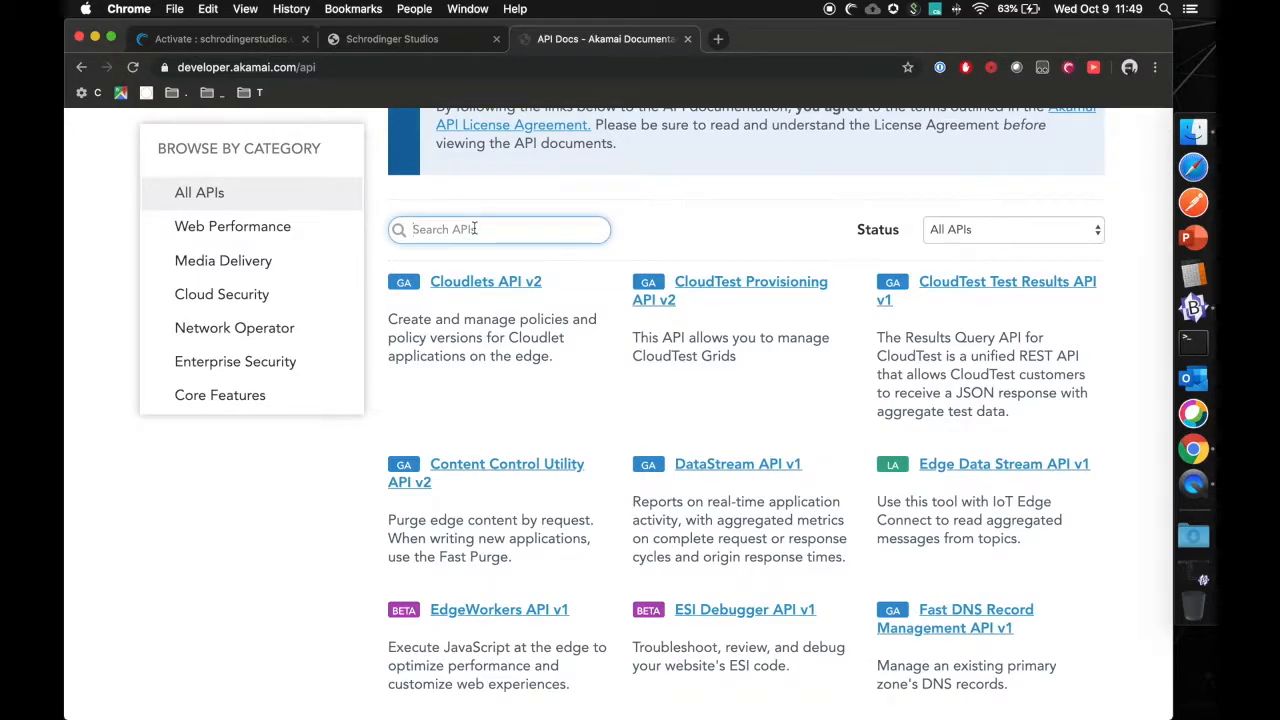
pyautogui.write('datastream')
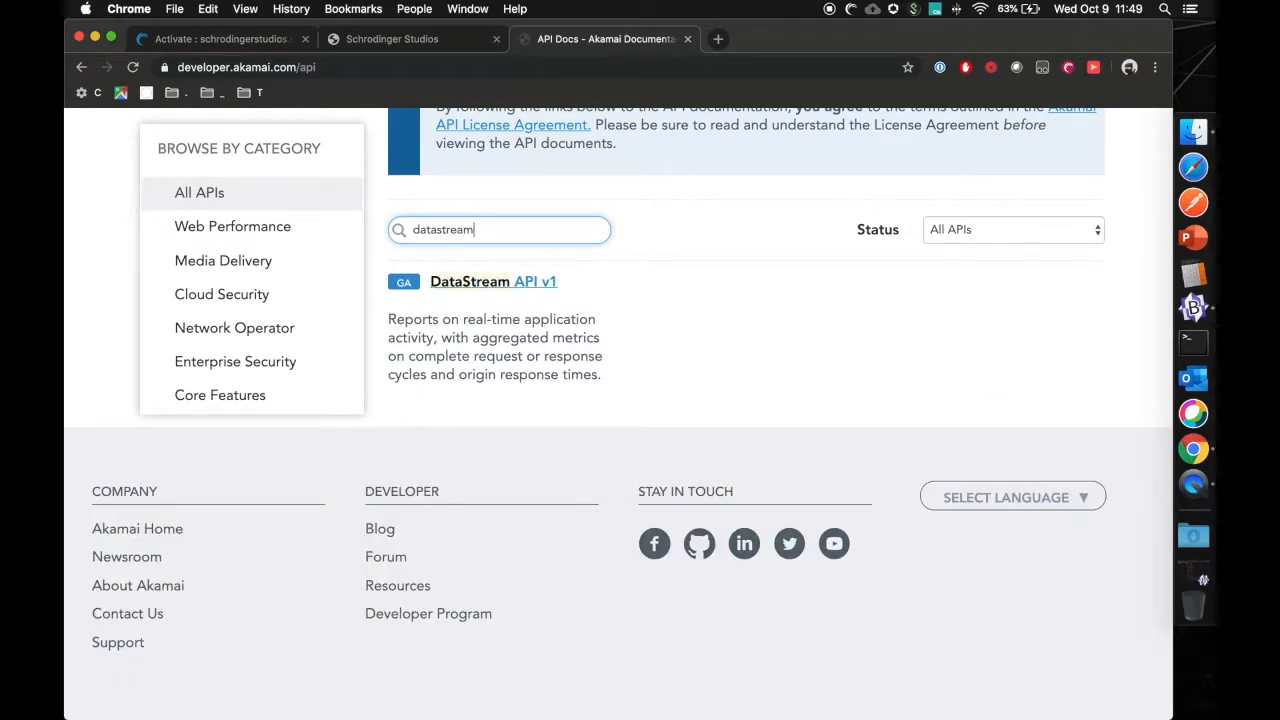
pyautogui.click(492, 281)
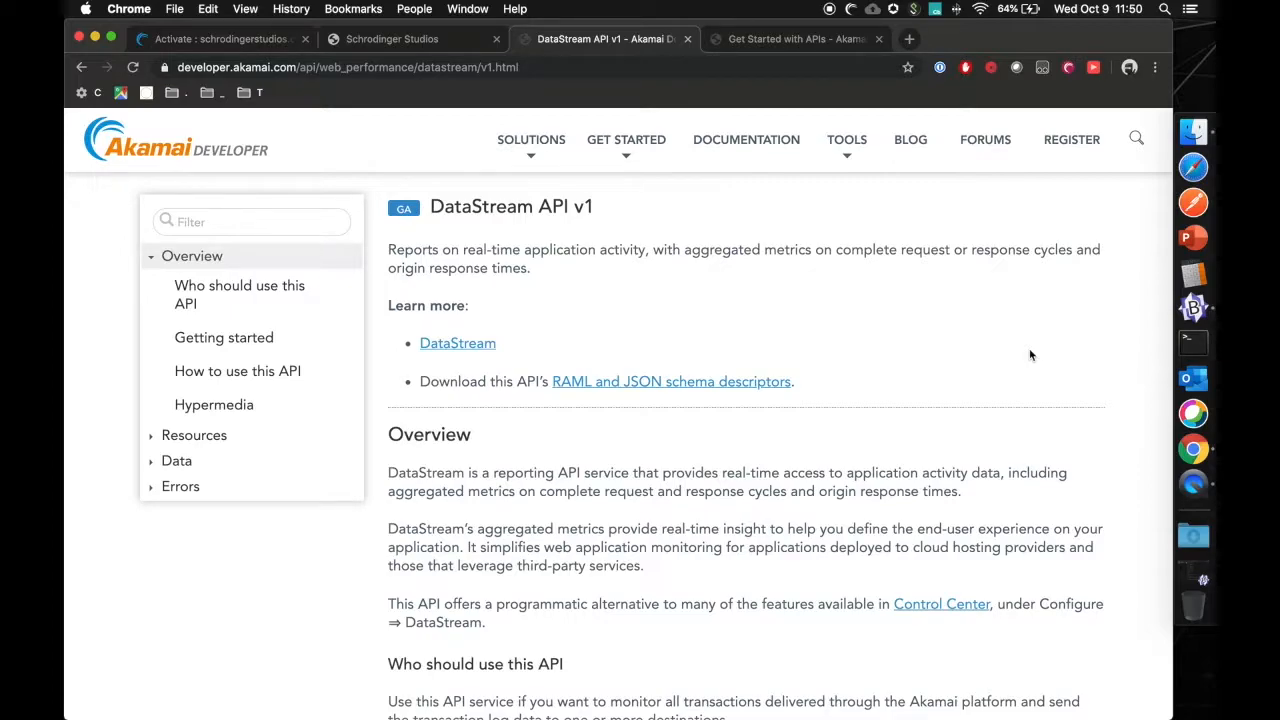
pyautogui.scroll(-3)
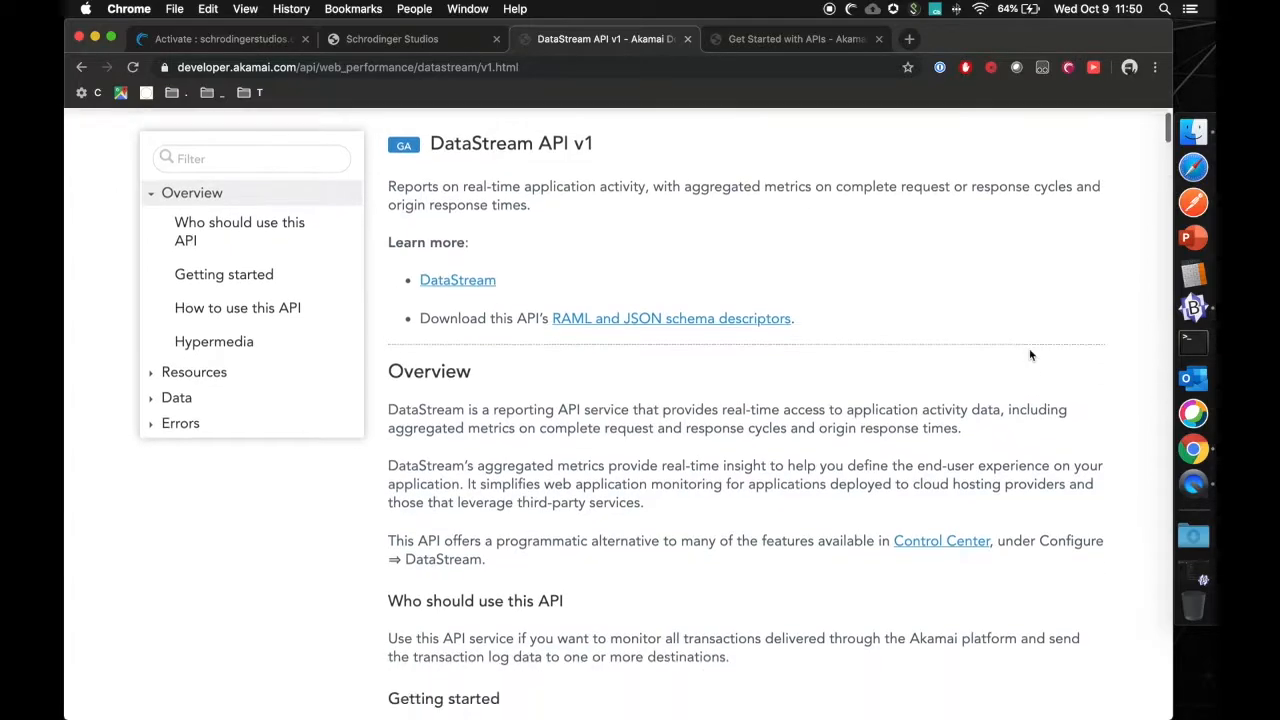
pyautogui.scroll(-3)
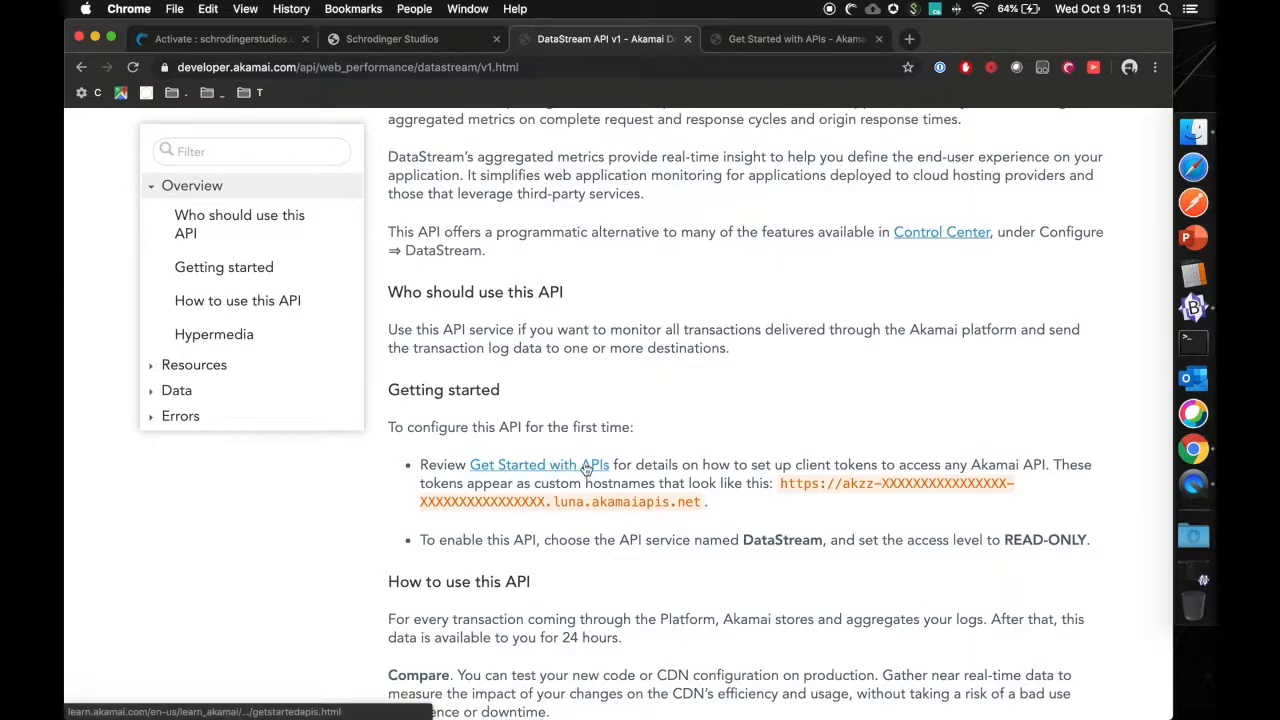
pyautogui.moveTo(708, 444)
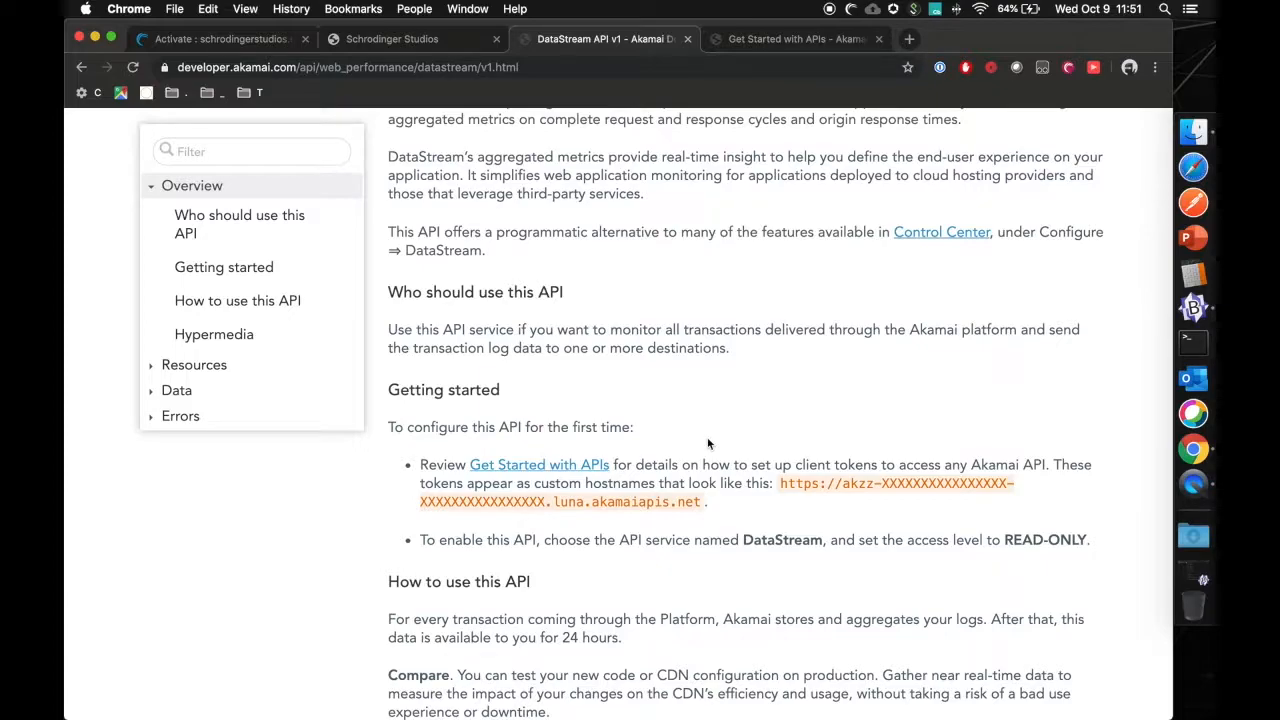
pyautogui.scroll(-3)
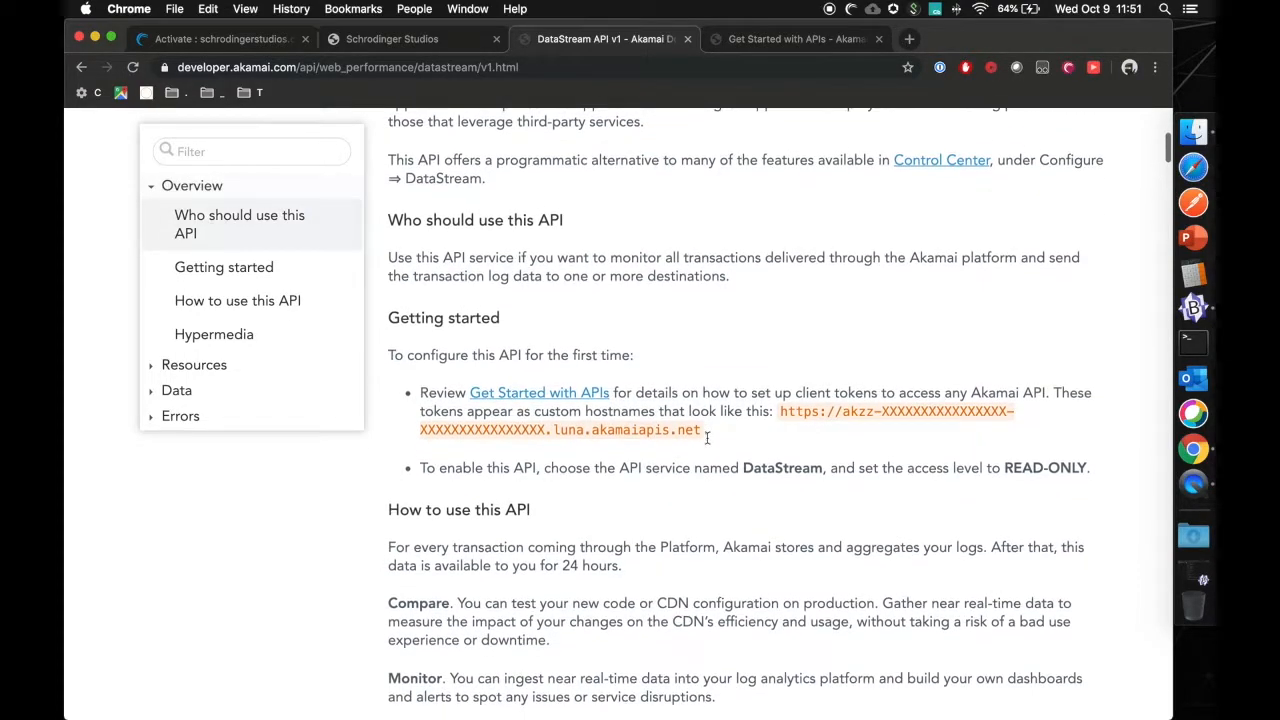
pyautogui.scroll(-3)
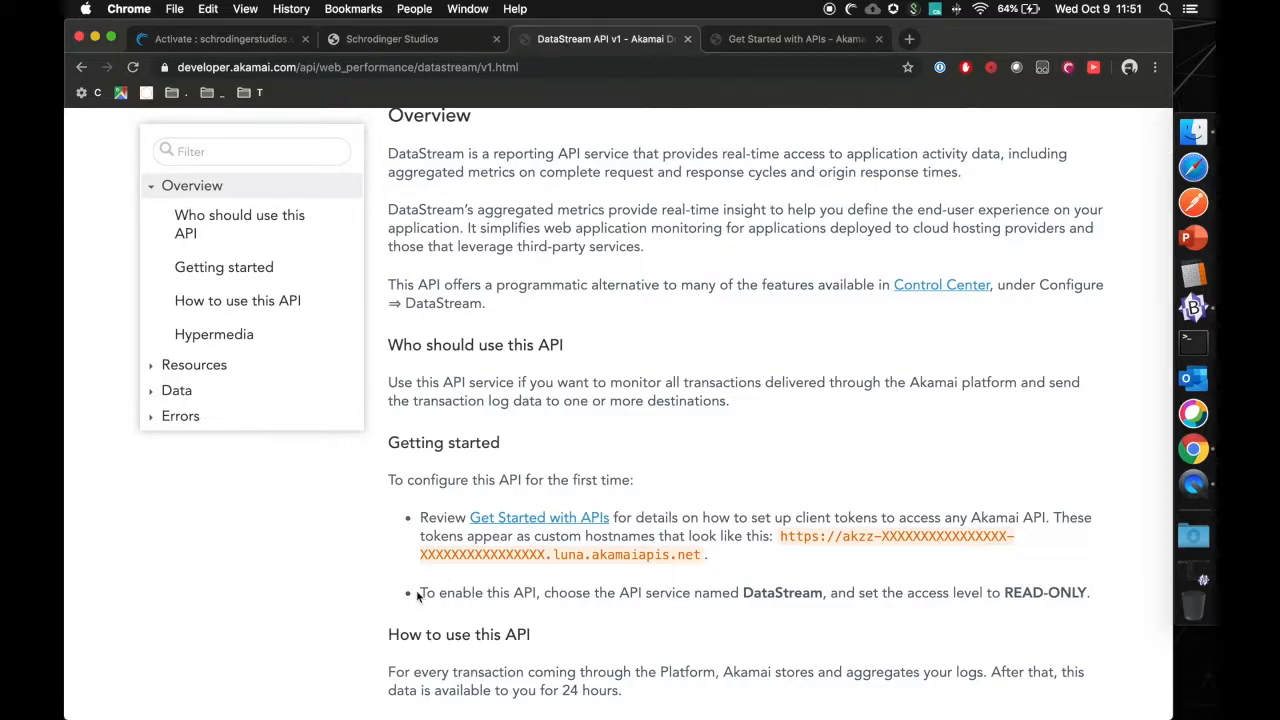
pyautogui.moveTo(420, 592); pyautogui.dragTo(1088, 592)
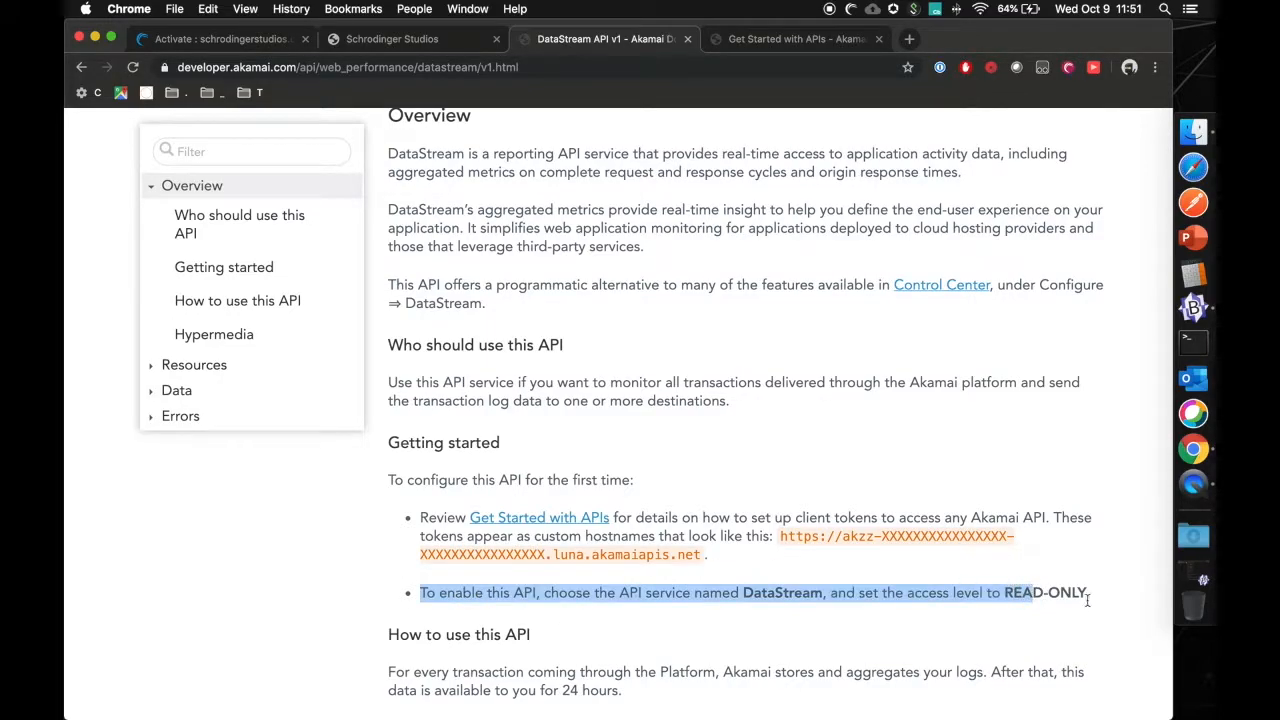
pyautogui.click(995, 630)
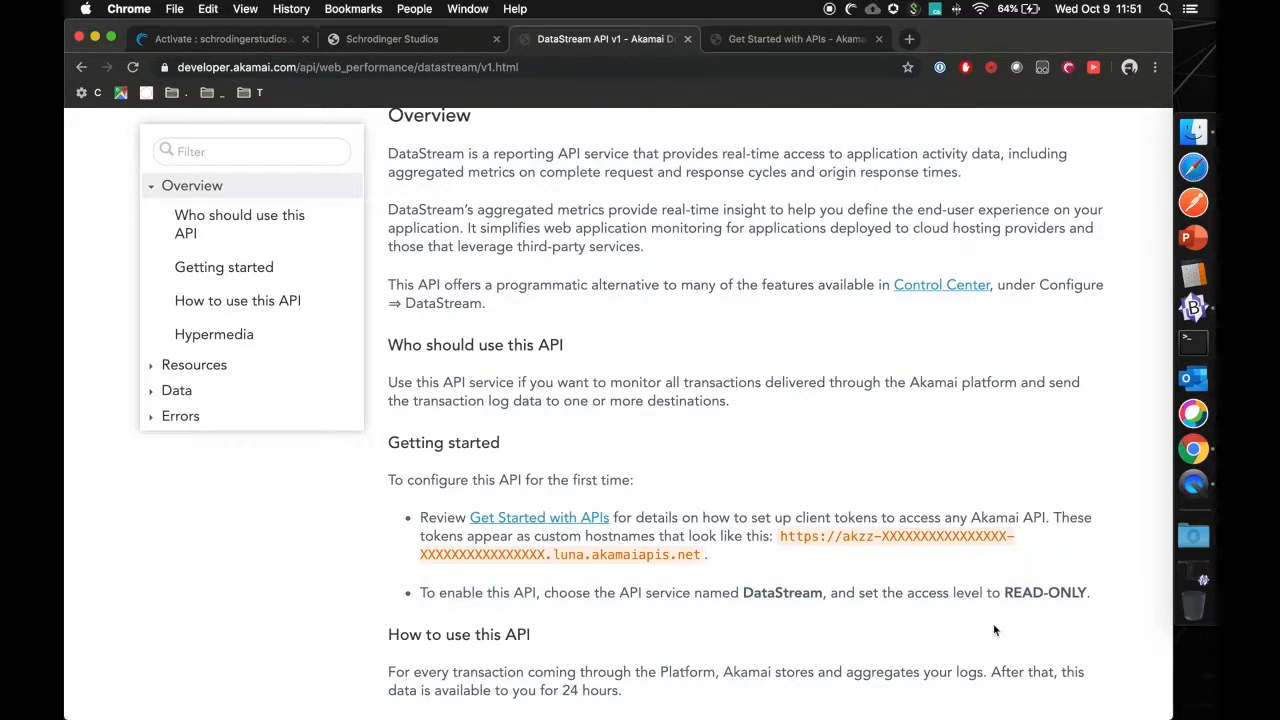
pyautogui.moveTo(726, 450)
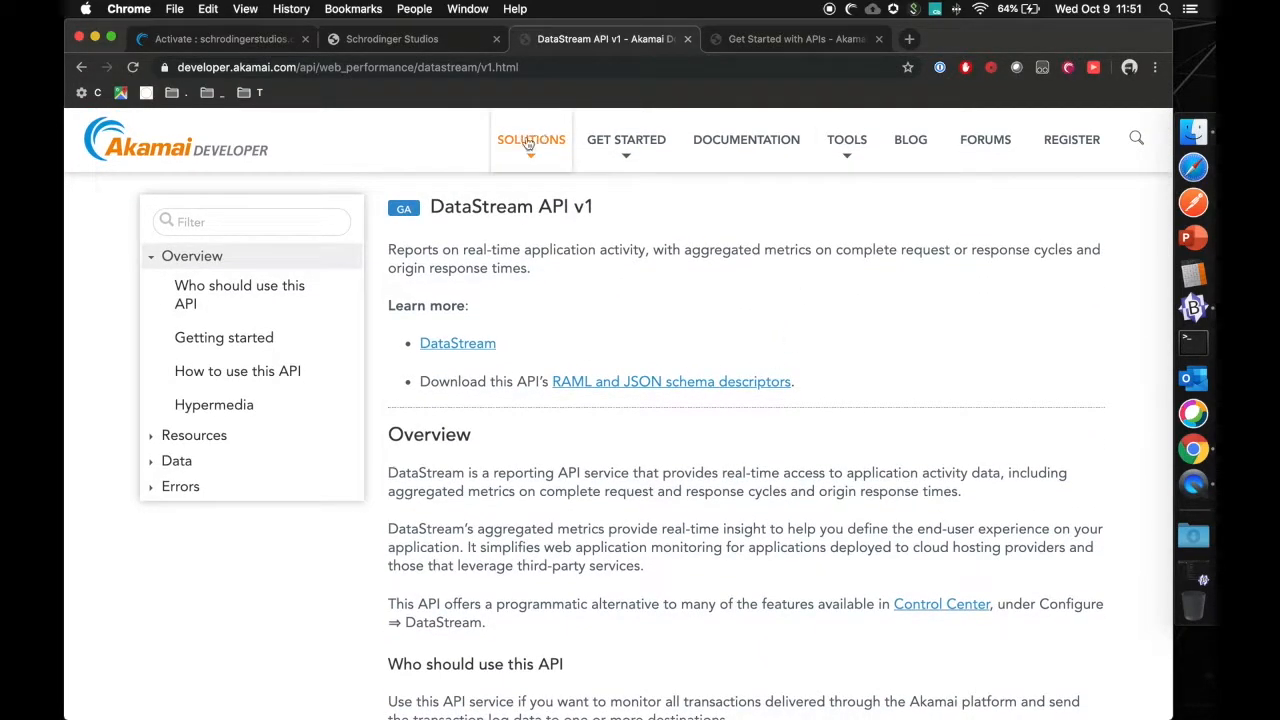
pyautogui.click(220, 39)
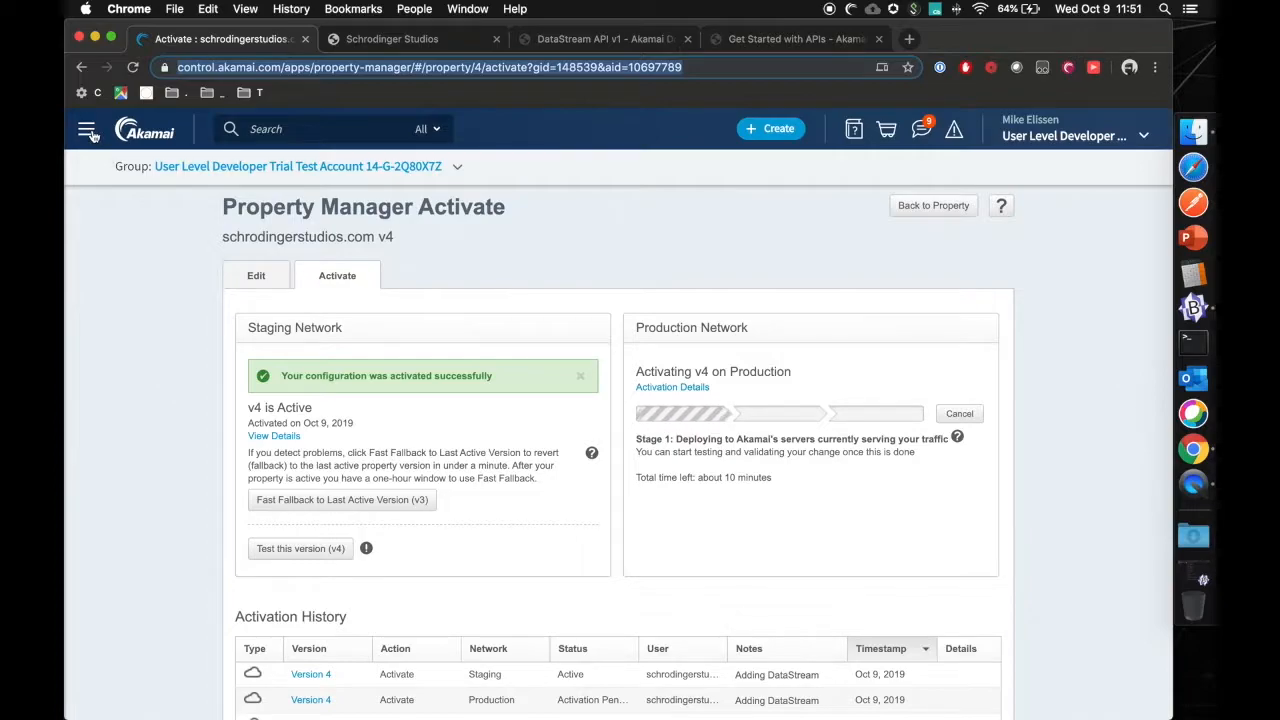
# Open Identity & access from the services menu and start a new API client for me.
pyautogui.click(87, 128)
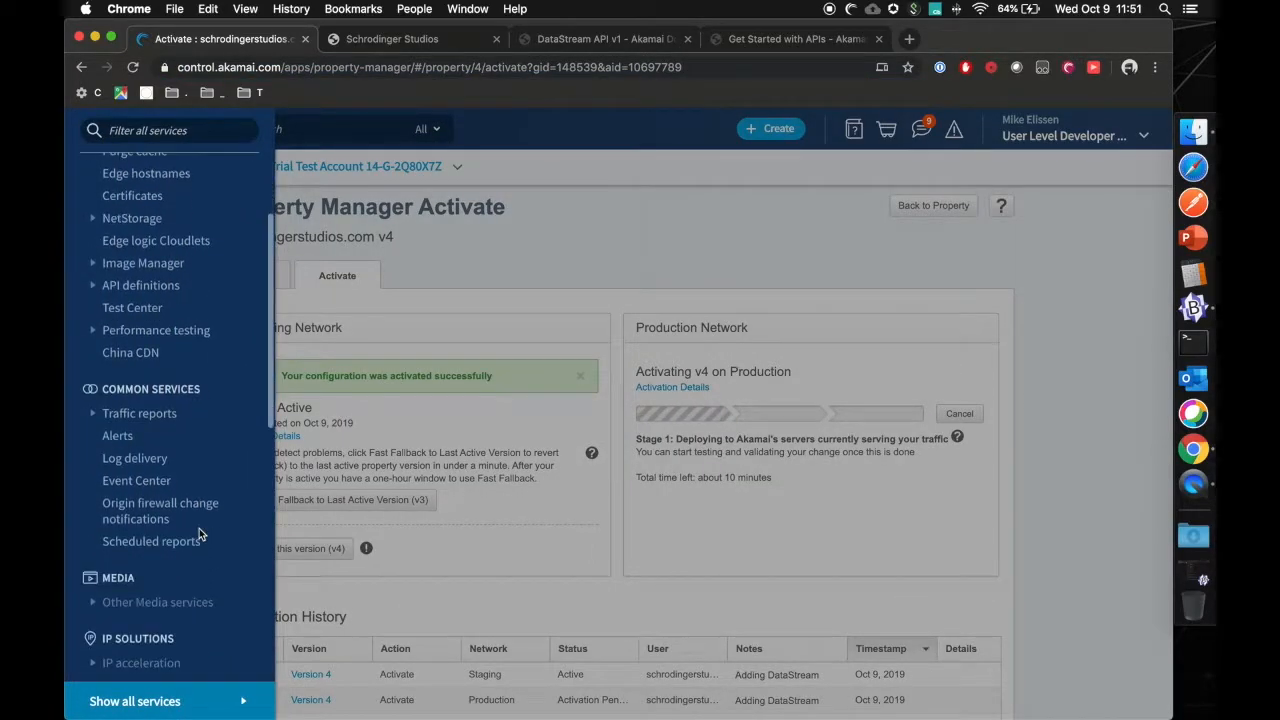
pyautogui.scroll(-3)
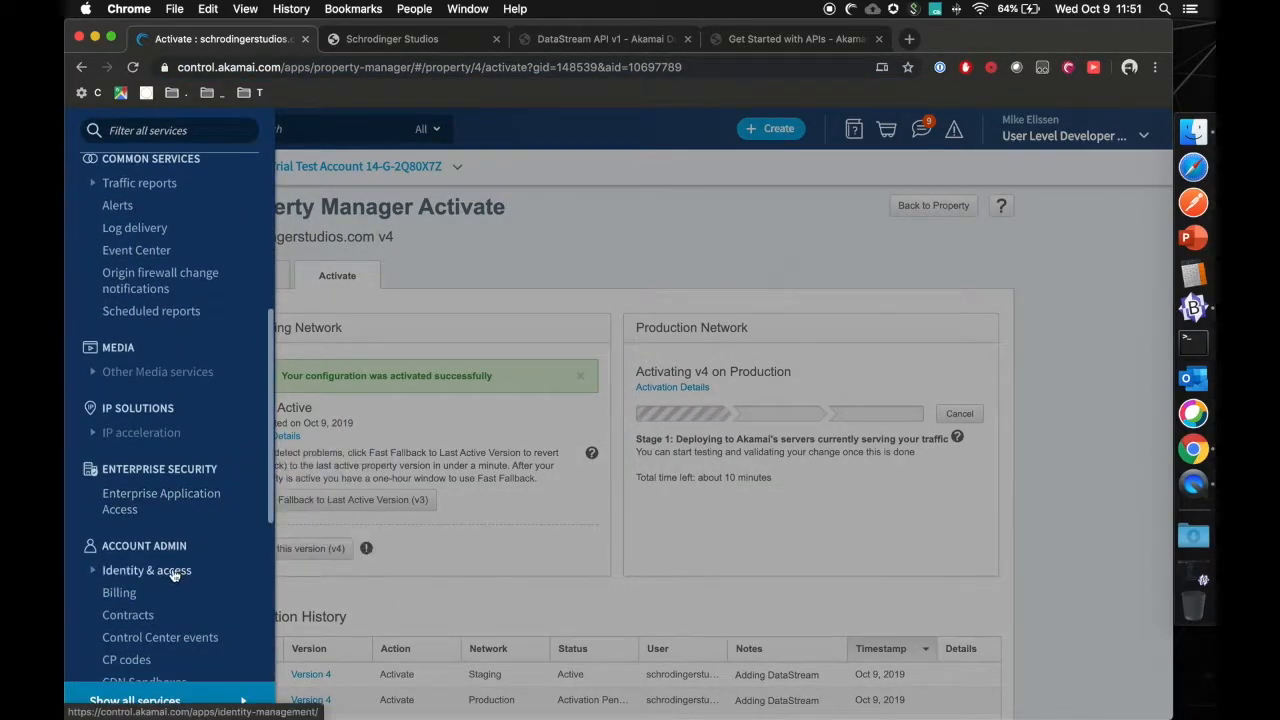
pyautogui.click(146, 570)
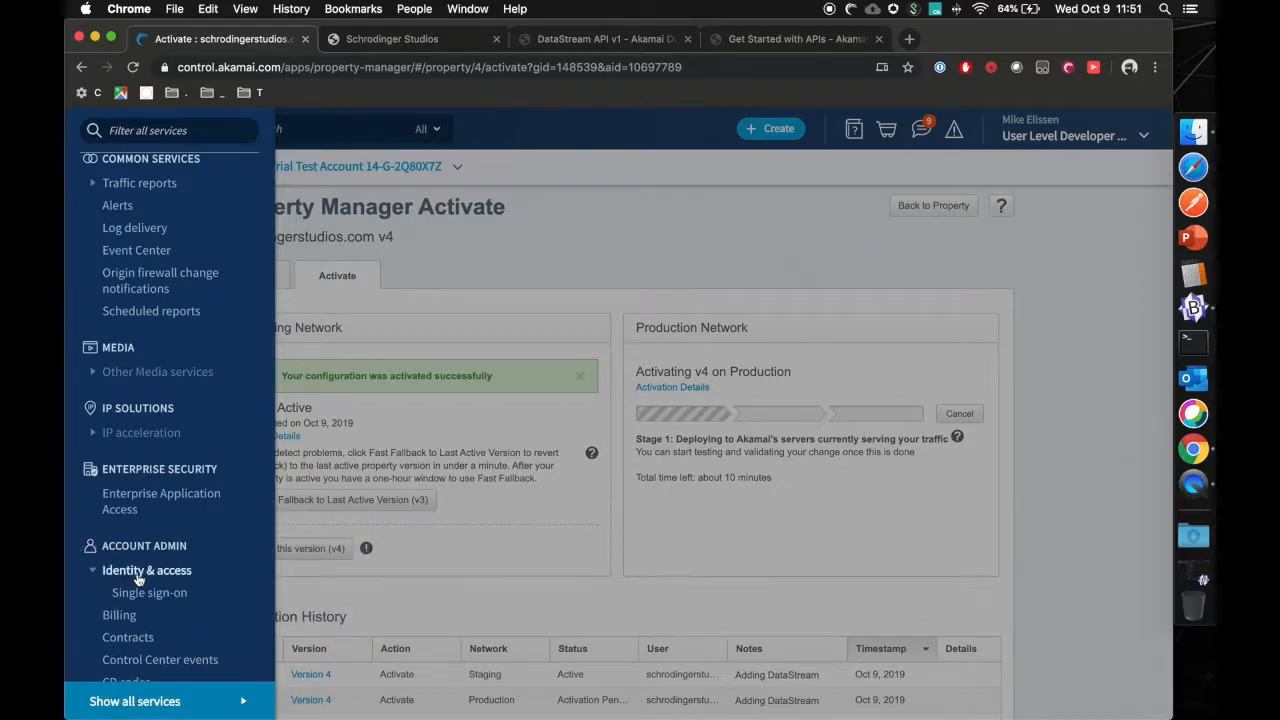
pyautogui.click(147, 570)
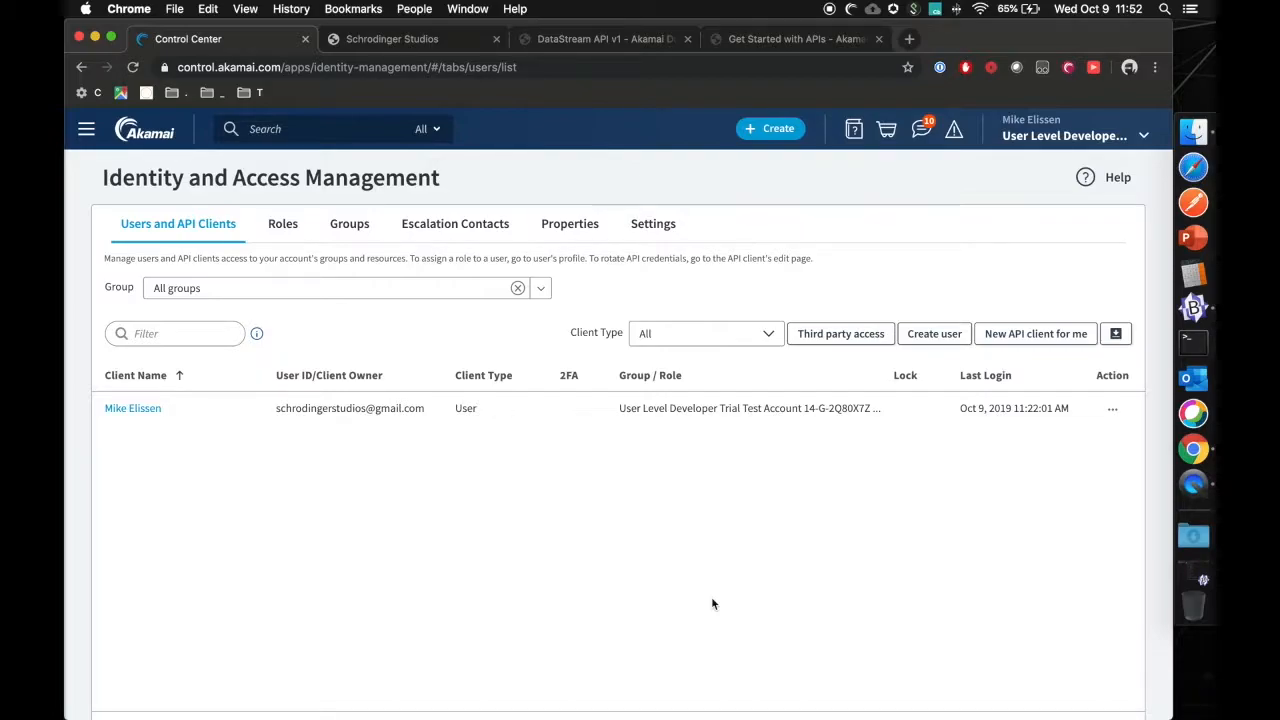
pyautogui.moveTo(696, 558)
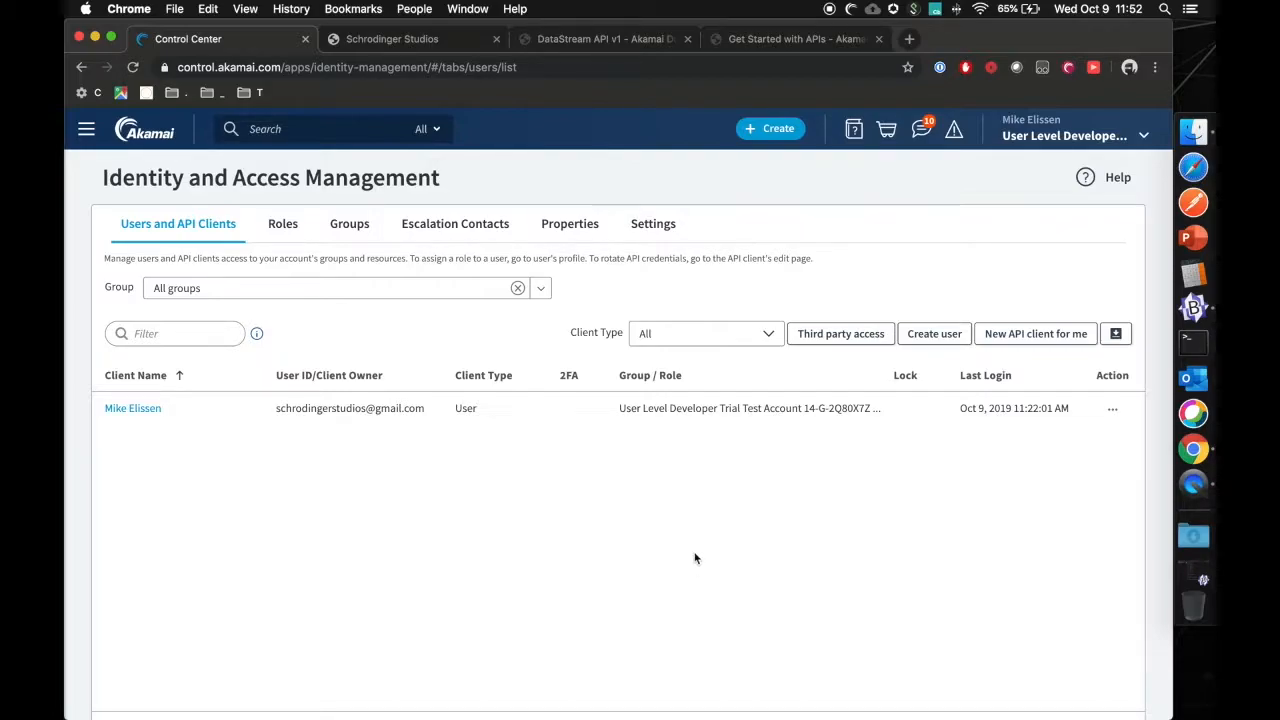
pyautogui.moveTo(870, 525)
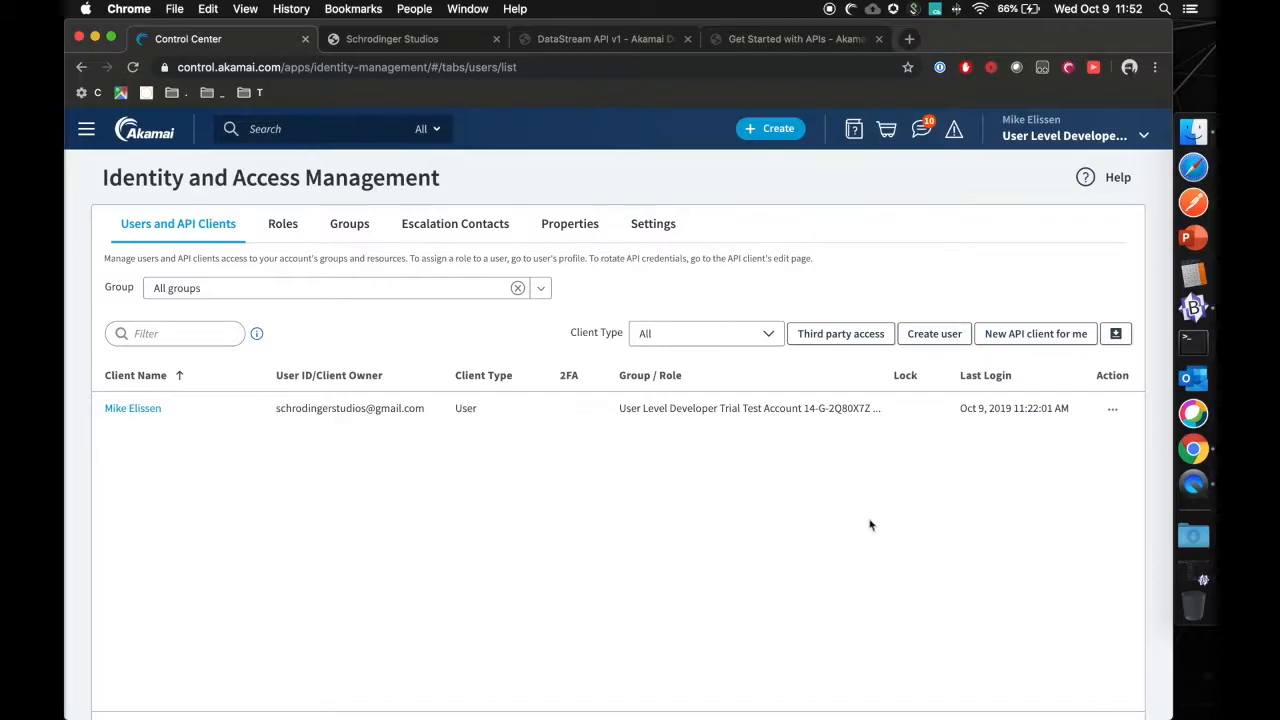
pyautogui.moveTo(959, 516)
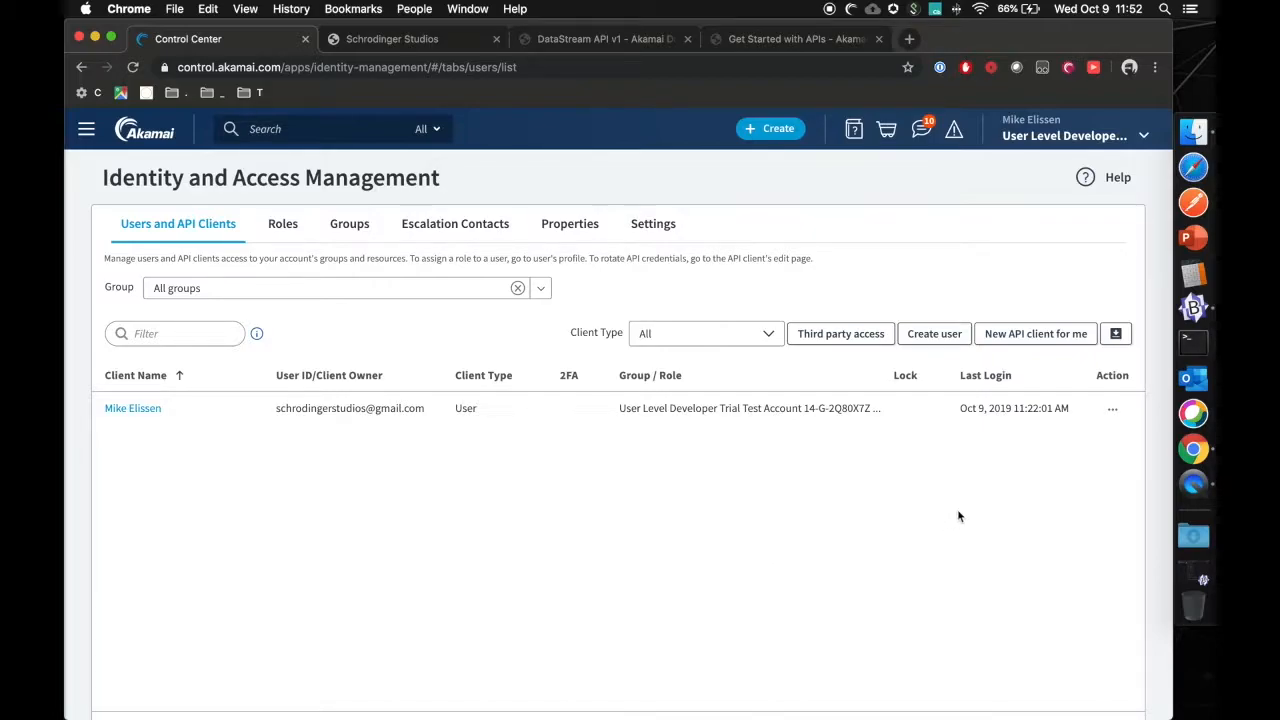
pyautogui.moveTo(1035, 333)
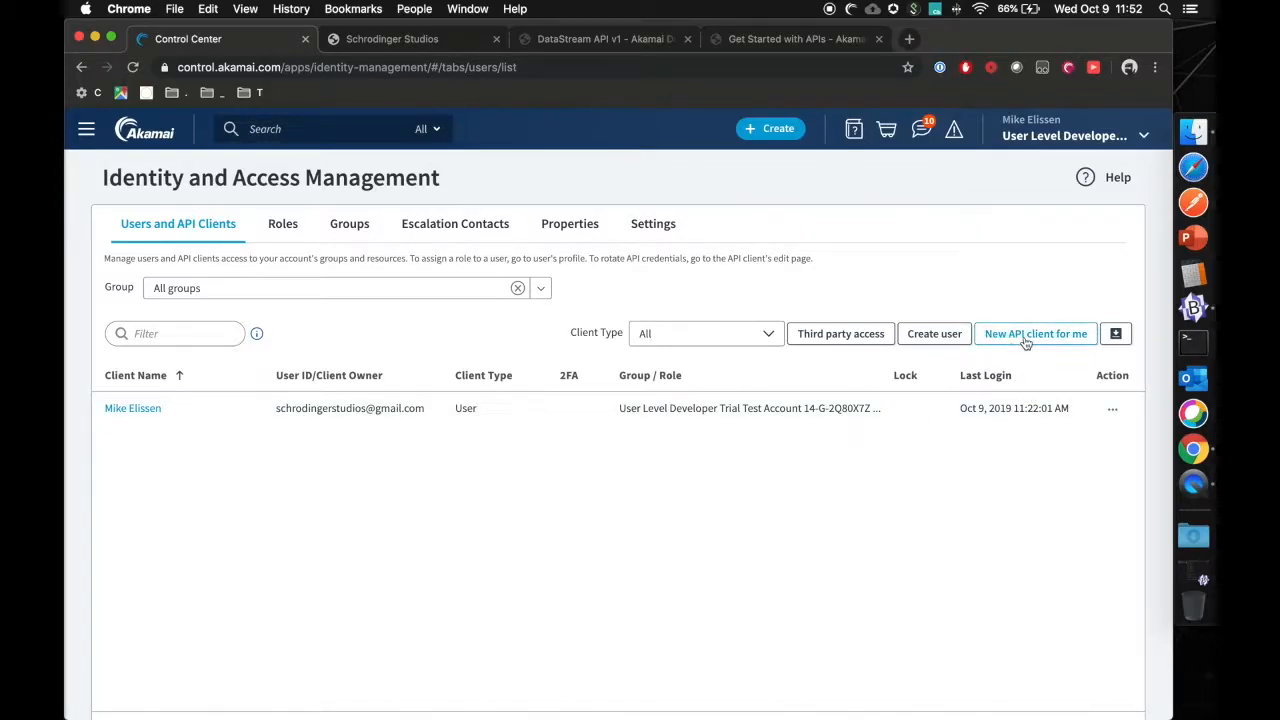
pyautogui.moveTo(1044, 347)
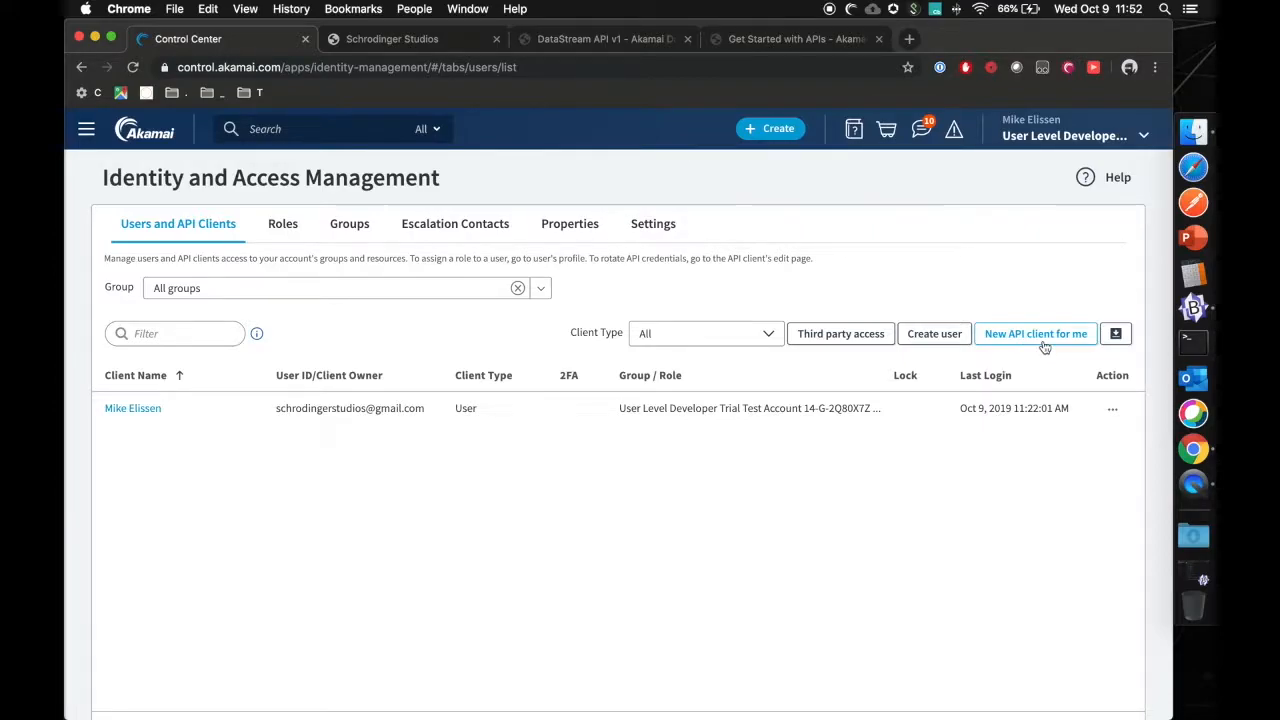
pyautogui.click(1035, 333)
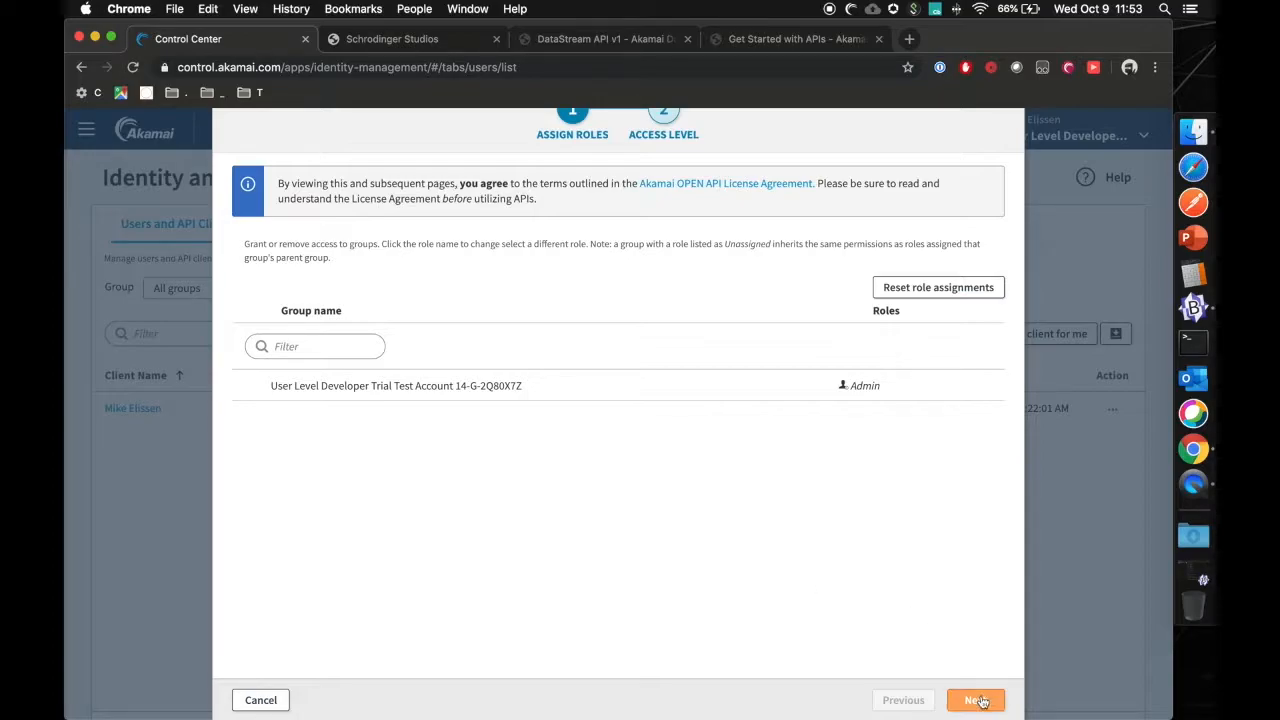
# Filter the APIs by 'datastream' and grant the Datastream API READ-ONLY access.
pyautogui.click(975, 700)
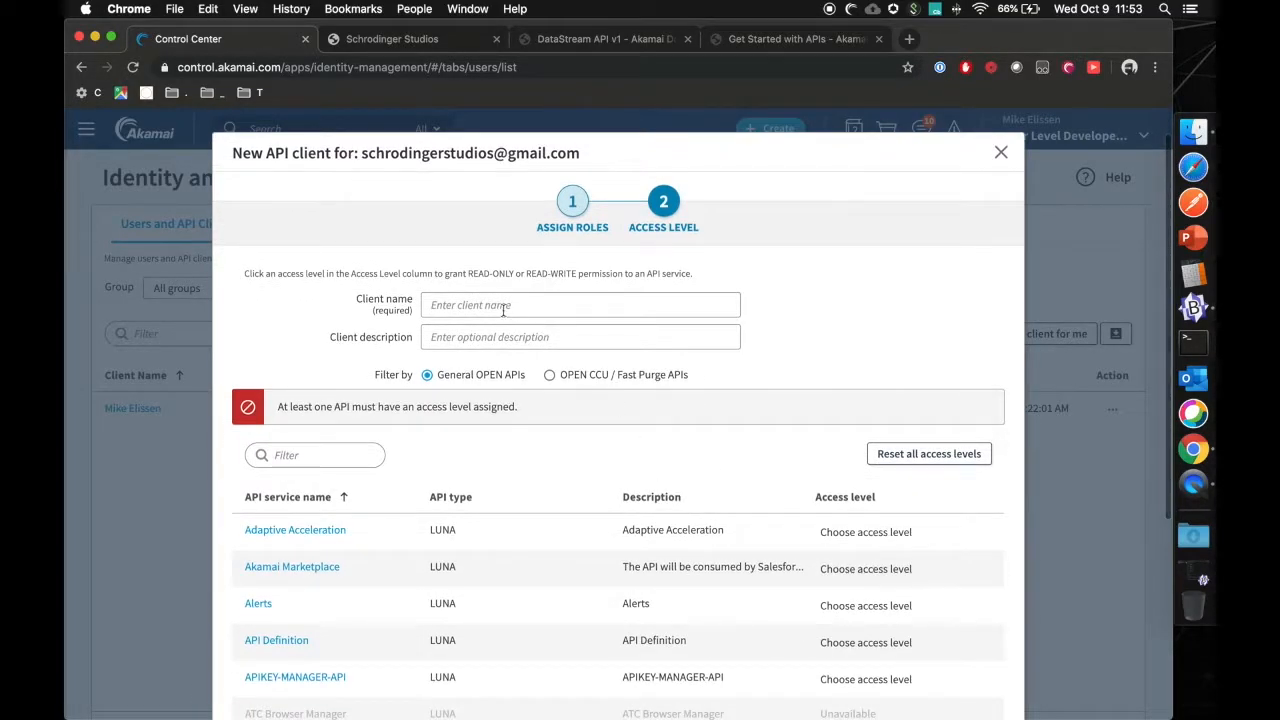
pyautogui.write('datastream')
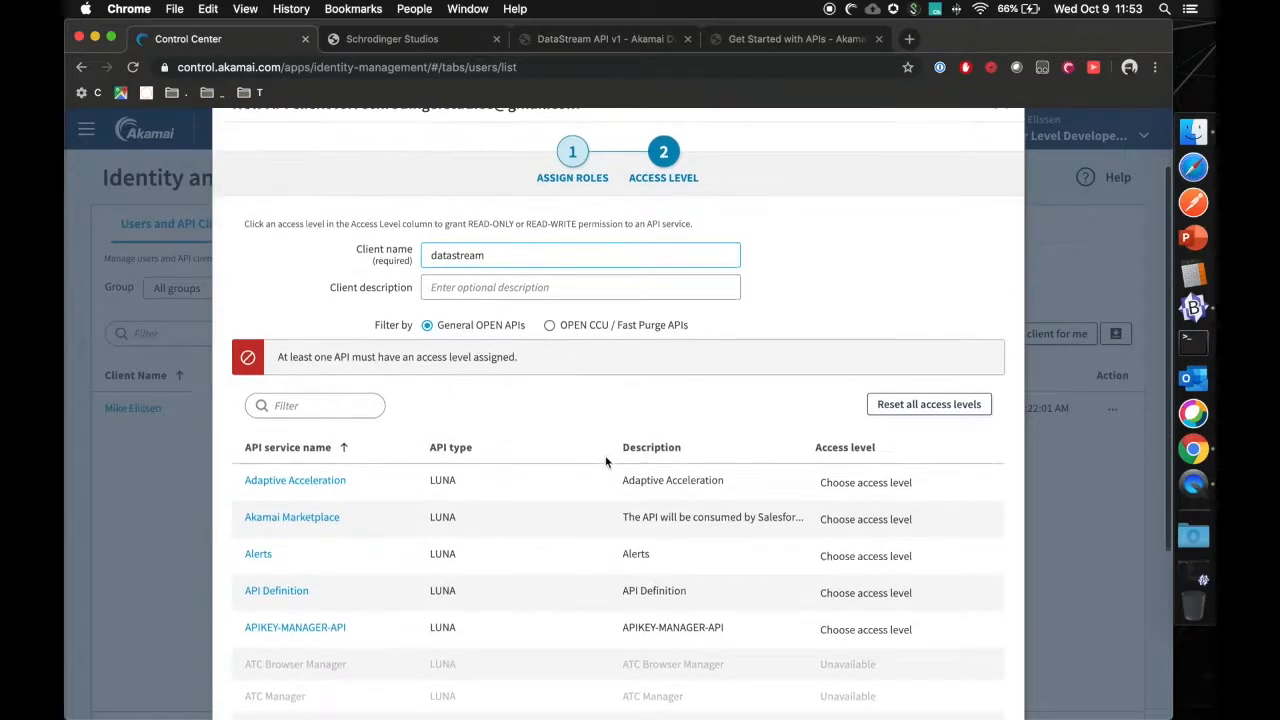
pyautogui.scroll(-3)
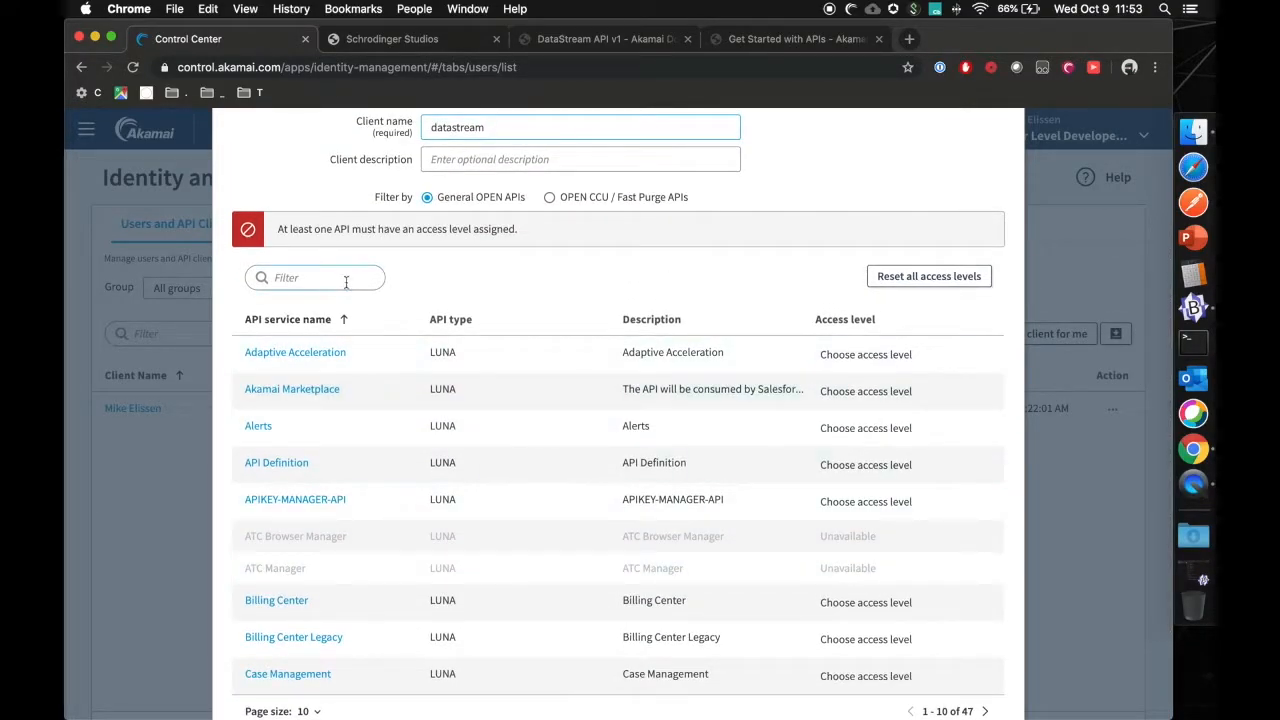
pyautogui.write('datastream')
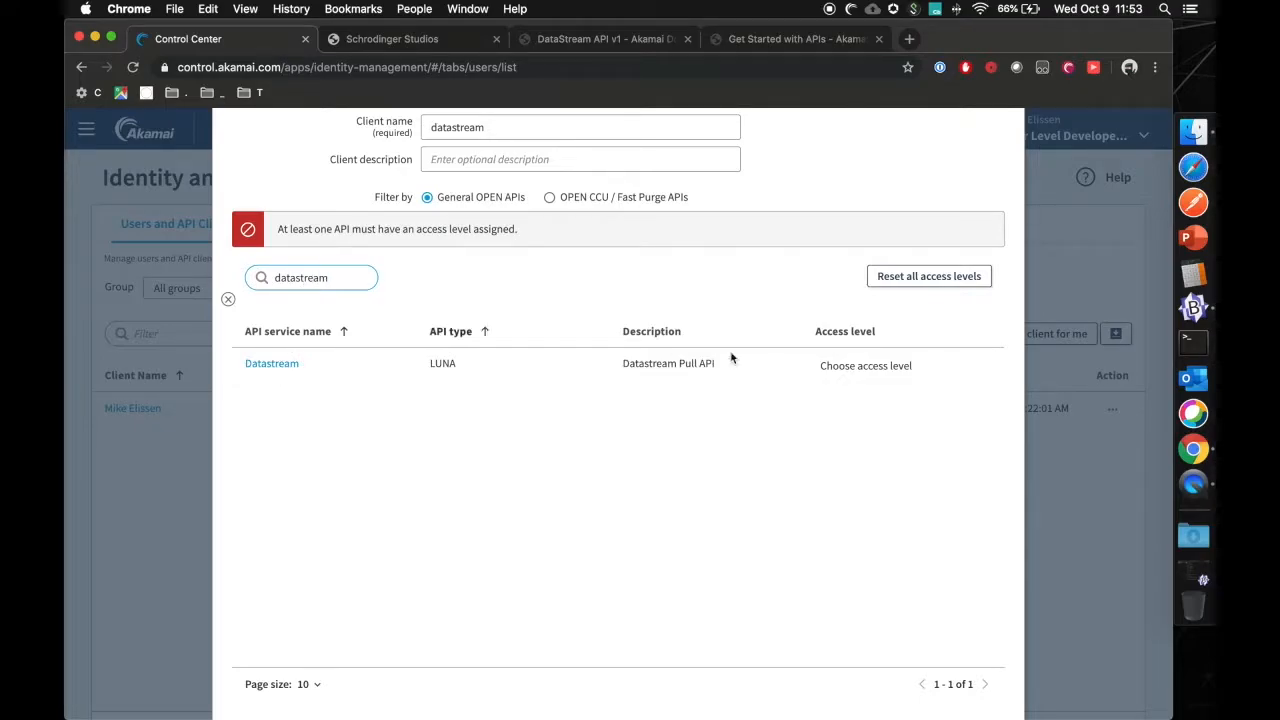
pyautogui.click(865, 365)
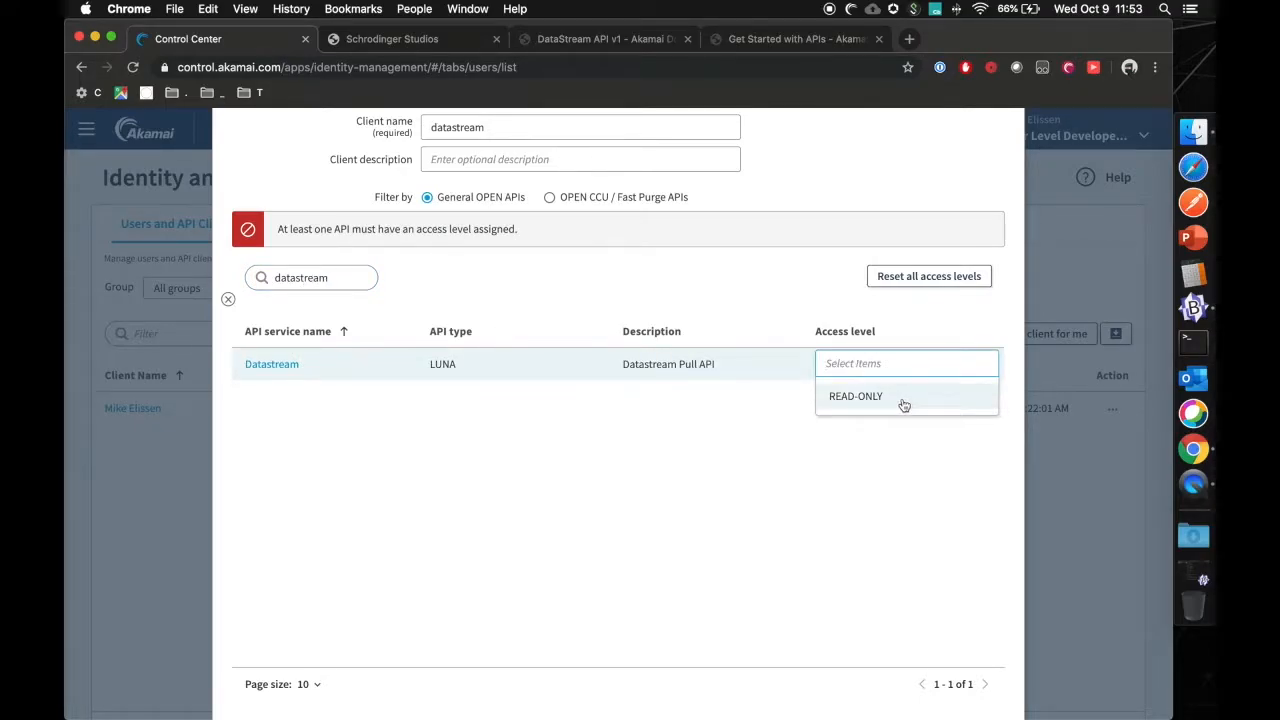
pyautogui.click(855, 395)
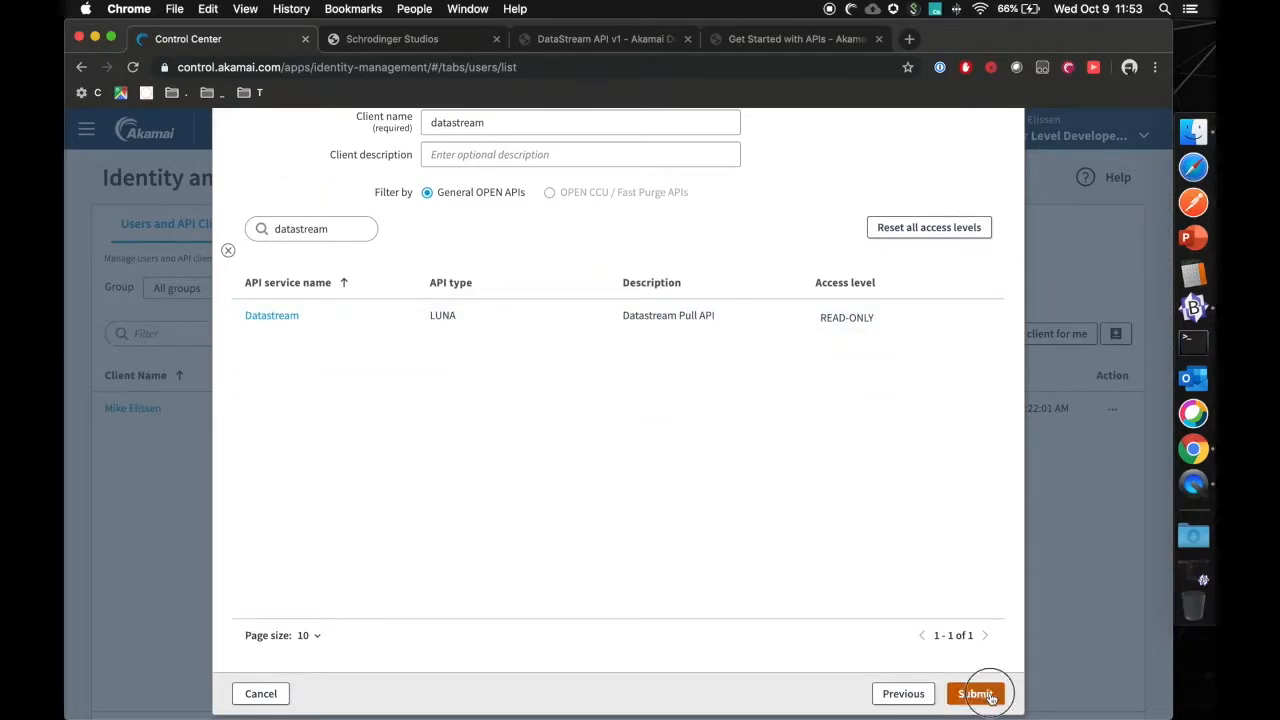
# Submit the datastream API client, dismiss the completion banner, and scroll to Credentials.
pyautogui.click(975, 693)
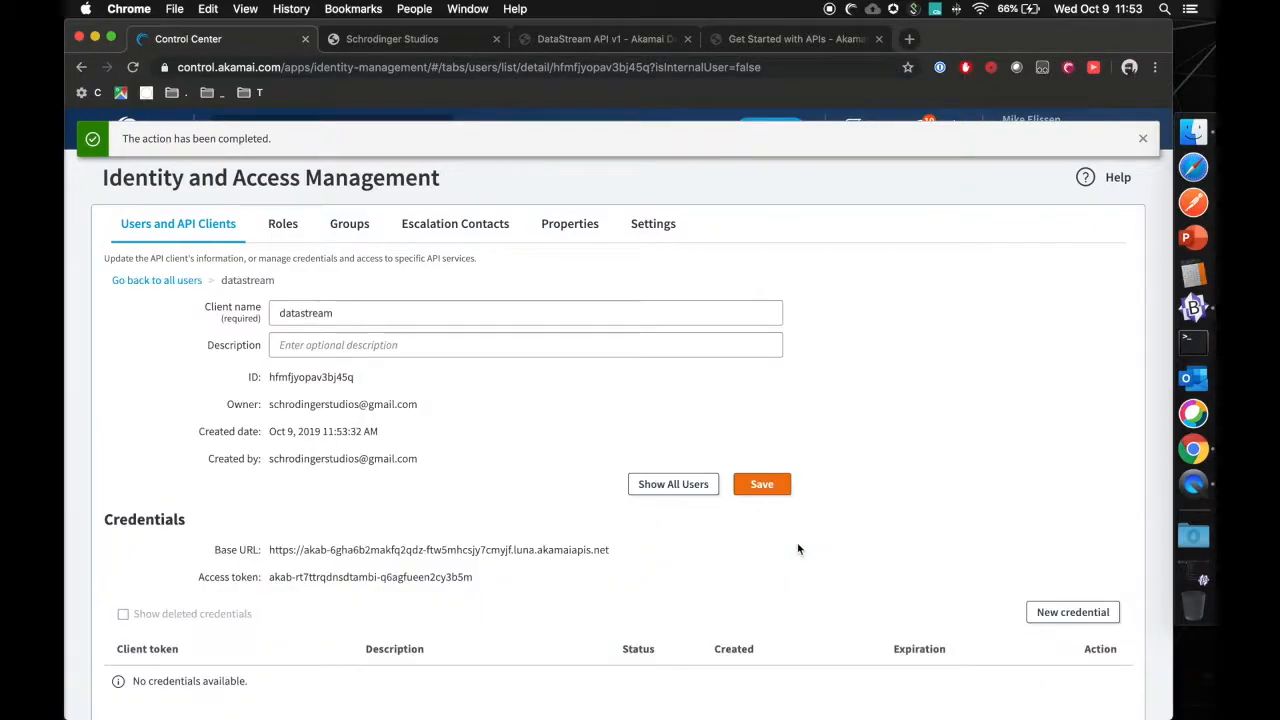
pyautogui.click(1143, 138)
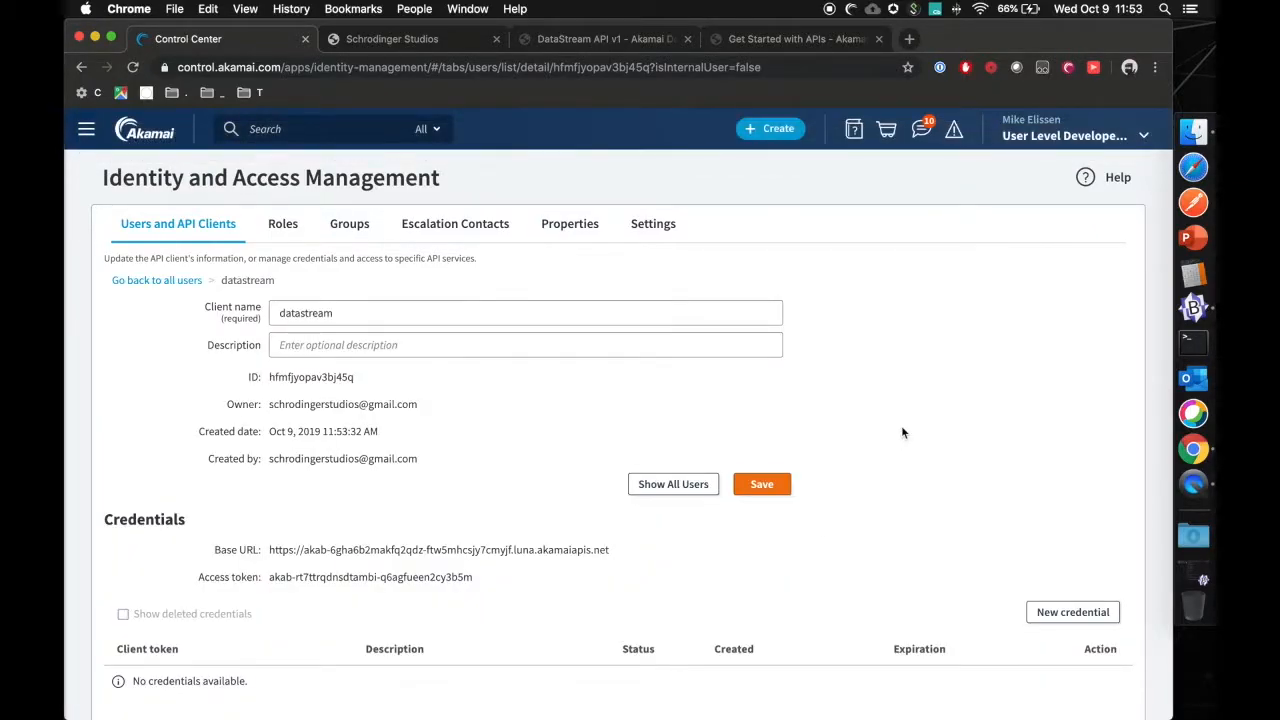
pyautogui.scroll(-3)
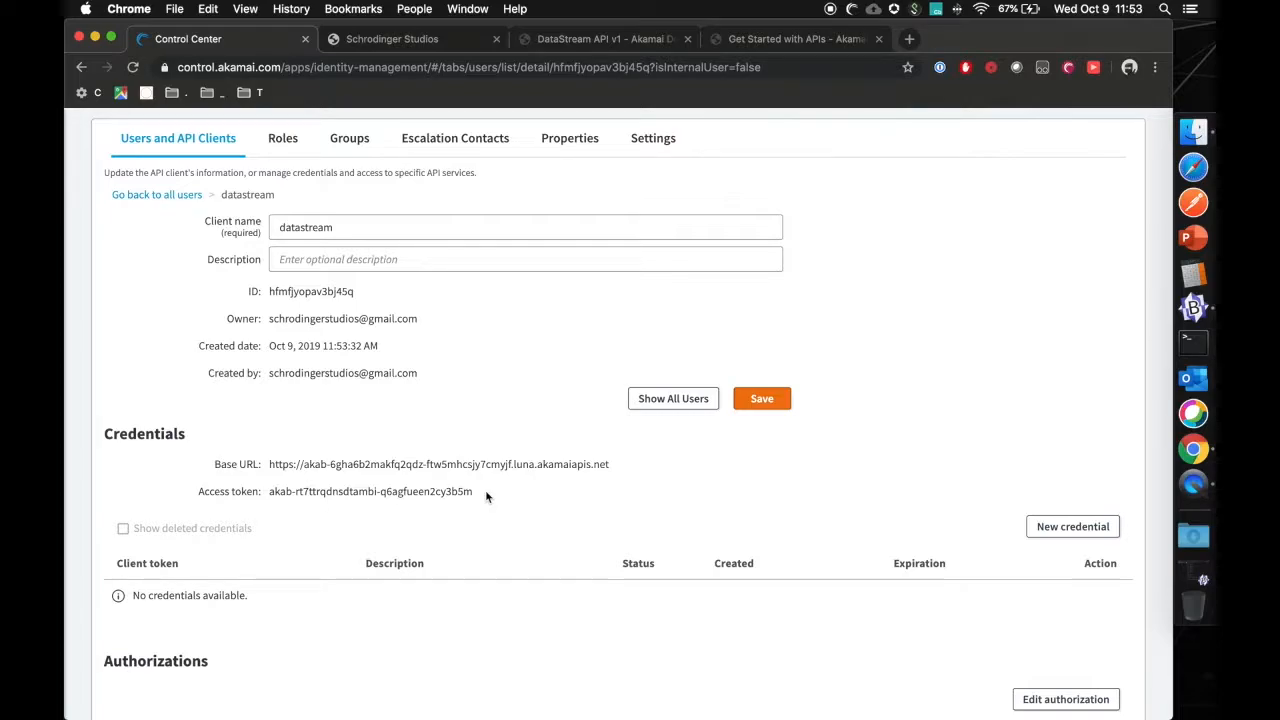
pyautogui.scroll(-3)
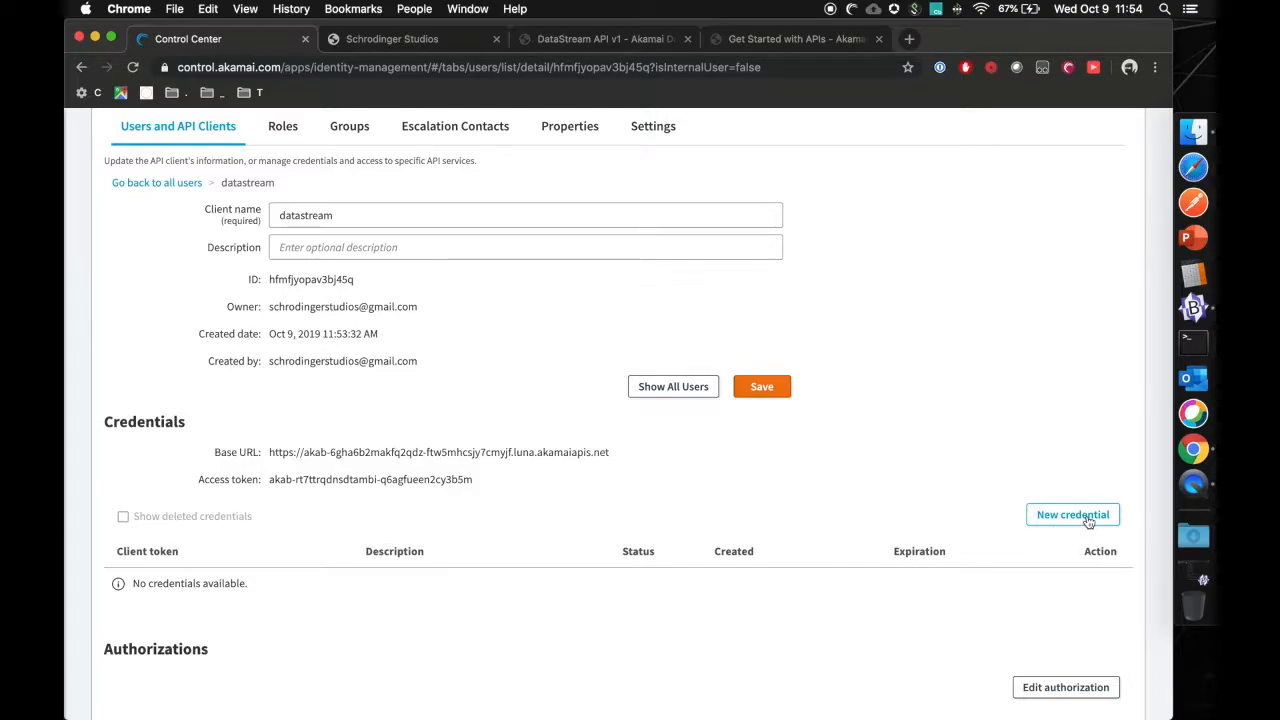
# Create a new credential for the datastream client and download its client tokens.
pyautogui.click(1072, 514)
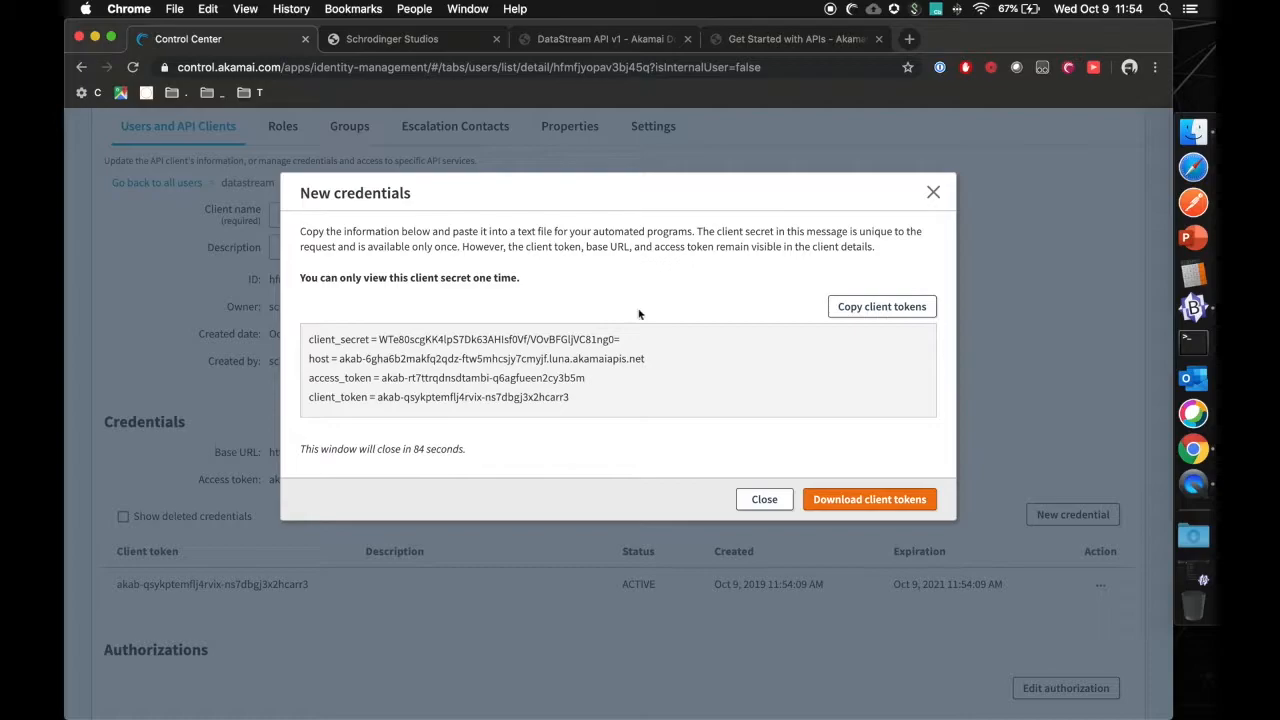
pyautogui.moveTo(808, 451)
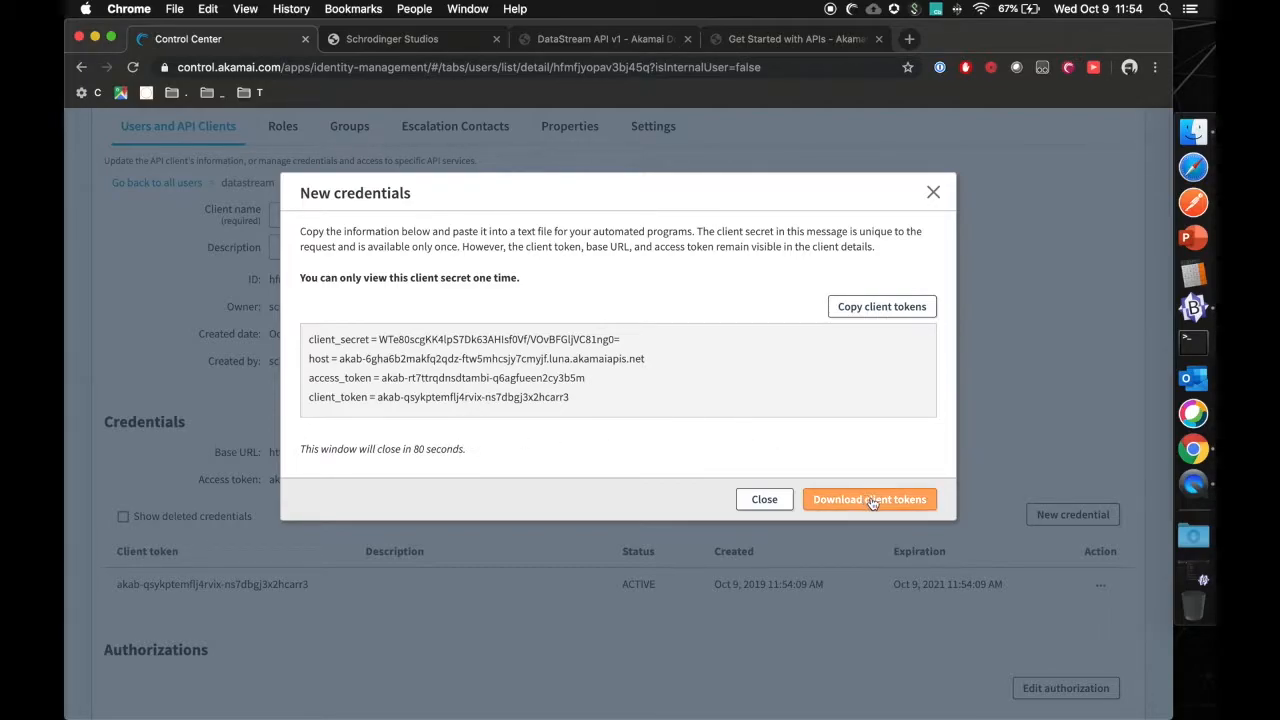
pyautogui.click(869, 499)
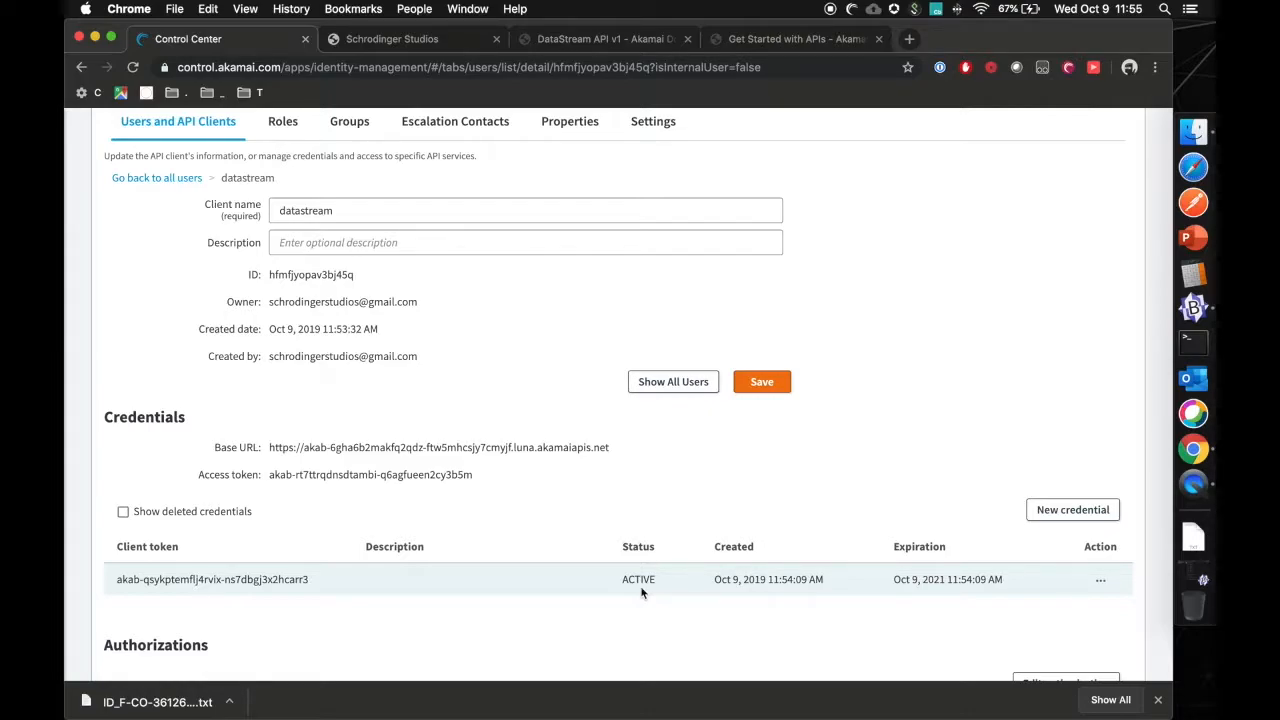
pyautogui.click(600, 39)
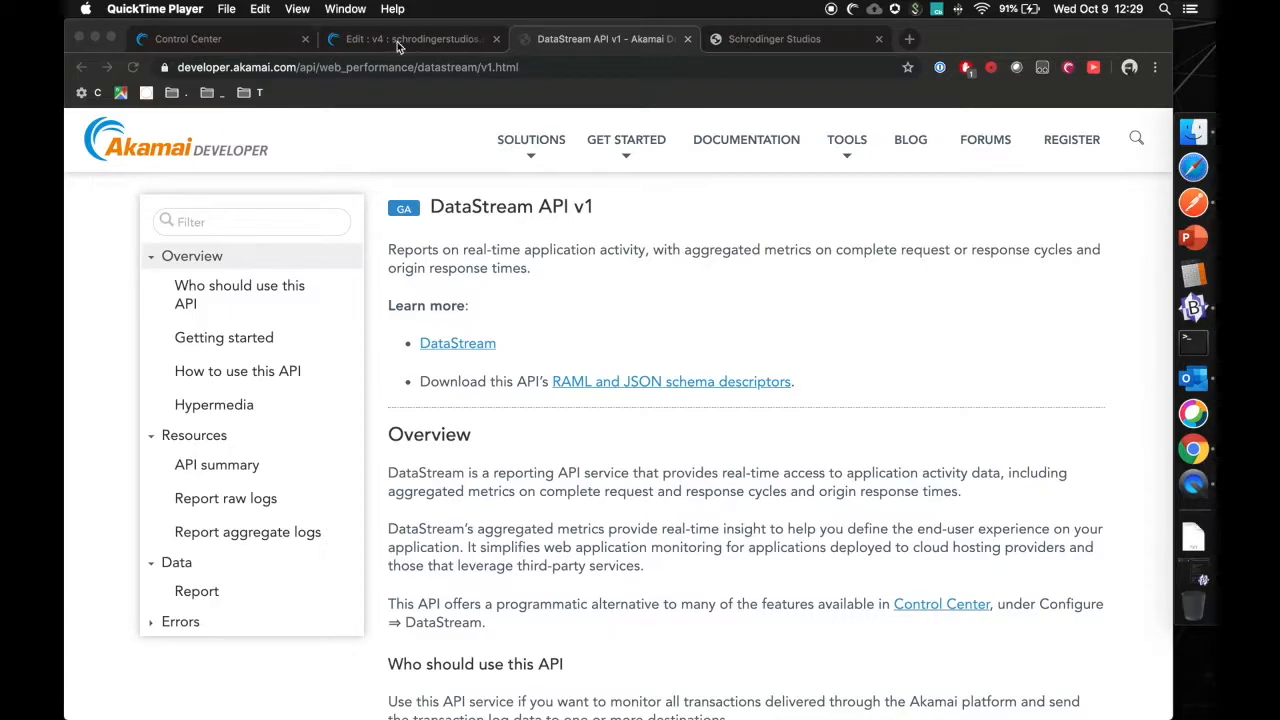
# Confirm stream datastream_test (ID 2371) is On, then return to the API docs.
pyautogui.click(410, 39)
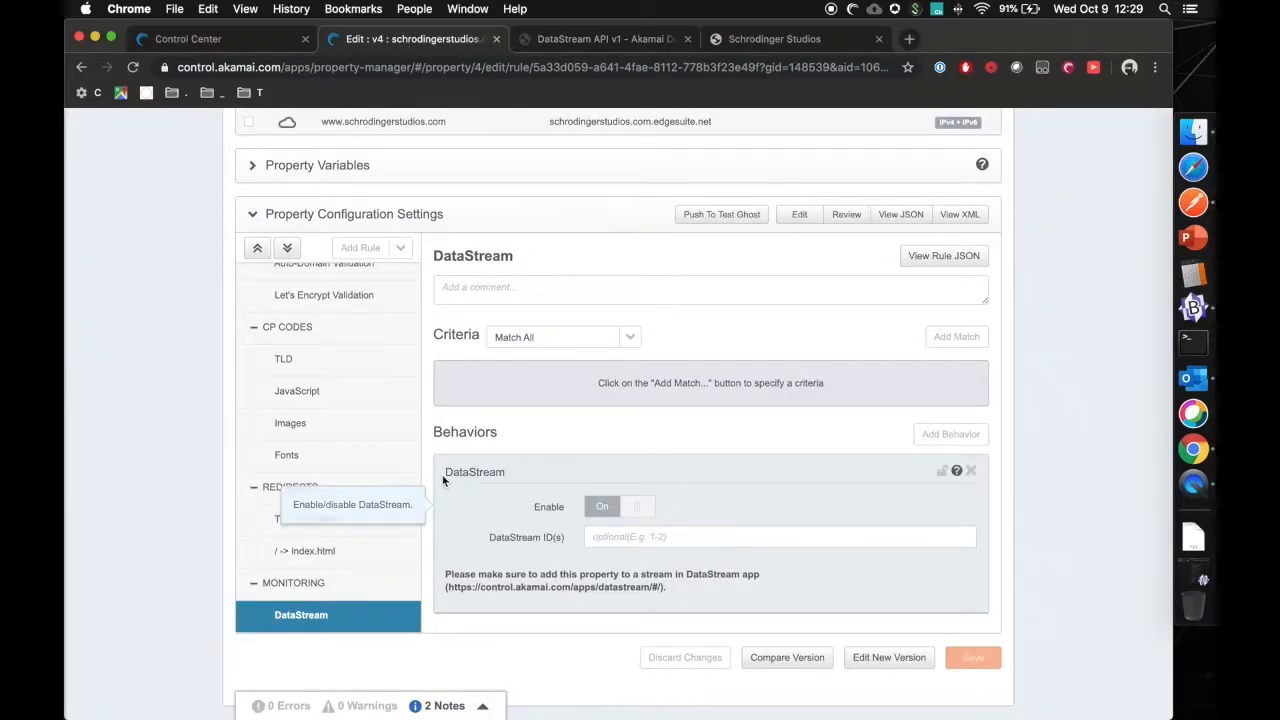
pyautogui.moveTo(445, 480)
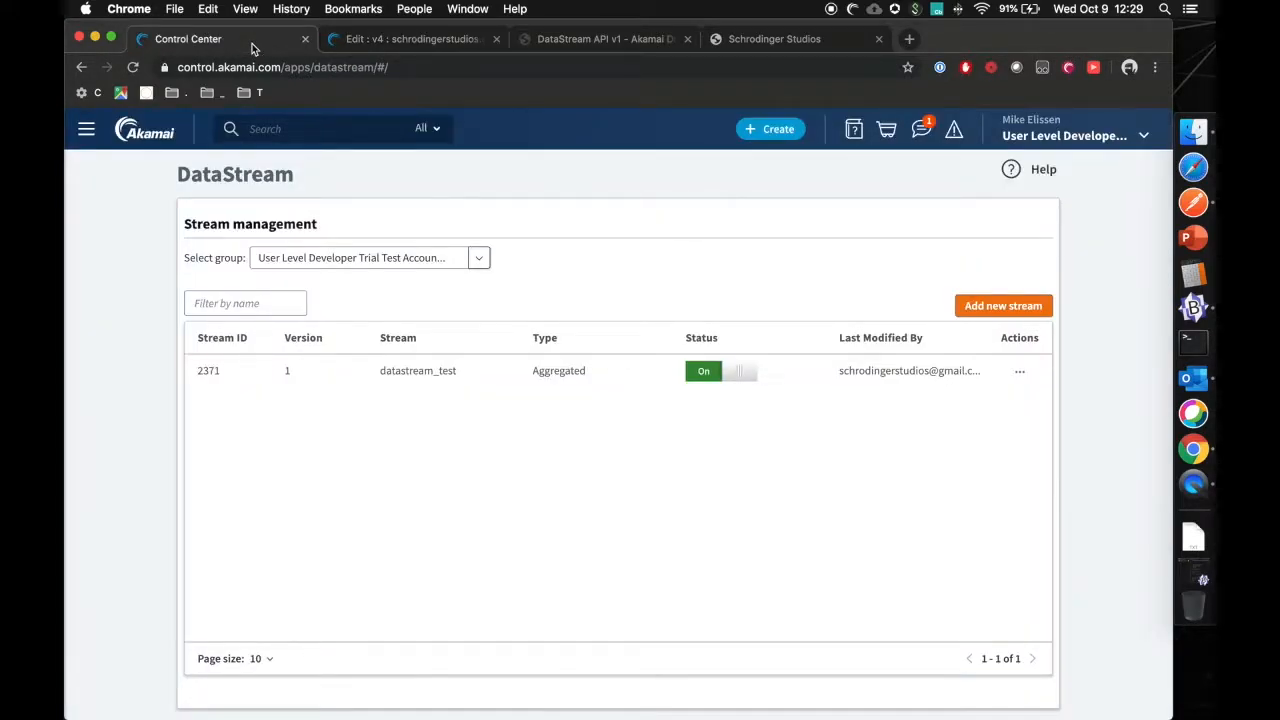
pyautogui.click(398, 337)
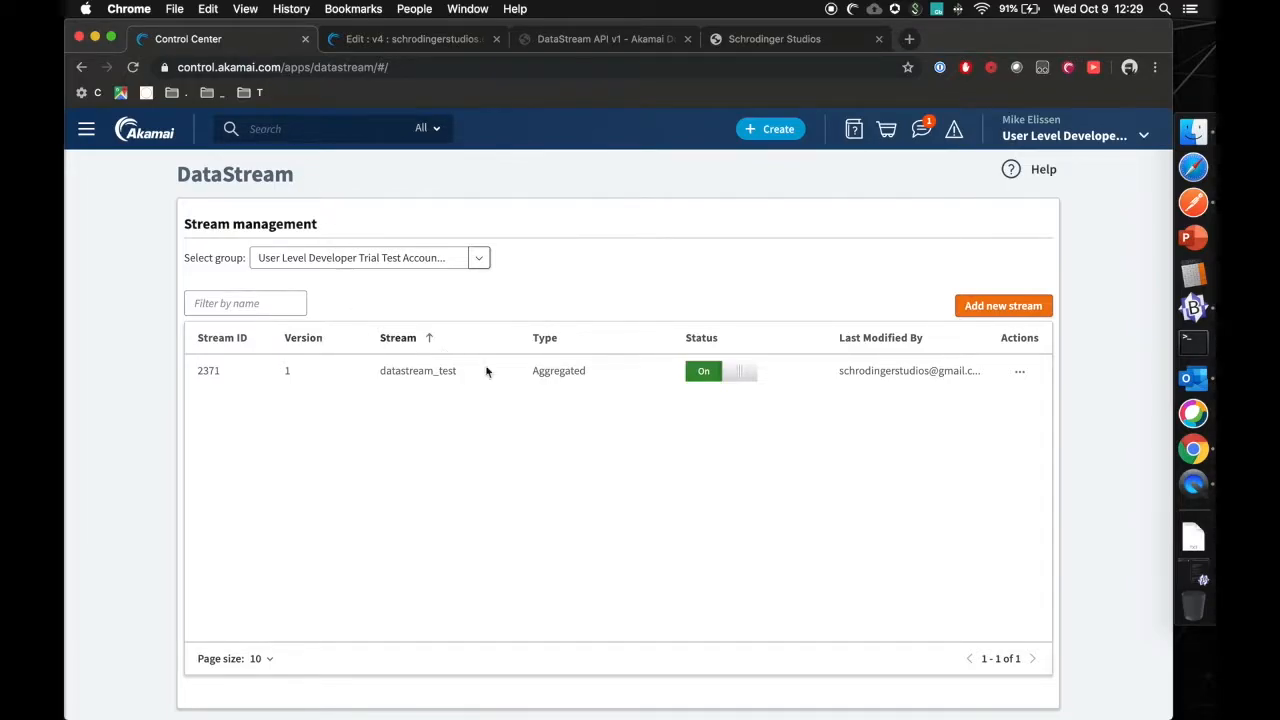
pyautogui.doubleClick(208, 370)
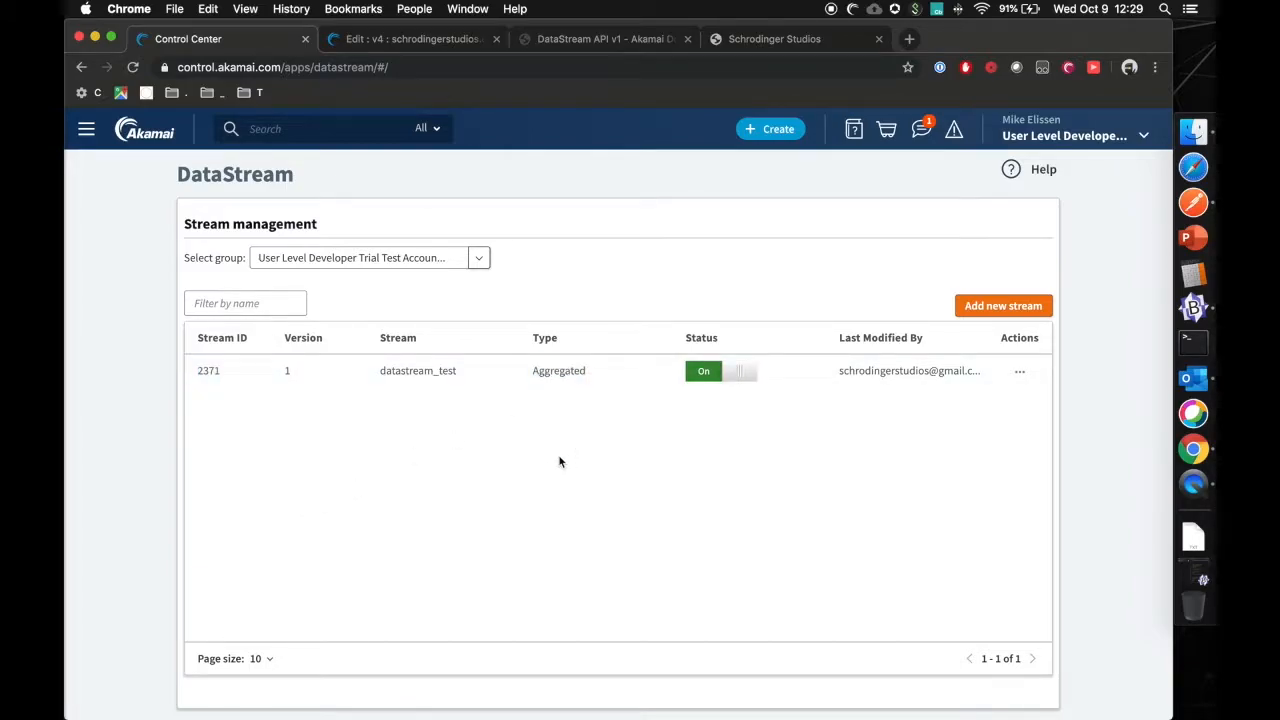
pyautogui.click(600, 39)
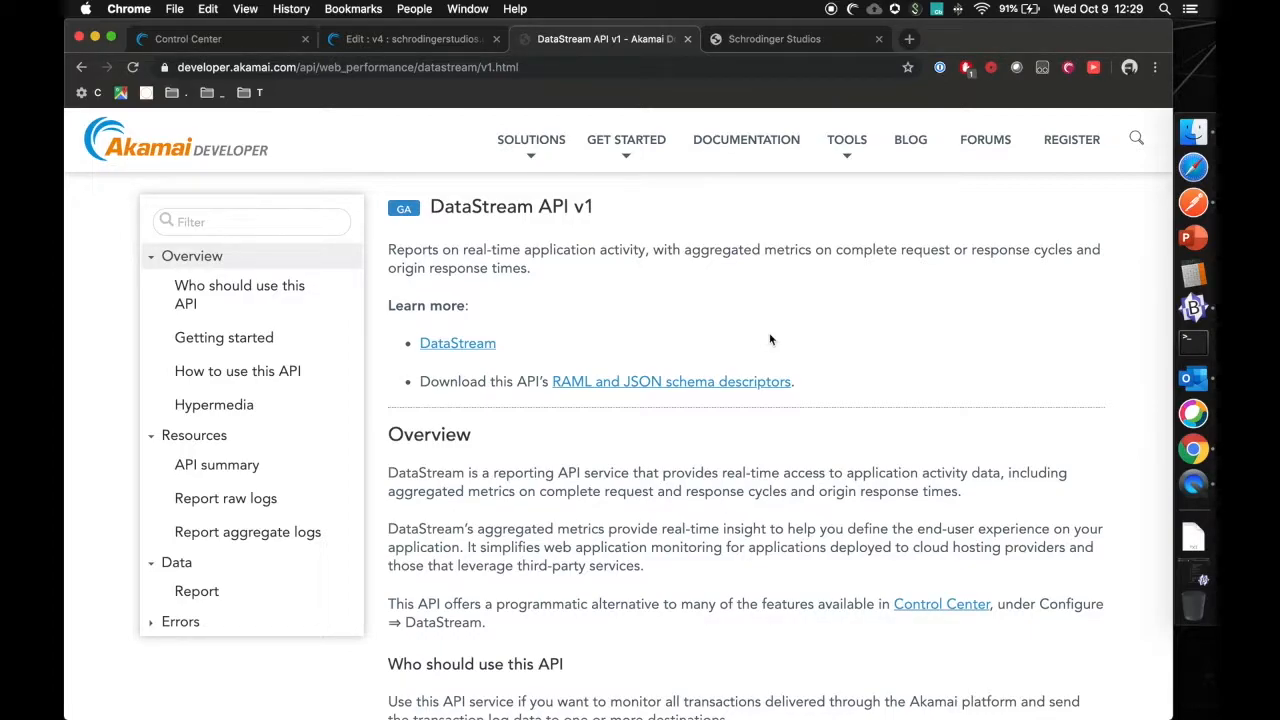
# Scroll the DataStream API v1 docs past Resources to the raw/aggregate logs summary table.
pyautogui.scroll(-3)
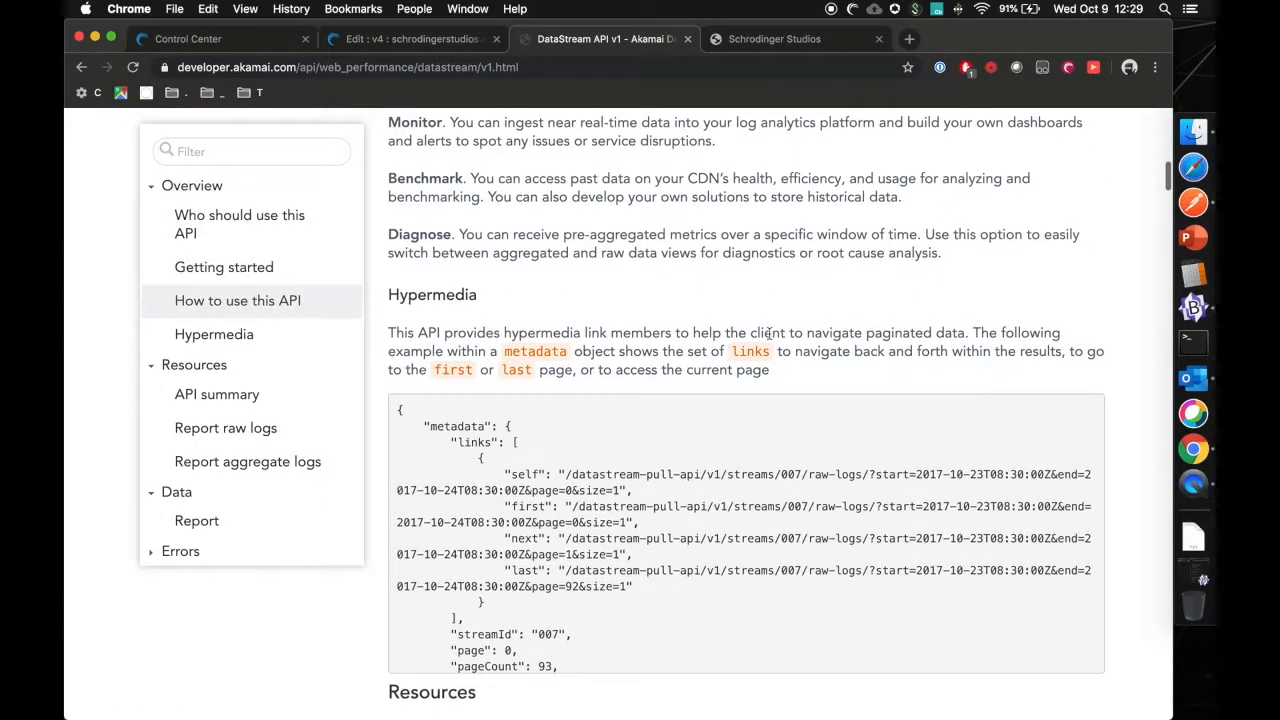
pyautogui.scroll(-3)
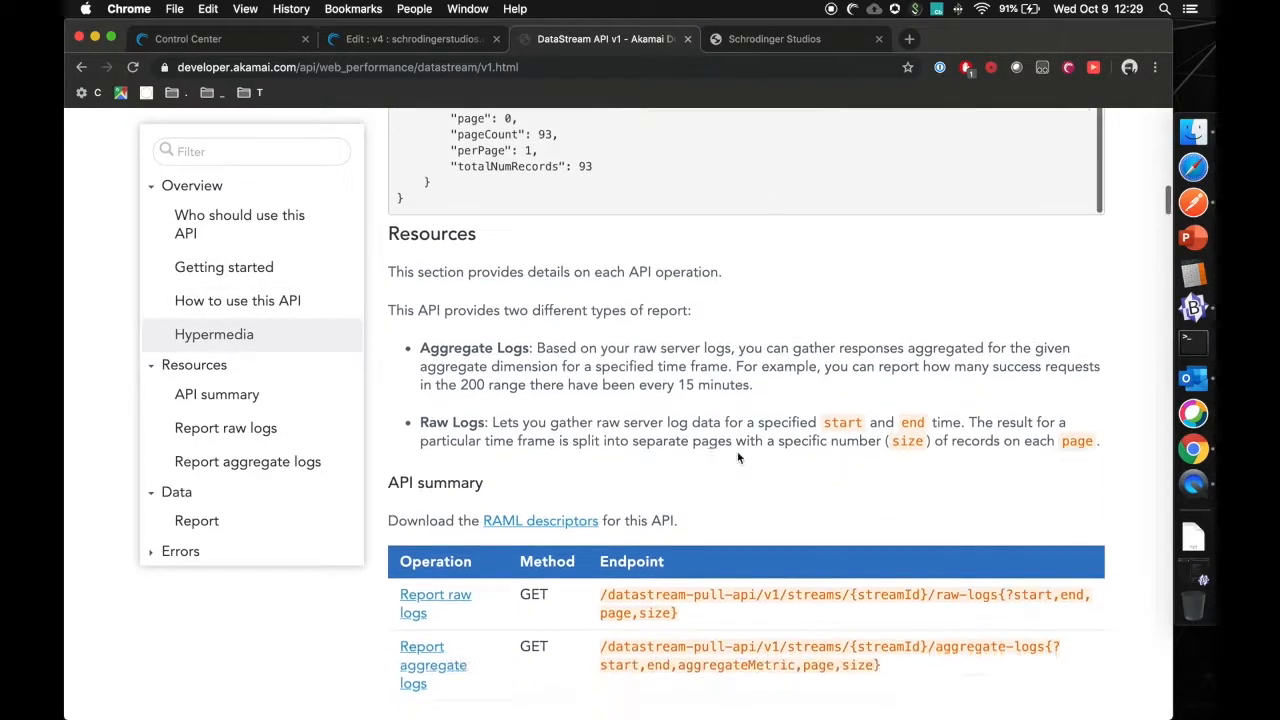
pyautogui.scroll(-3)
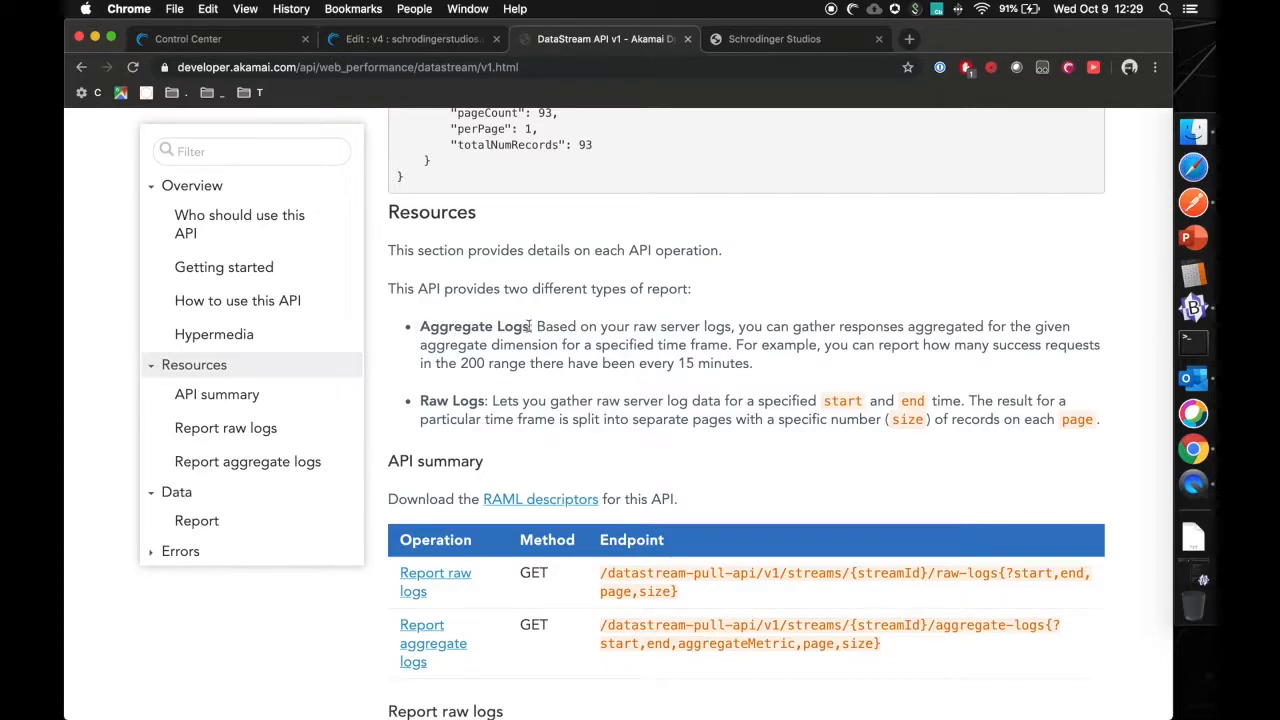
pyautogui.moveTo(420, 403)
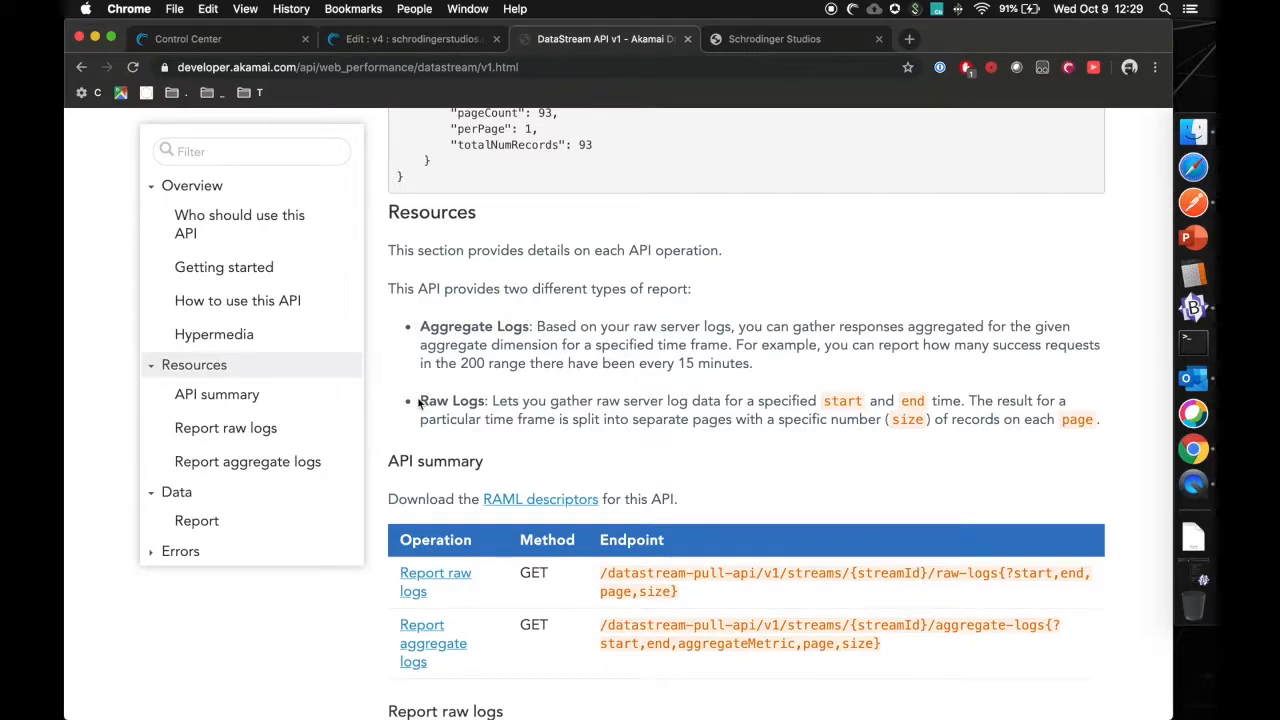
pyautogui.scroll(-3)
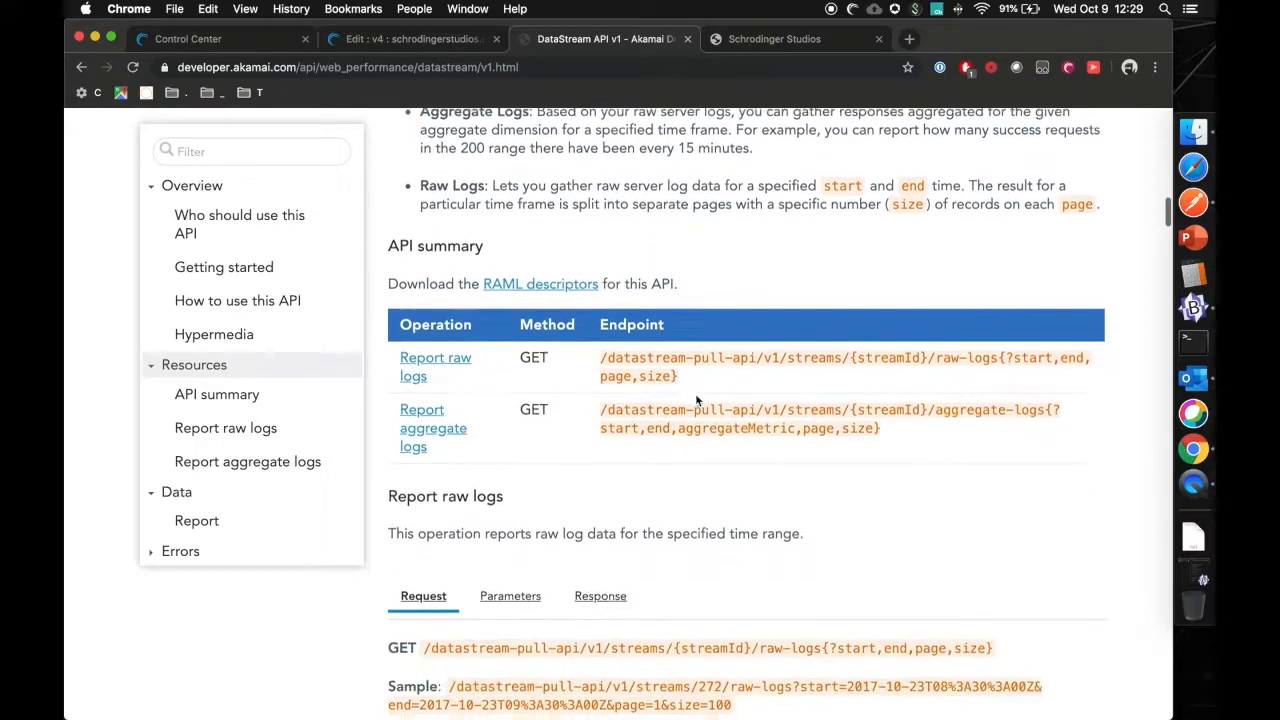
pyautogui.scroll(-3)
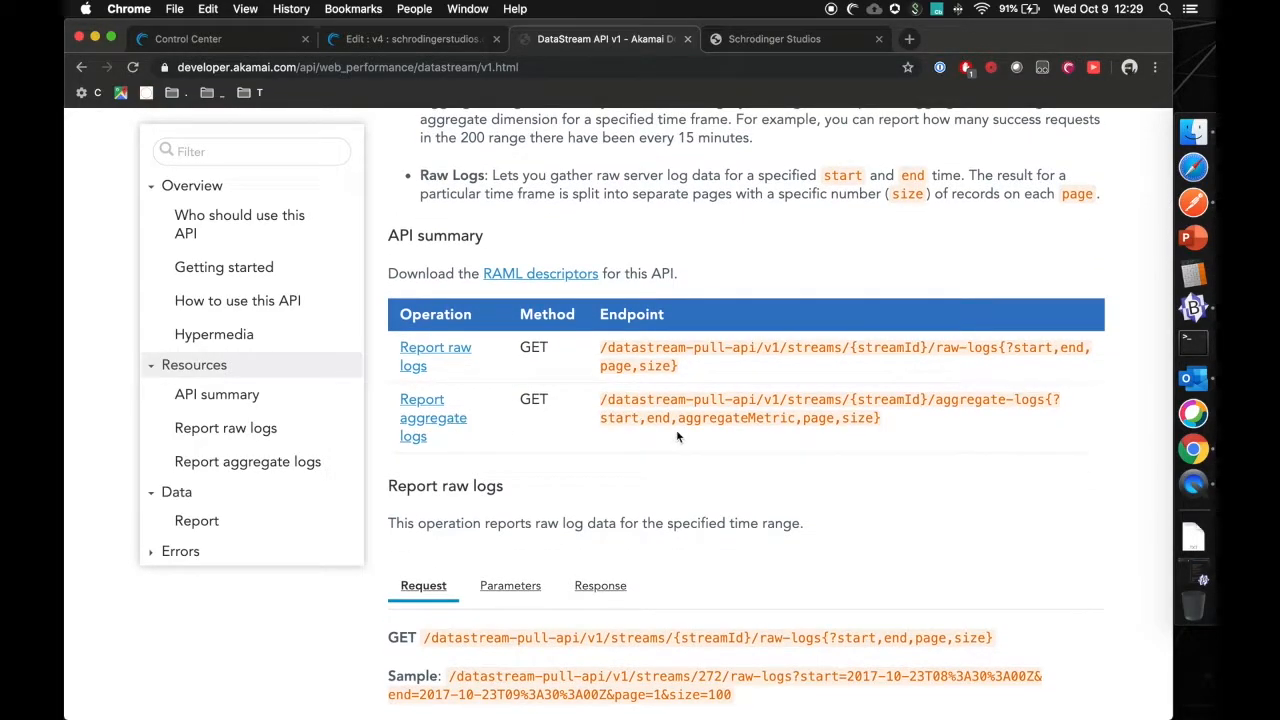
pyautogui.moveTo(836, 437)
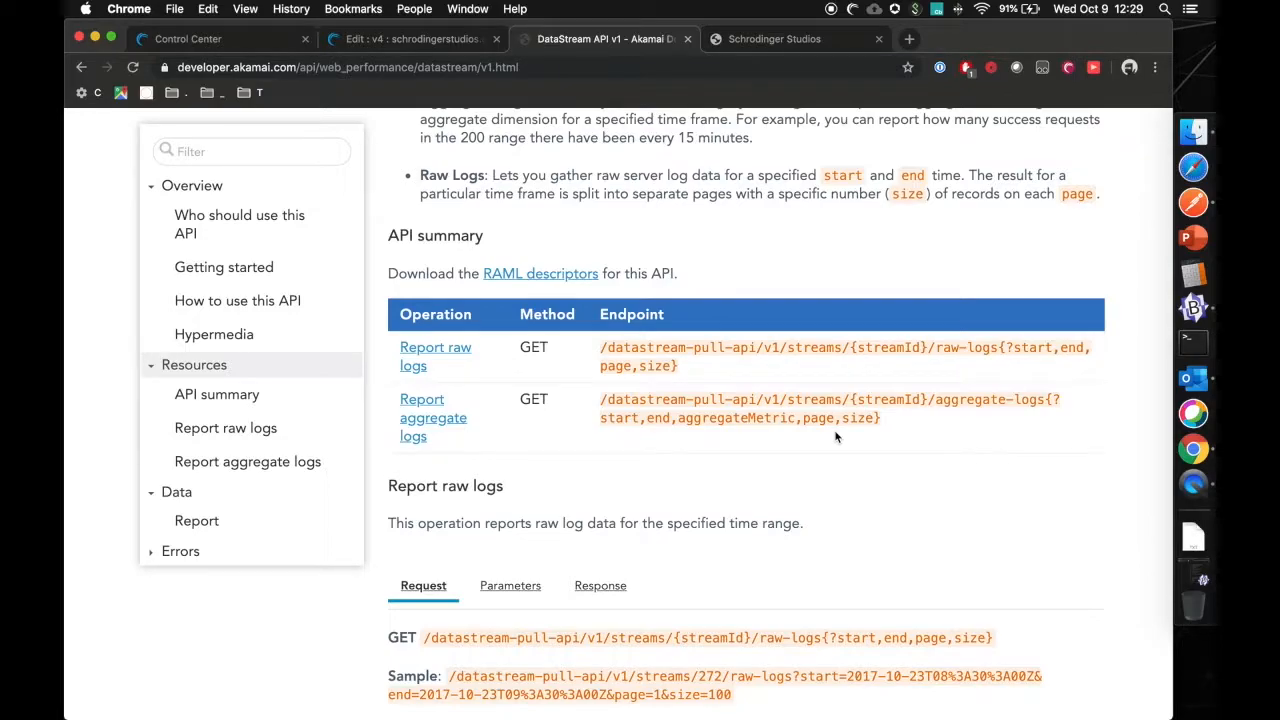
# Highlight the Report aggregate logs sample GET path and look up stream ID 2371.
pyautogui.click(247, 461)
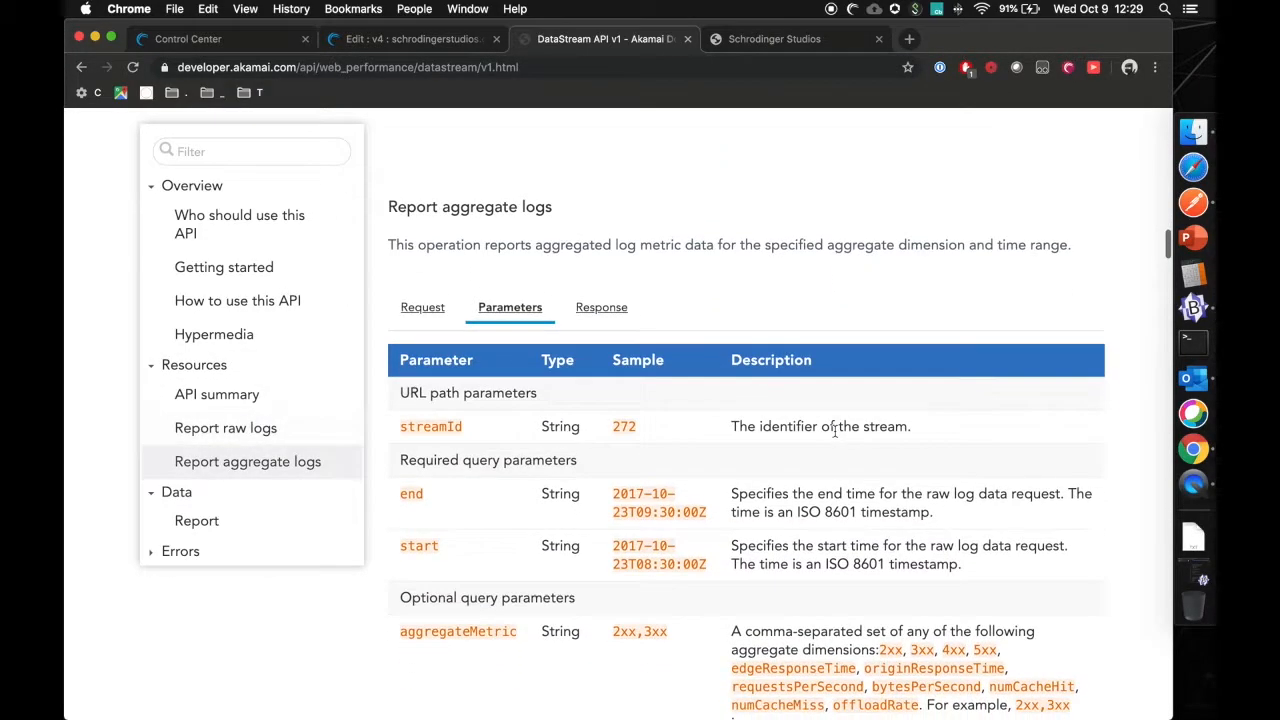
pyautogui.click(422, 307)
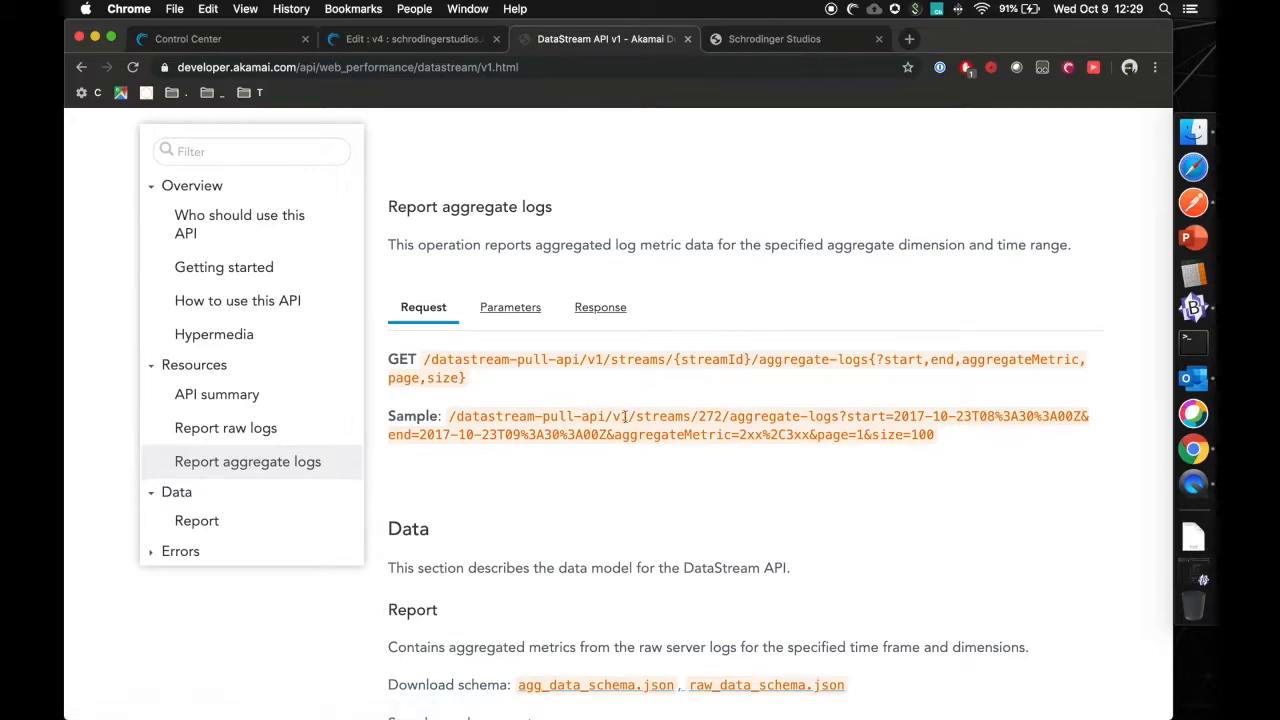
pyautogui.moveTo(448, 420)
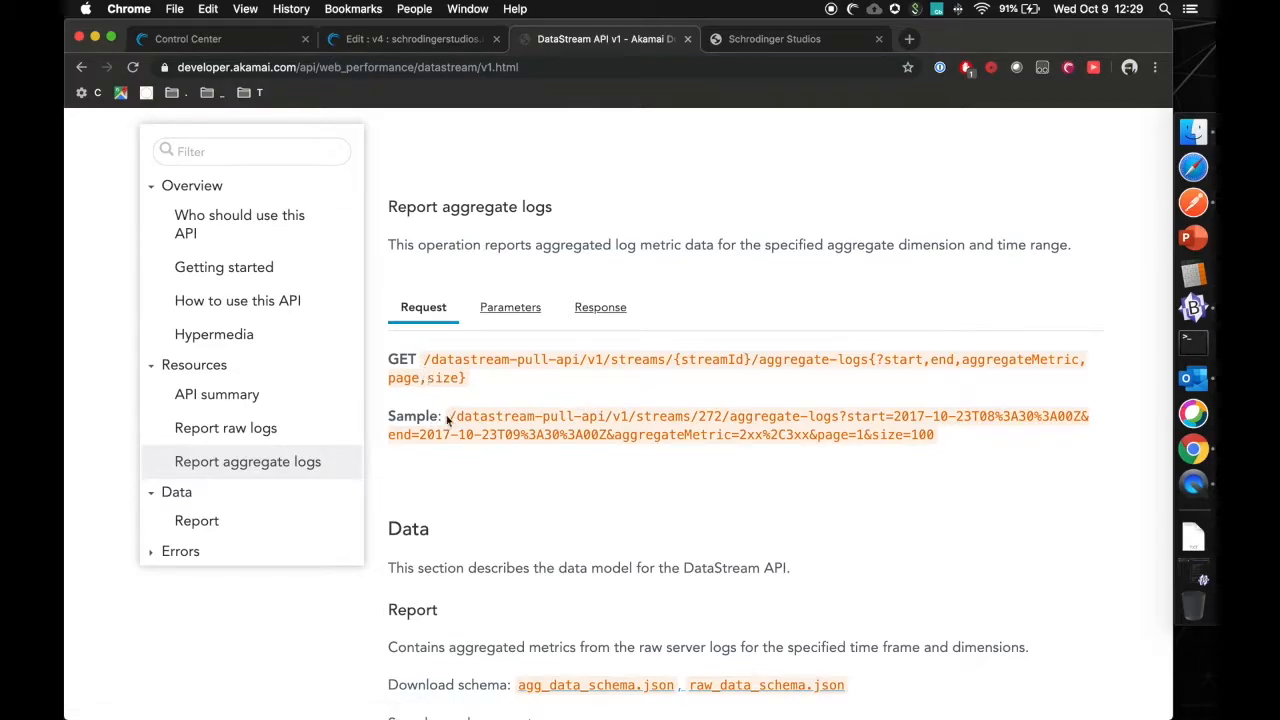
pyautogui.moveTo(447, 416); pyautogui.dragTo(685, 416)
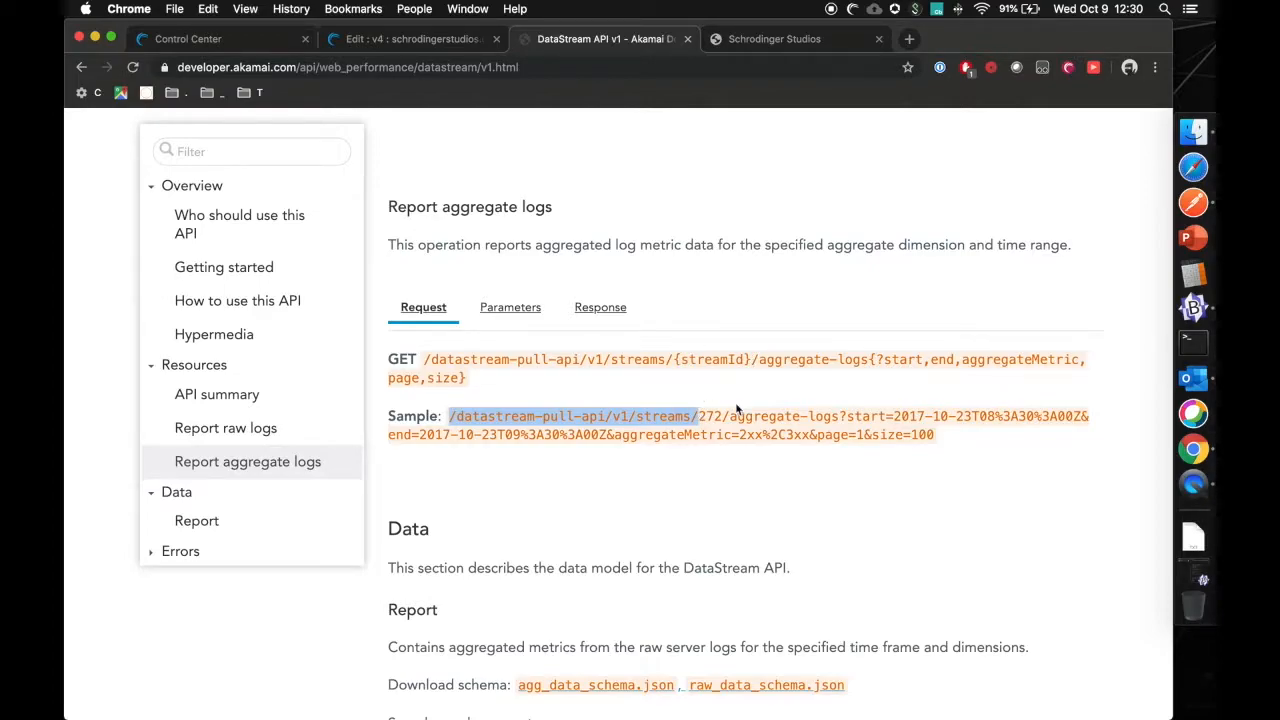
pyautogui.moveTo(715, 415)
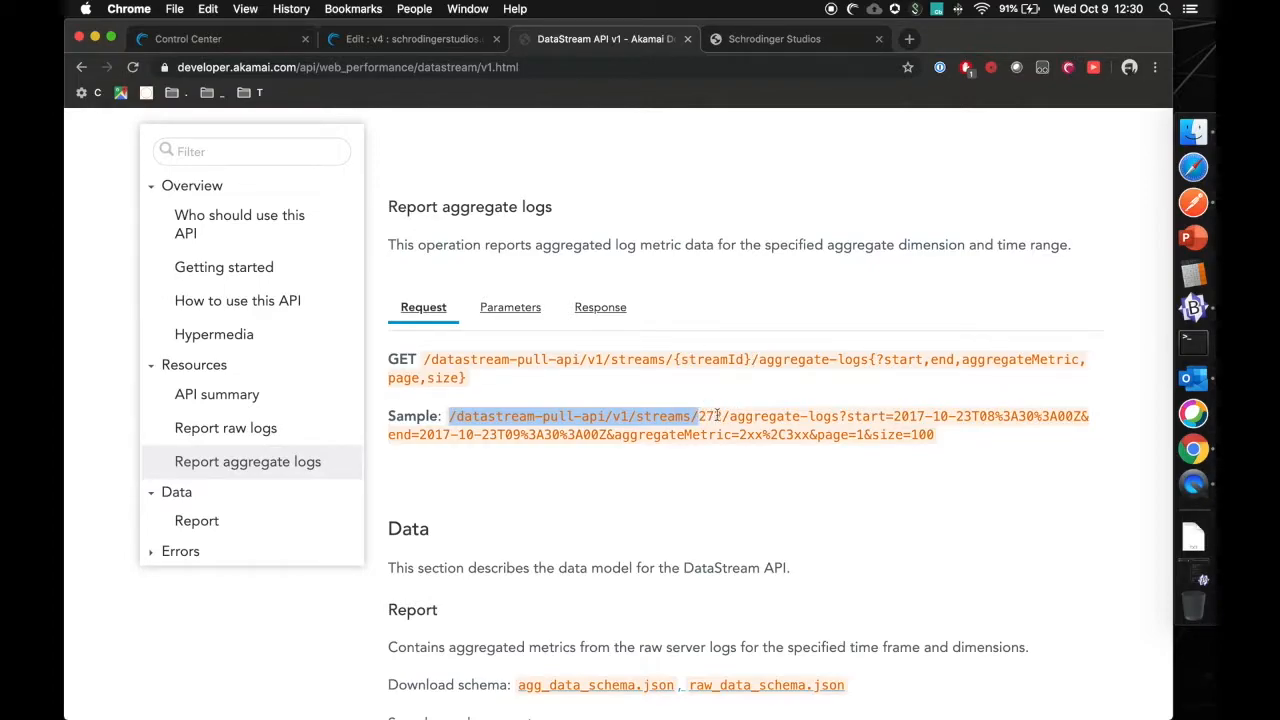
pyautogui.click(188, 38)
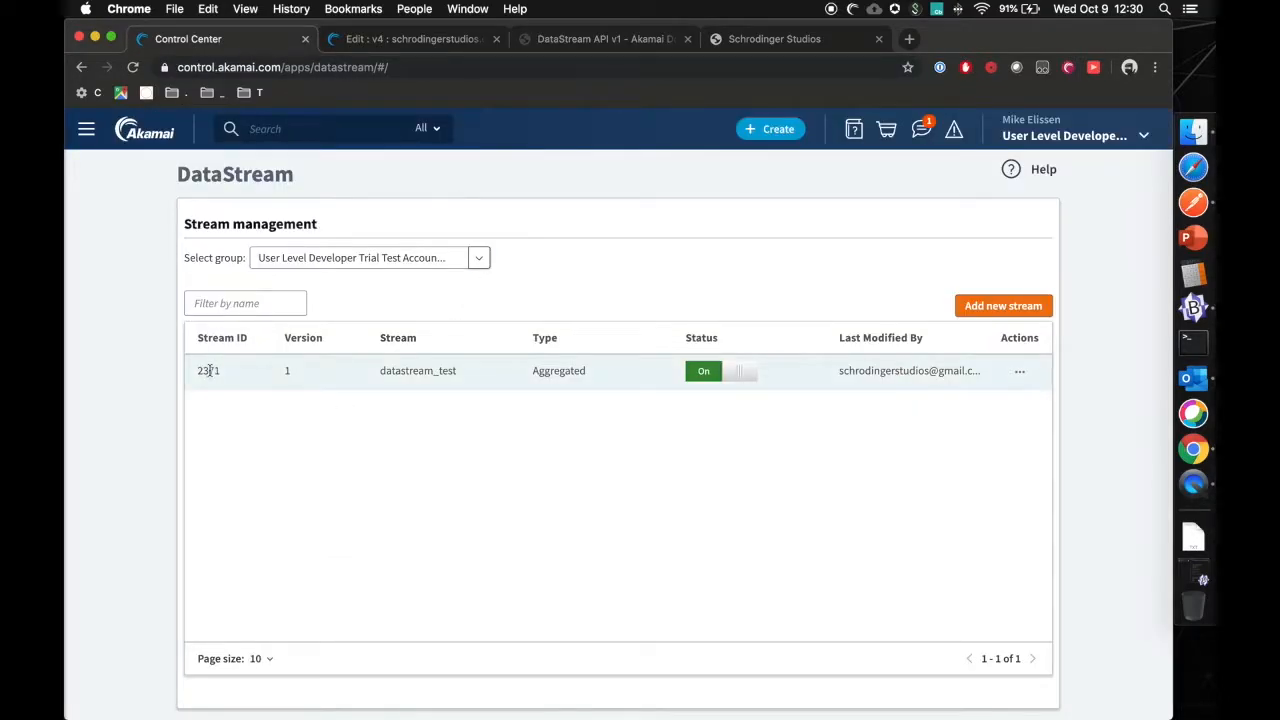
pyautogui.click(600, 39)
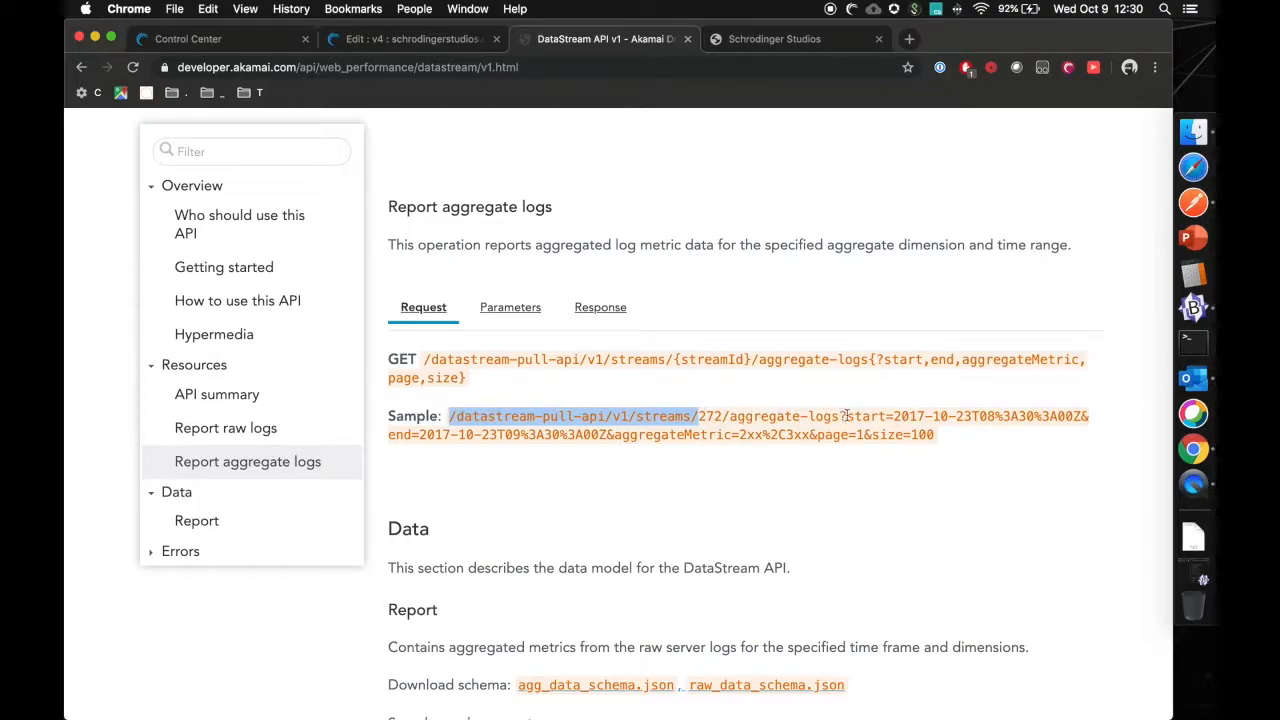
pyautogui.moveTo(850, 416)
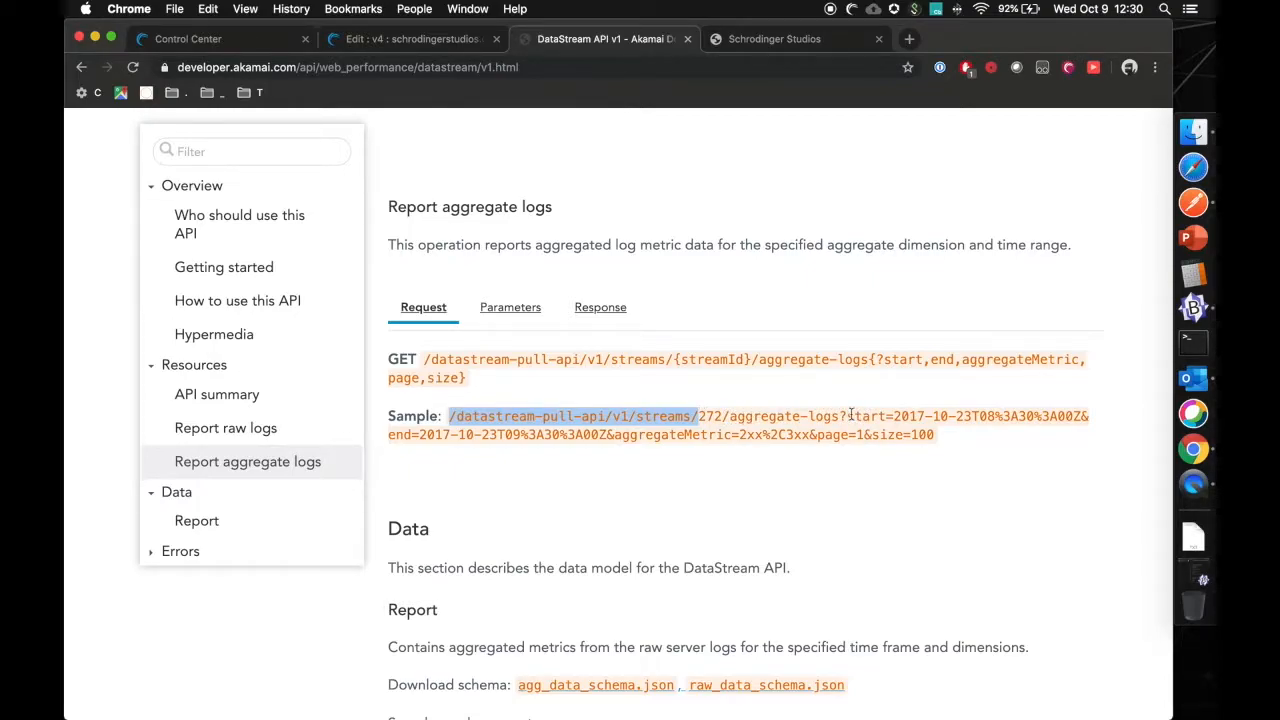
pyautogui.click(511, 307)
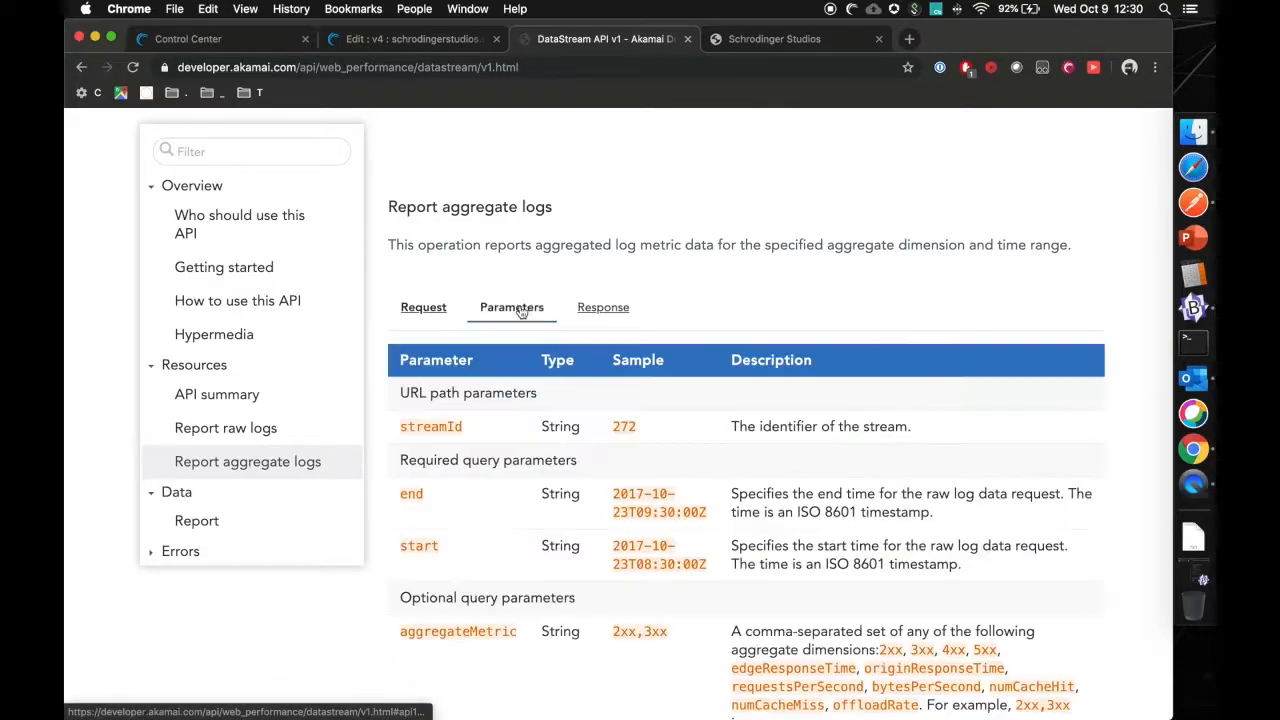
pyautogui.scroll(-3)
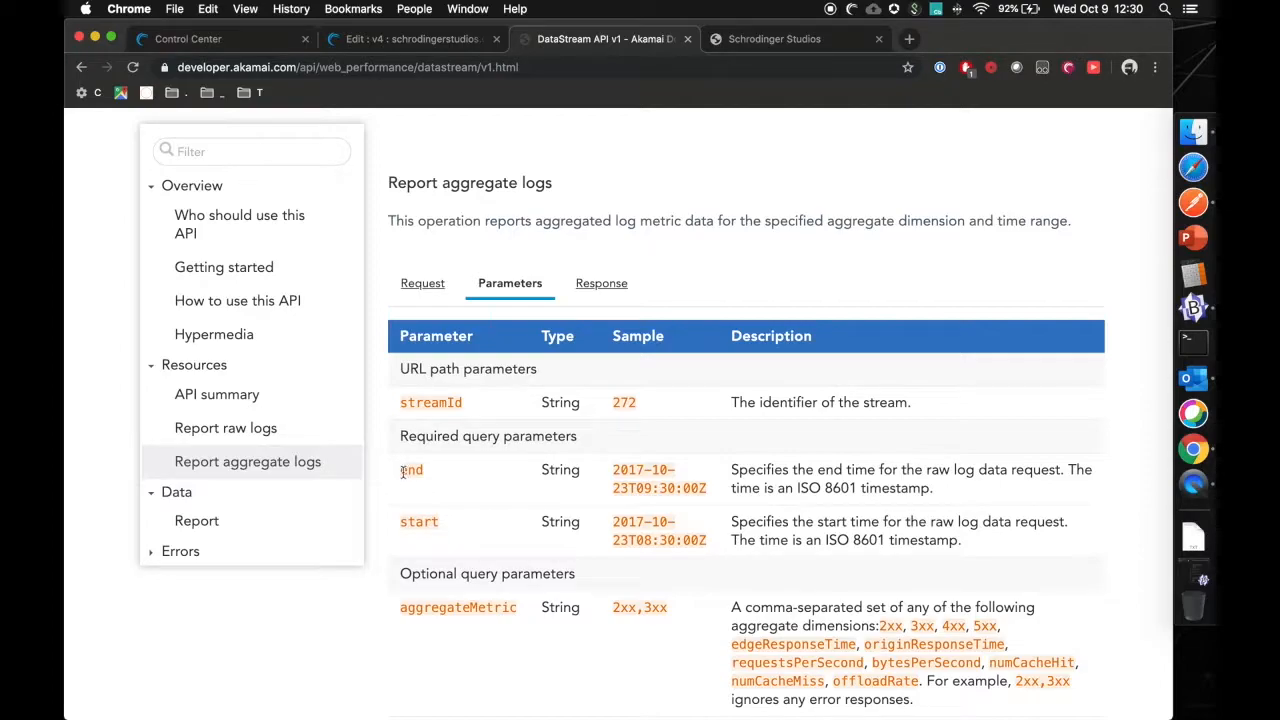
pyautogui.doubleClick(419, 521)
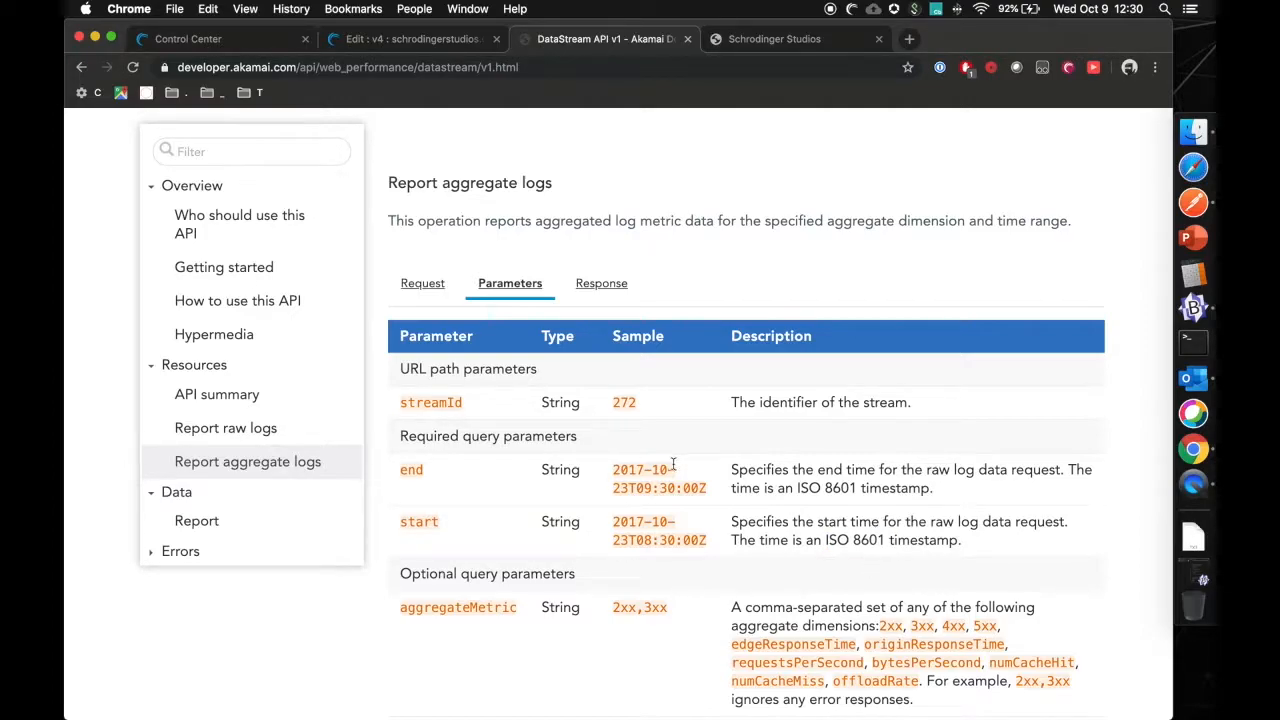
pyautogui.scroll(-3)
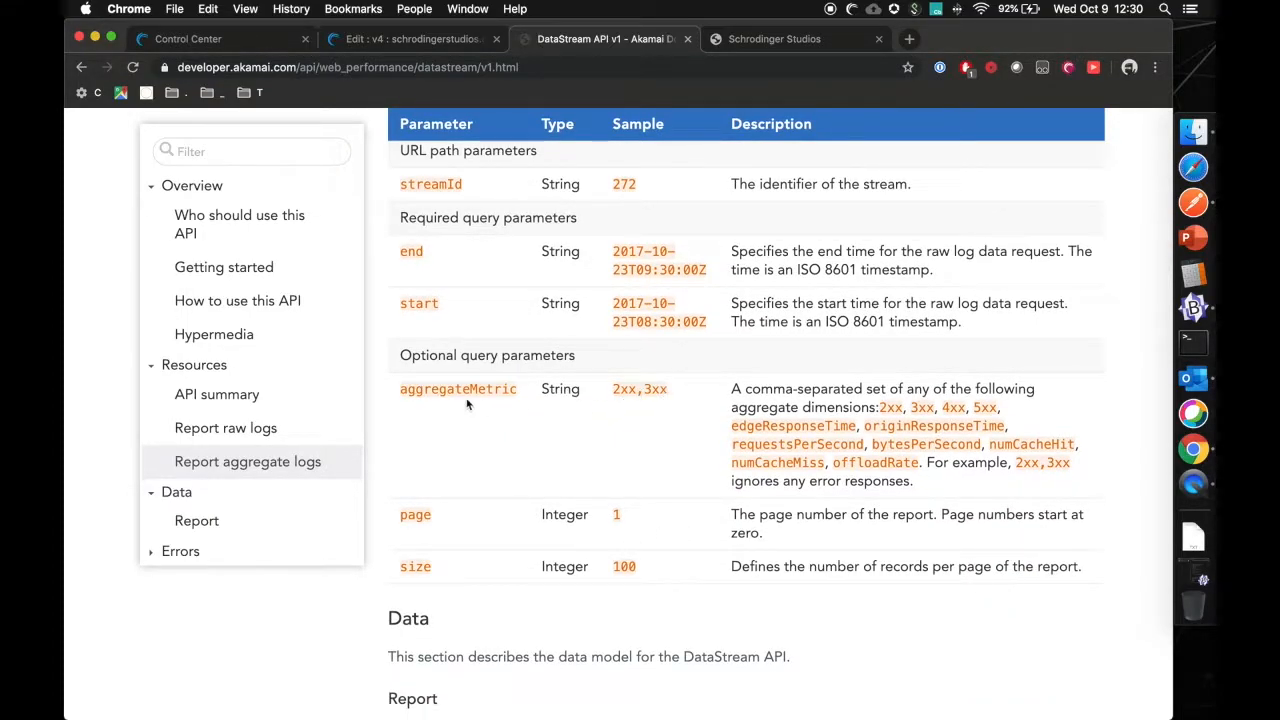
pyautogui.doubleClick(458, 388)
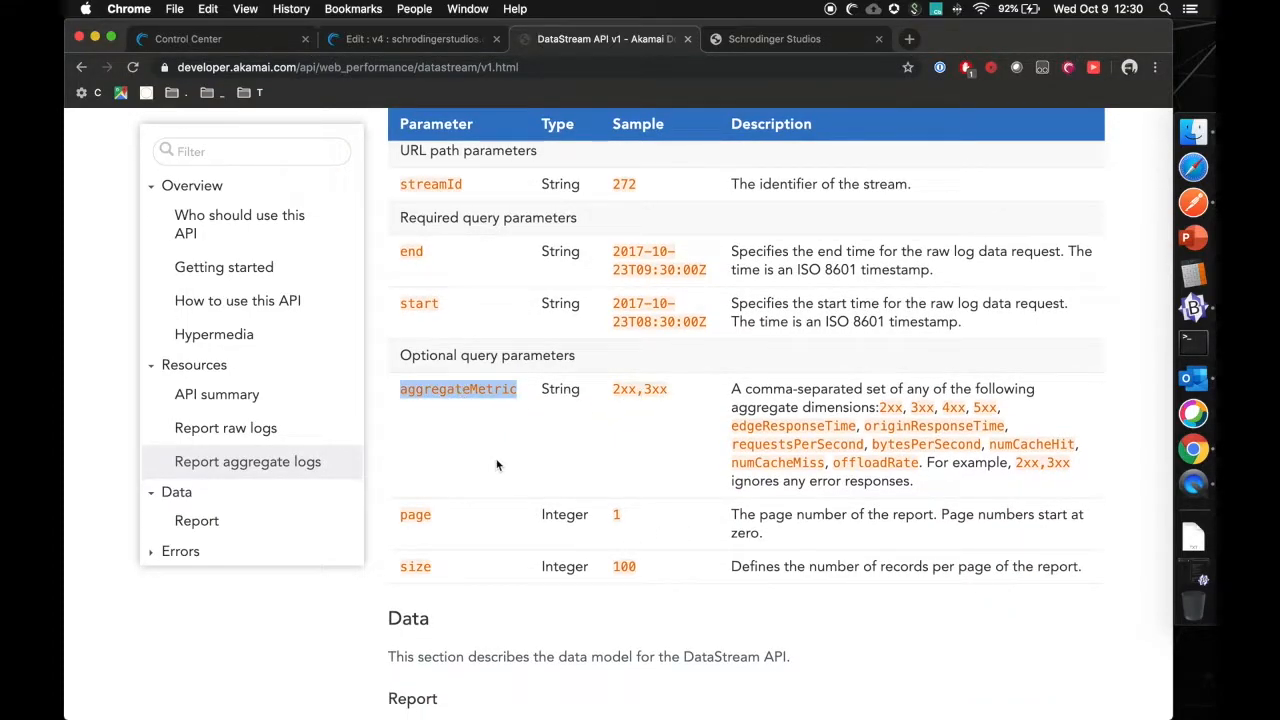
pyautogui.doubleClick(415, 566)
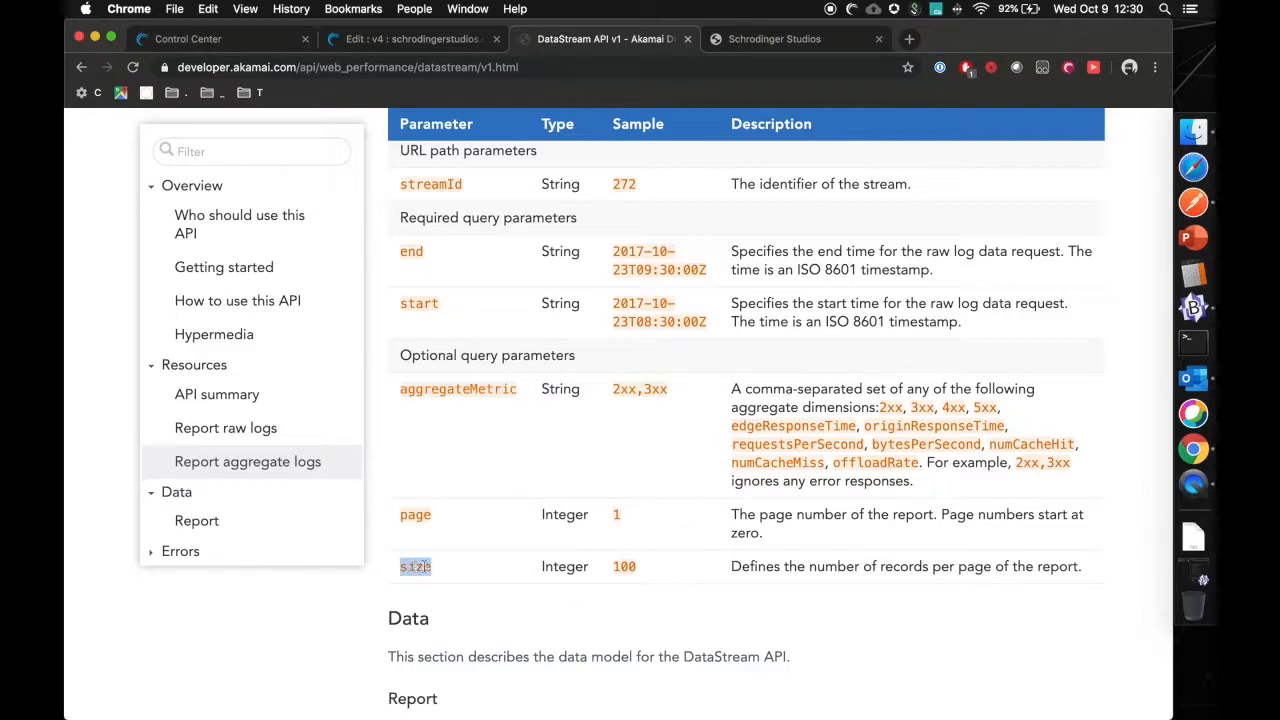
pyautogui.doubleClick(415, 514)
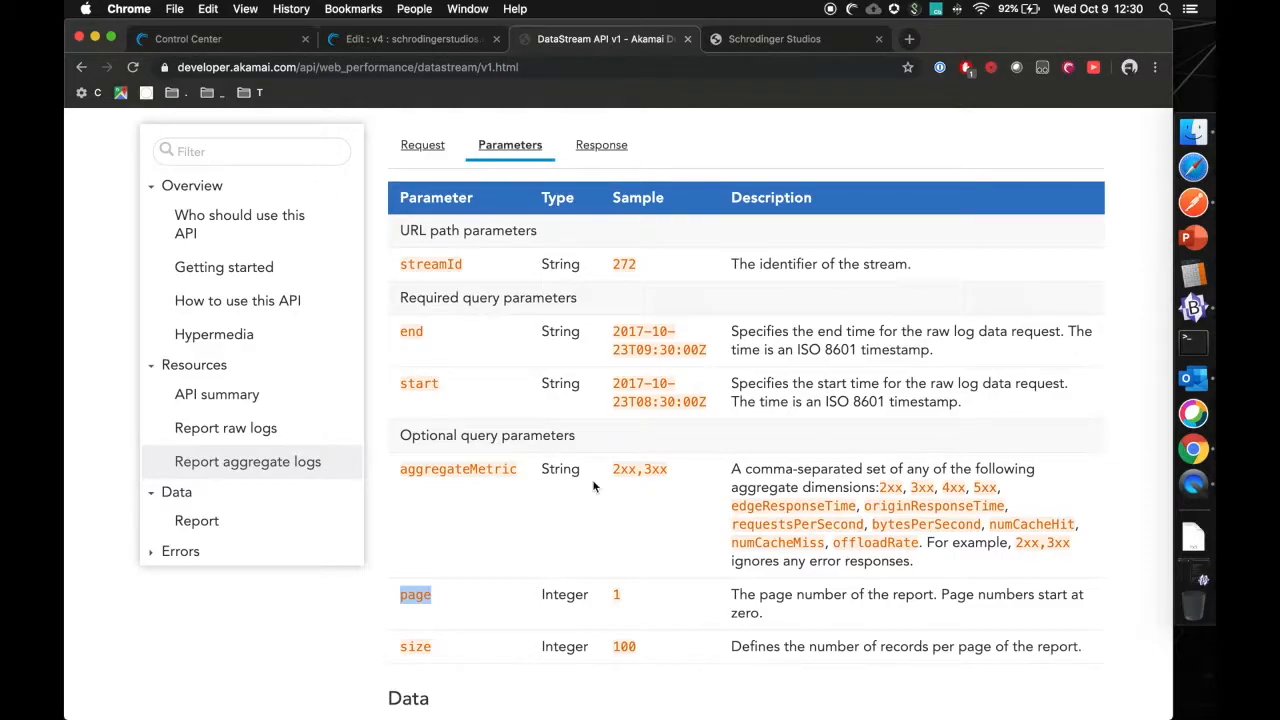
pyautogui.click(422, 144)
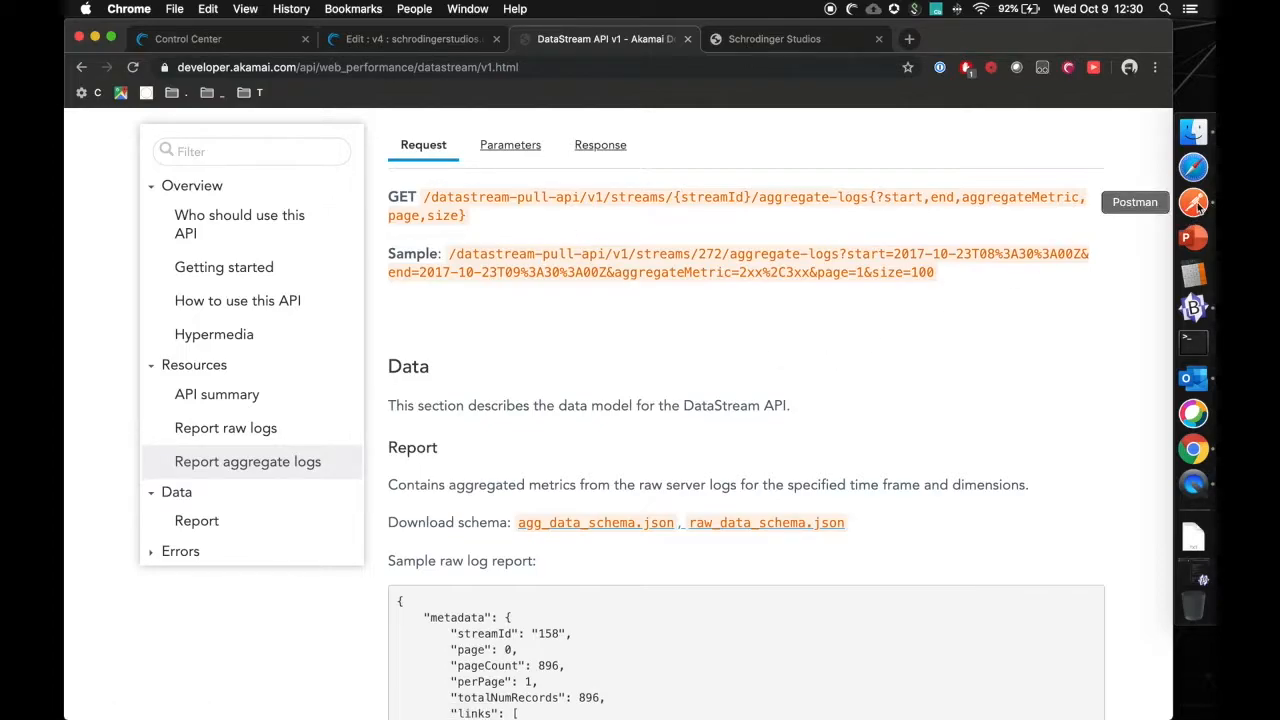
pyautogui.click(1194, 202)
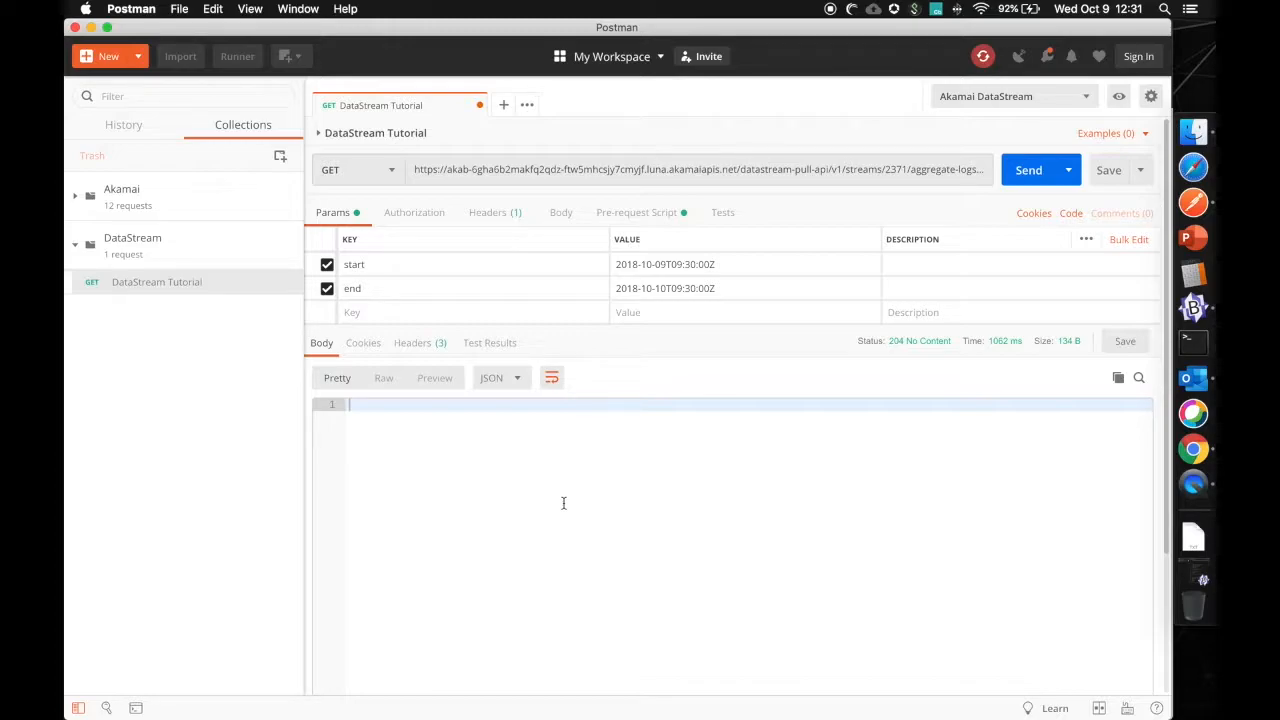
pyautogui.moveTo(643, 199)
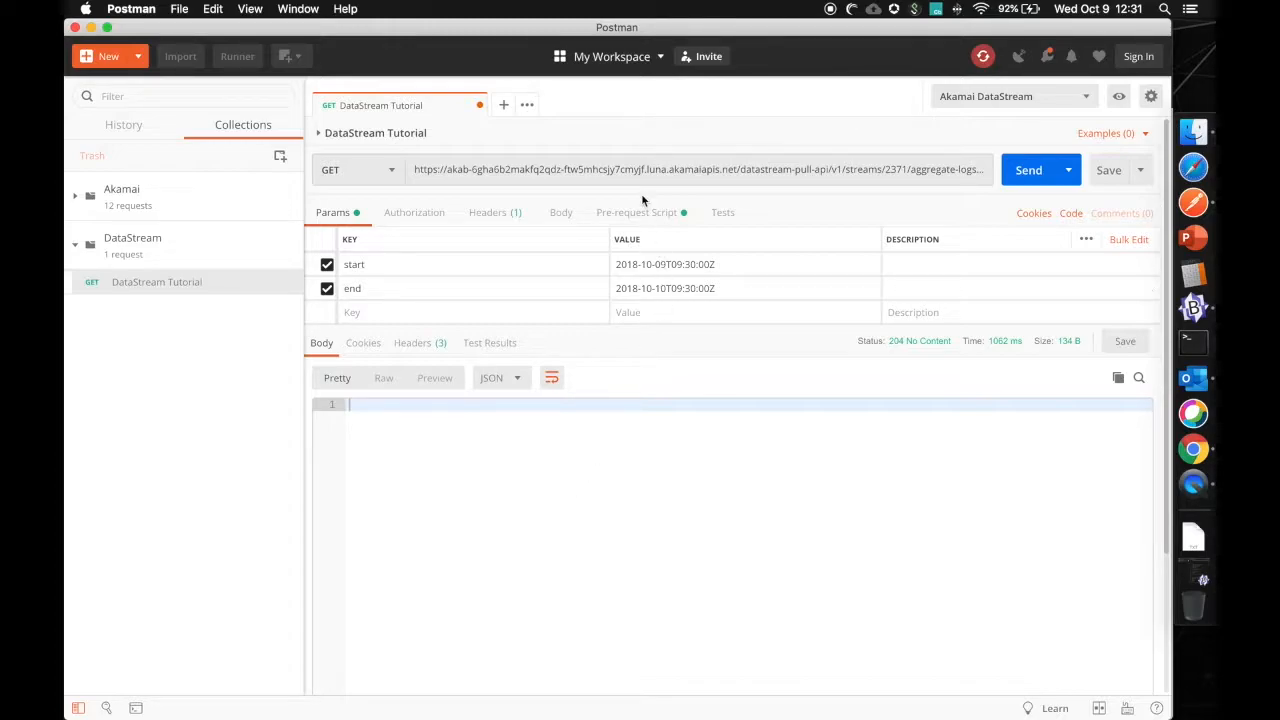
pyautogui.moveTo(658, 218)
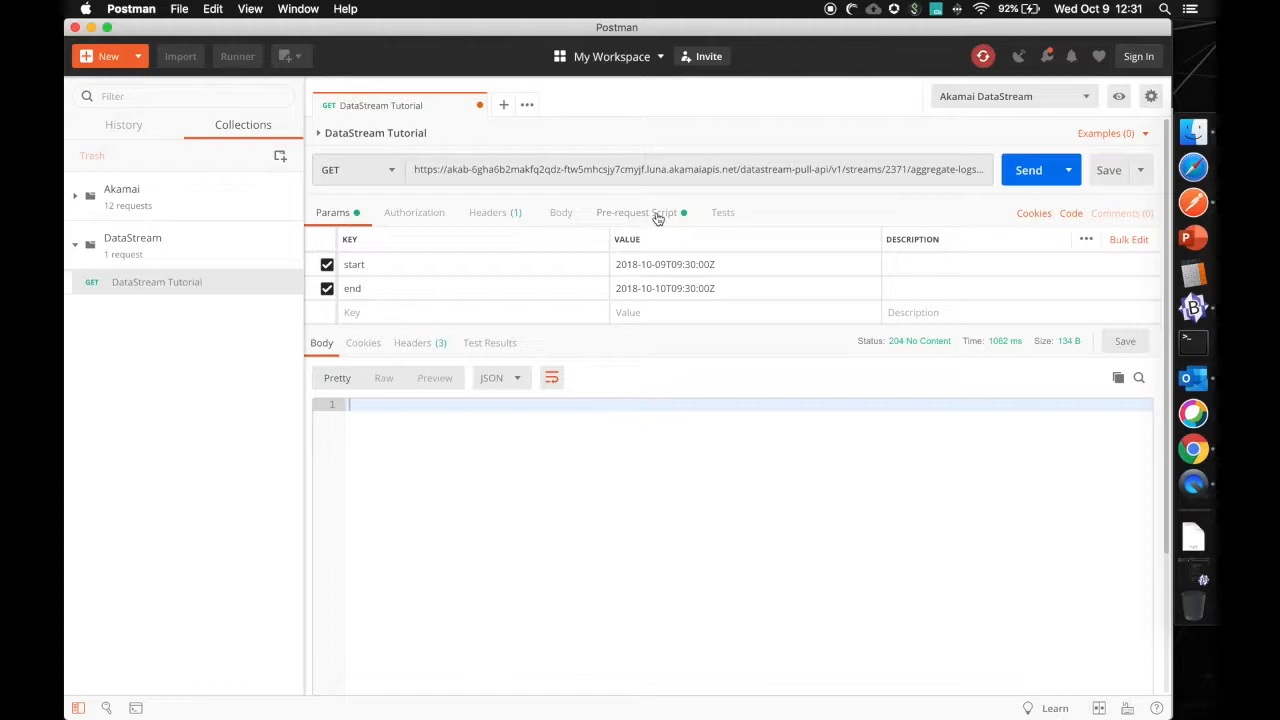
# Review the pre-request script's credential lines and the Akamai DataStream environment variables.
pyautogui.click(636, 212)
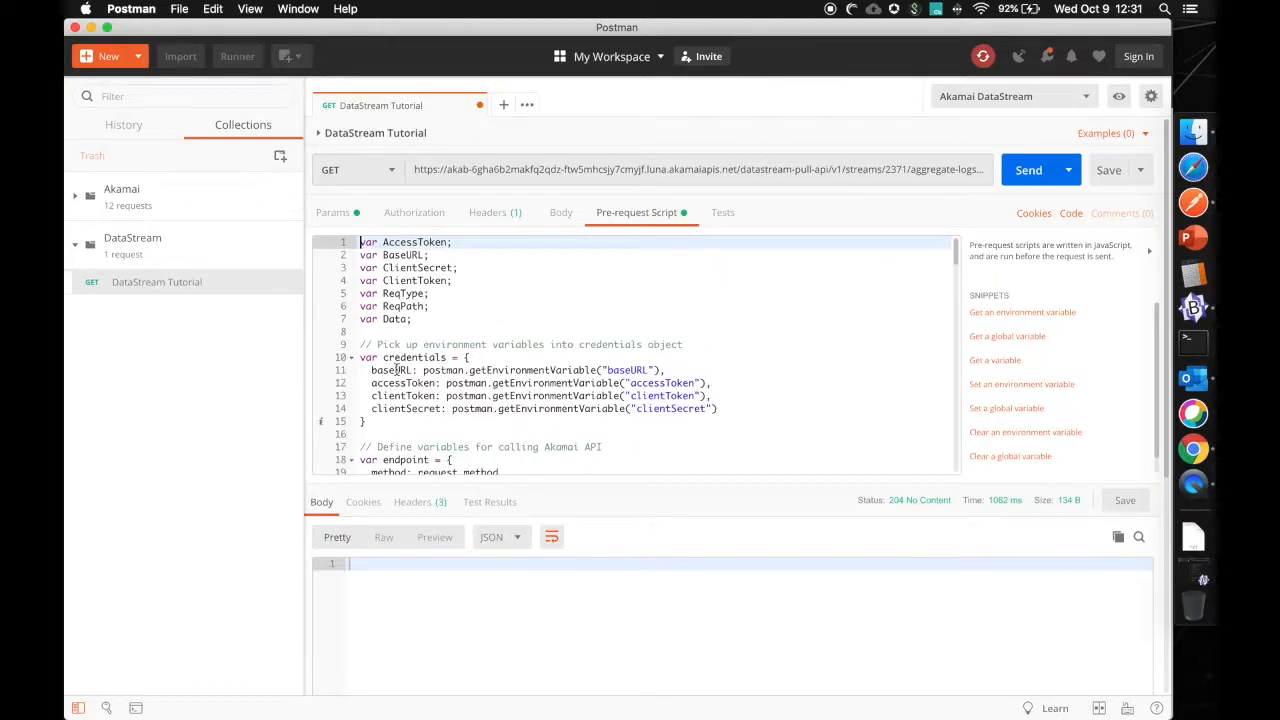
pyautogui.moveTo(370, 370); pyautogui.dragTo(716, 408)
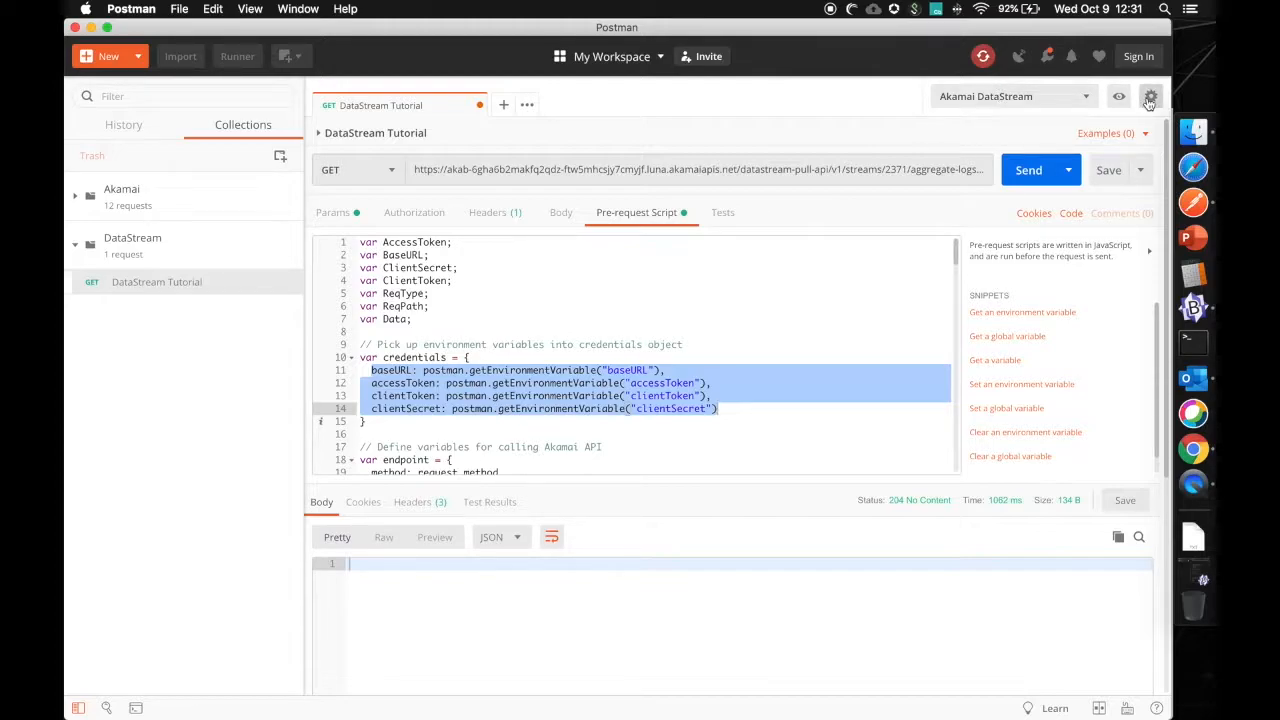
pyautogui.click(1150, 96)
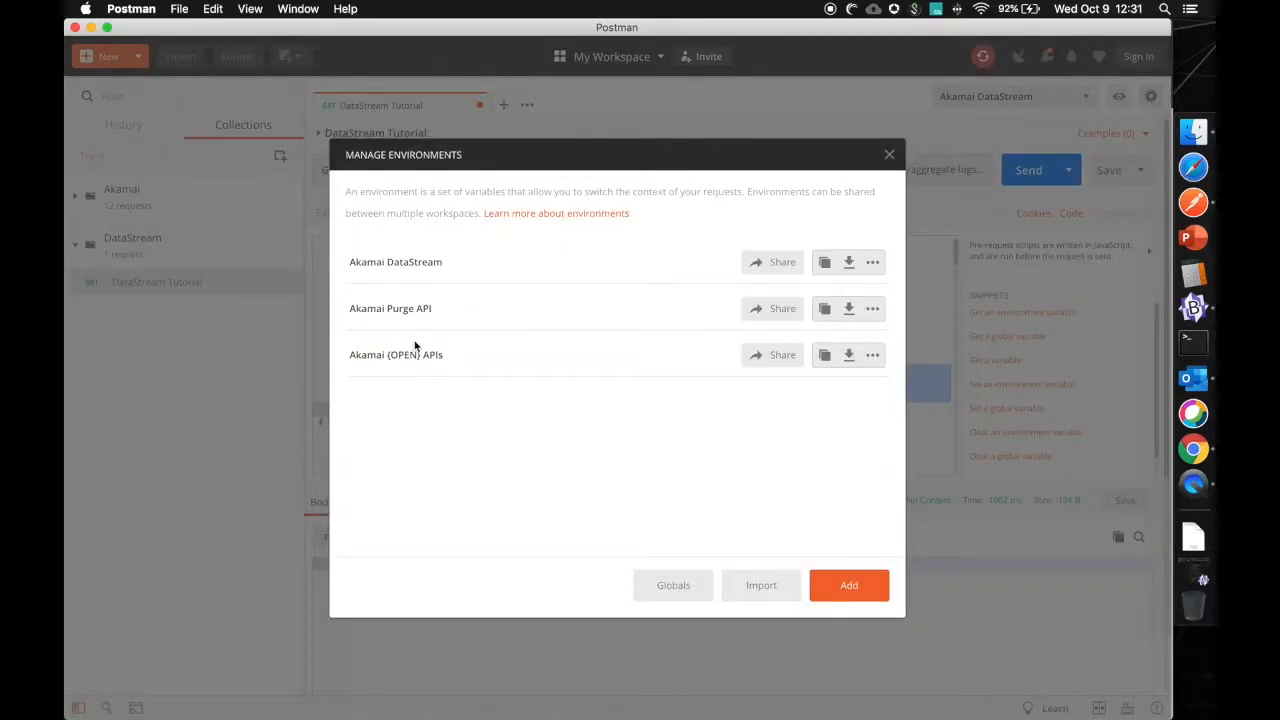
pyautogui.click(395, 261)
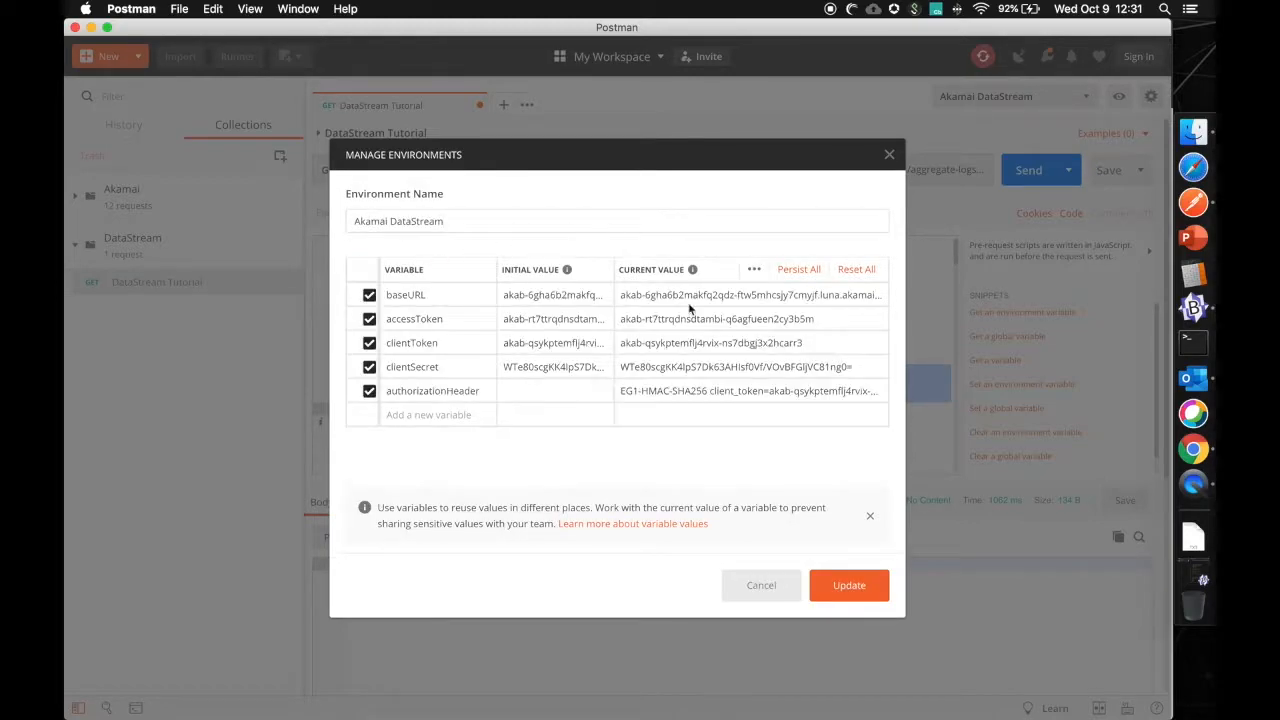
pyautogui.moveTo(555, 363)
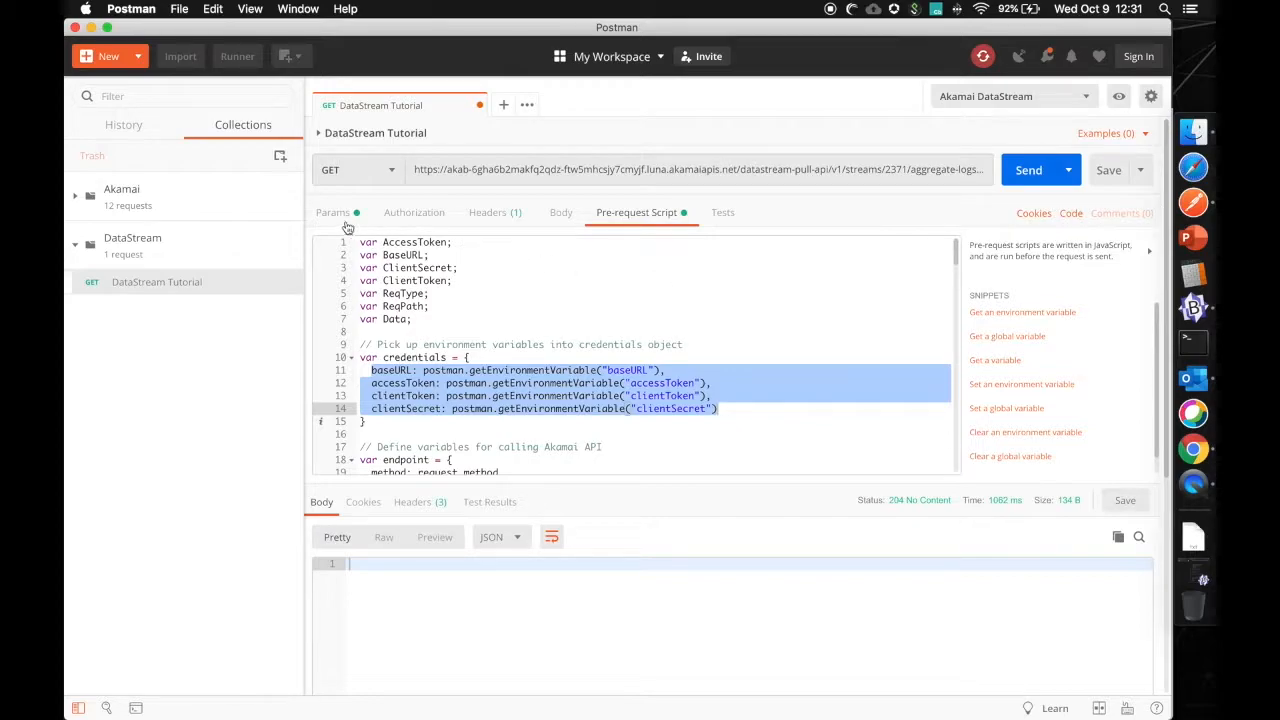
# Check the API host and stream ID 2371 in the request URL, then resend it.
pyautogui.click(333, 212)
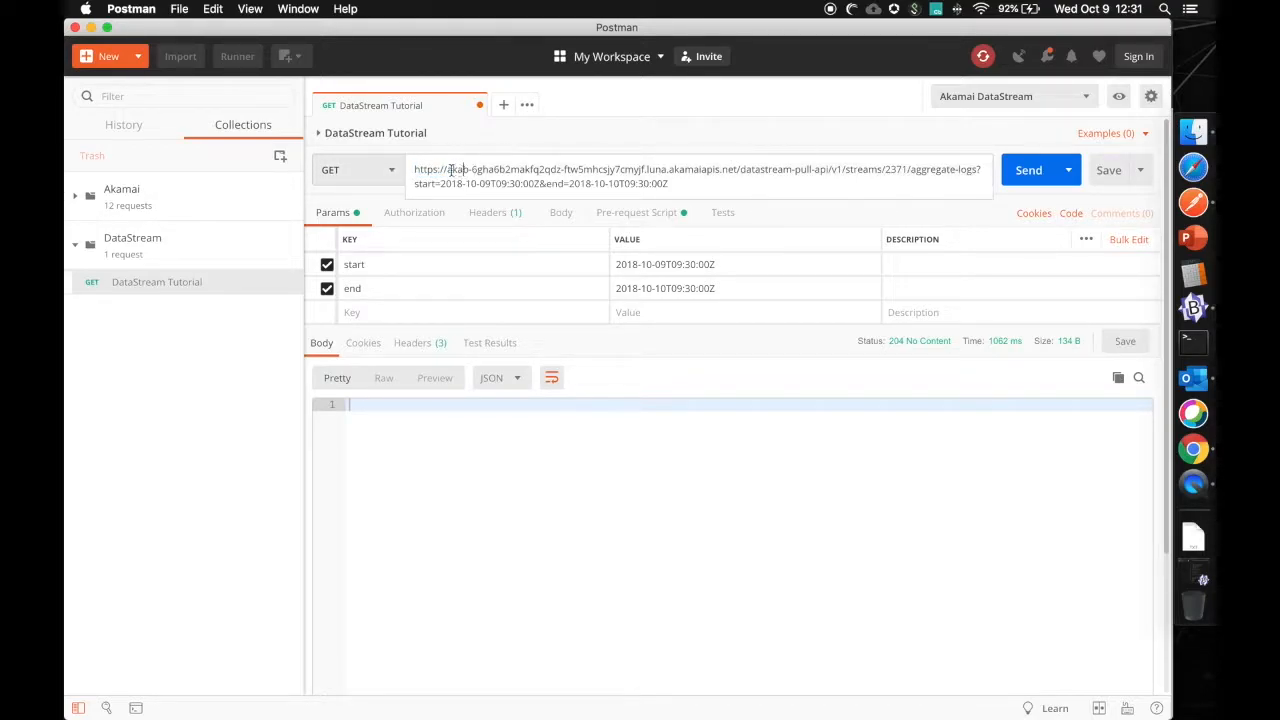
pyautogui.moveTo(455, 168); pyautogui.dragTo(738, 168)
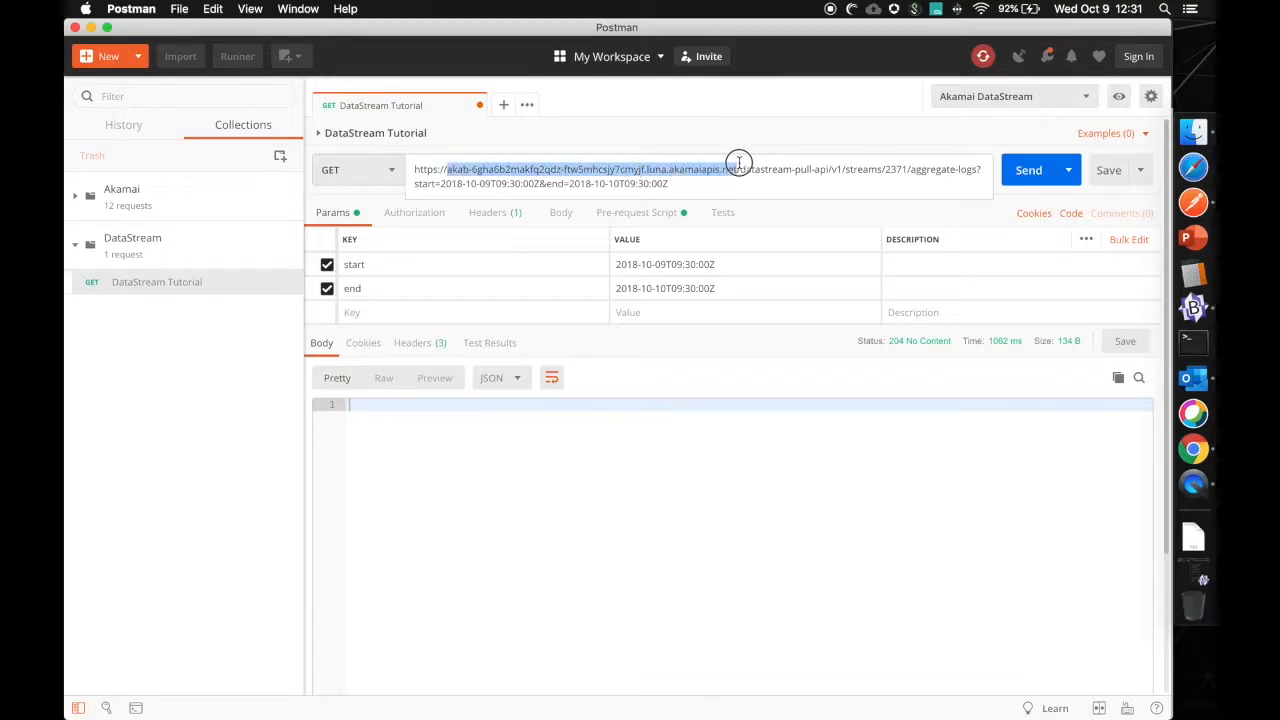
pyautogui.moveTo(739, 498)
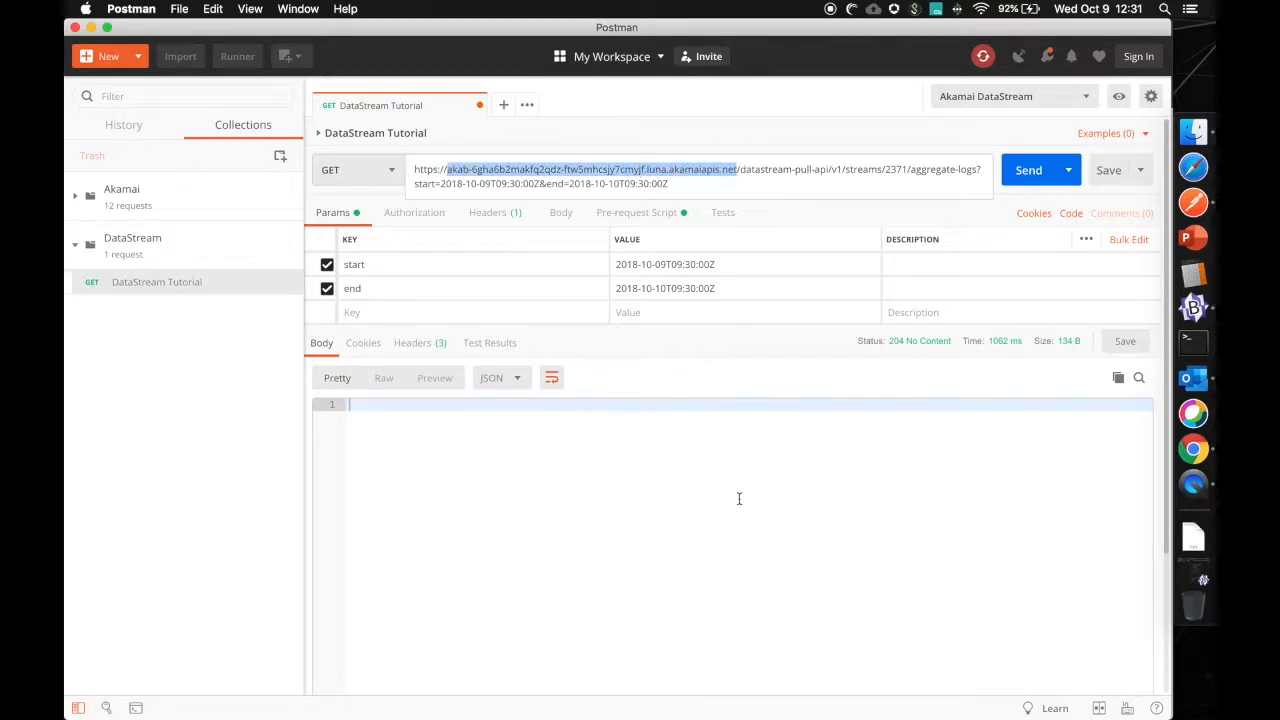
pyautogui.moveTo(785, 223)
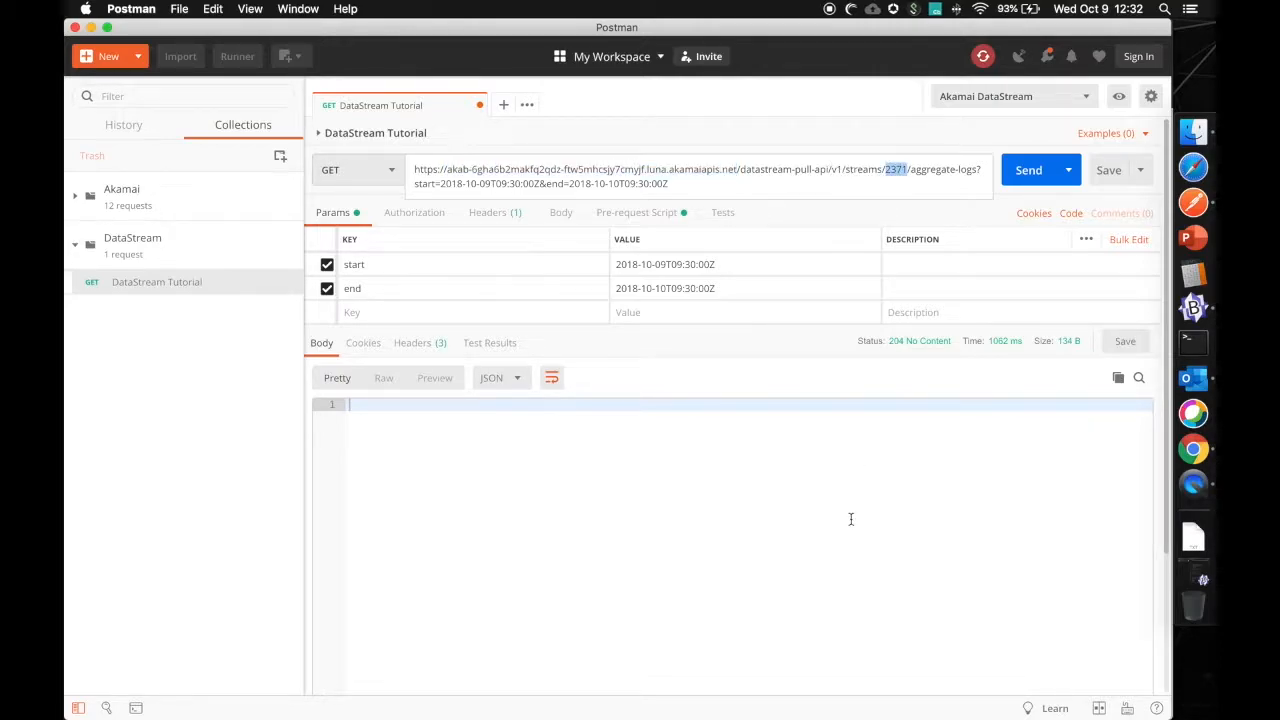
pyautogui.moveTo(885, 169); pyautogui.dragTo(975, 169)
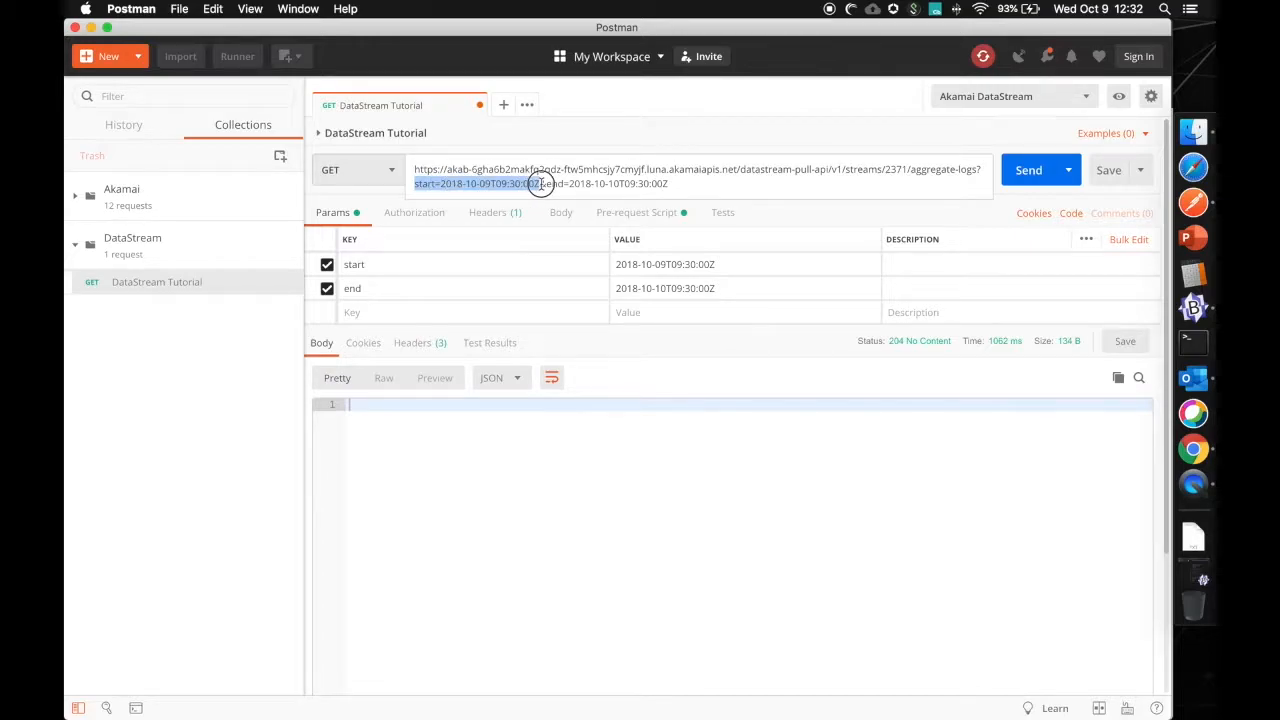
pyautogui.click(448, 183)
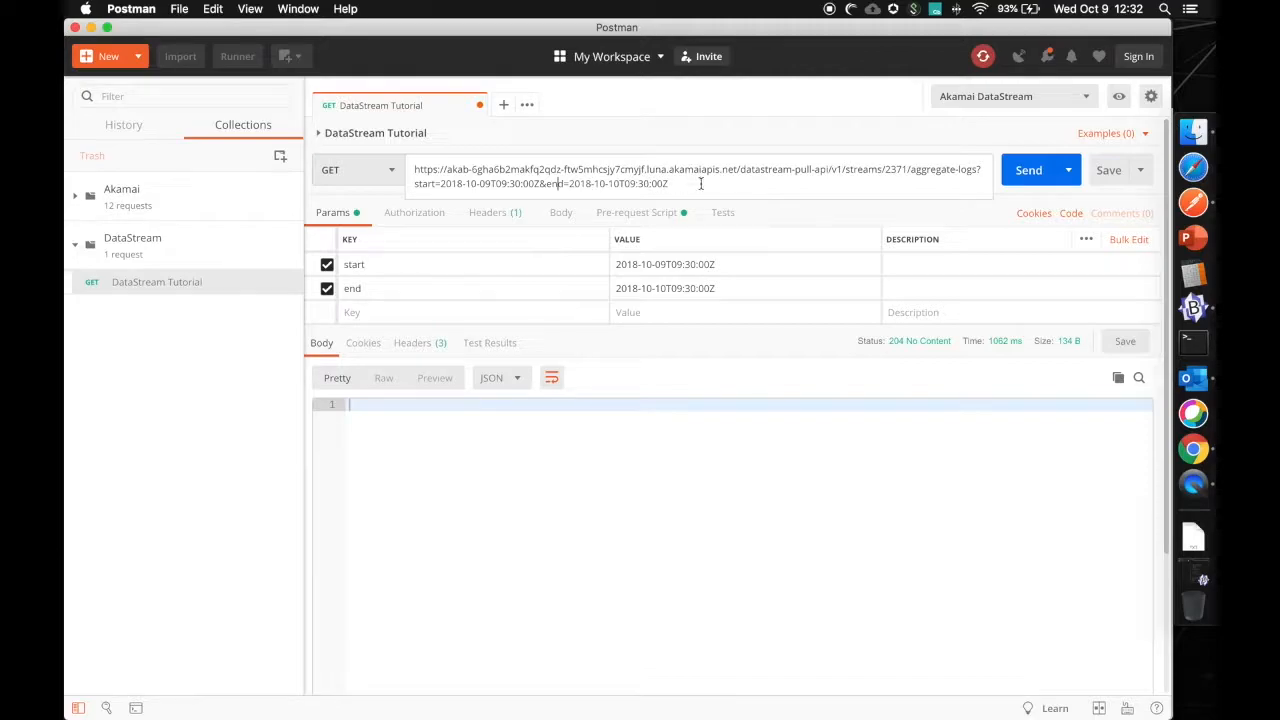
pyautogui.click(1028, 169)
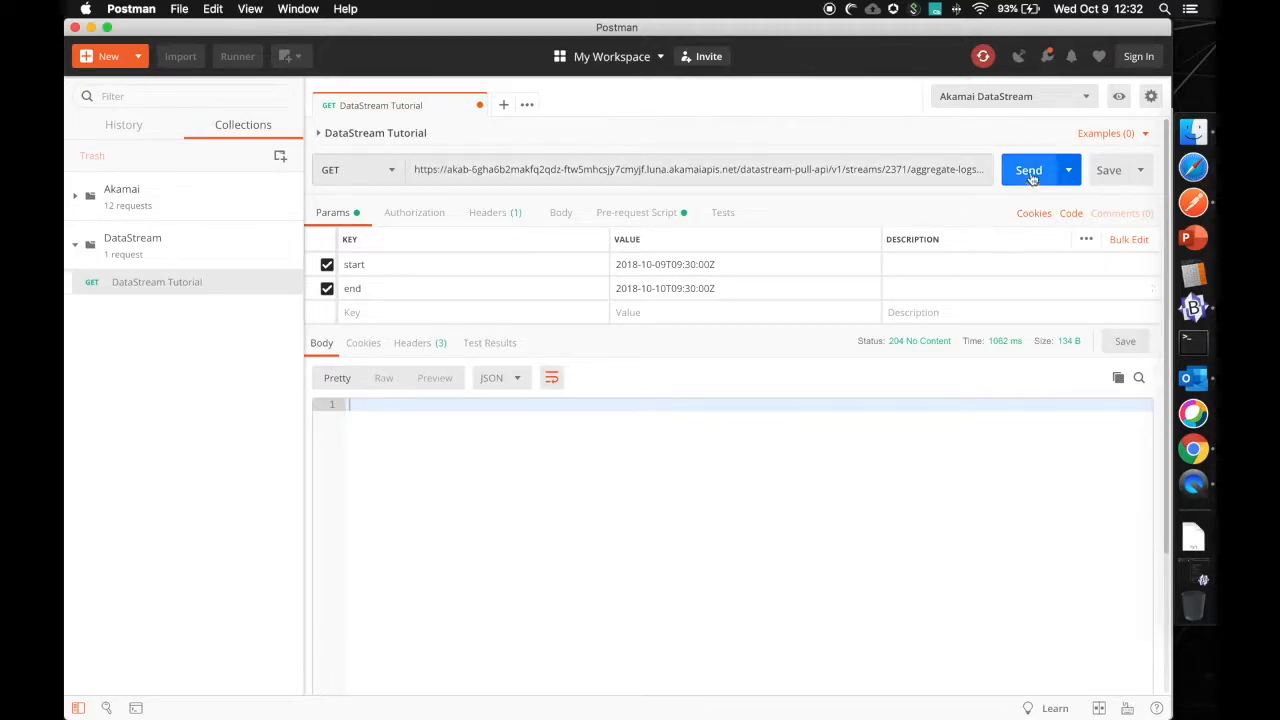
pyautogui.click(1028, 169)
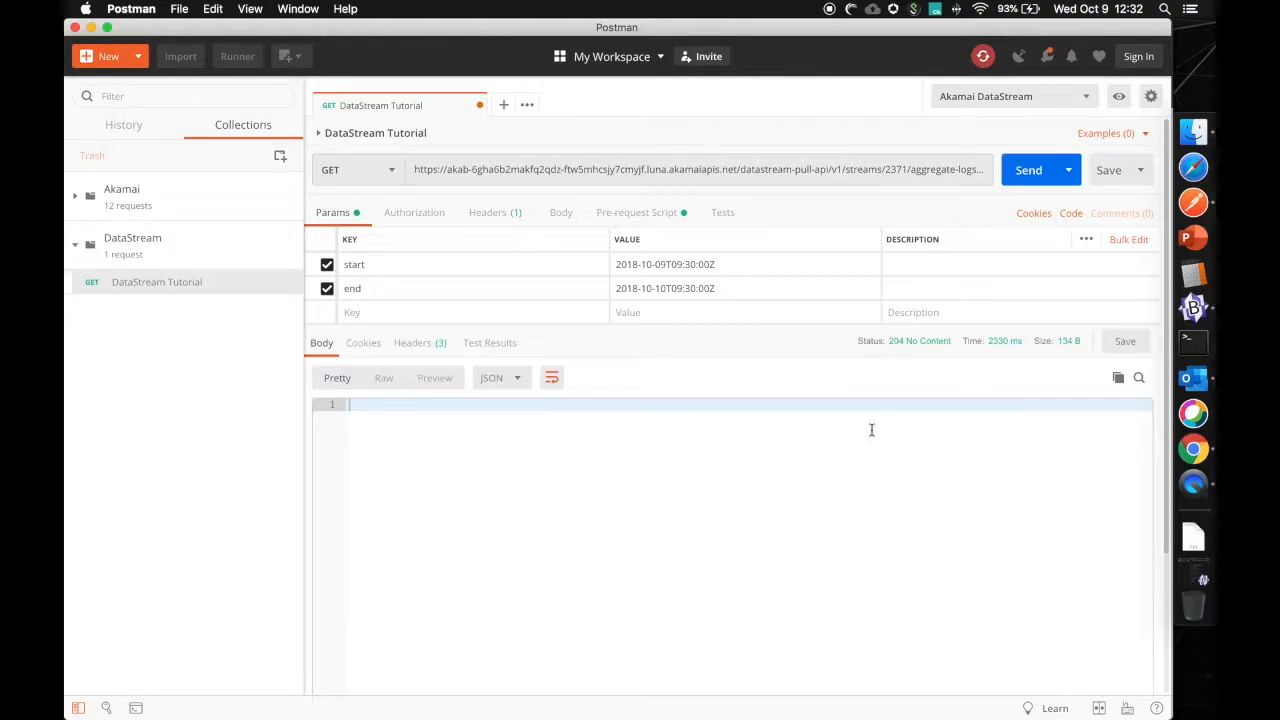
pyautogui.moveTo(919, 341)
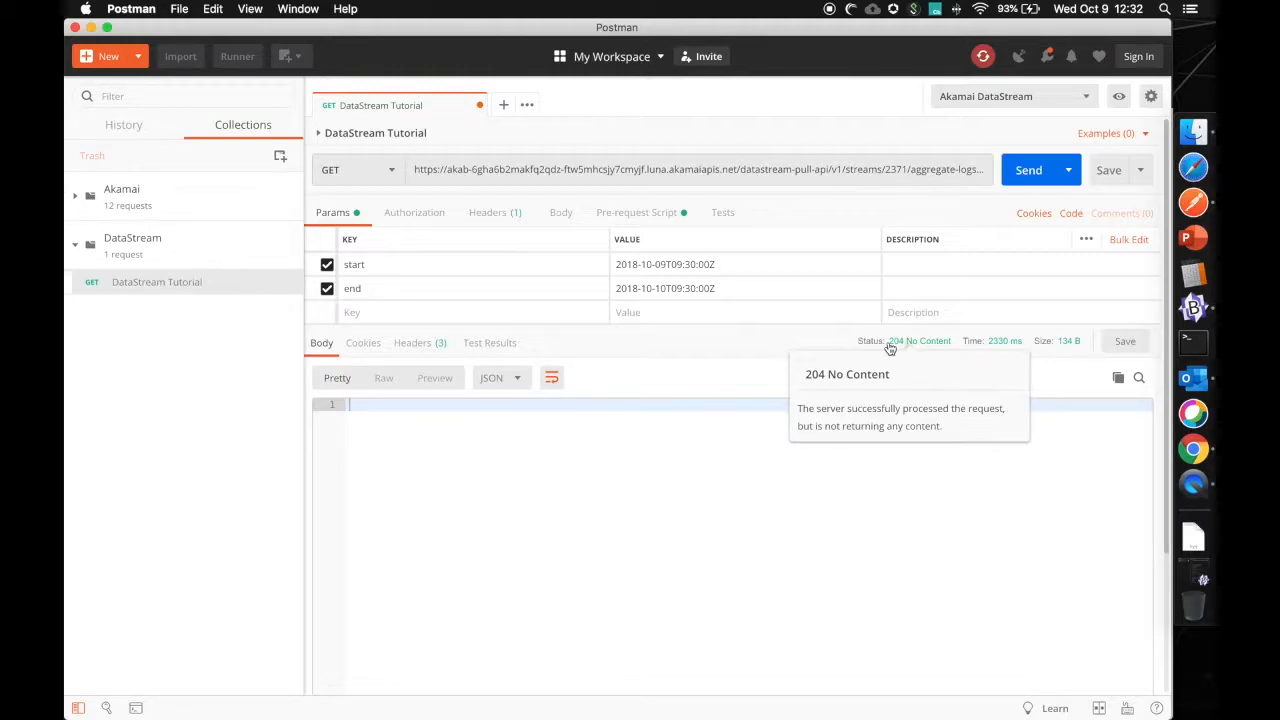
pyautogui.moveTo(721, 342)
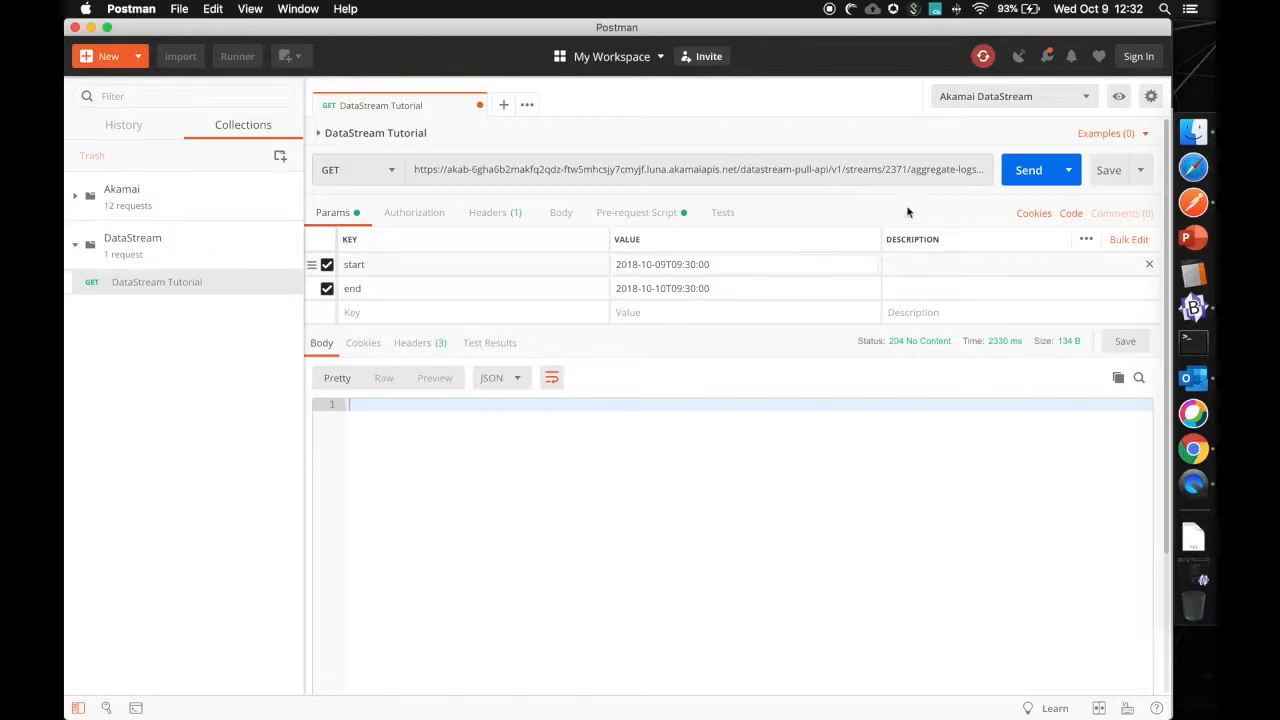
# Append Z to the start and end date values and resend the request.
pyautogui.write('Z')
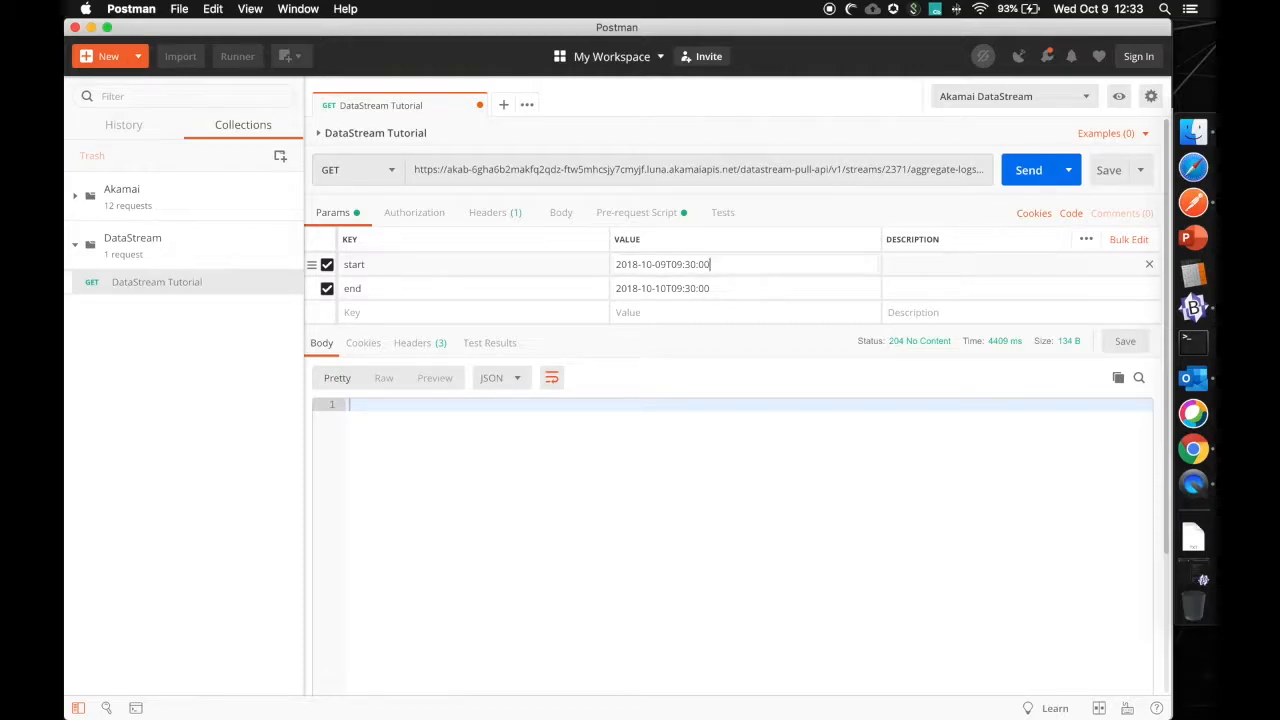
pyautogui.click(1028, 169)
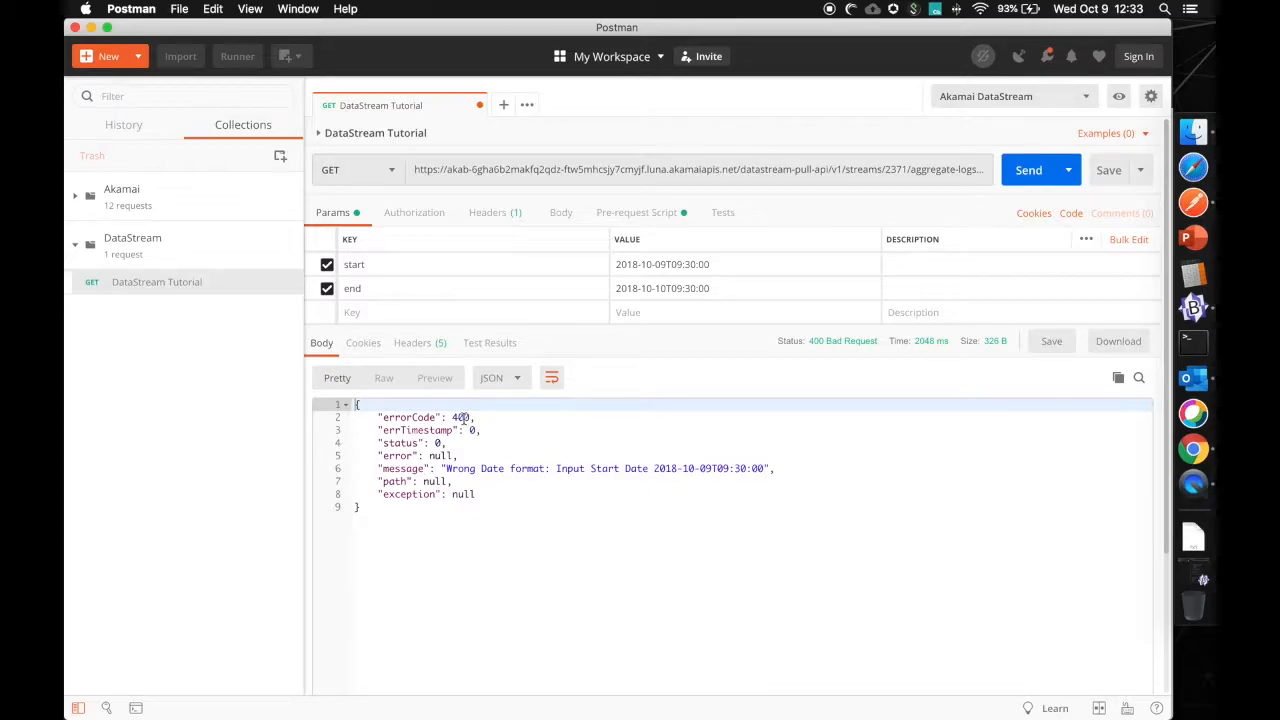
pyautogui.click(619, 468)
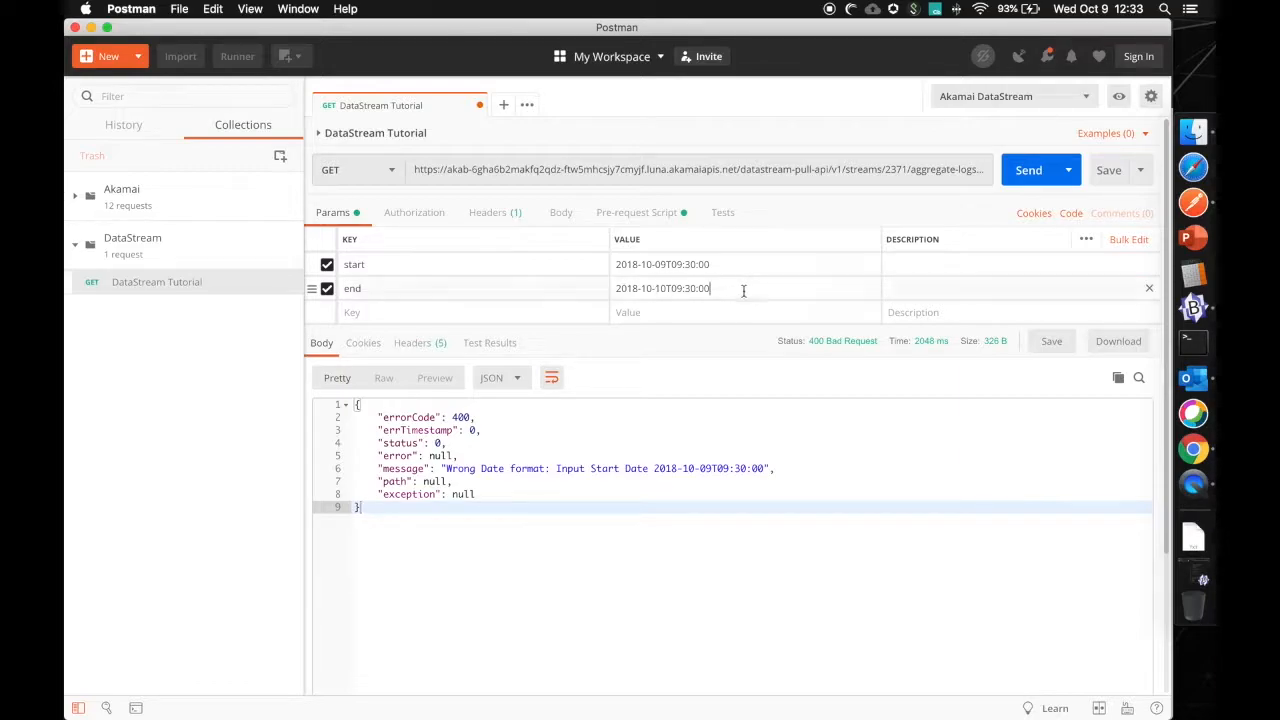
pyautogui.write('Z')
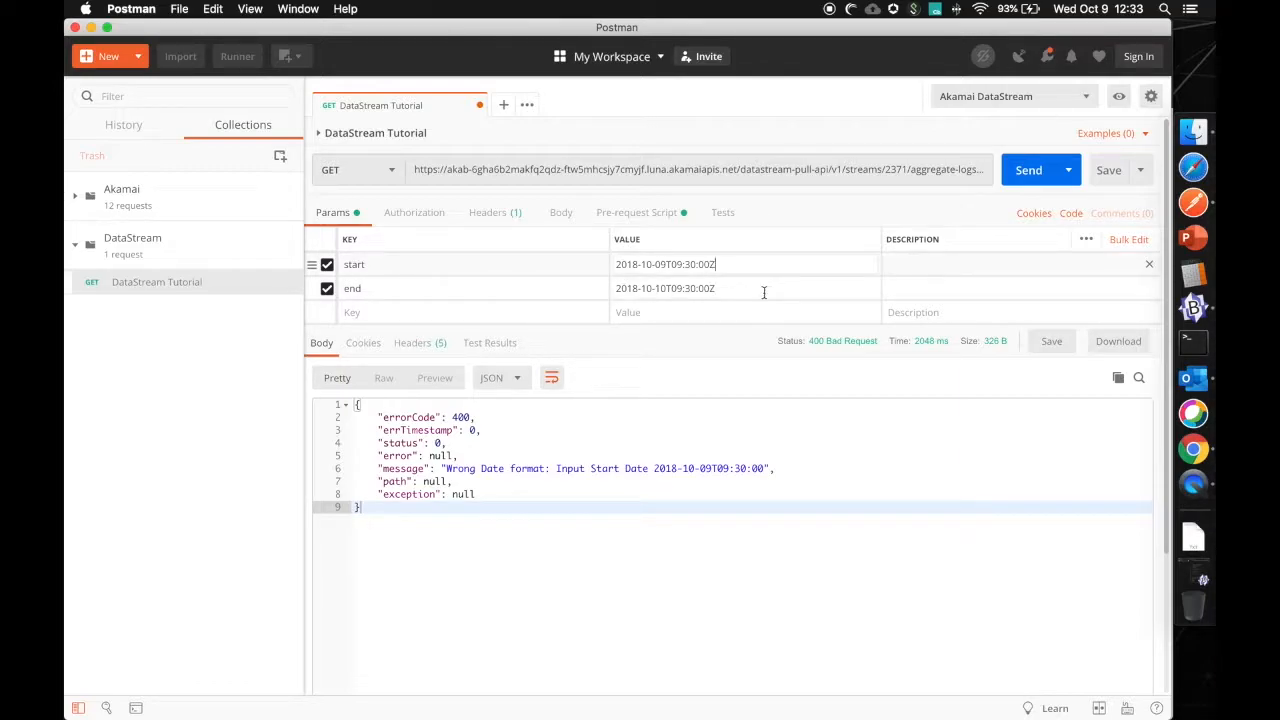
pyautogui.moveTo(1028, 169)
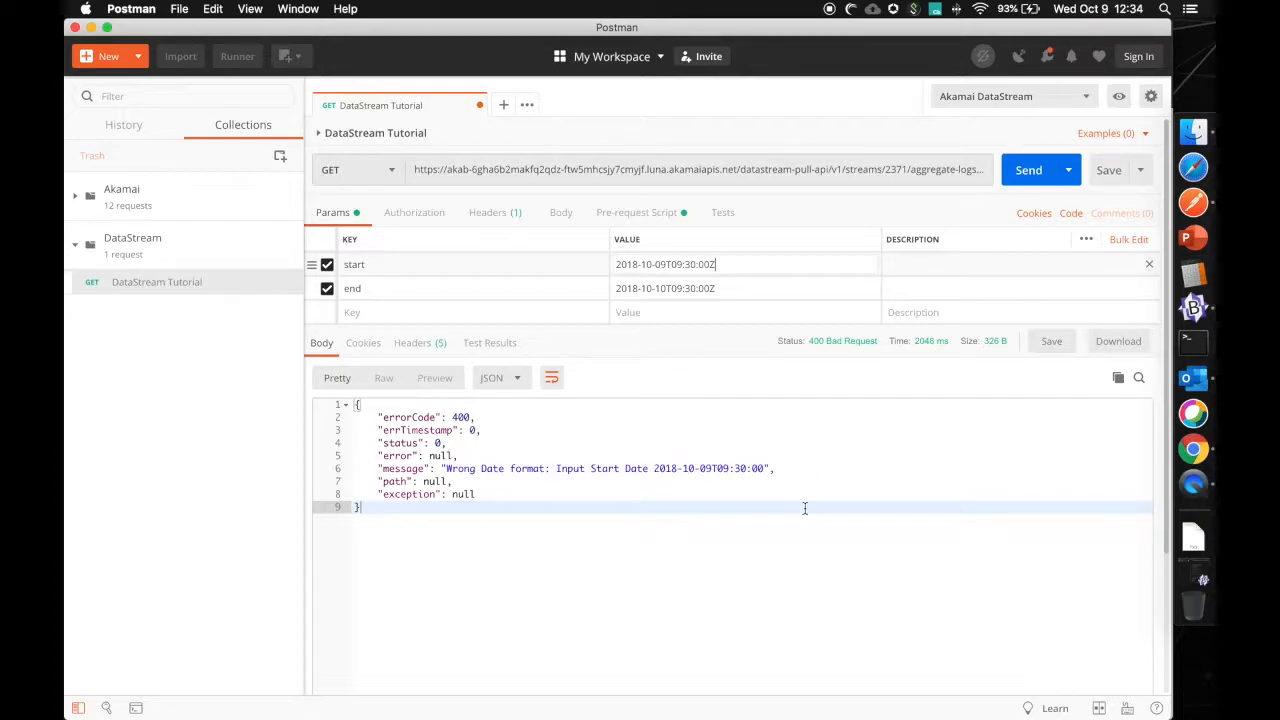
pyautogui.moveTo(895, 352)
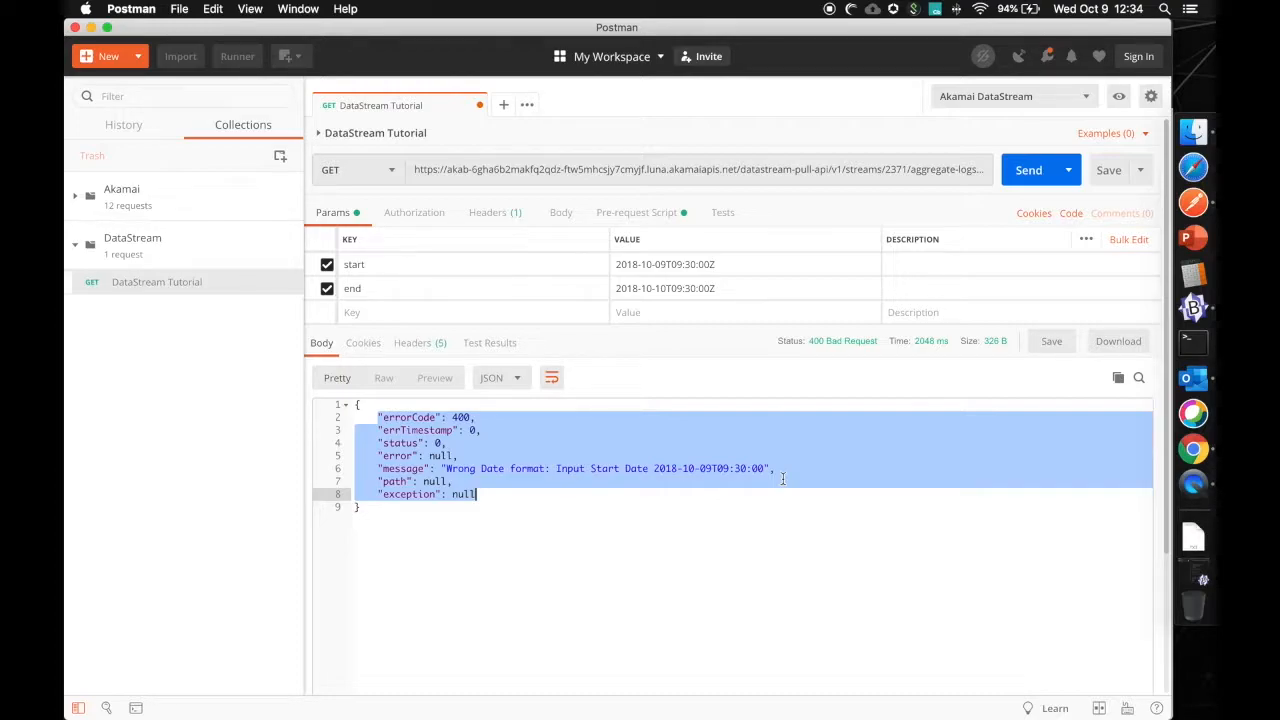
pyautogui.click(1028, 170)
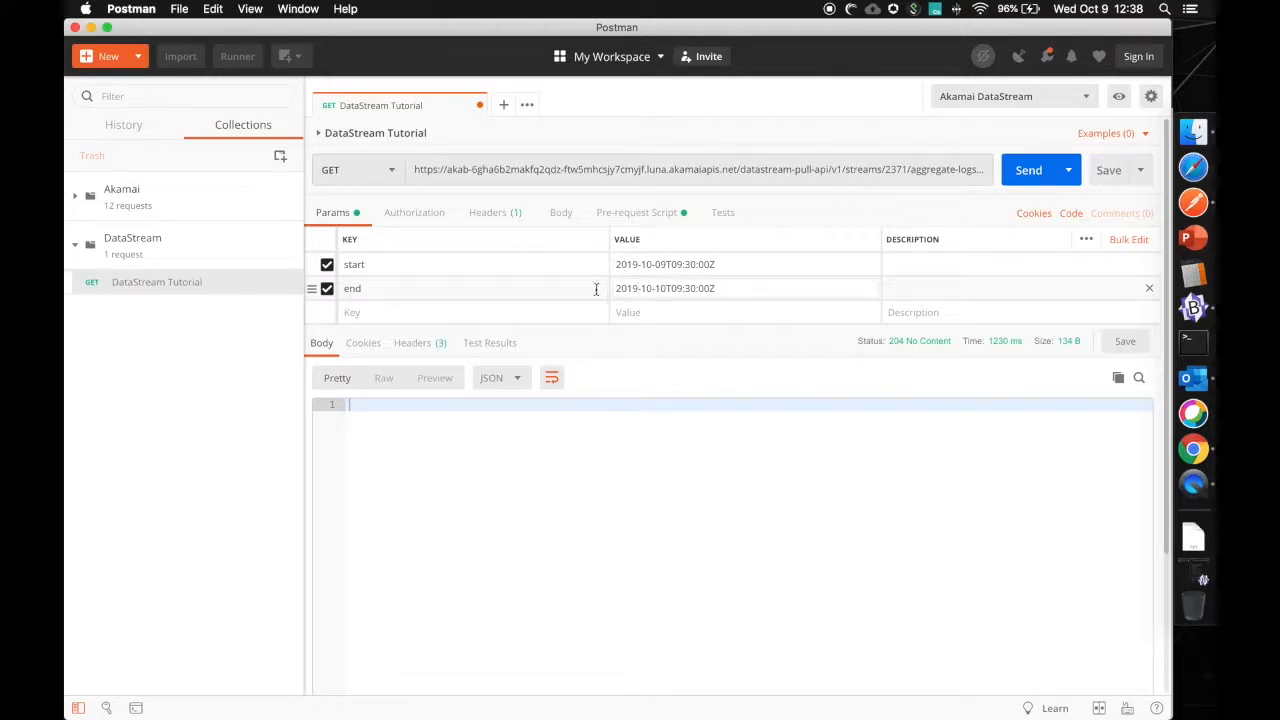
# Resend the request with 2019 dates and scroll through the 200 OK metrics response.
pyautogui.click(1028, 169)
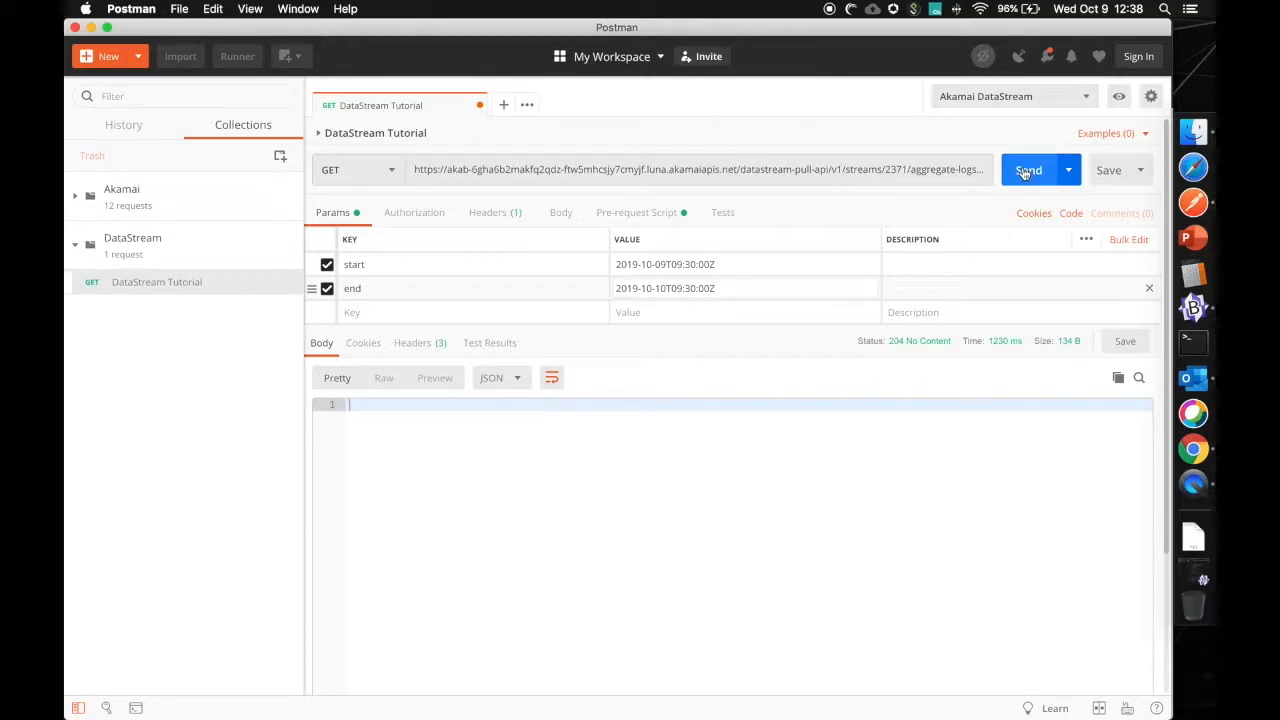
pyautogui.click(1029, 169)
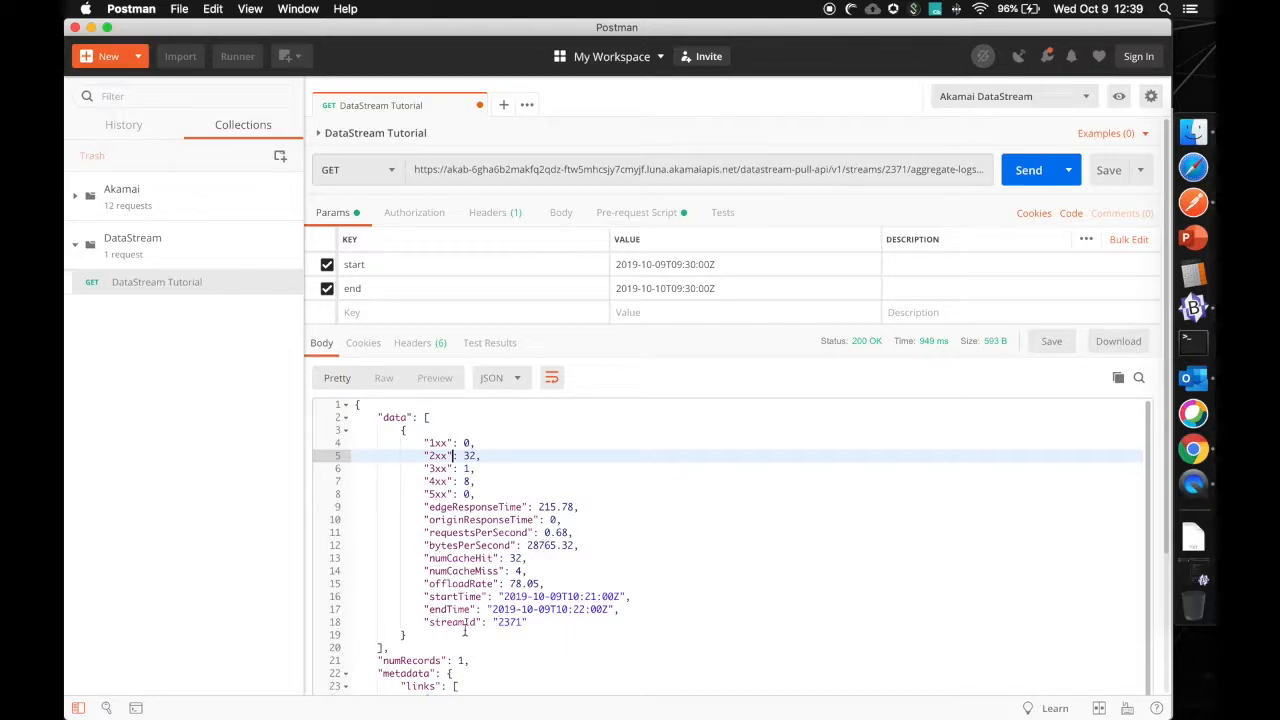
pyautogui.scroll(-3)
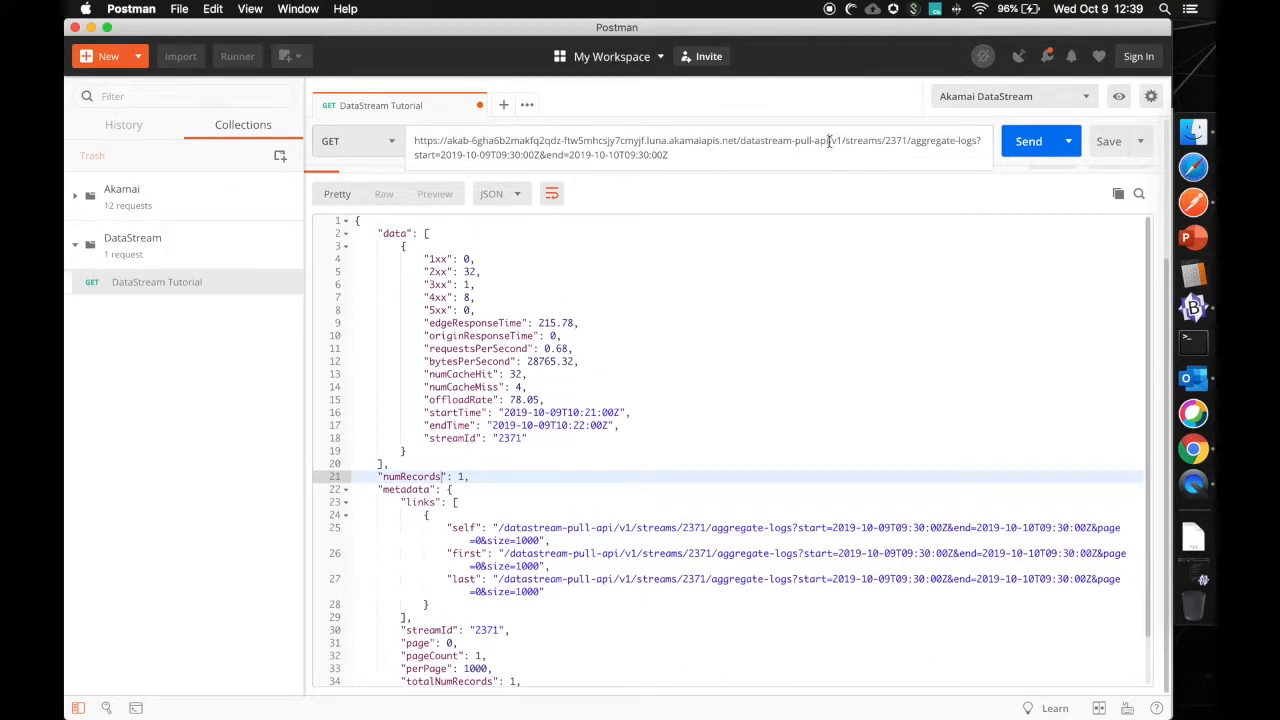
# Add &aggregateMetric=2xx to the request URL and send it.
pyautogui.write('&aggregateMetric=2xx')
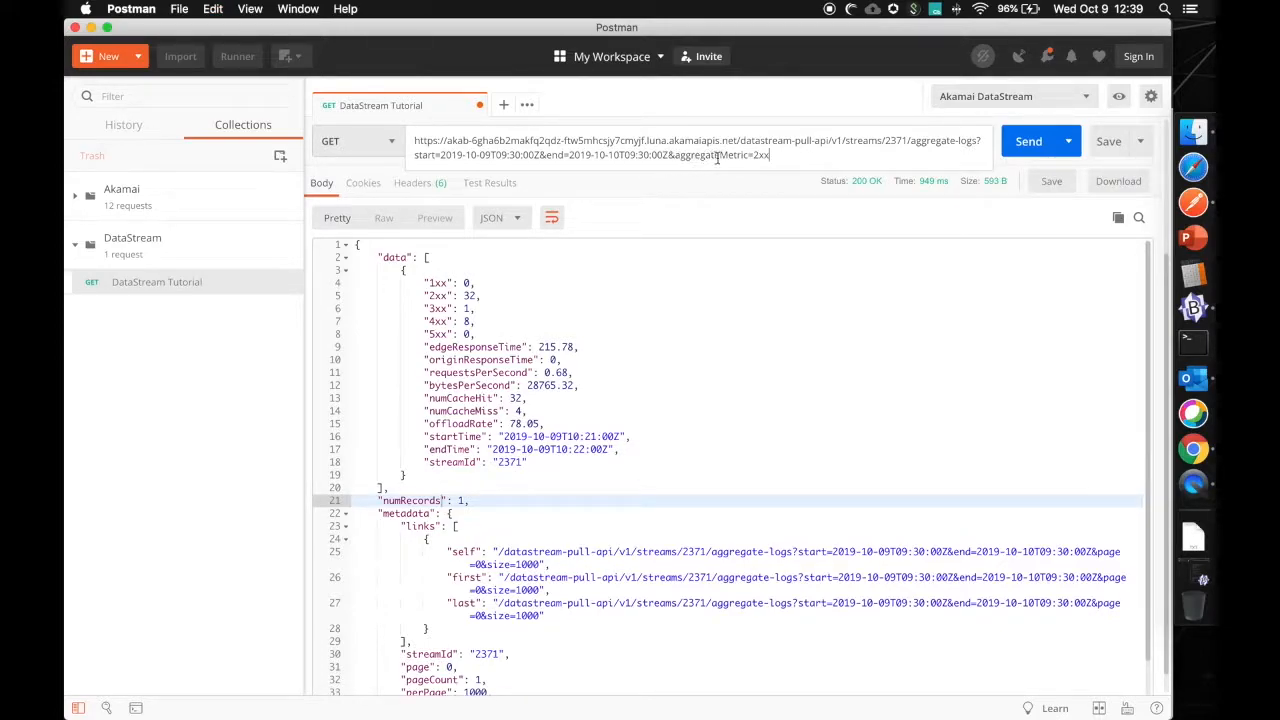
pyautogui.click(1028, 141)
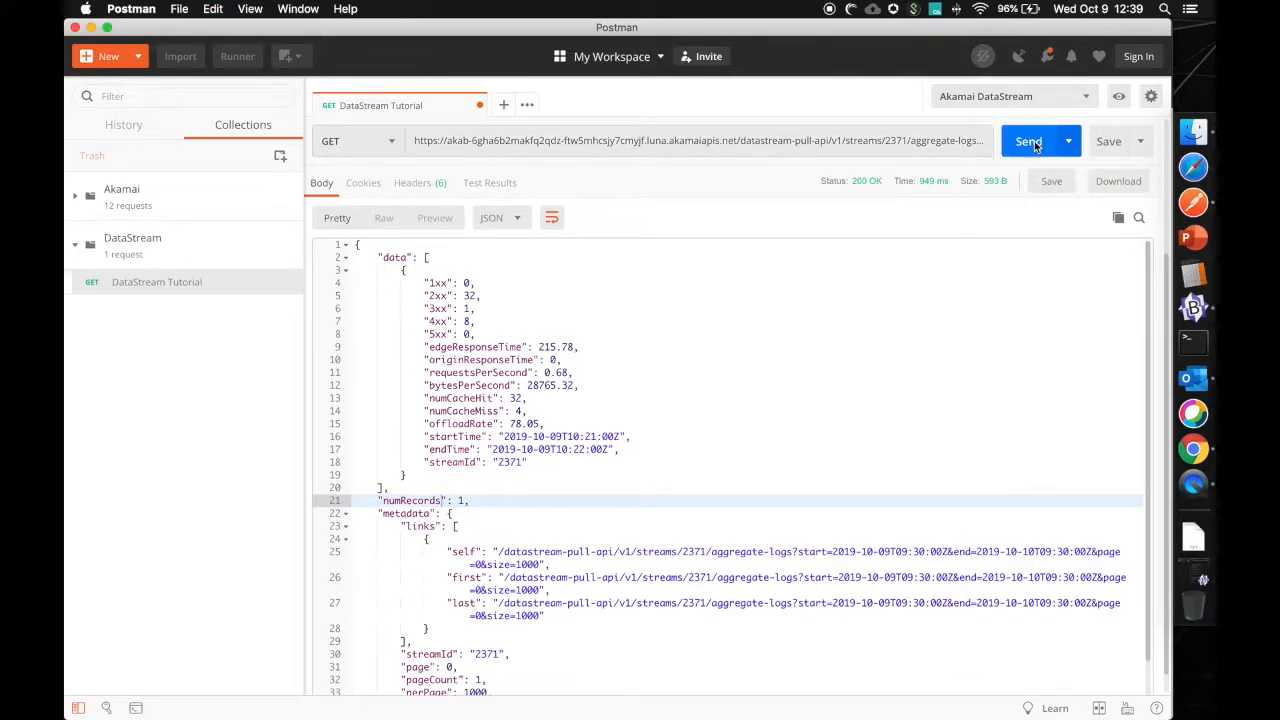
pyautogui.click(1028, 140)
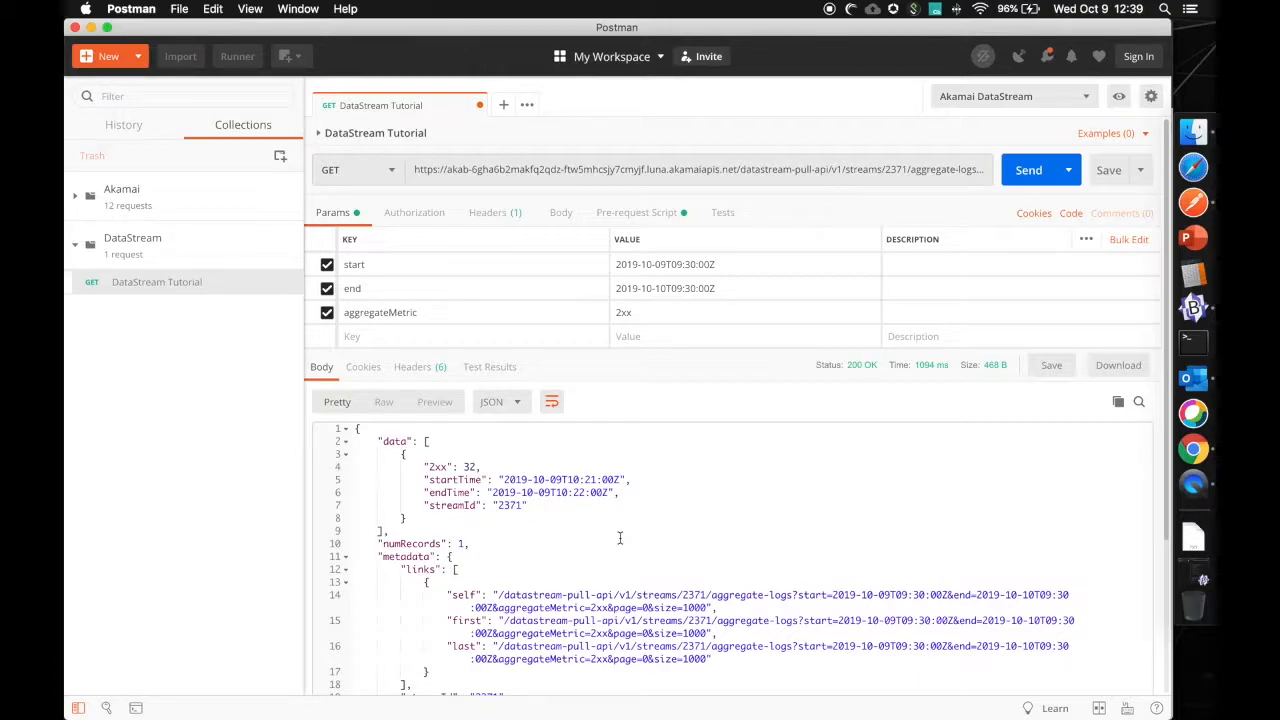
pyautogui.moveTo(705, 531)
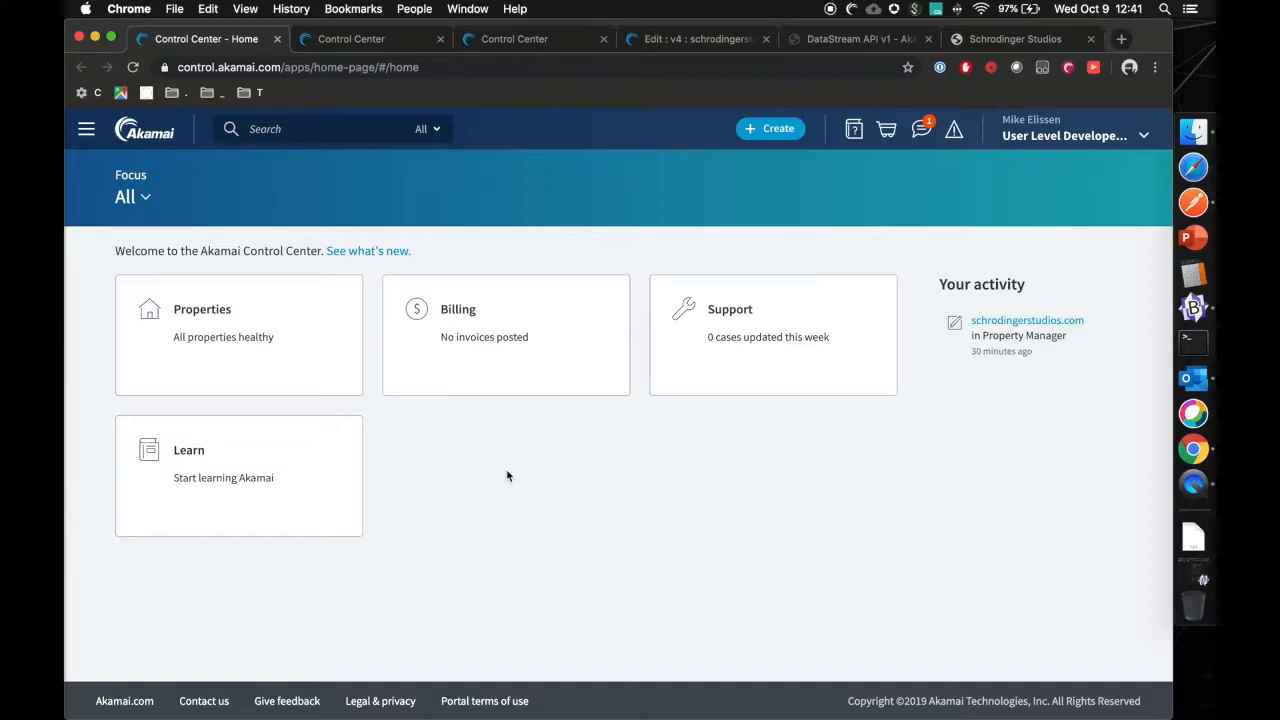
# Revisit the trial, stream and property tabs, then scroll the API docs to Report aggregate logs.
pyautogui.click(351, 39)
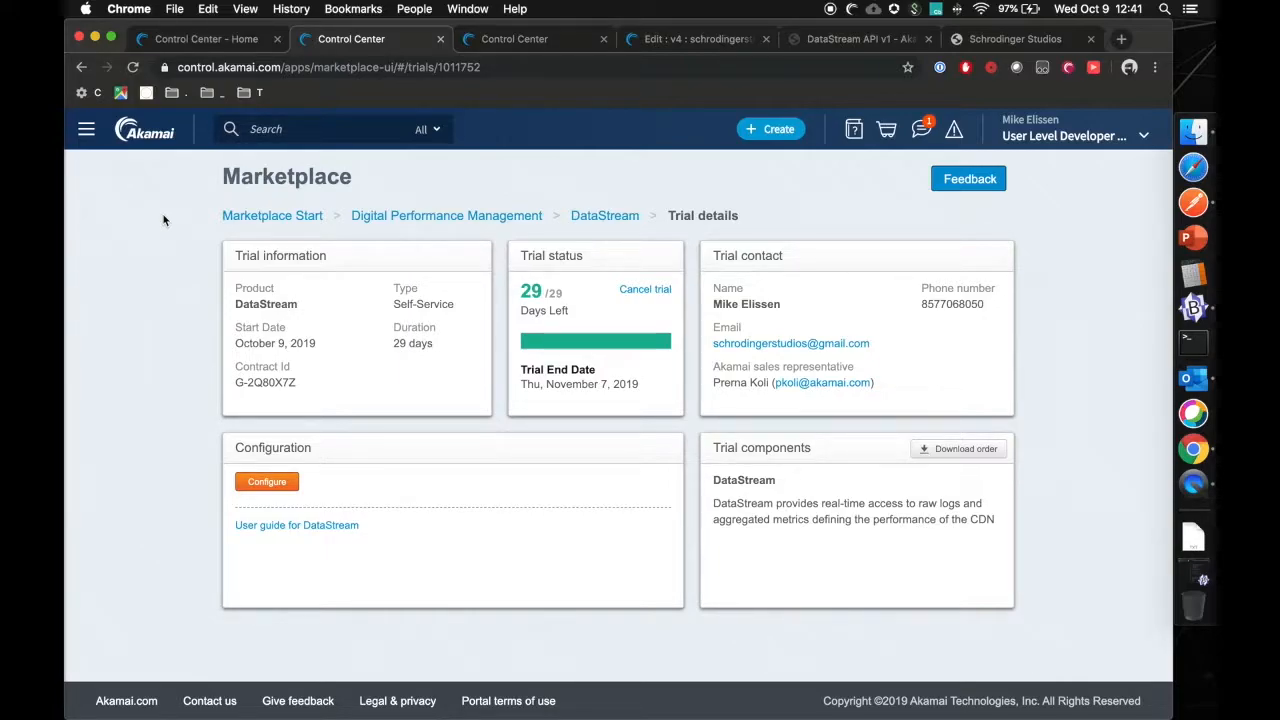
pyautogui.moveTo(714, 380)
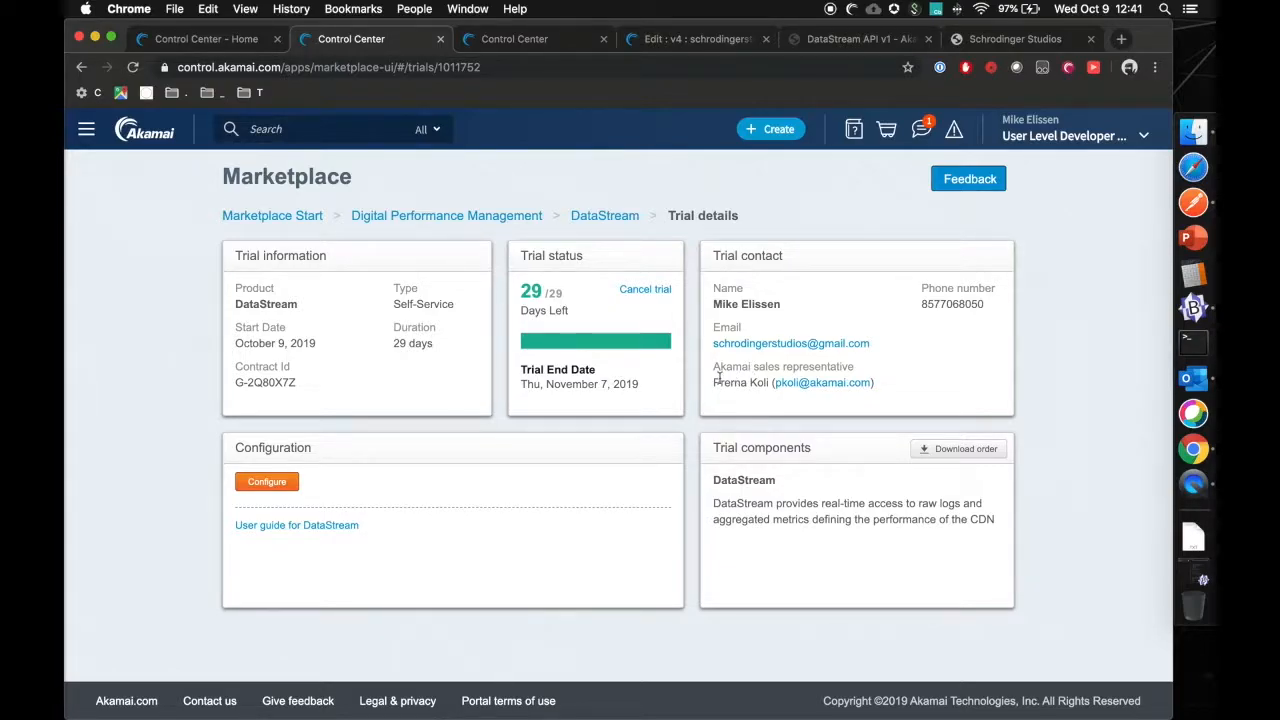
pyautogui.click(514, 39)
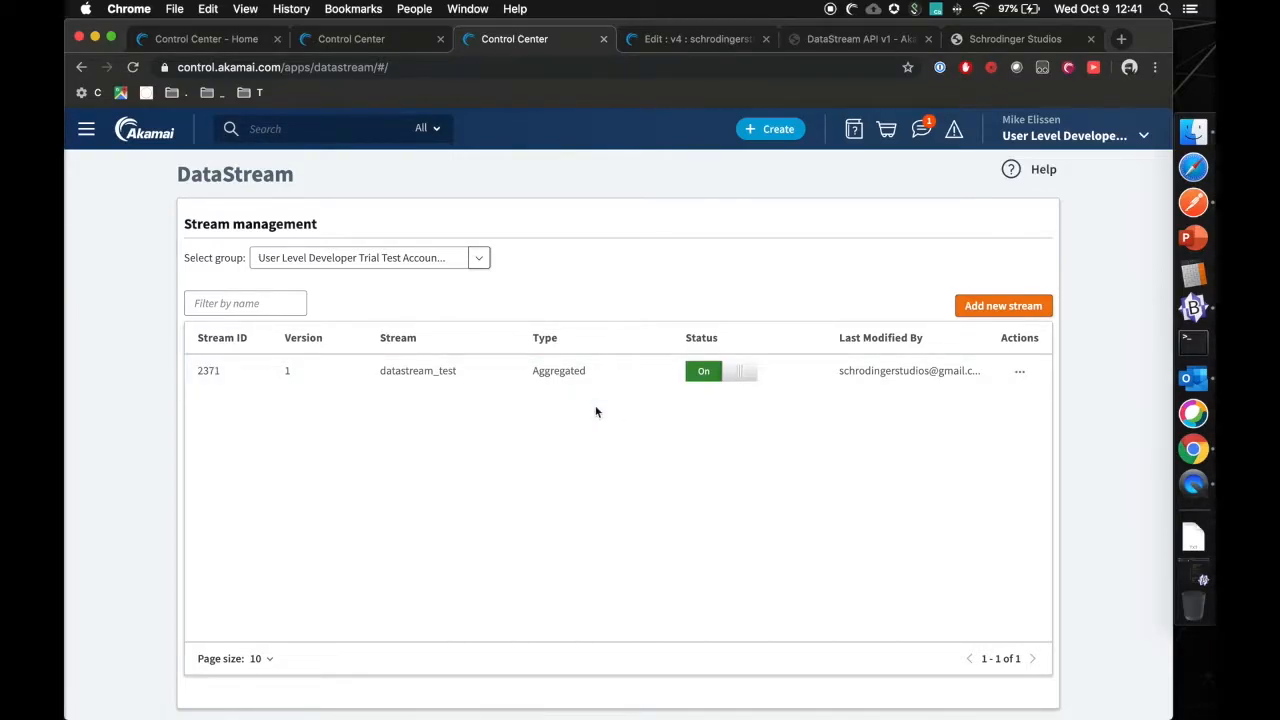
pyautogui.moveTo(654, 58)
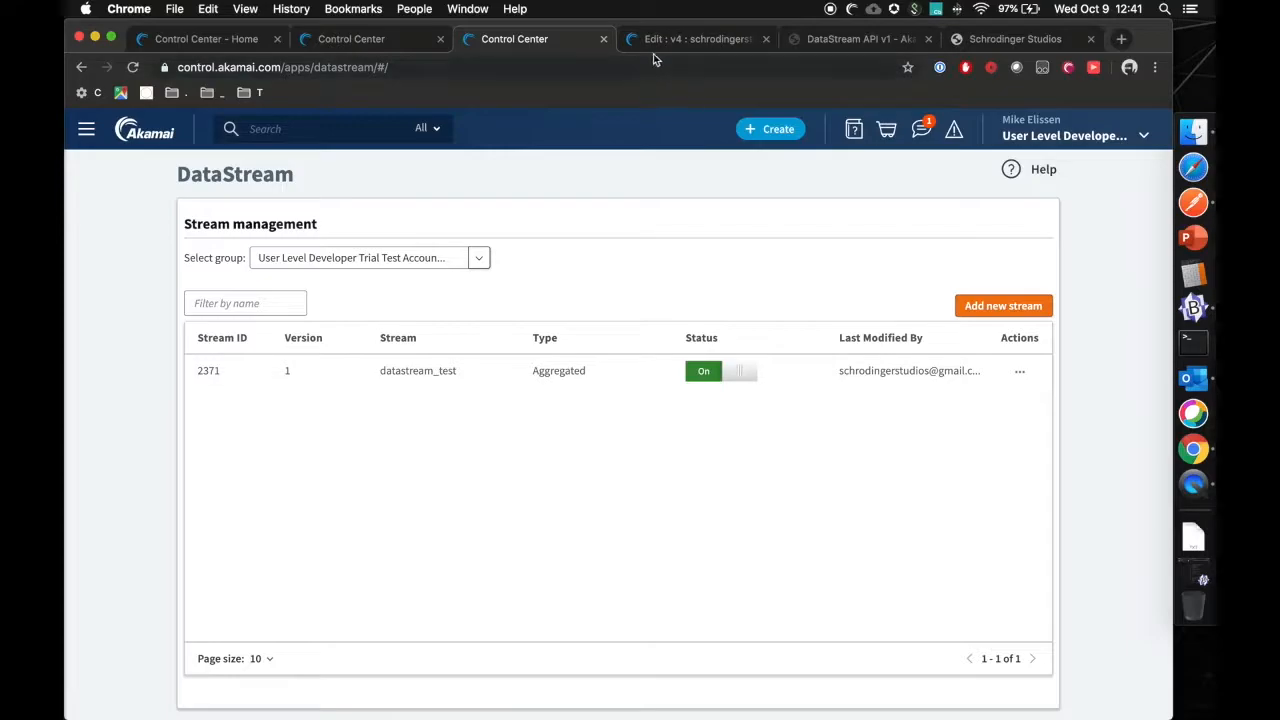
pyautogui.click(697, 39)
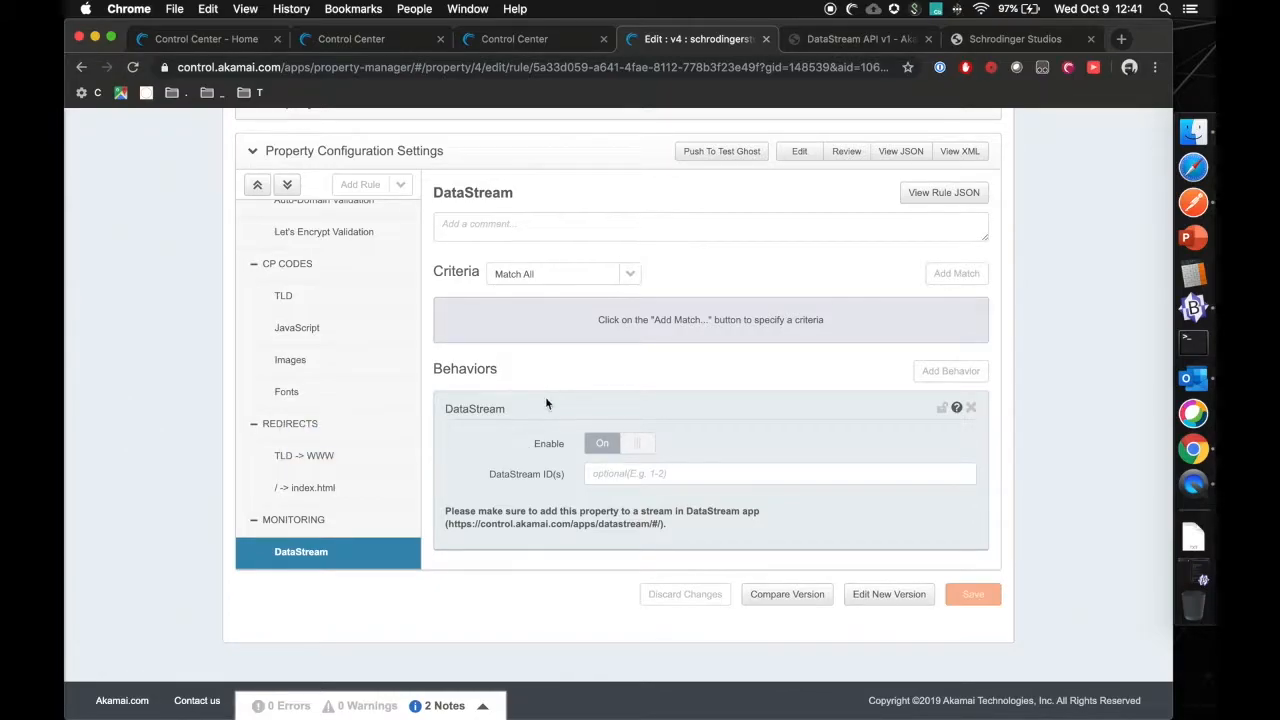
pyautogui.moveTo(546, 400)
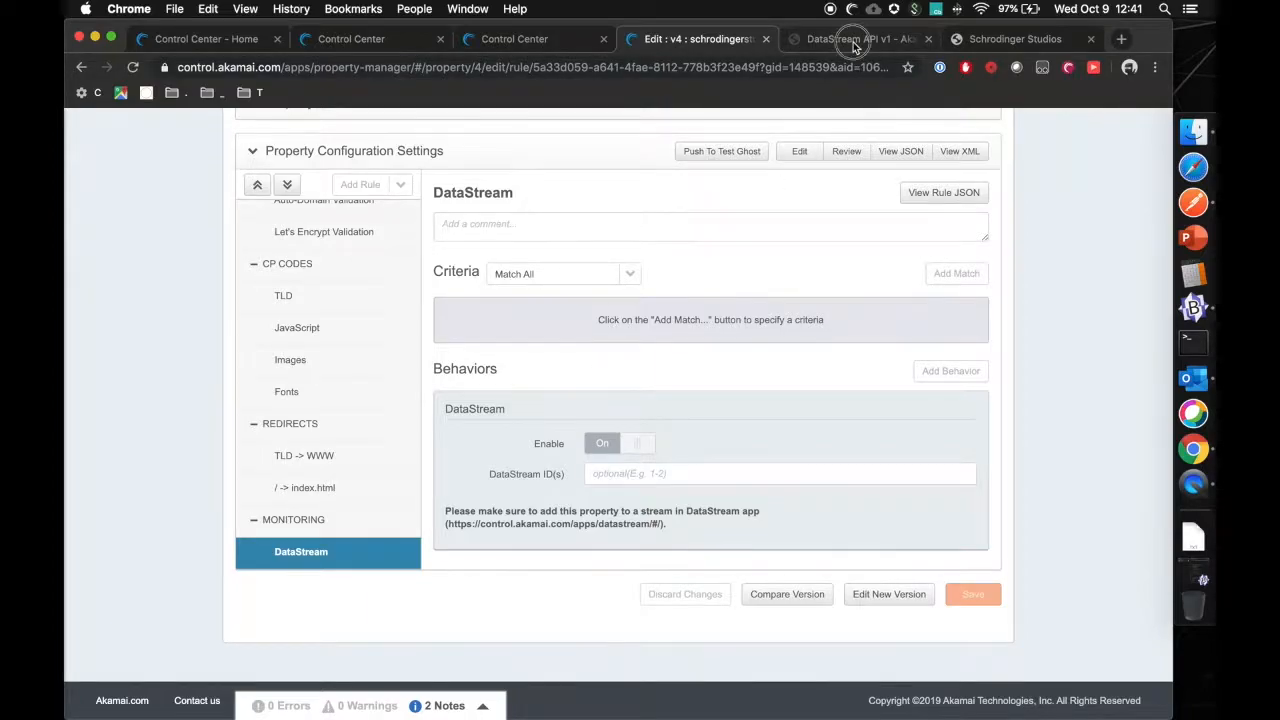
pyautogui.click(858, 39)
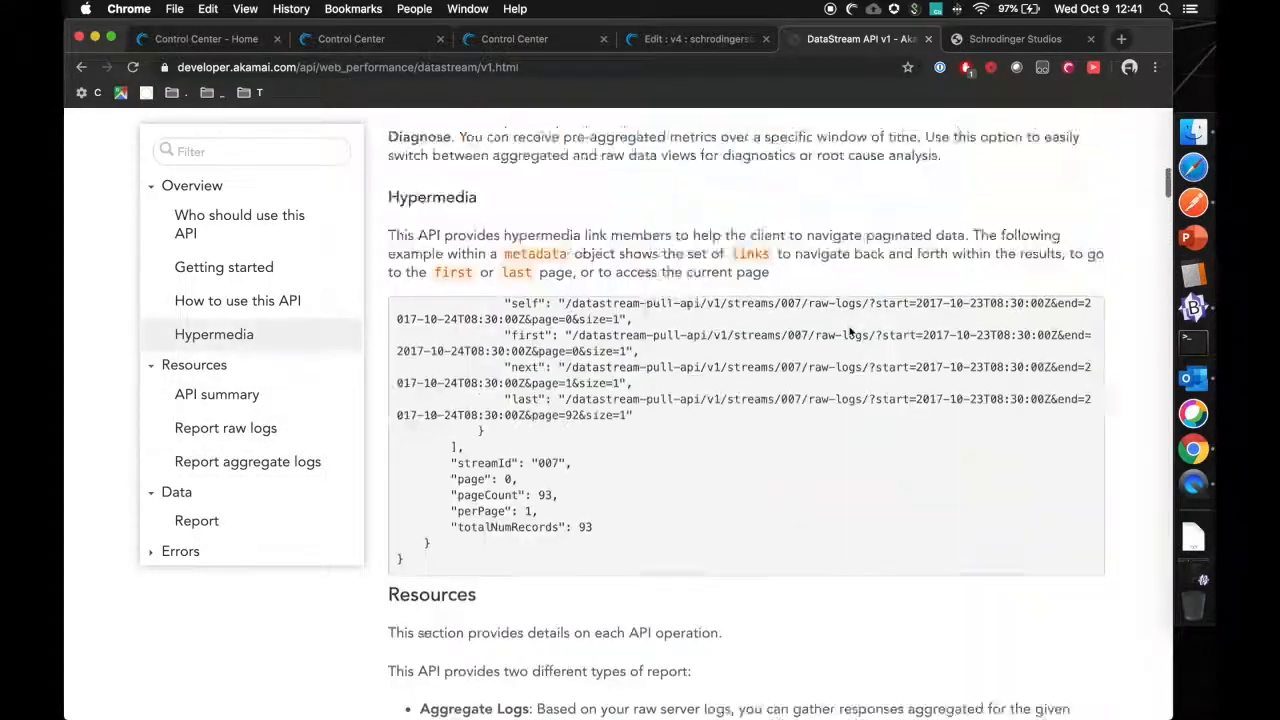
pyautogui.scroll(3)
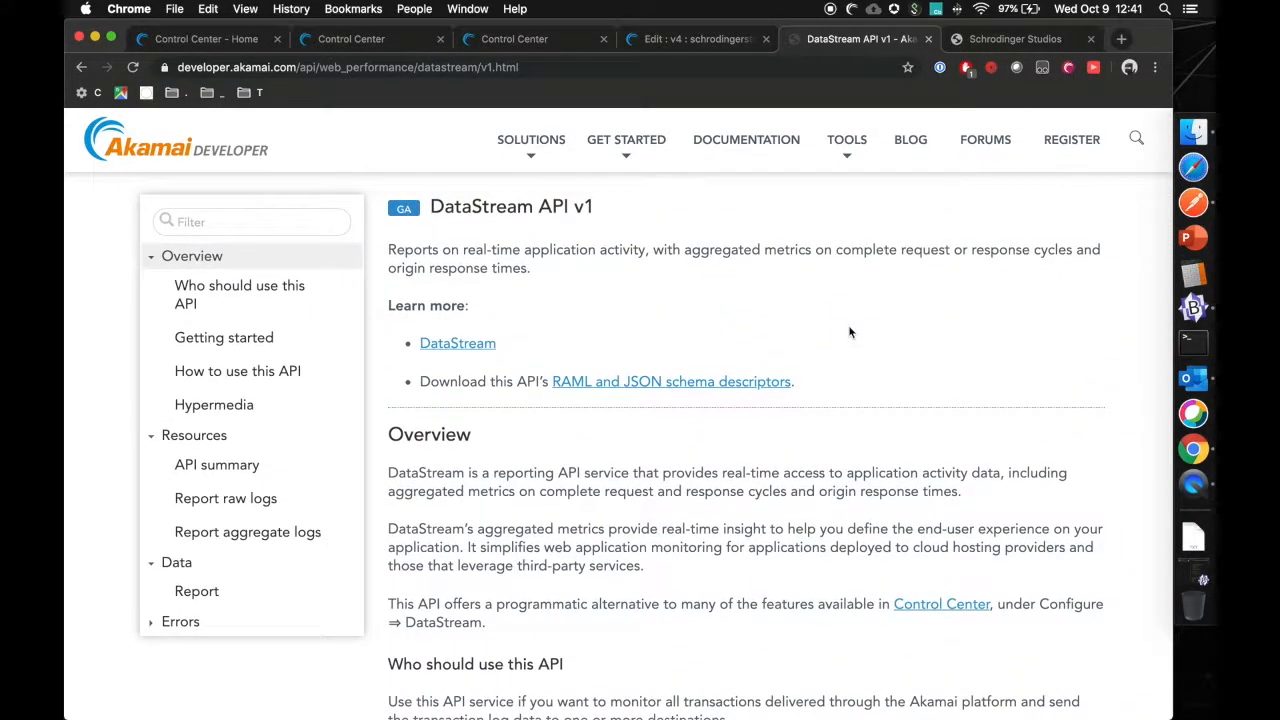
pyautogui.scroll(-3)
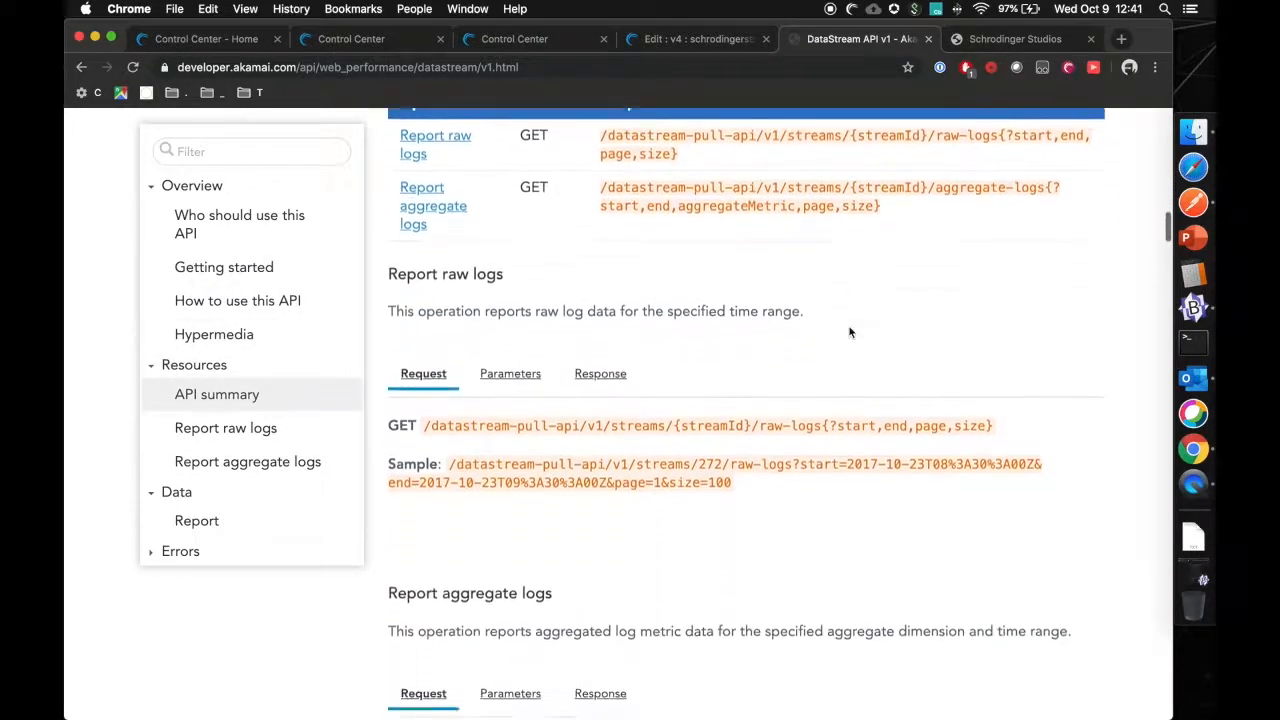
pyautogui.scroll(-3)
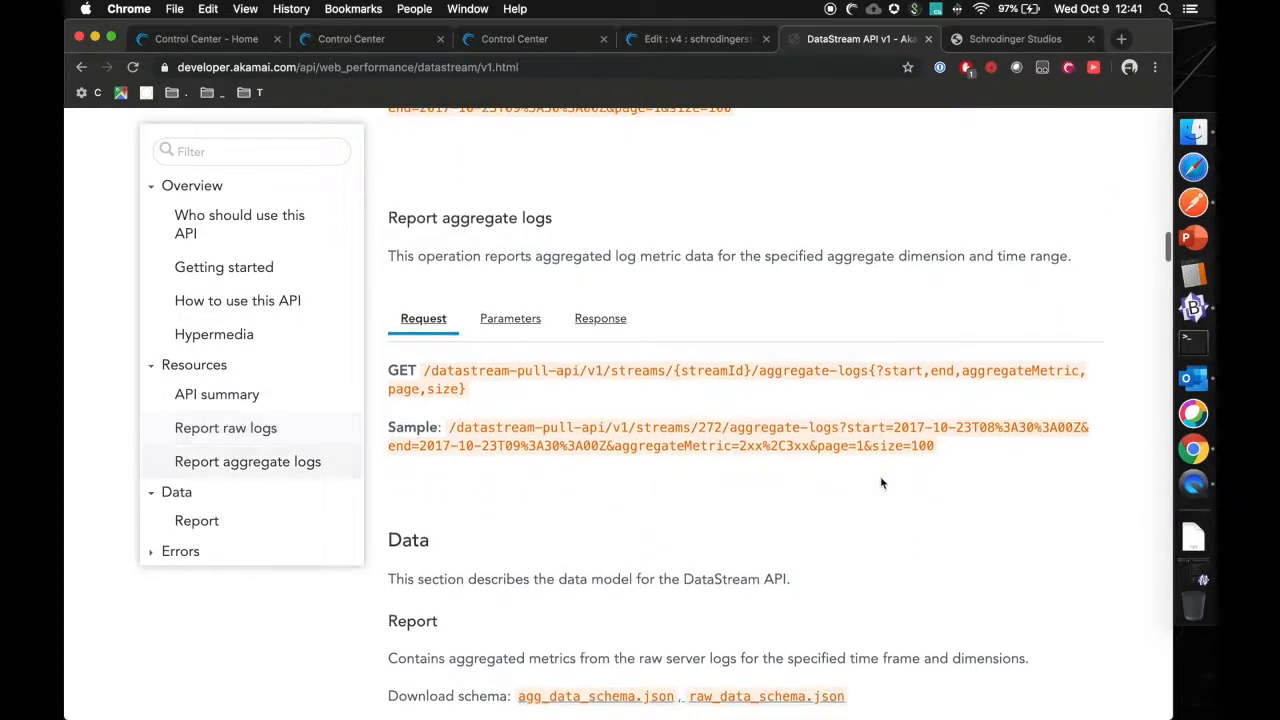